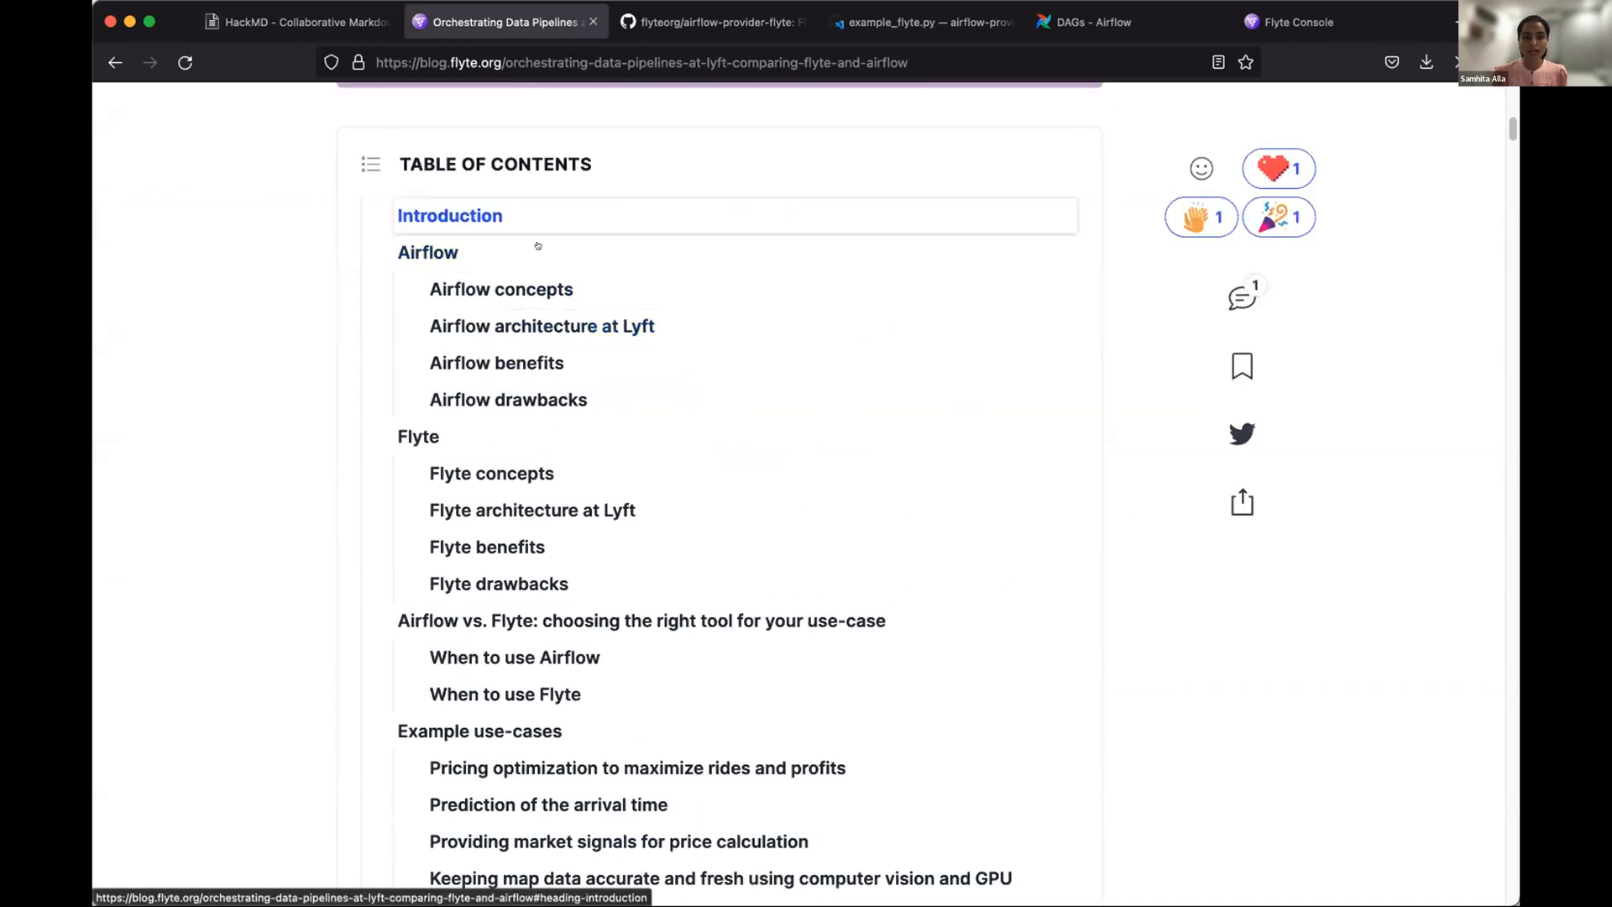
mouse_move(418, 437)
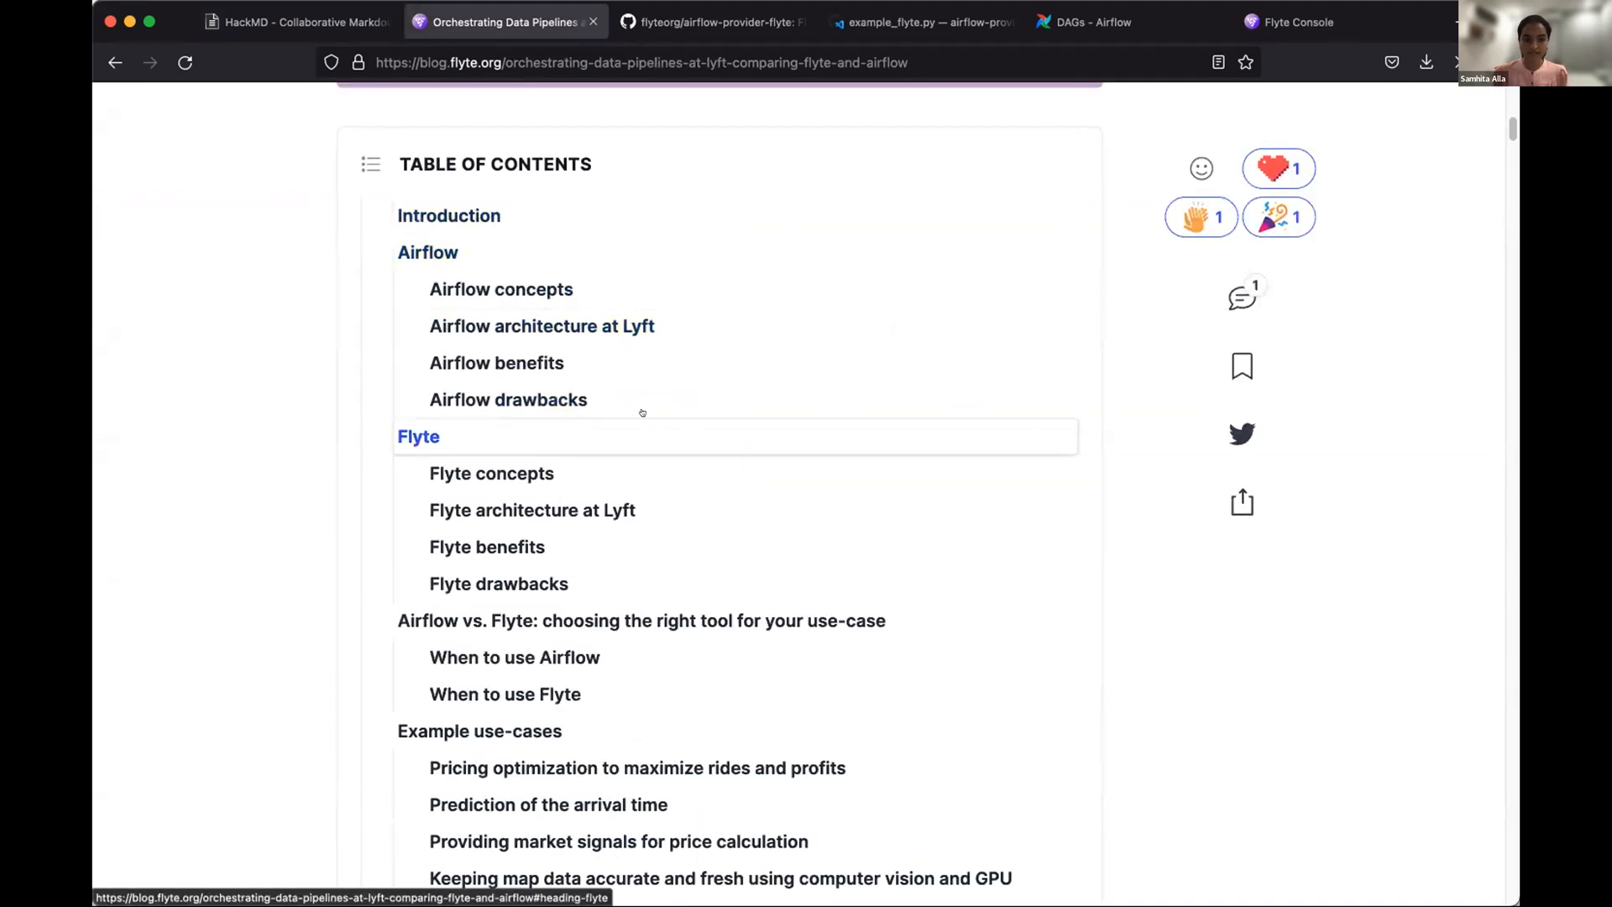
- Scroll through the article's Table of Contents and switch to the airflow-provider-flyte GitHub repository
scroll(down, 3)
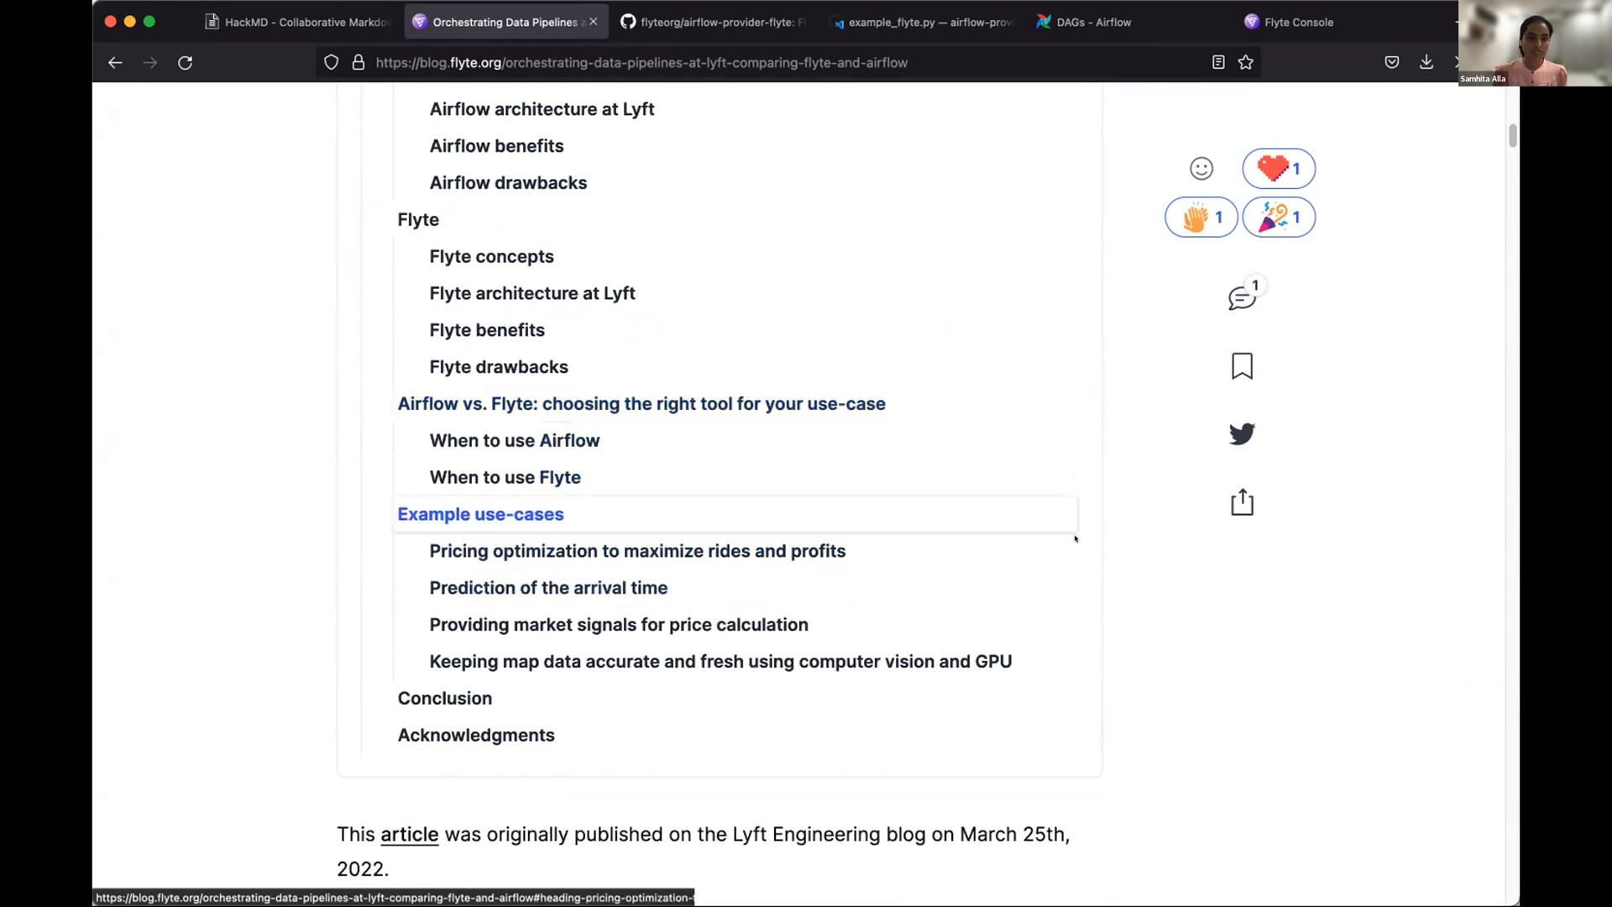
mouse_move(1198, 523)
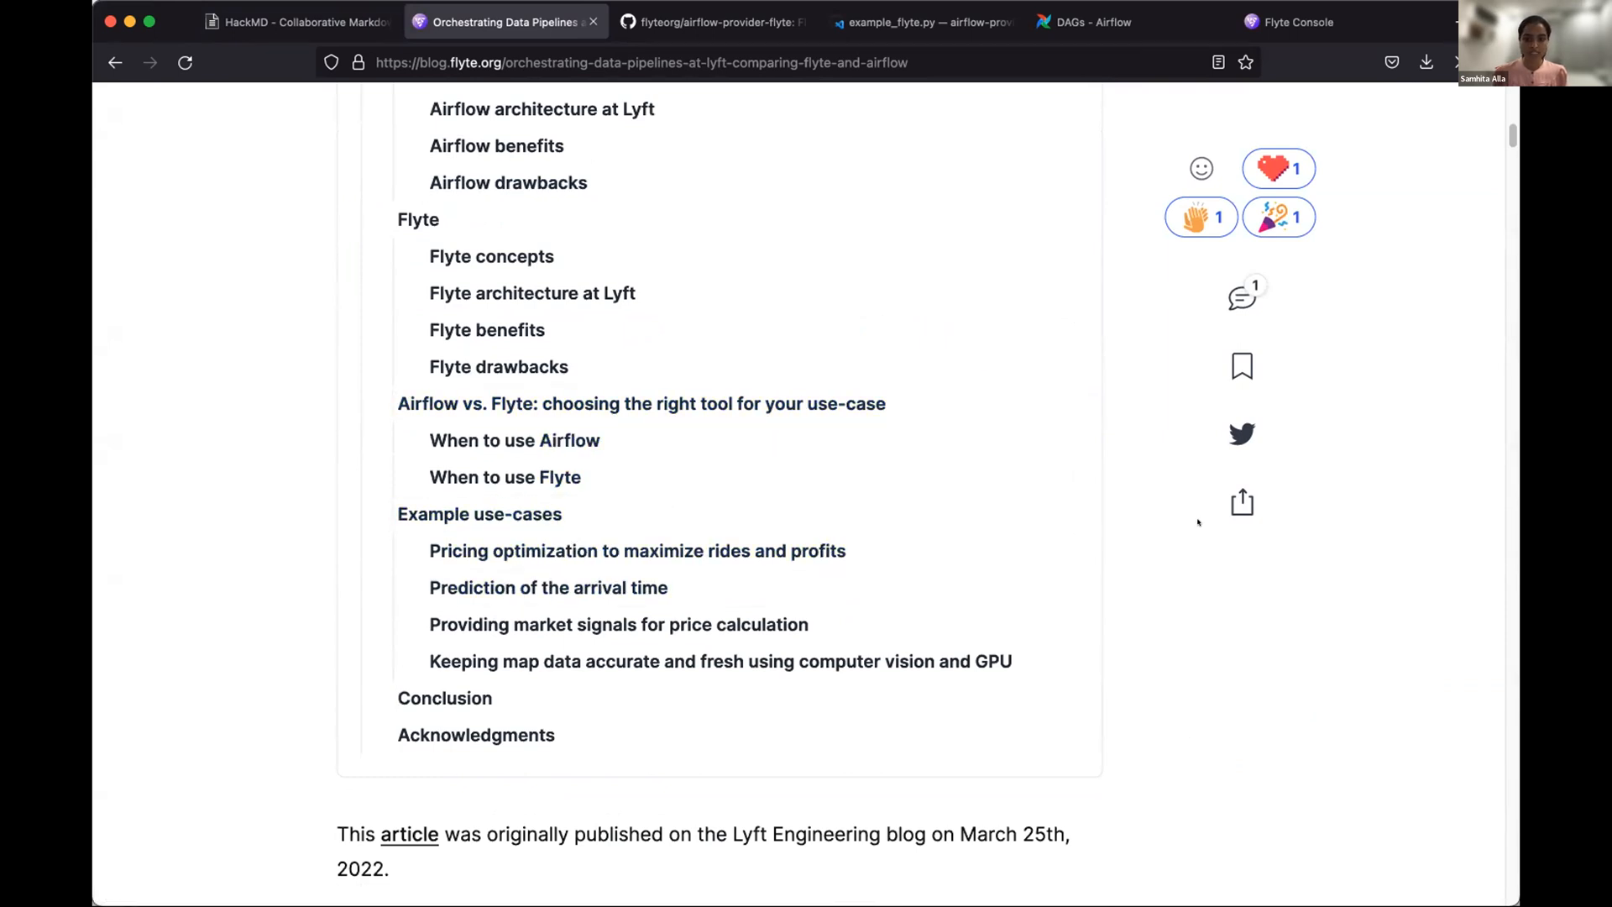
mouse_move(499, 368)
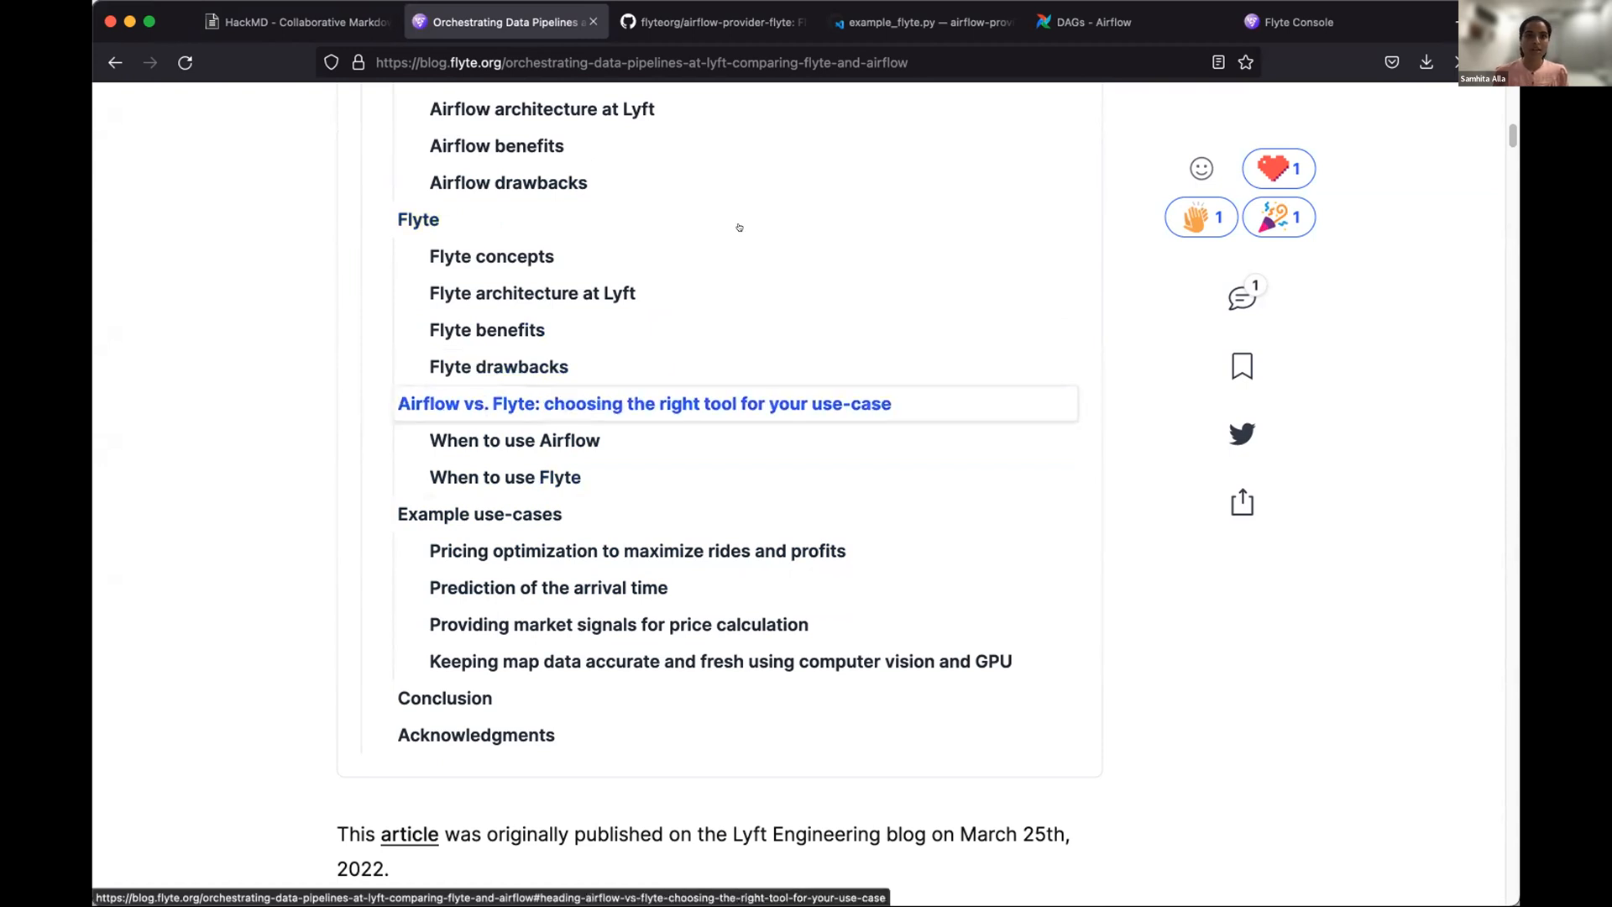
click(716, 22)
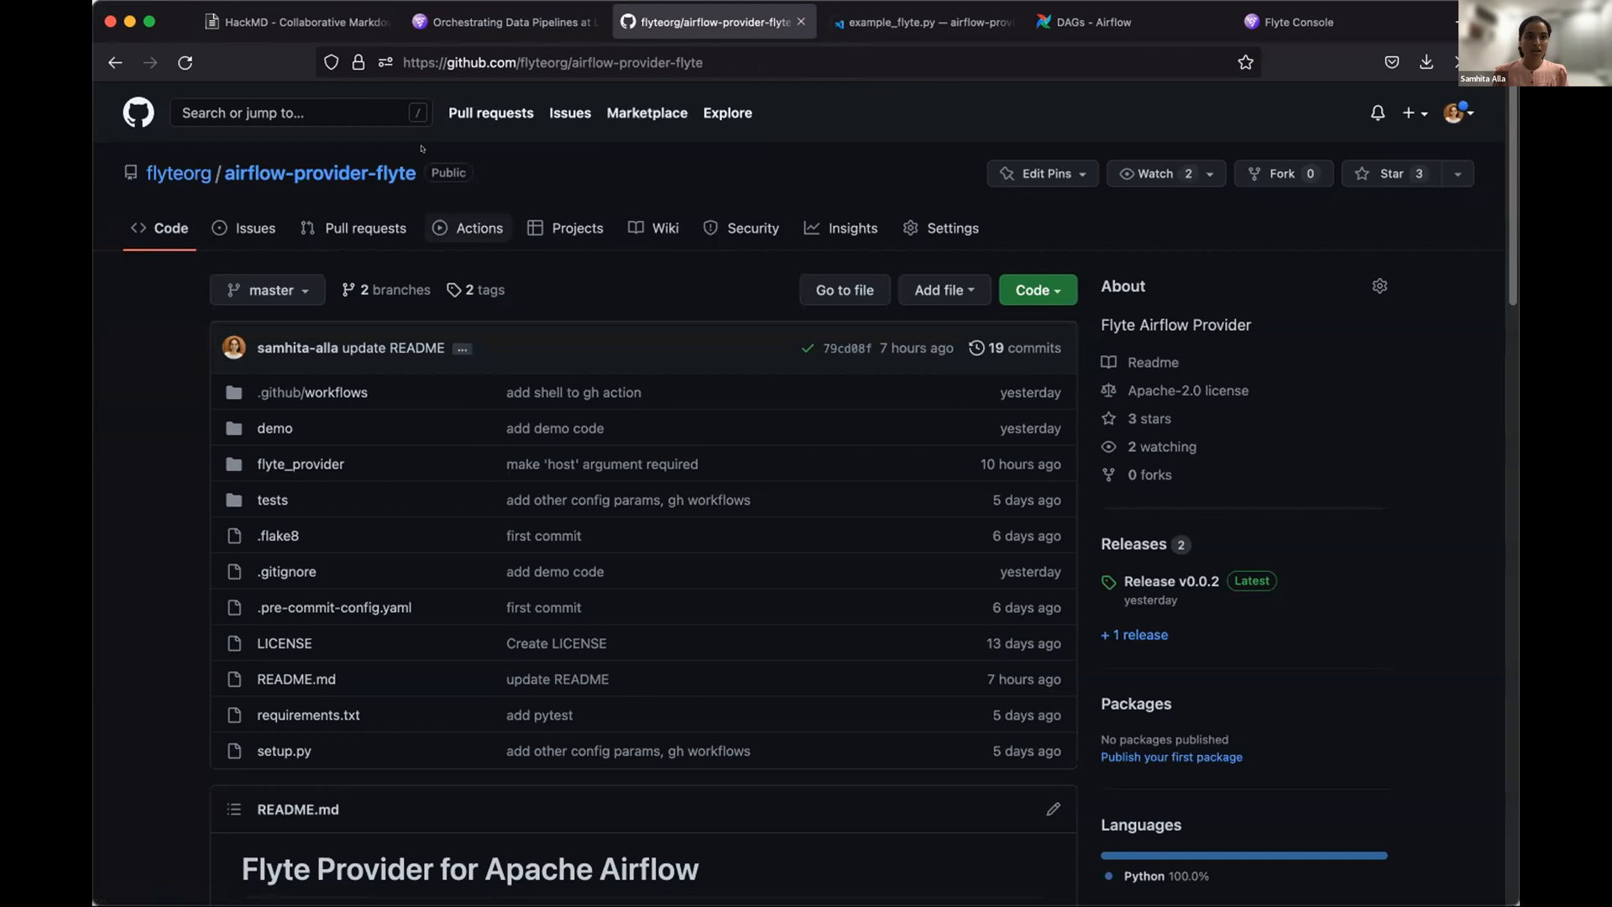
mouse_move(716, 361)
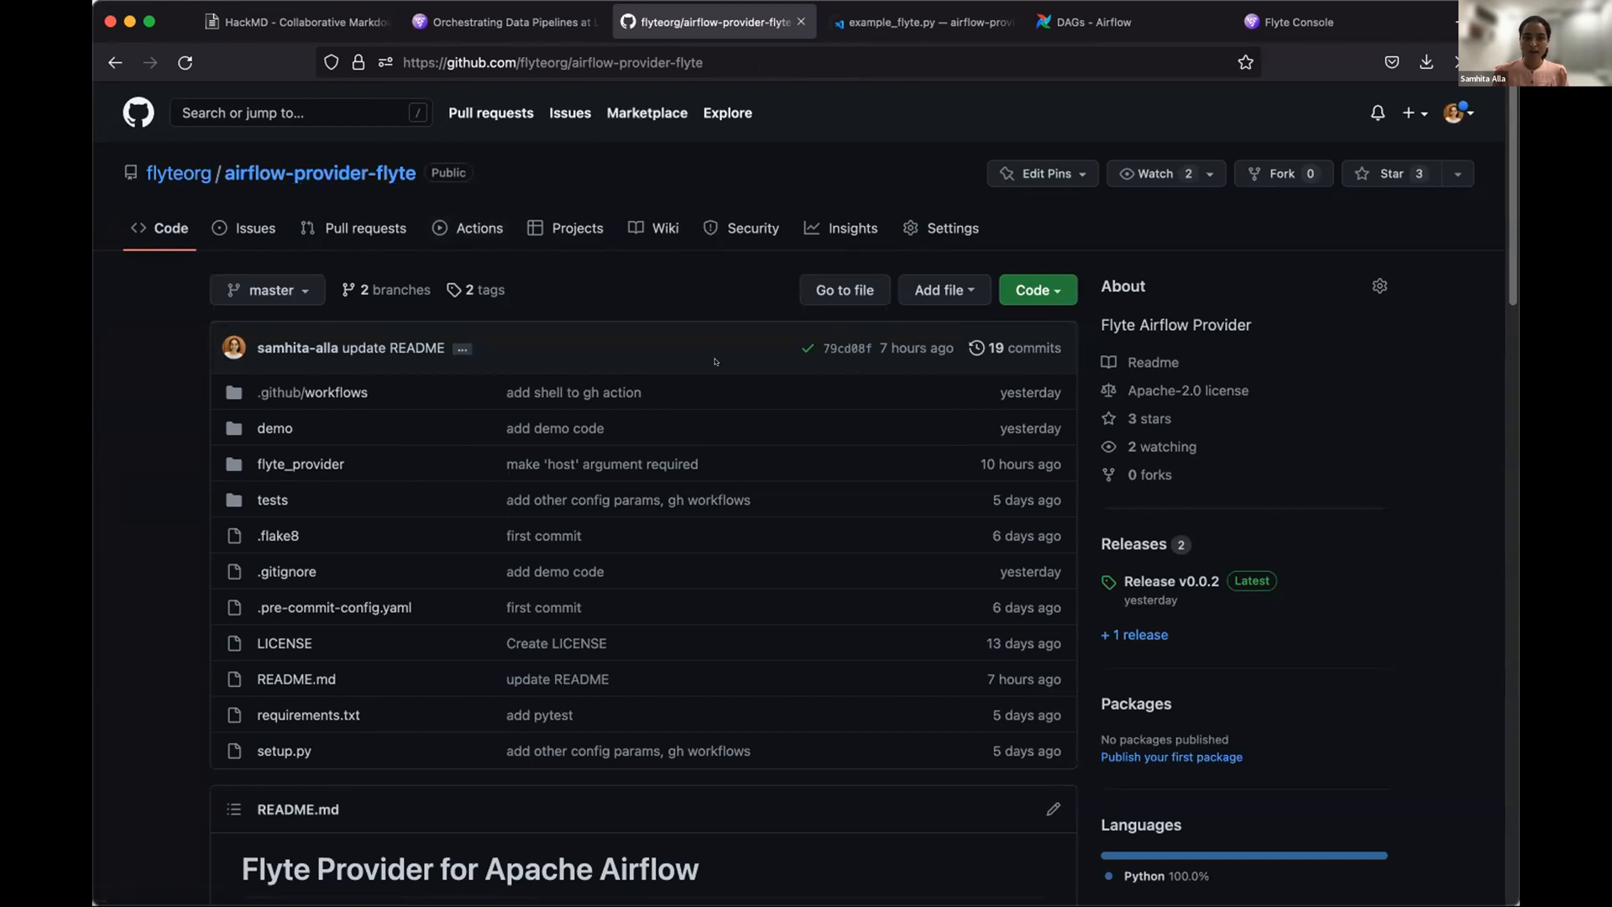
scroll(down, 3)
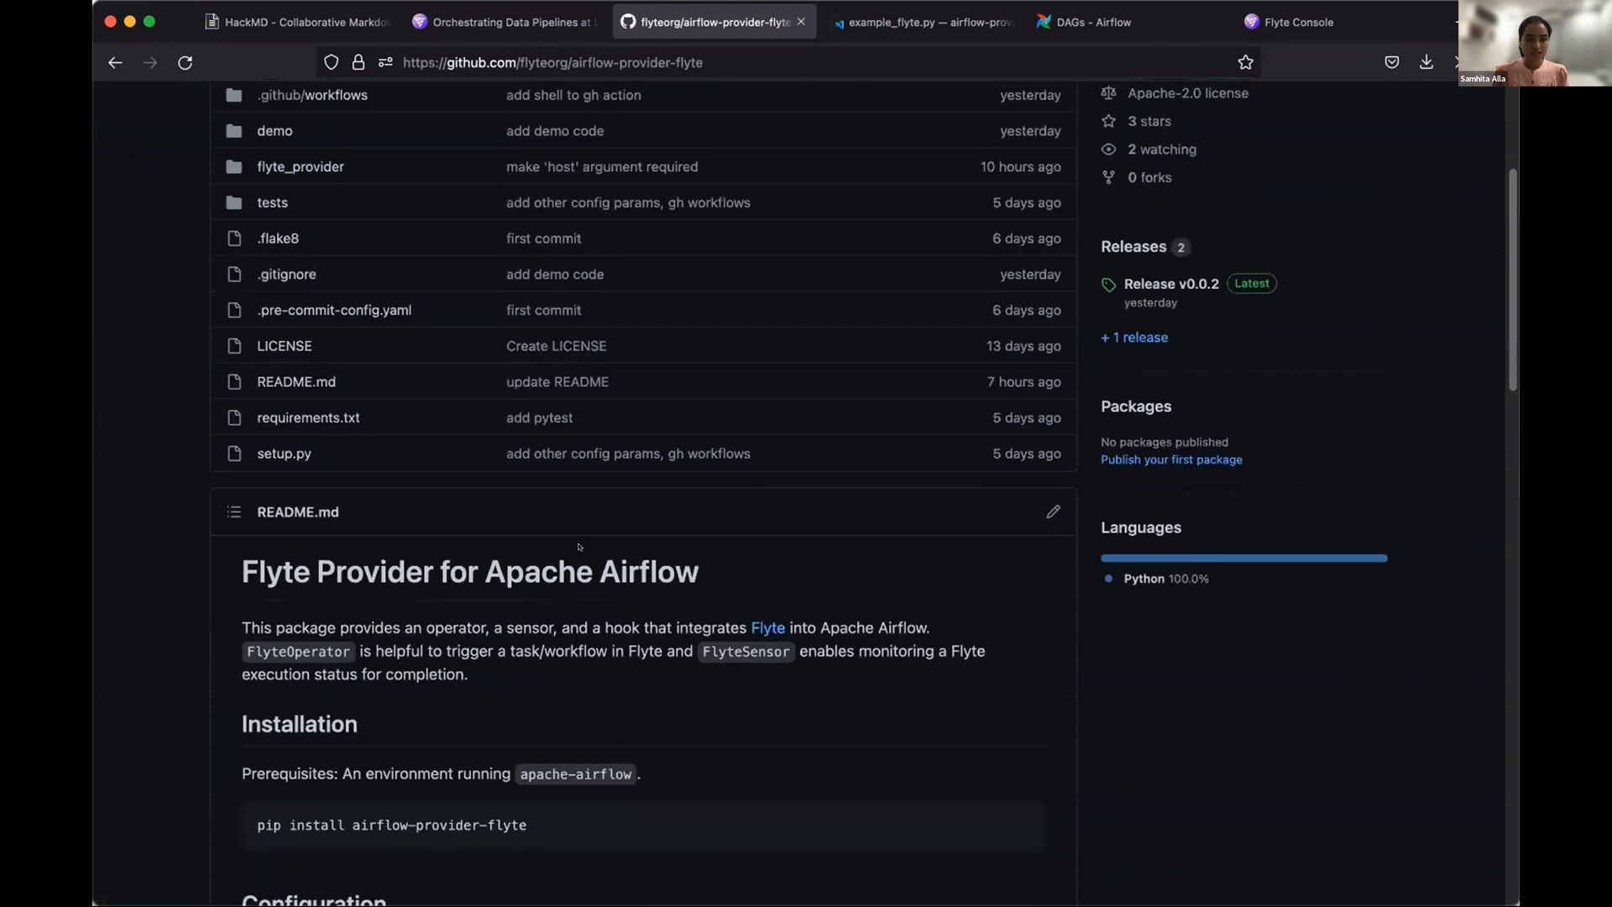
scroll(down, 3)
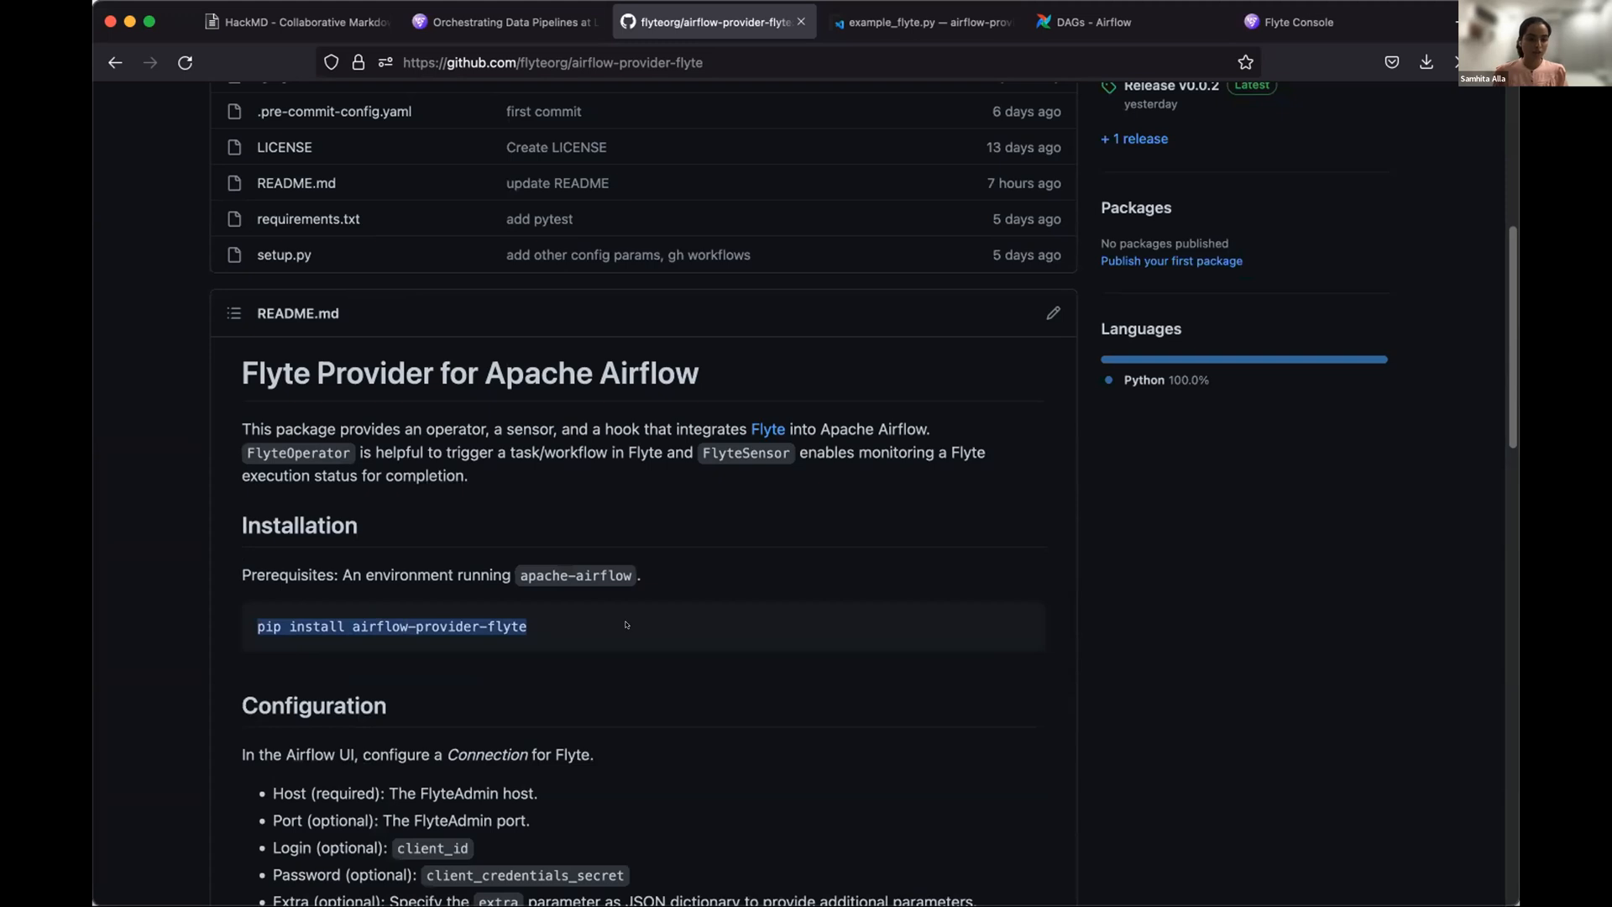
mouse_move(535, 624)
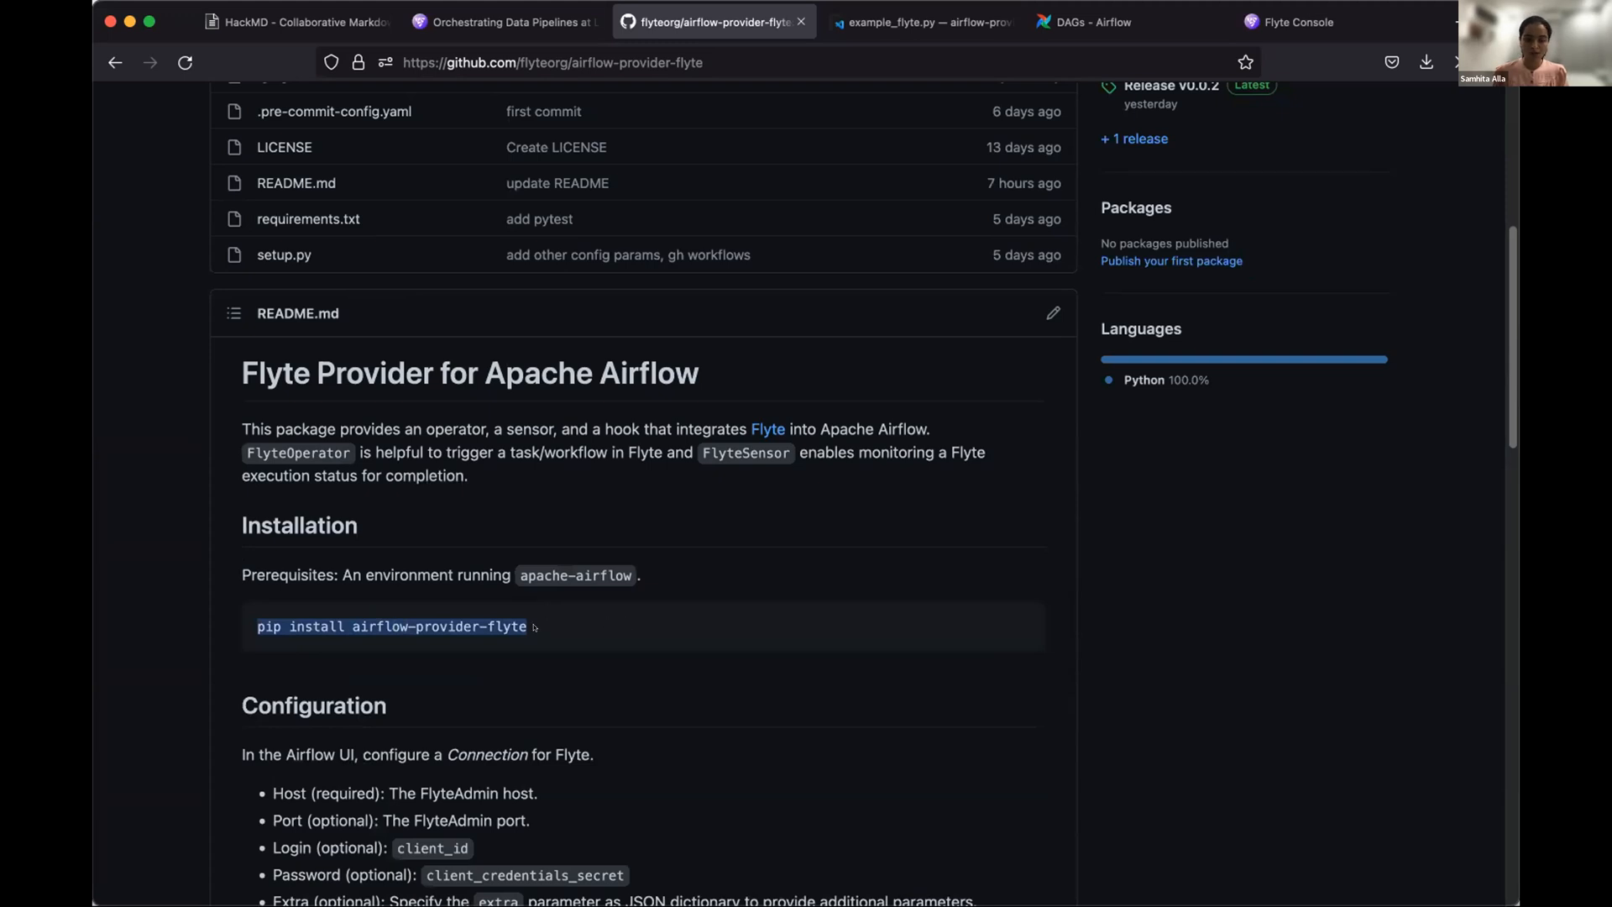
scroll(down, 3)
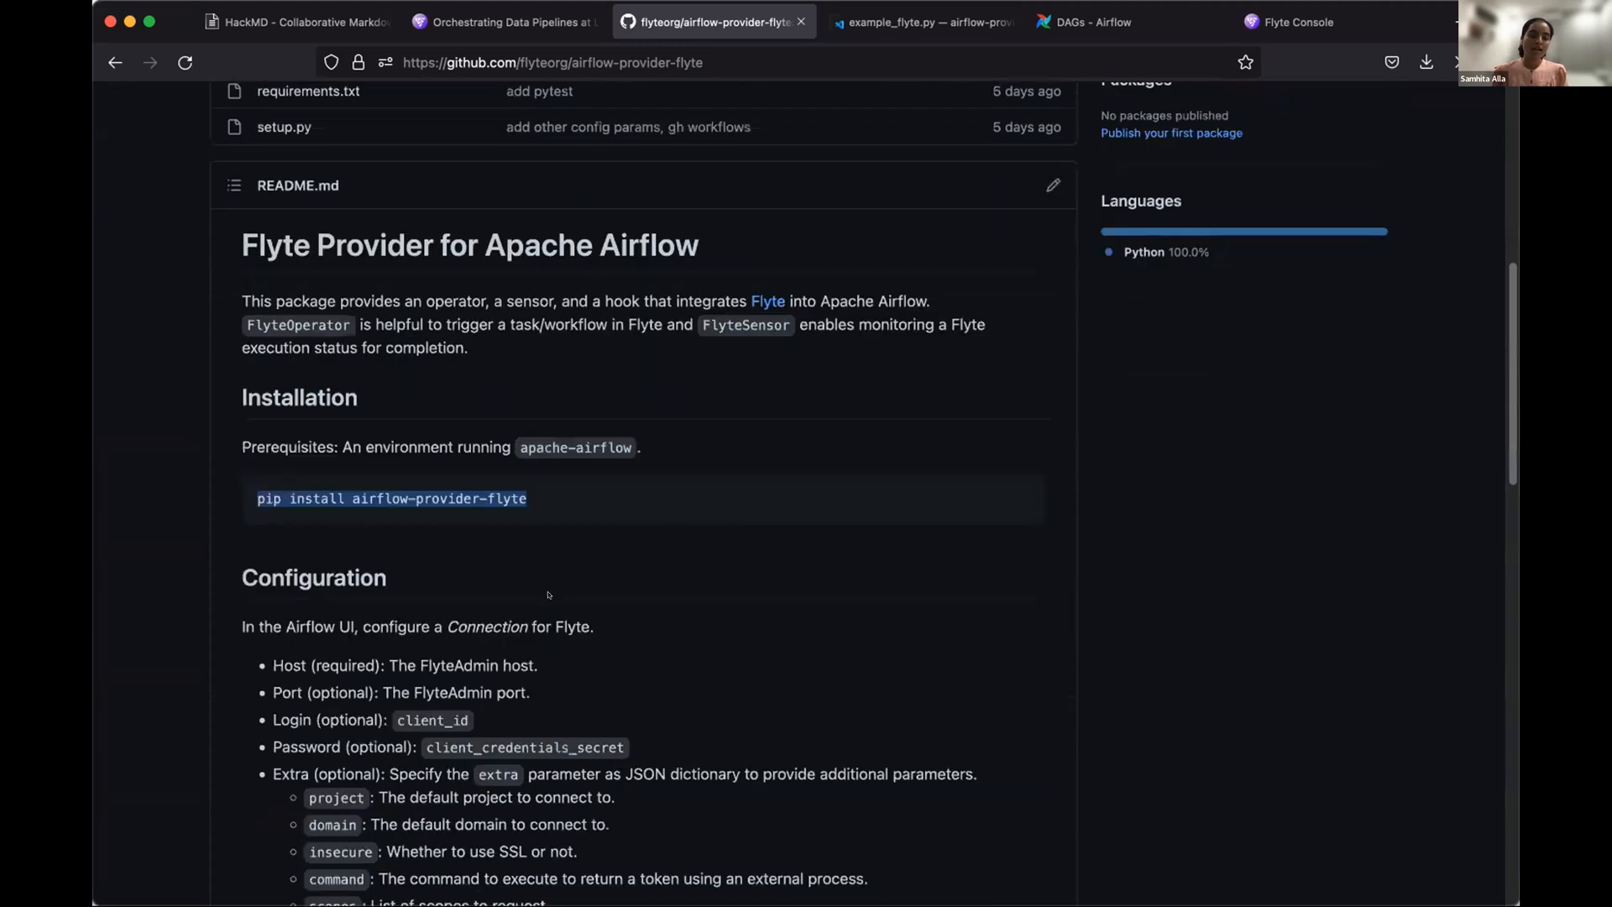
scroll(down, 3)
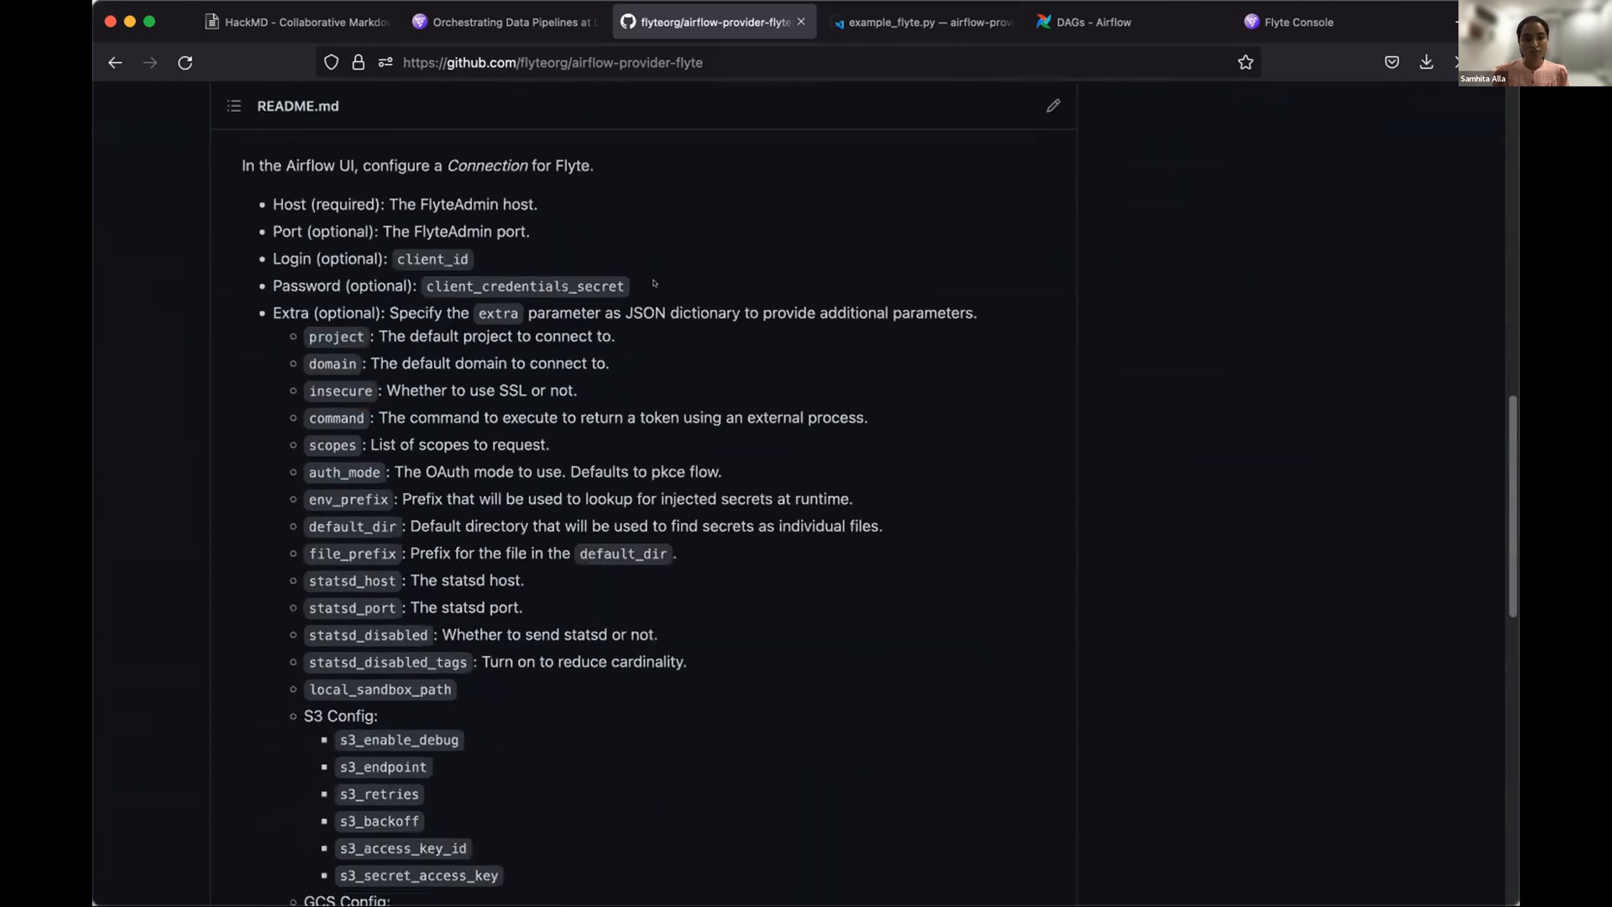
scroll(up, 3)
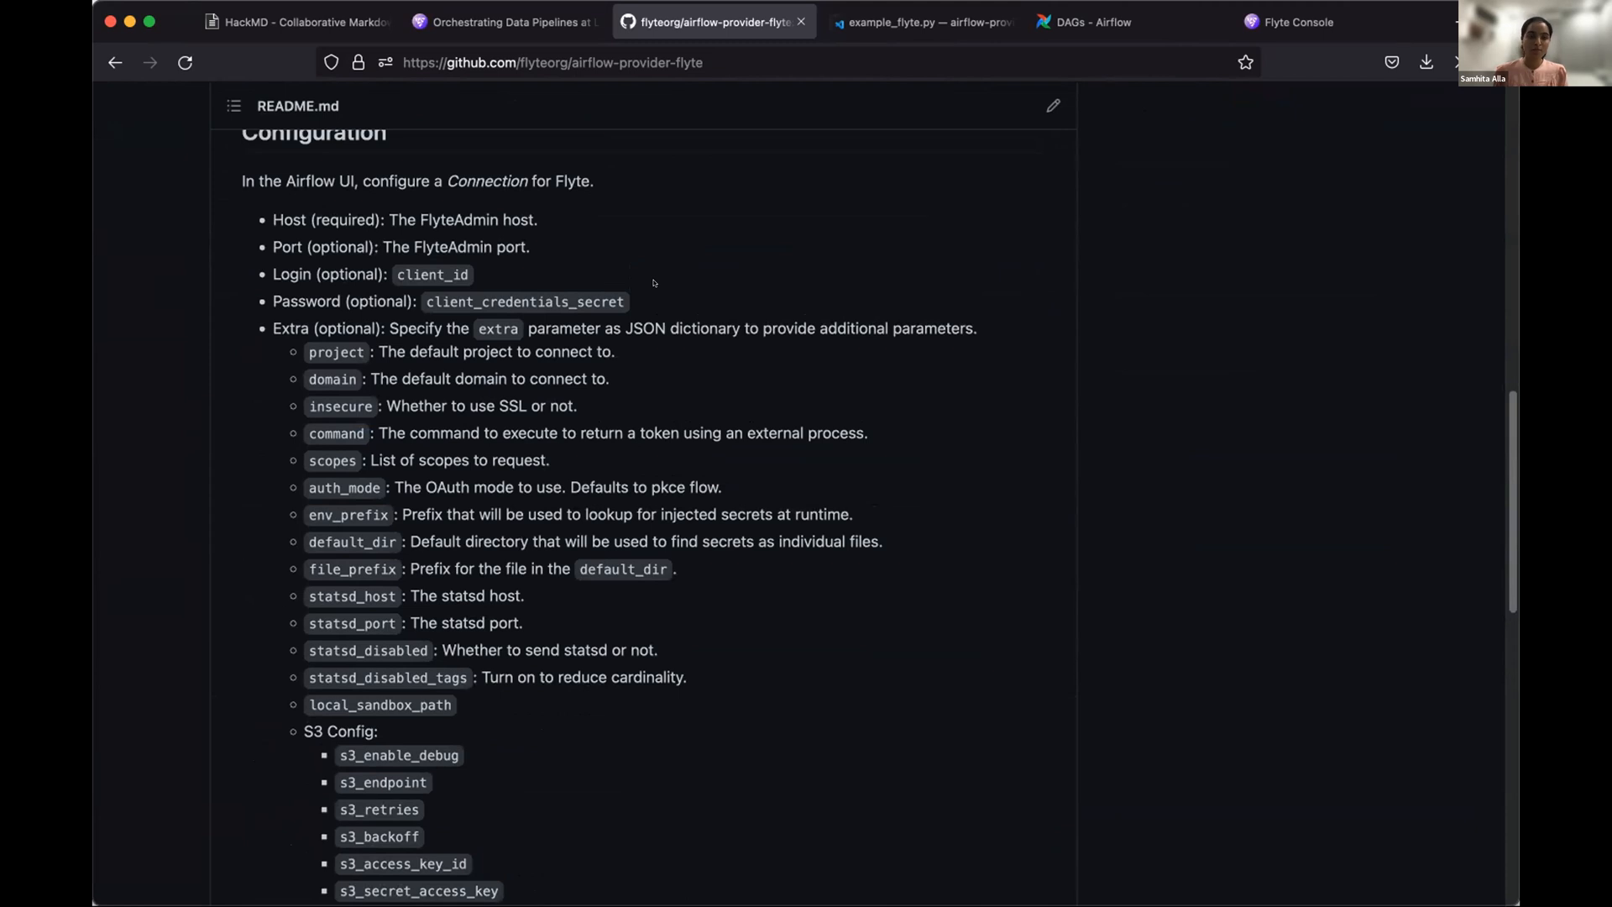
mouse_move(254, 181)
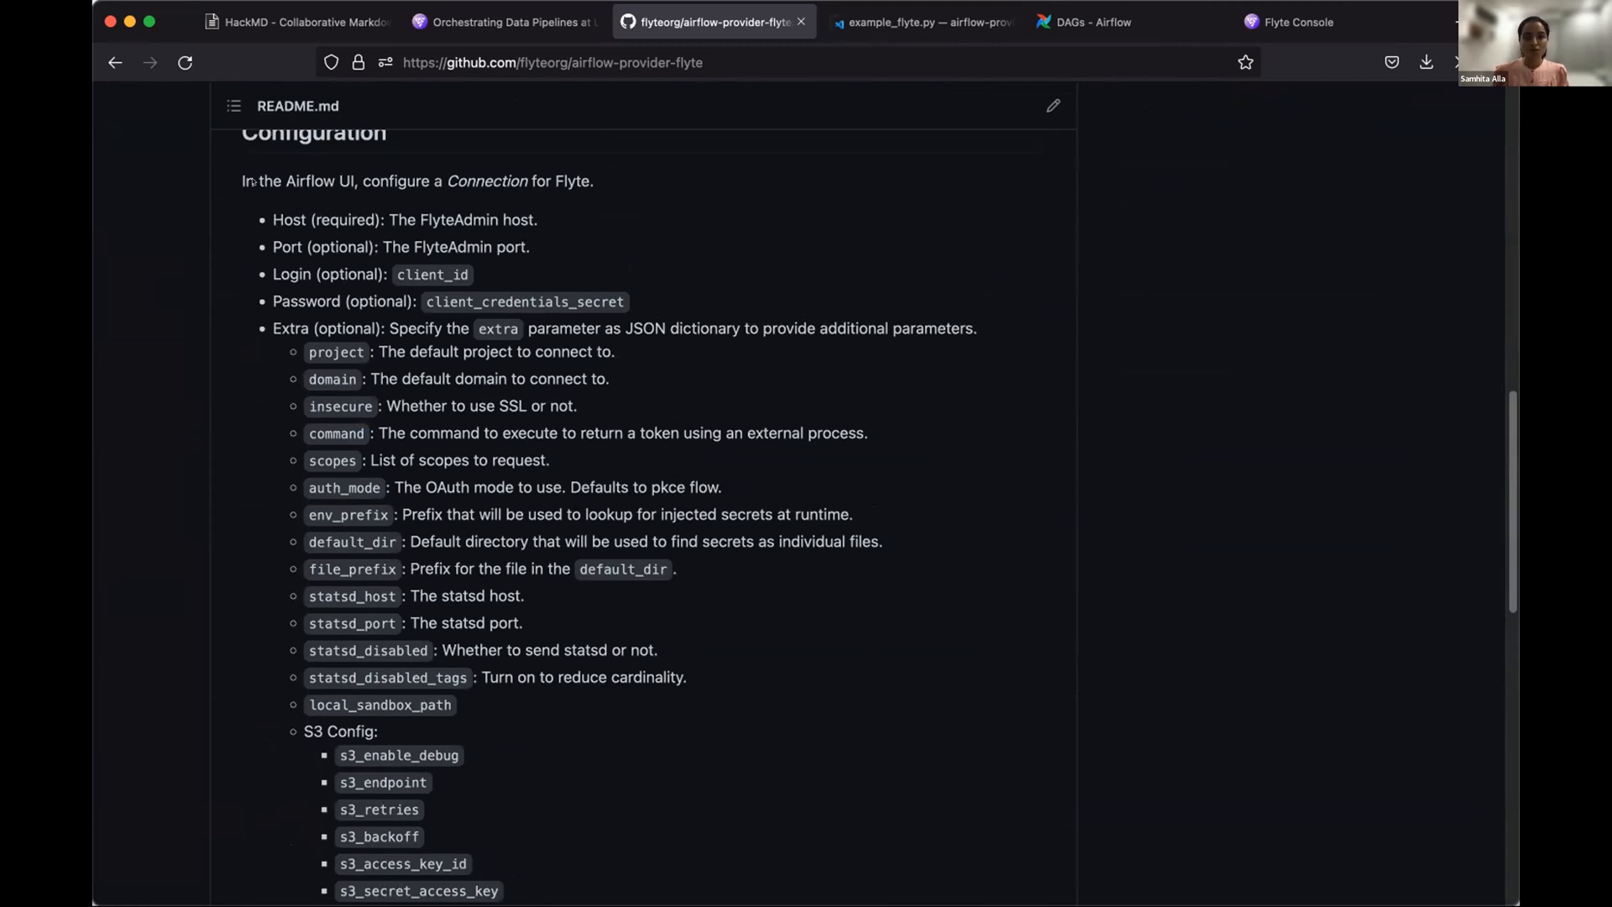
double_click(289, 218)
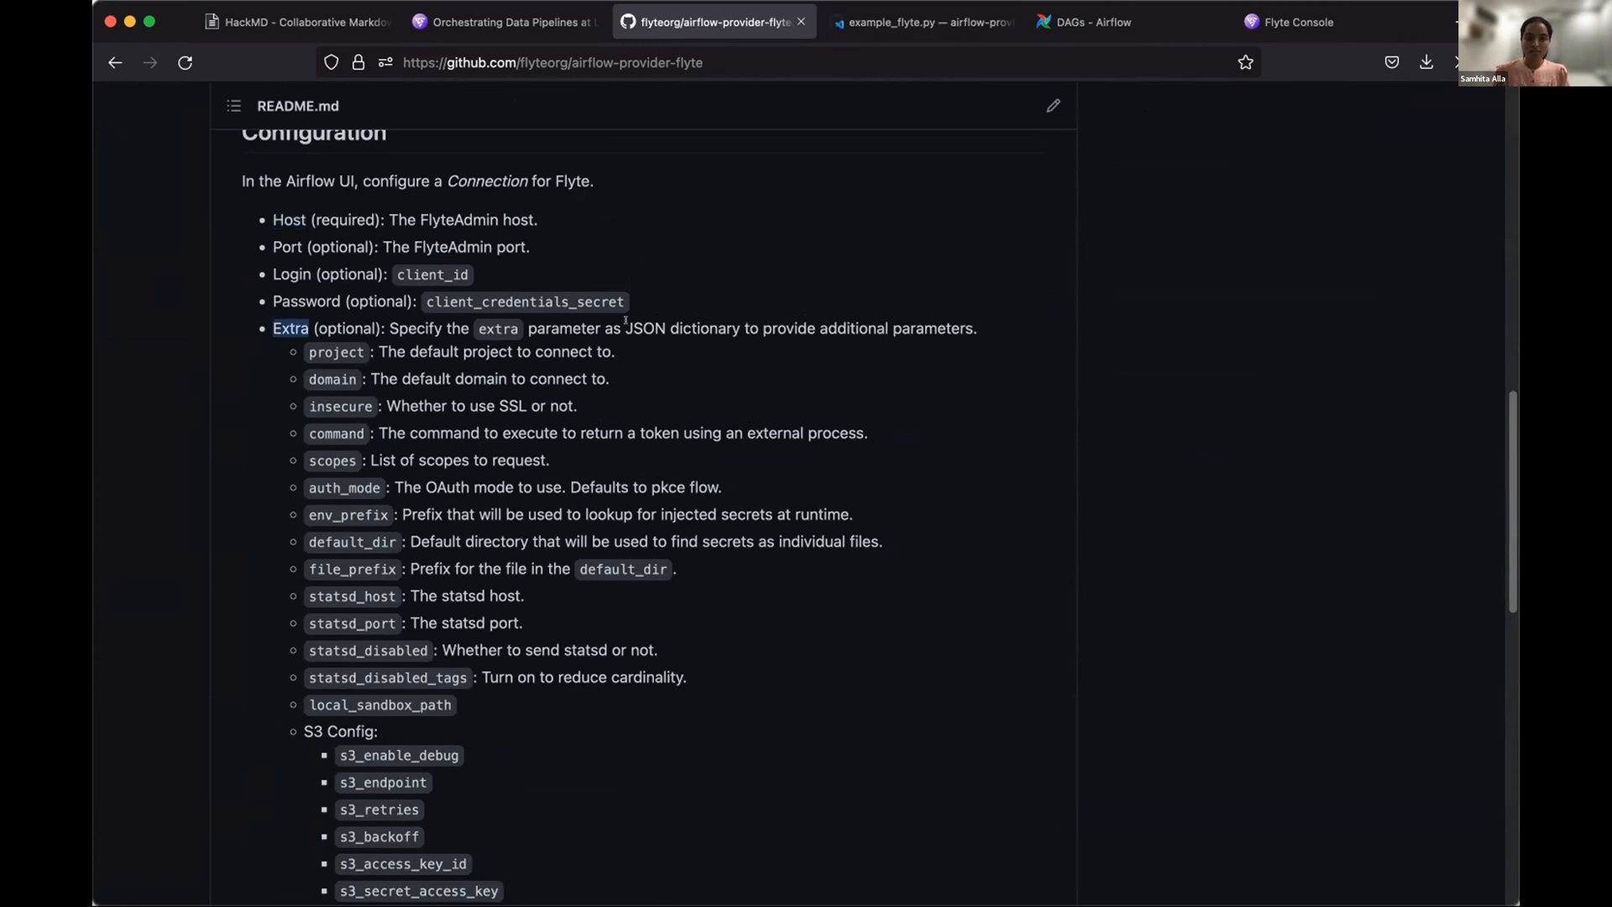
scroll(down, 3)
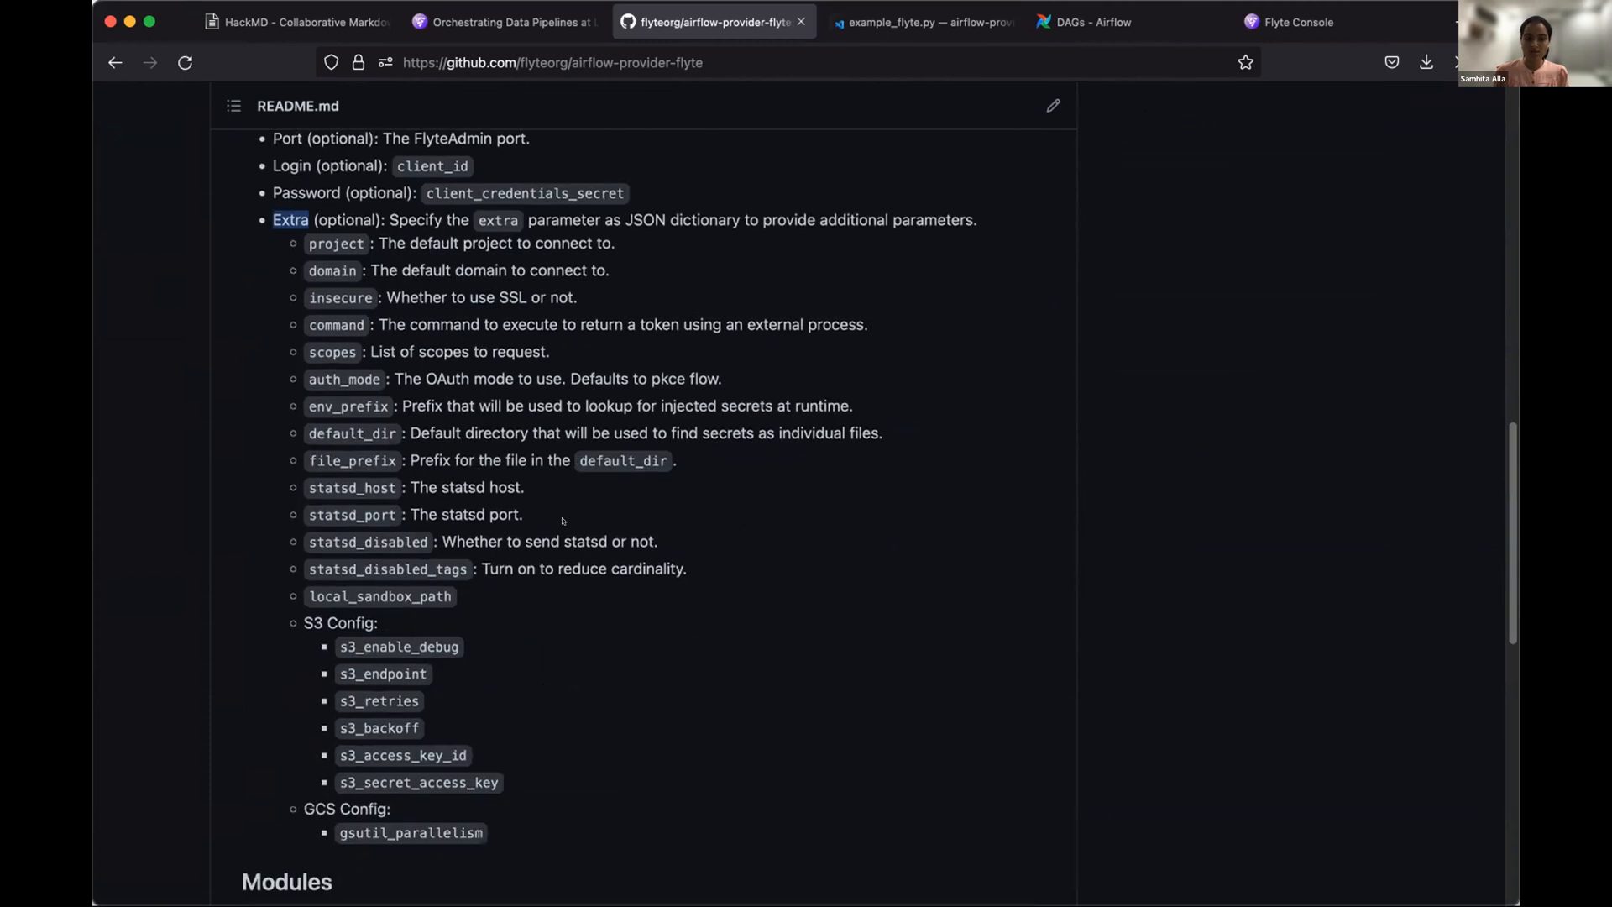
mouse_move(638, 439)
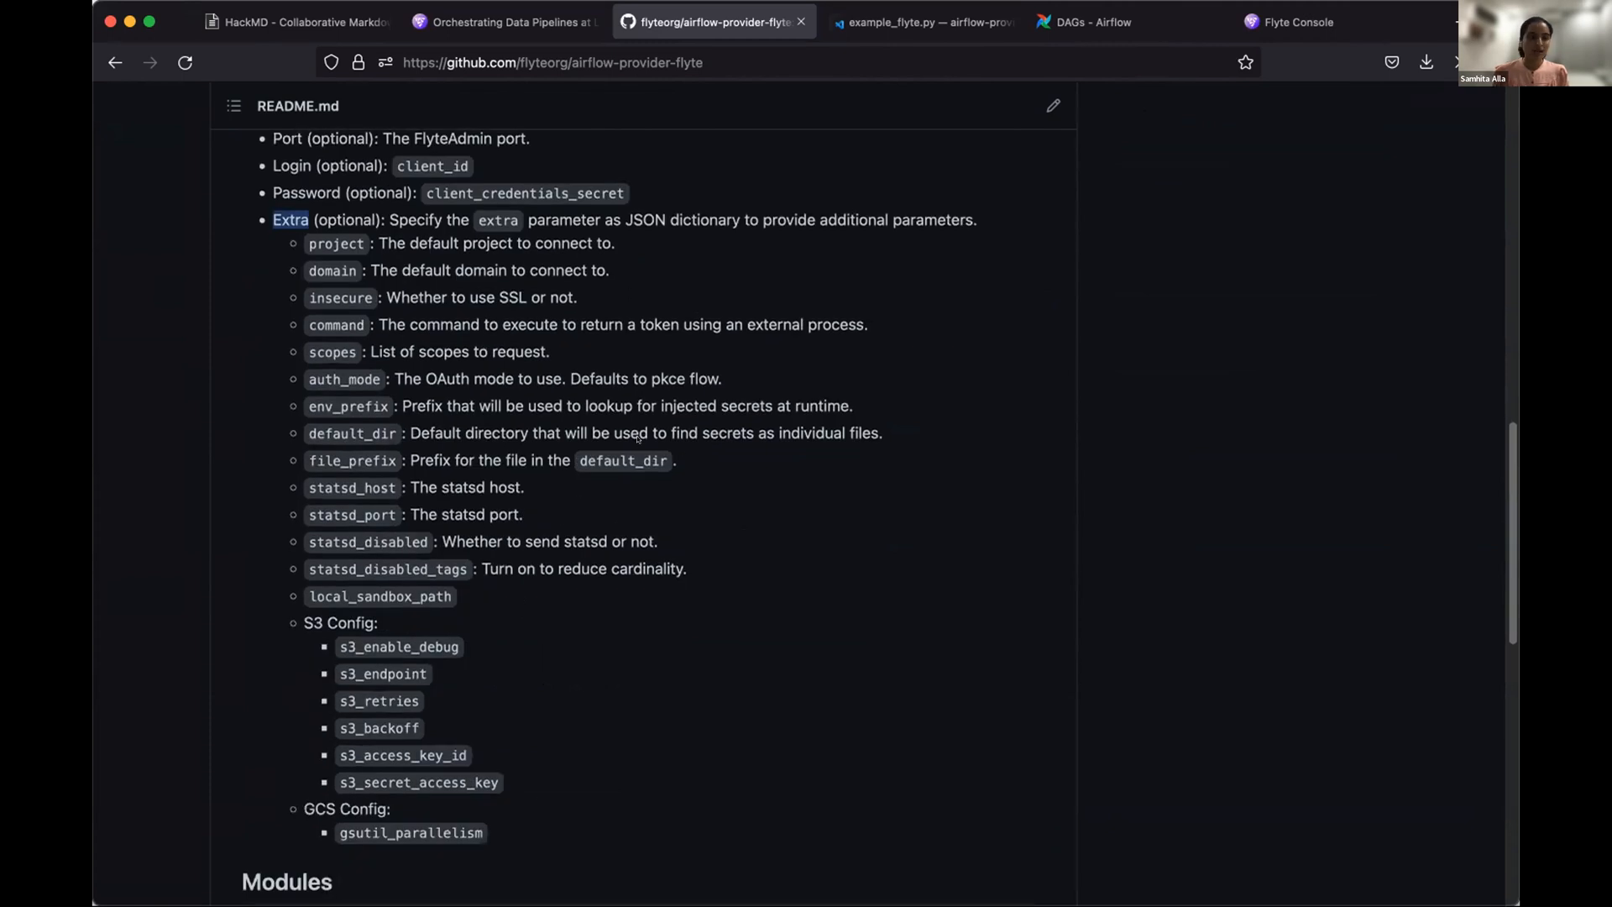
scroll(down, 3)
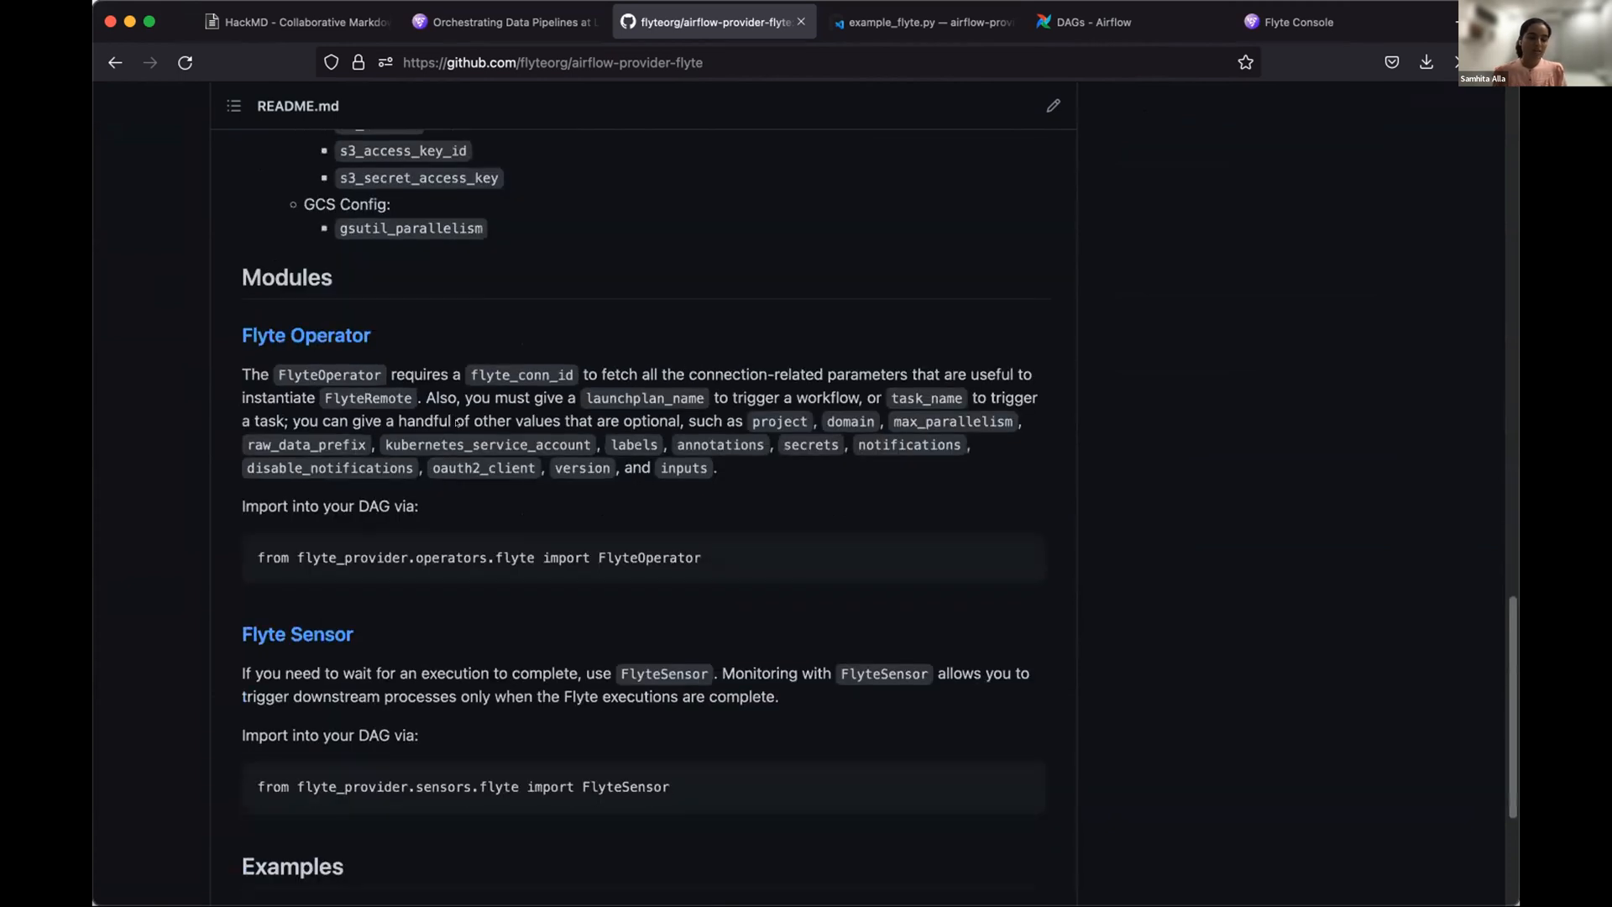
scroll(down, 3)
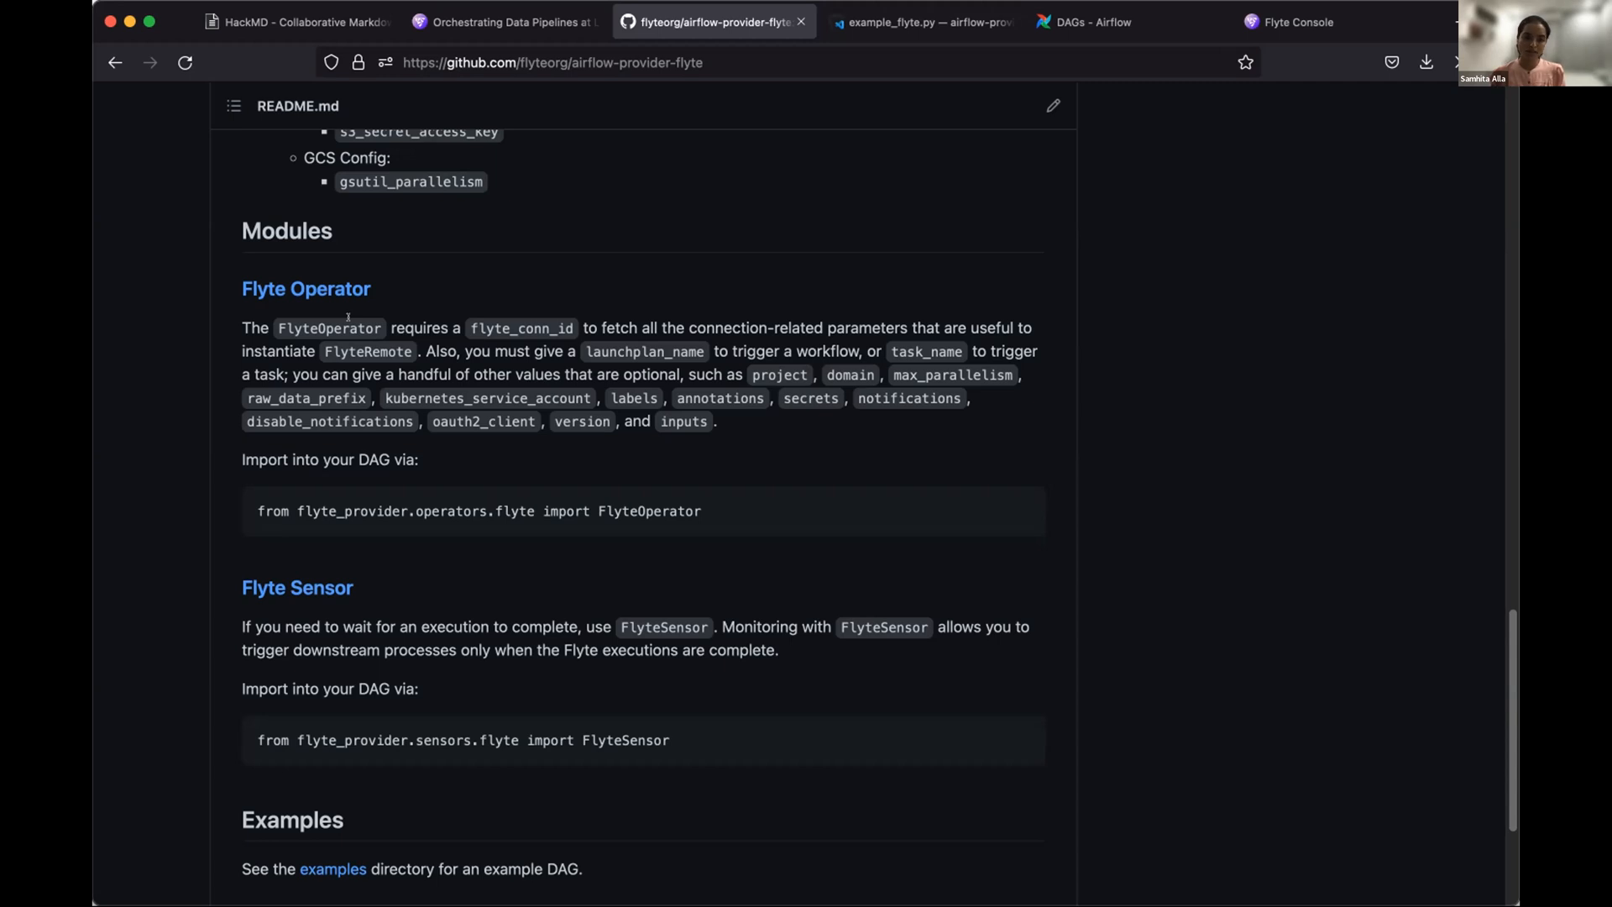
mouse_move(529, 334)
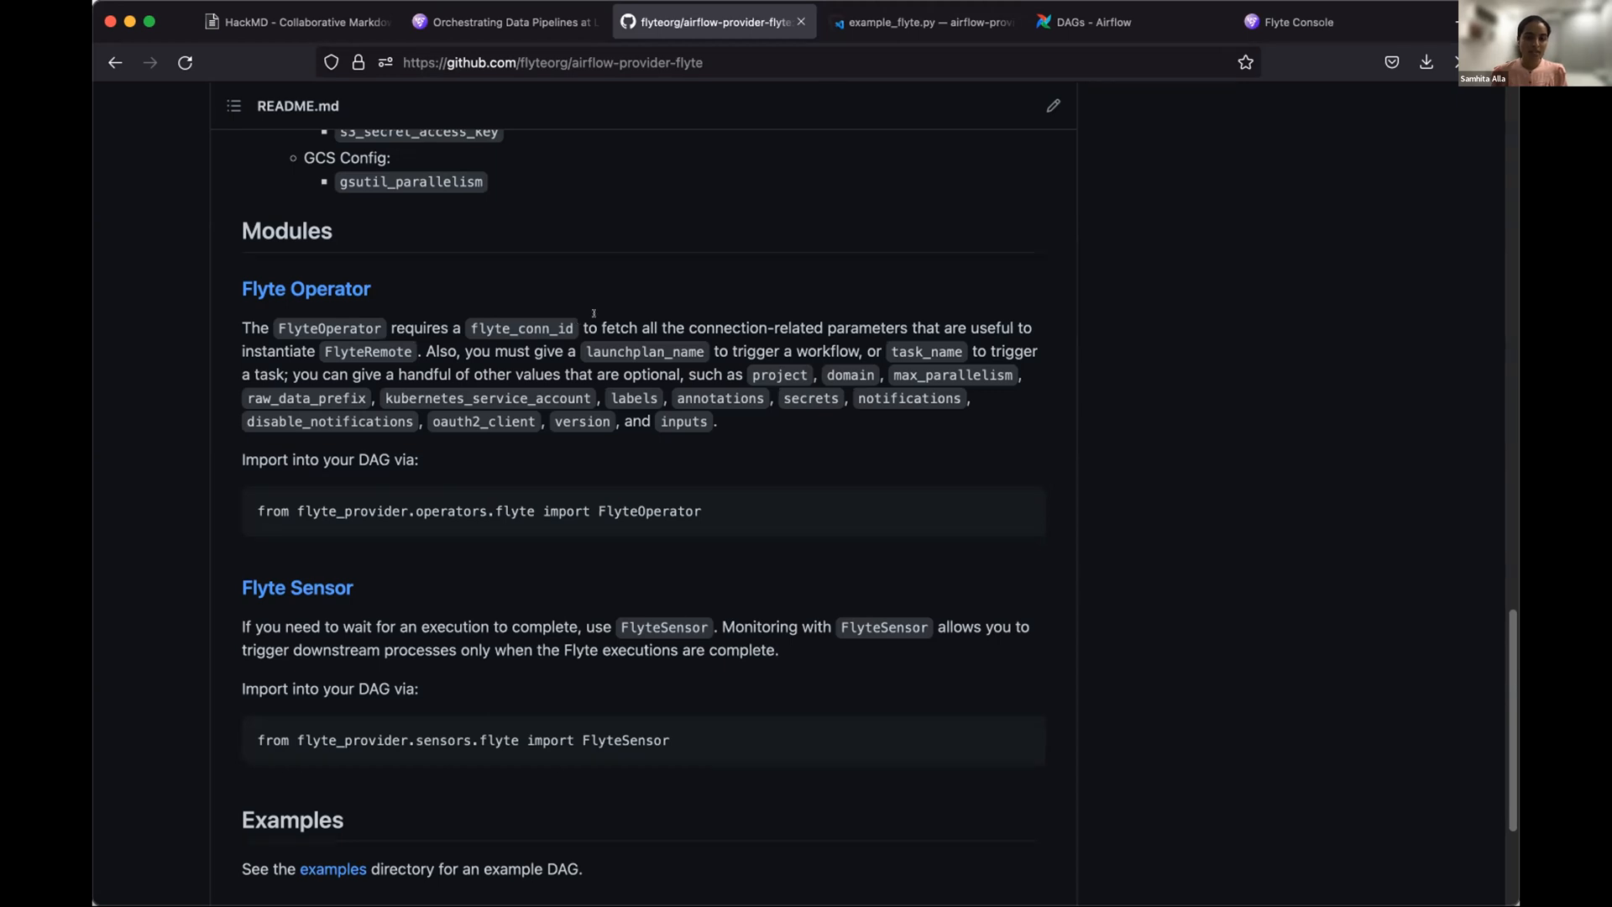
scroll(up, 3)
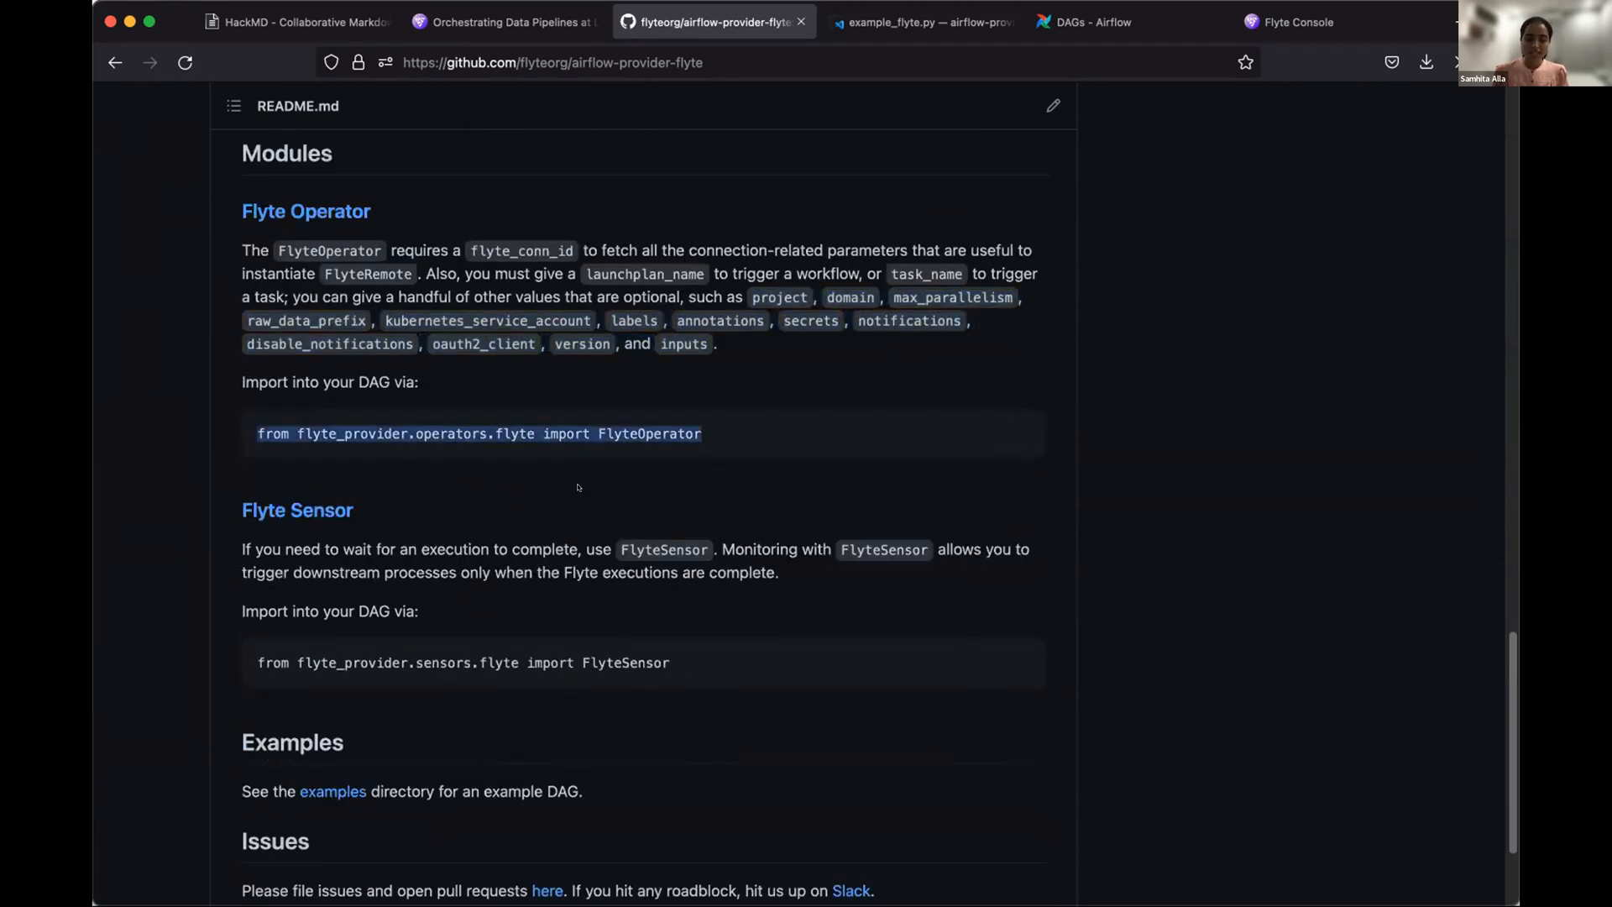
scroll(down, 3)
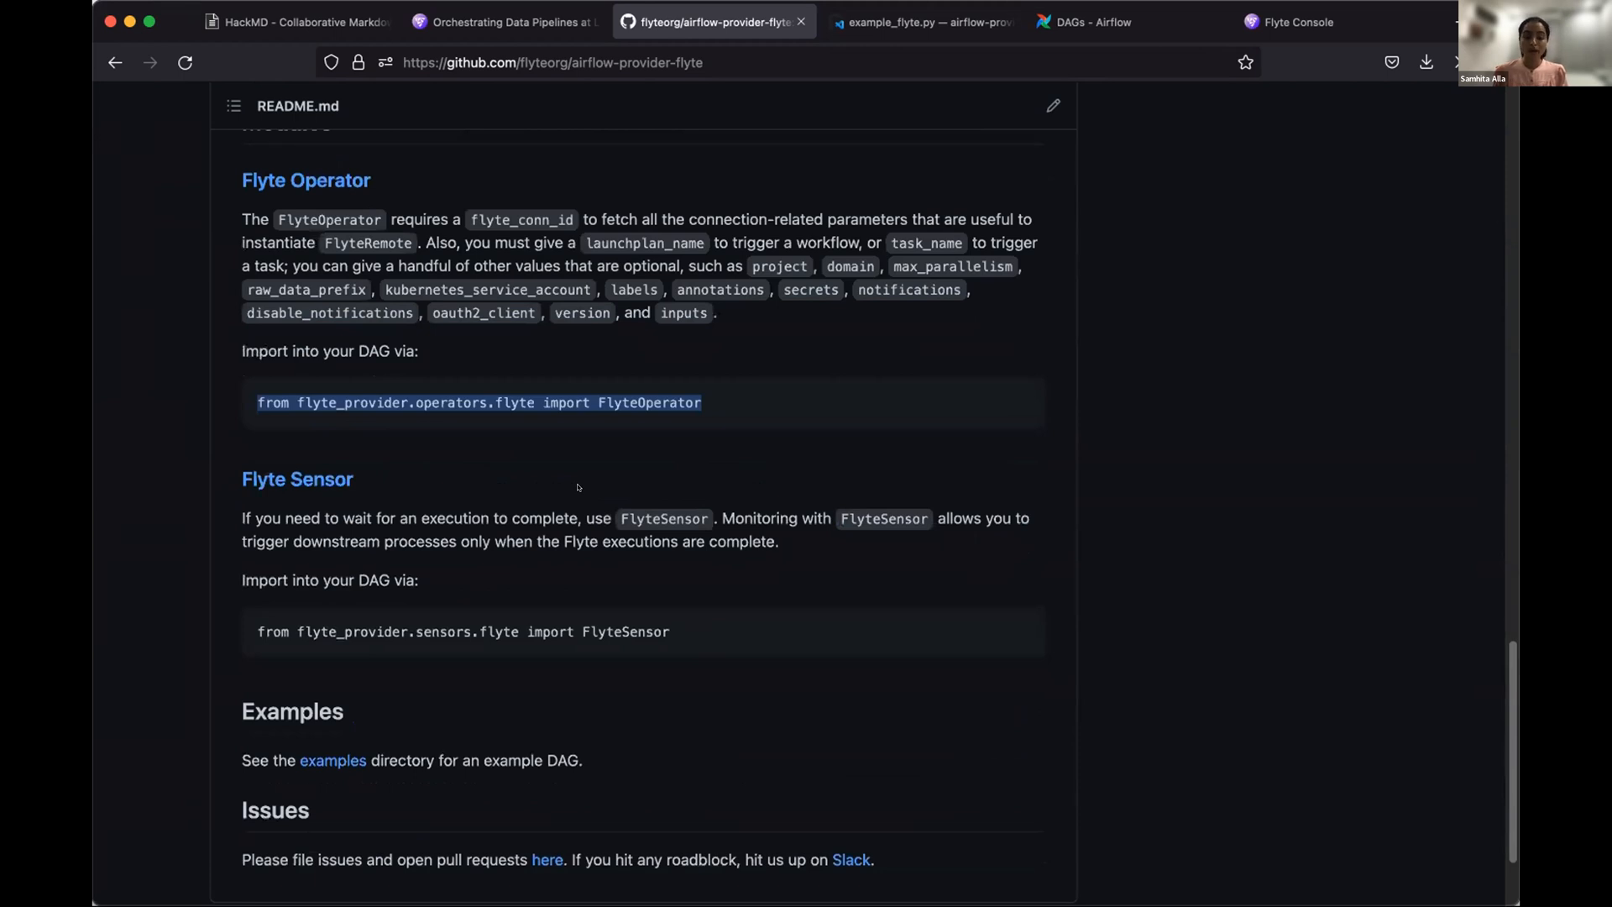
mouse_move(635, 500)
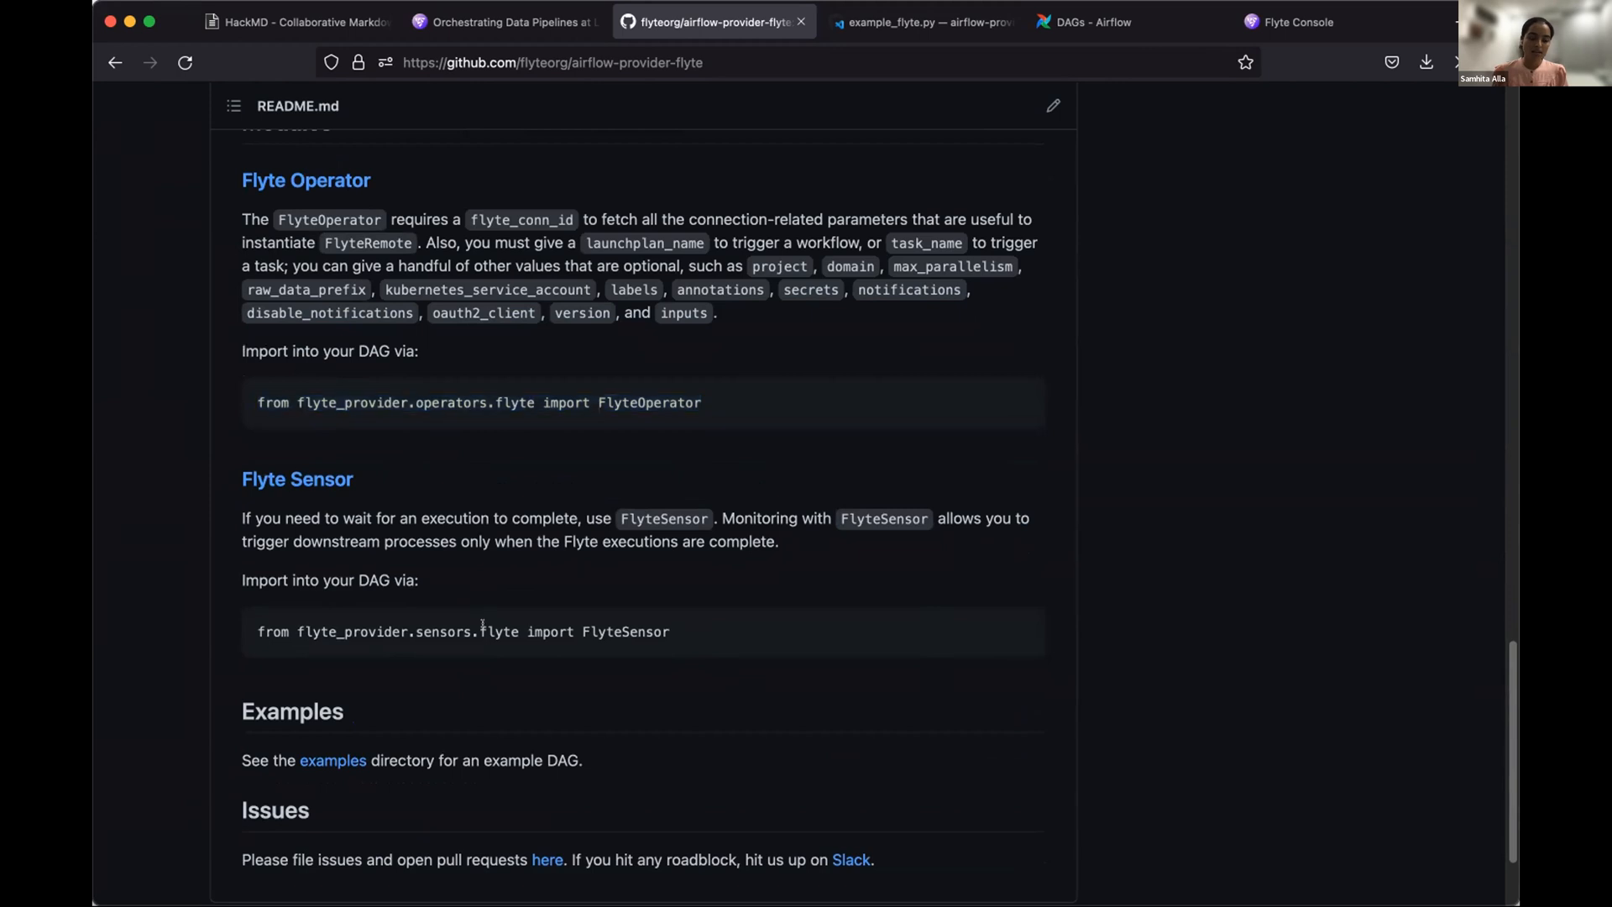
triple_click(464, 631)
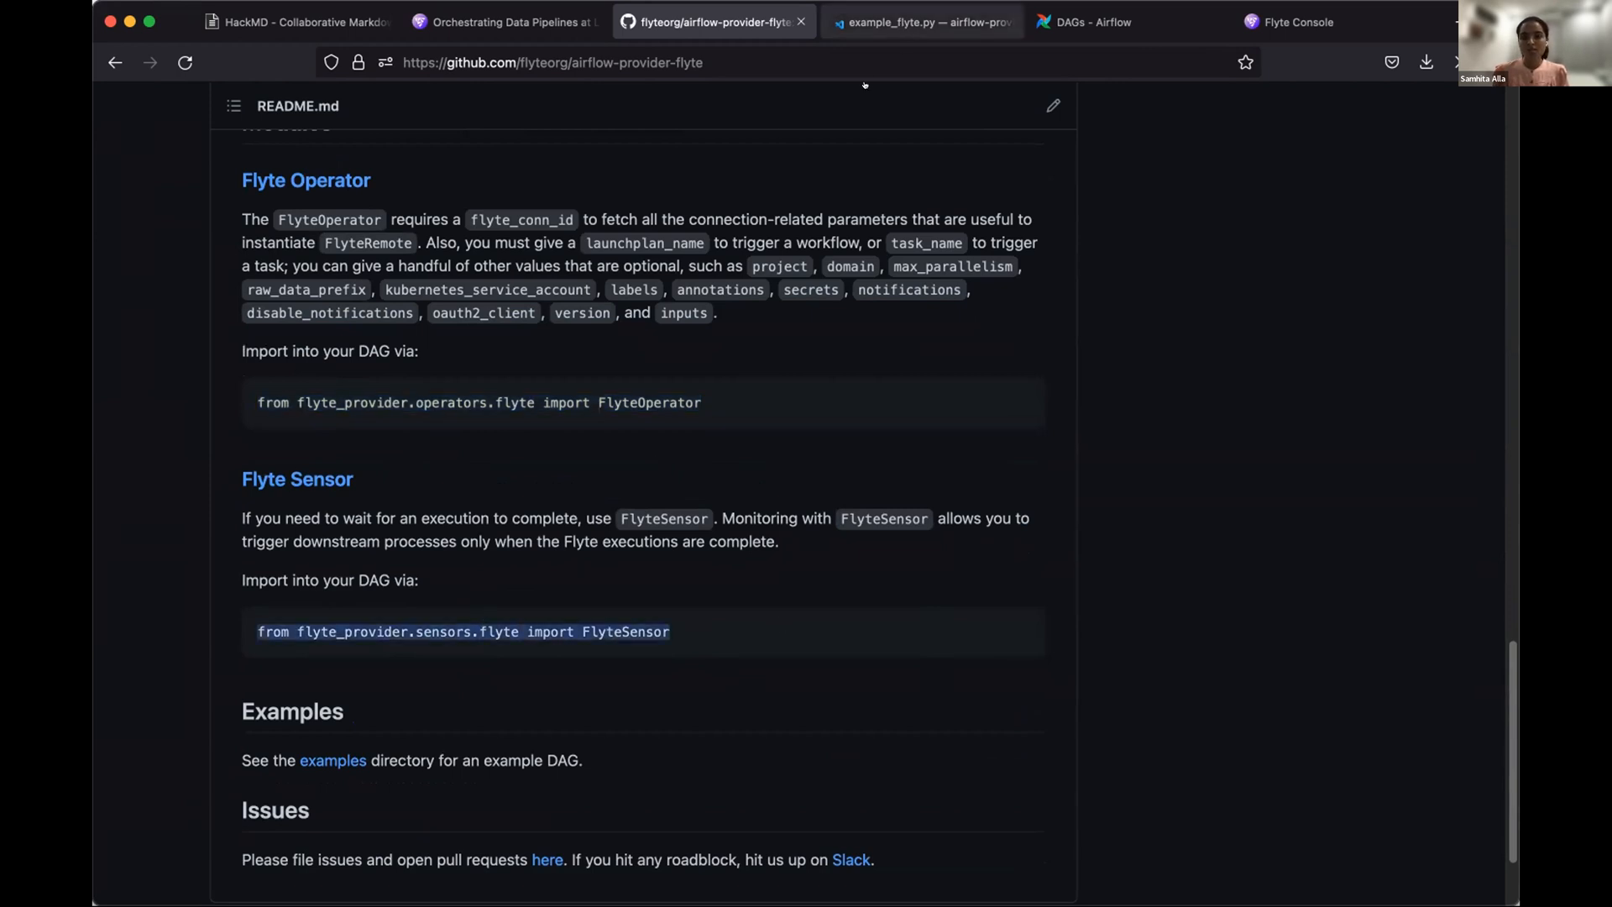
- Review example_flyte.py's FlyteOperator parameters, then show example_flyte_xcom.py in the editor
click(920, 22)
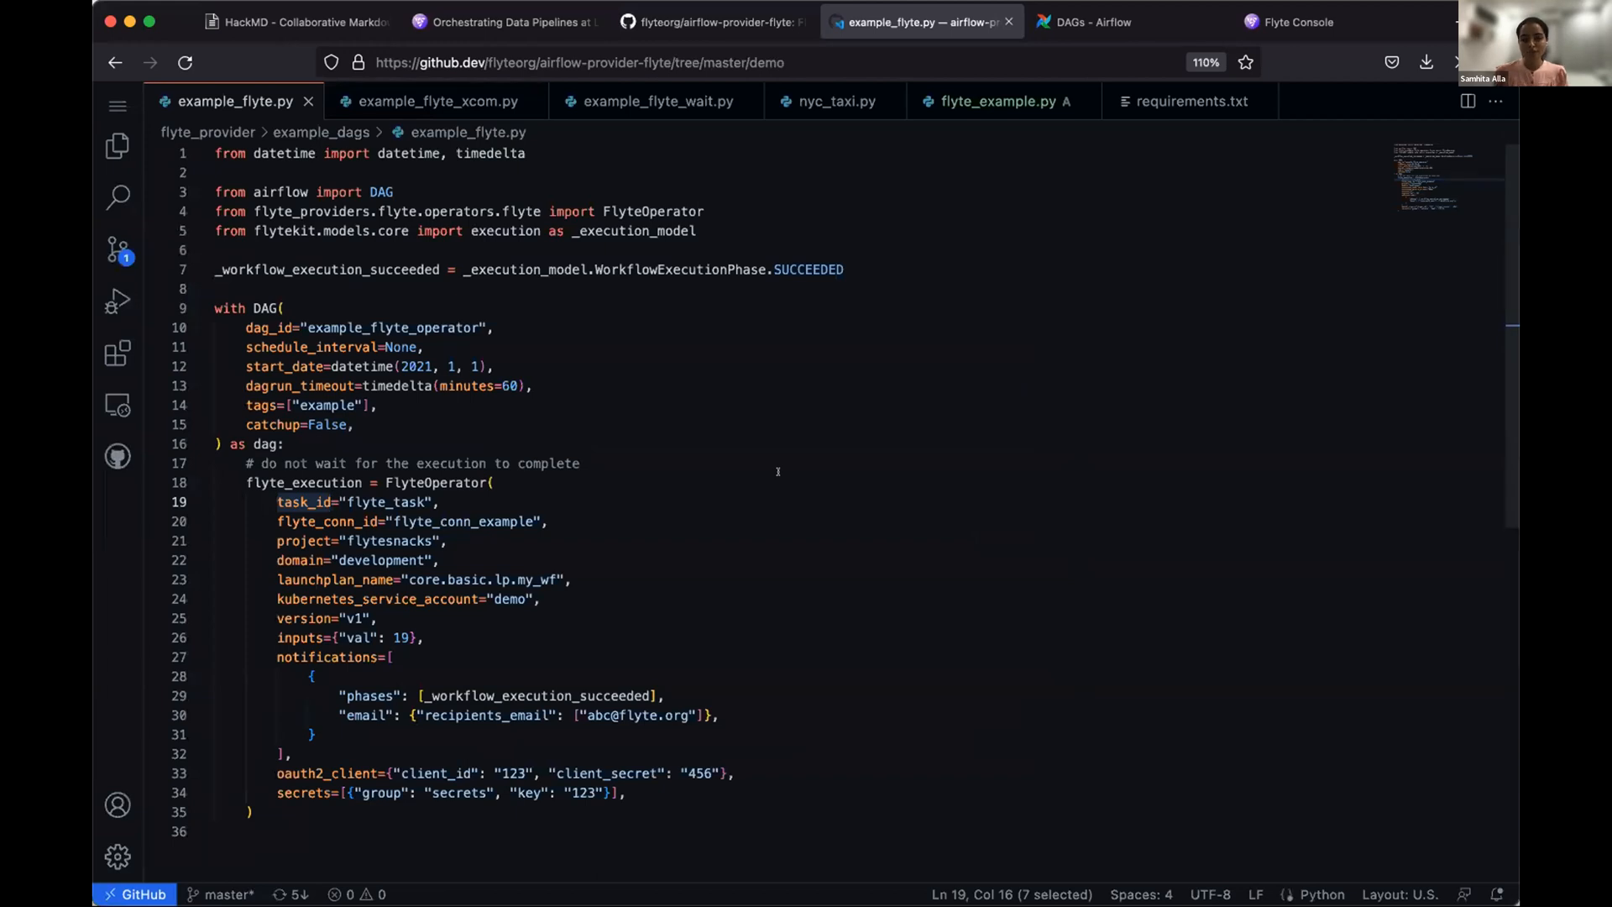
mouse_move(534, 364)
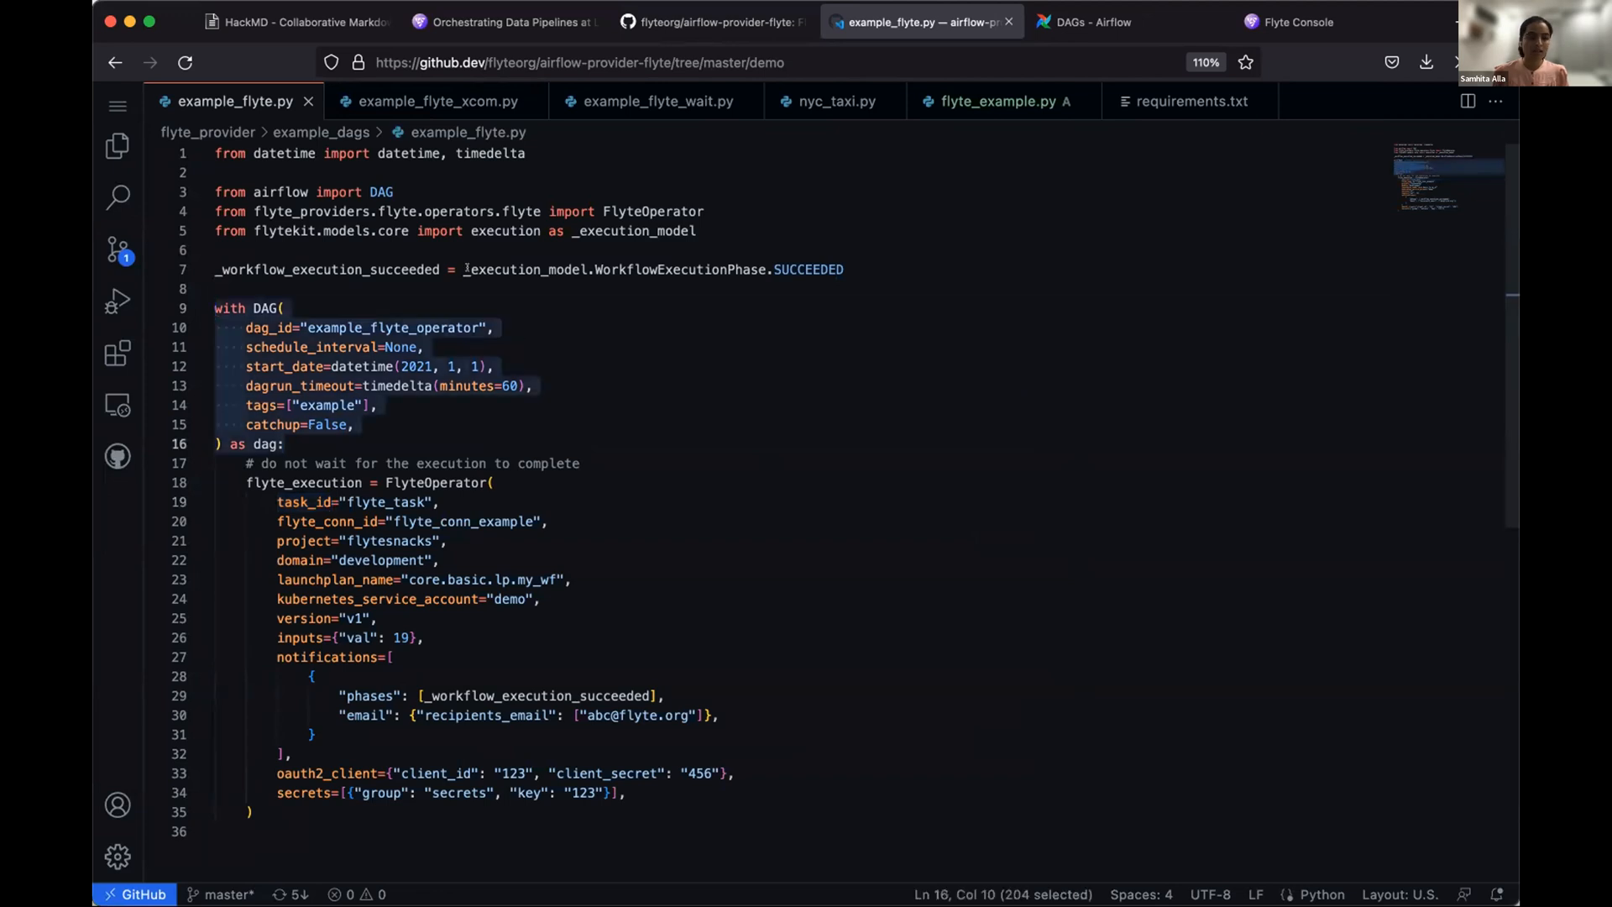
scroll(down, 3)
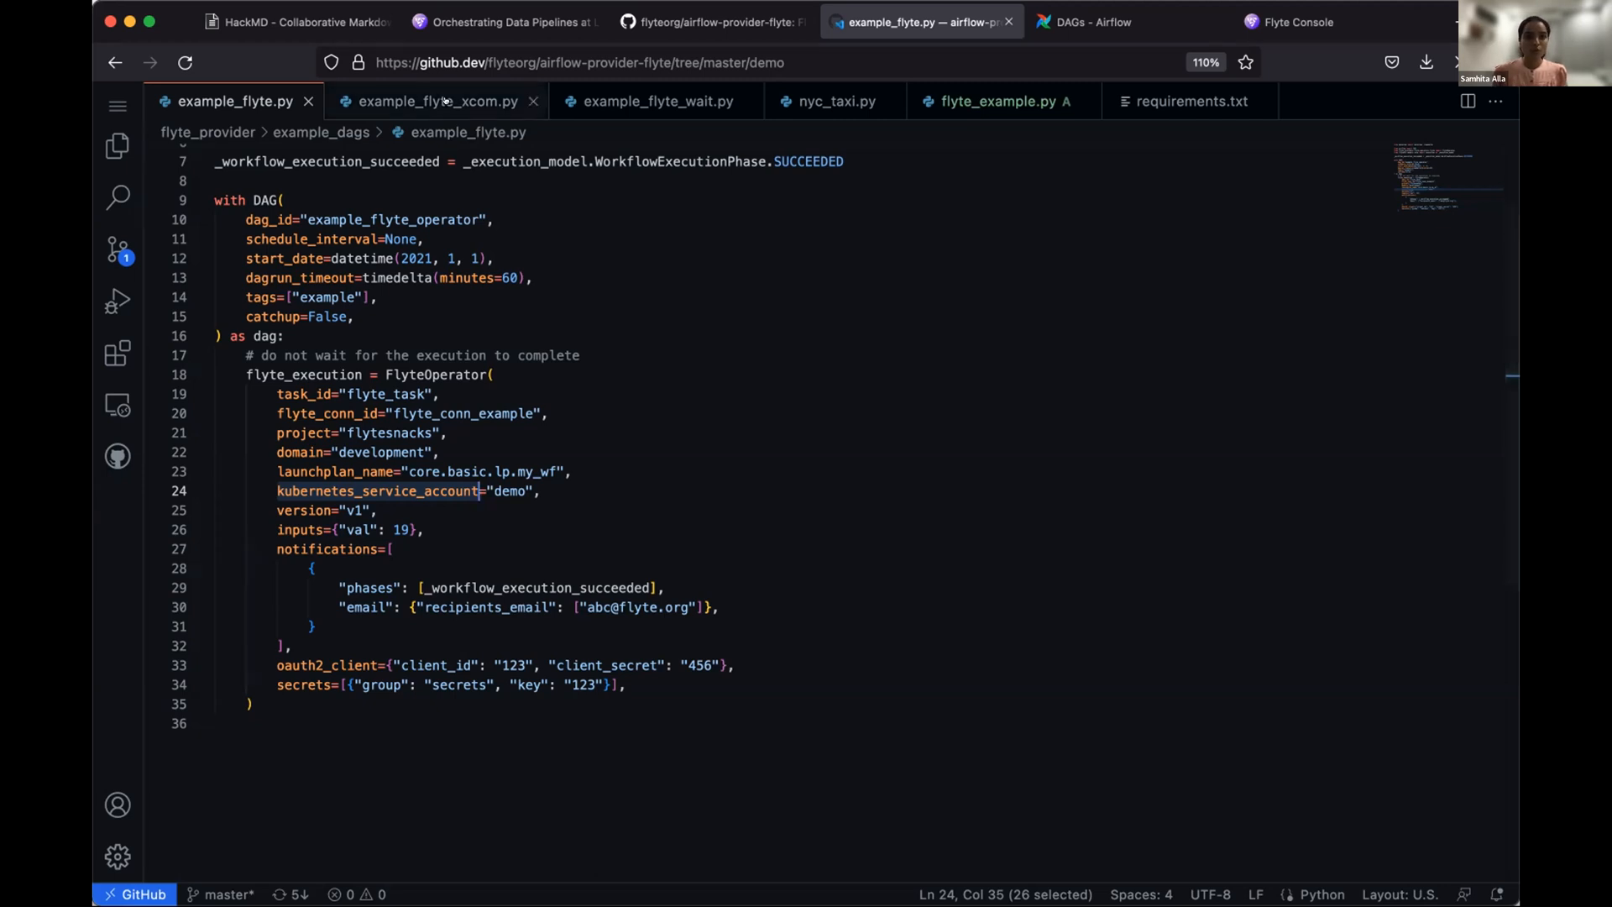
click(436, 101)
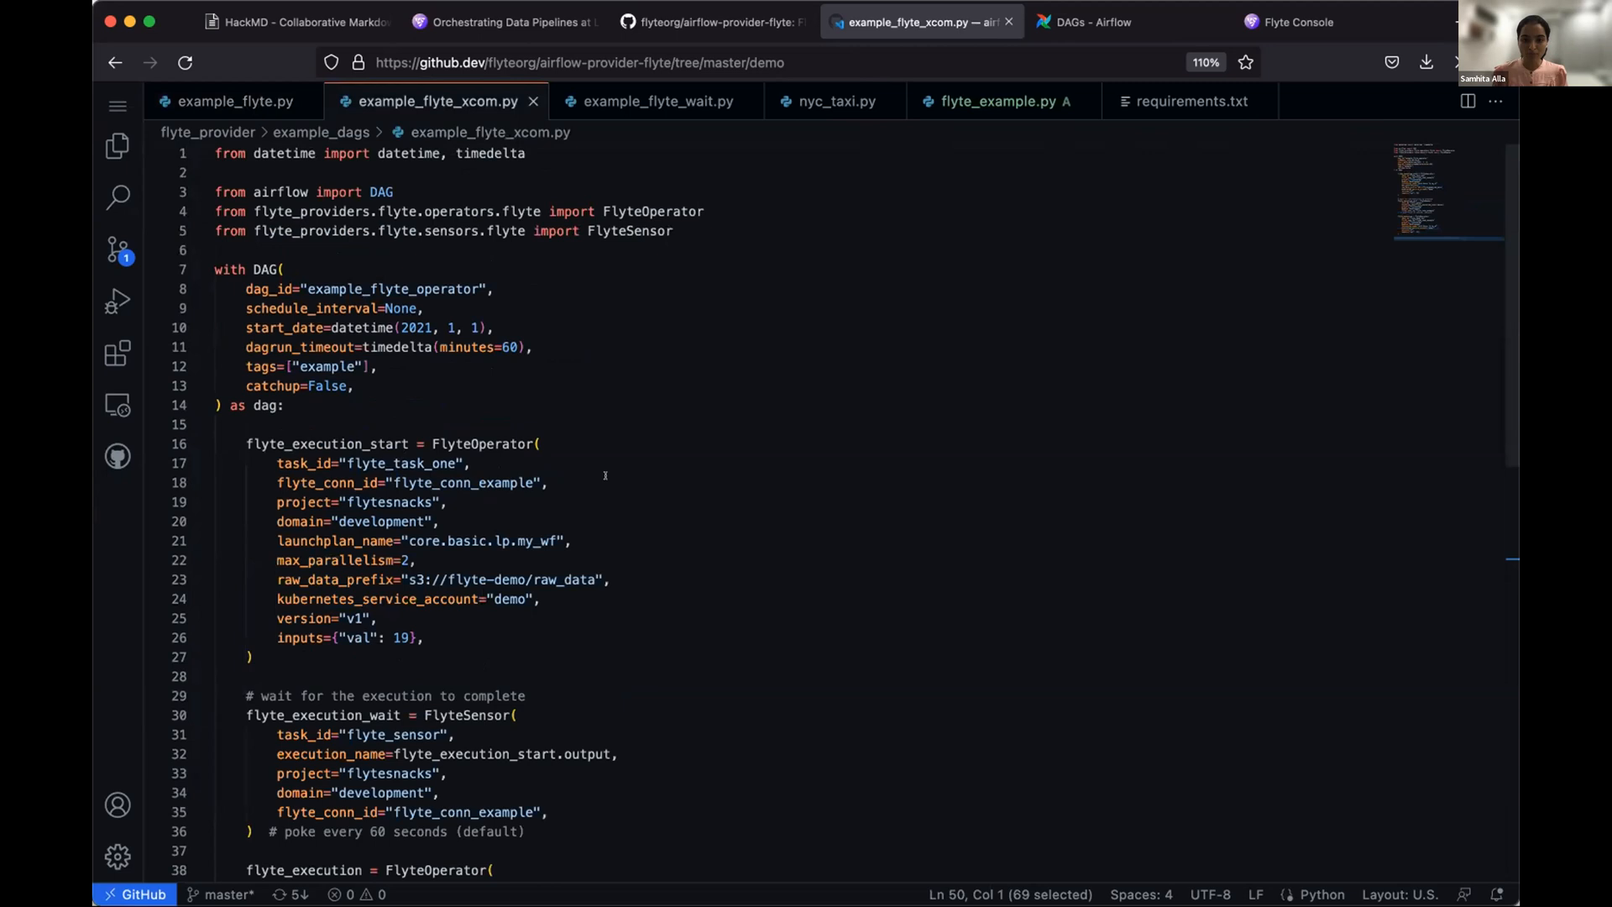
- Read the xcom DAG's start operator, FlyteSensor wait and second operator, then show example_flyte_wait.py
scroll(down, 3)
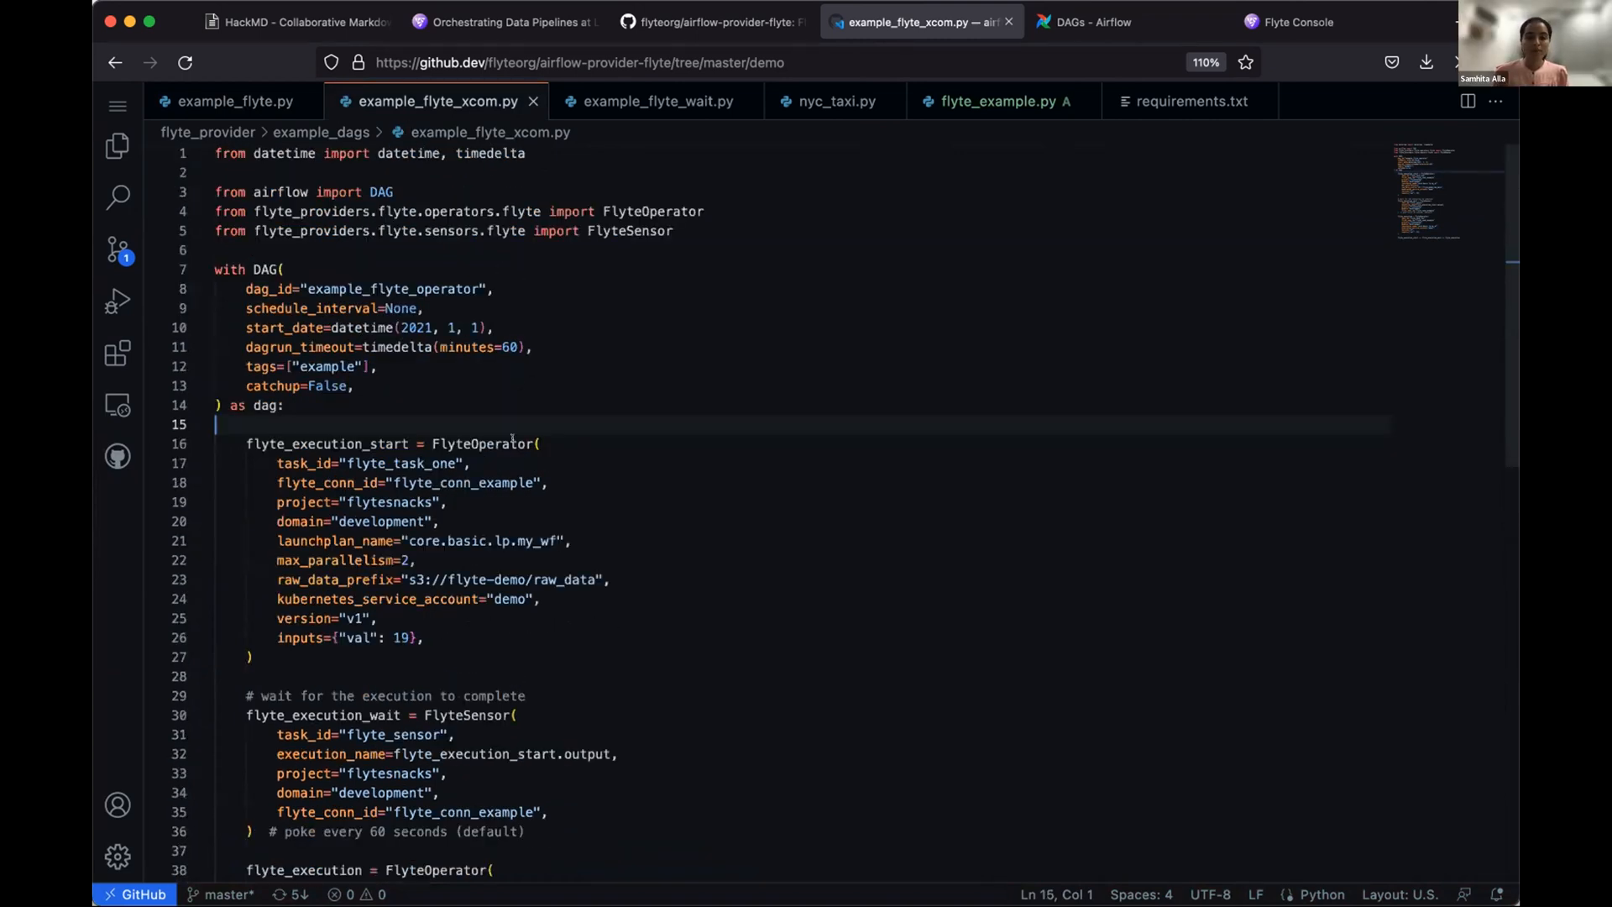
scroll(down, 3)
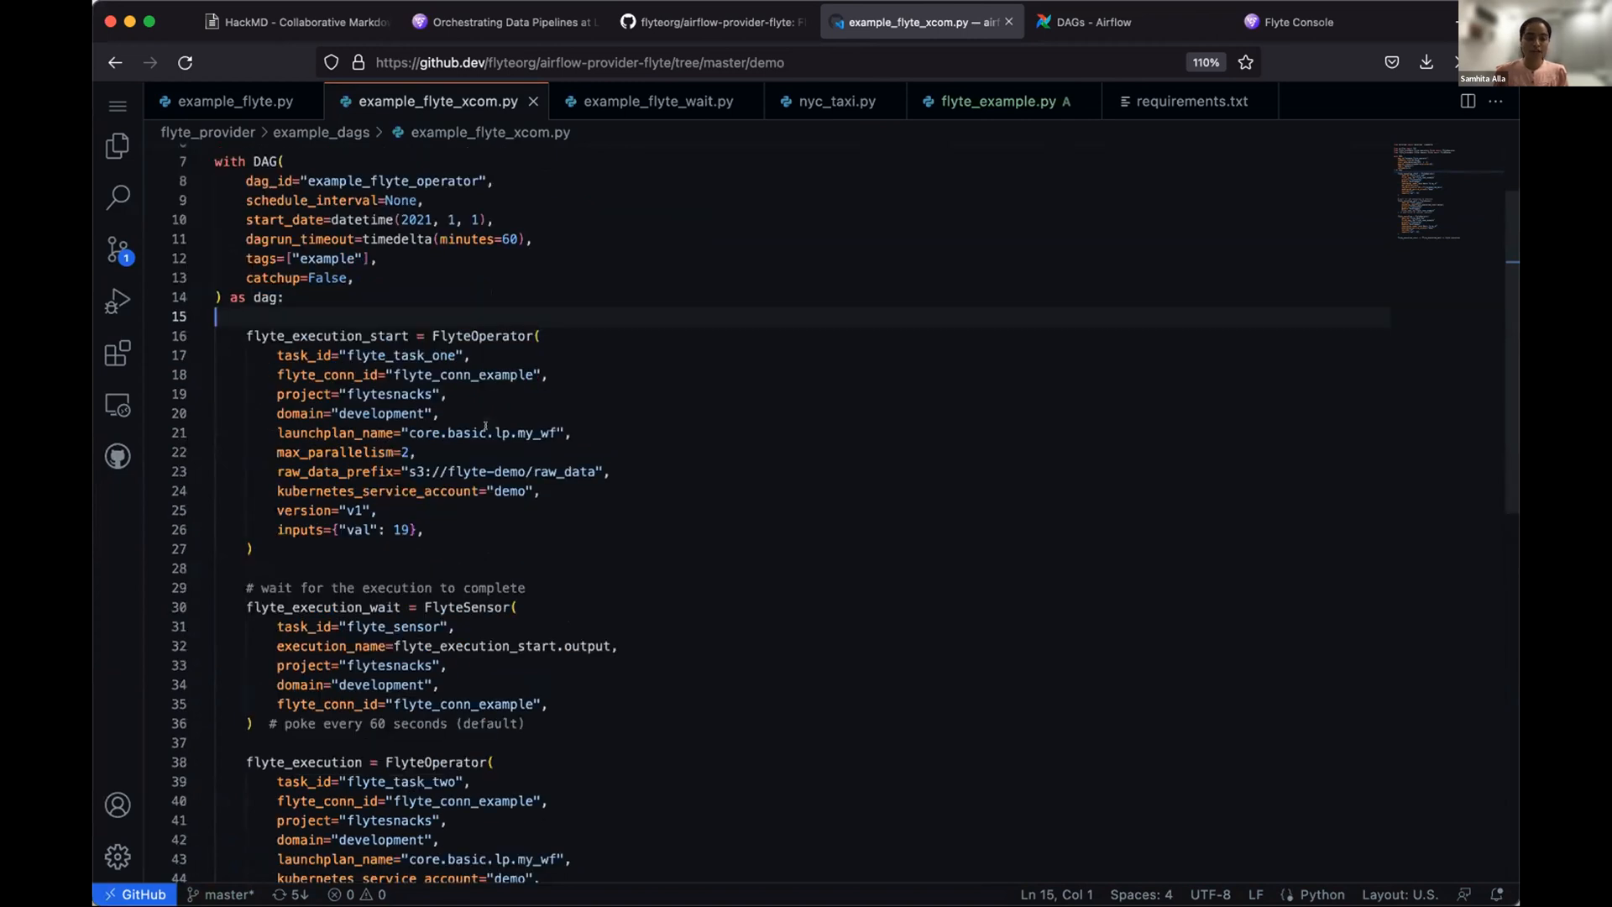
scroll(down, 3)
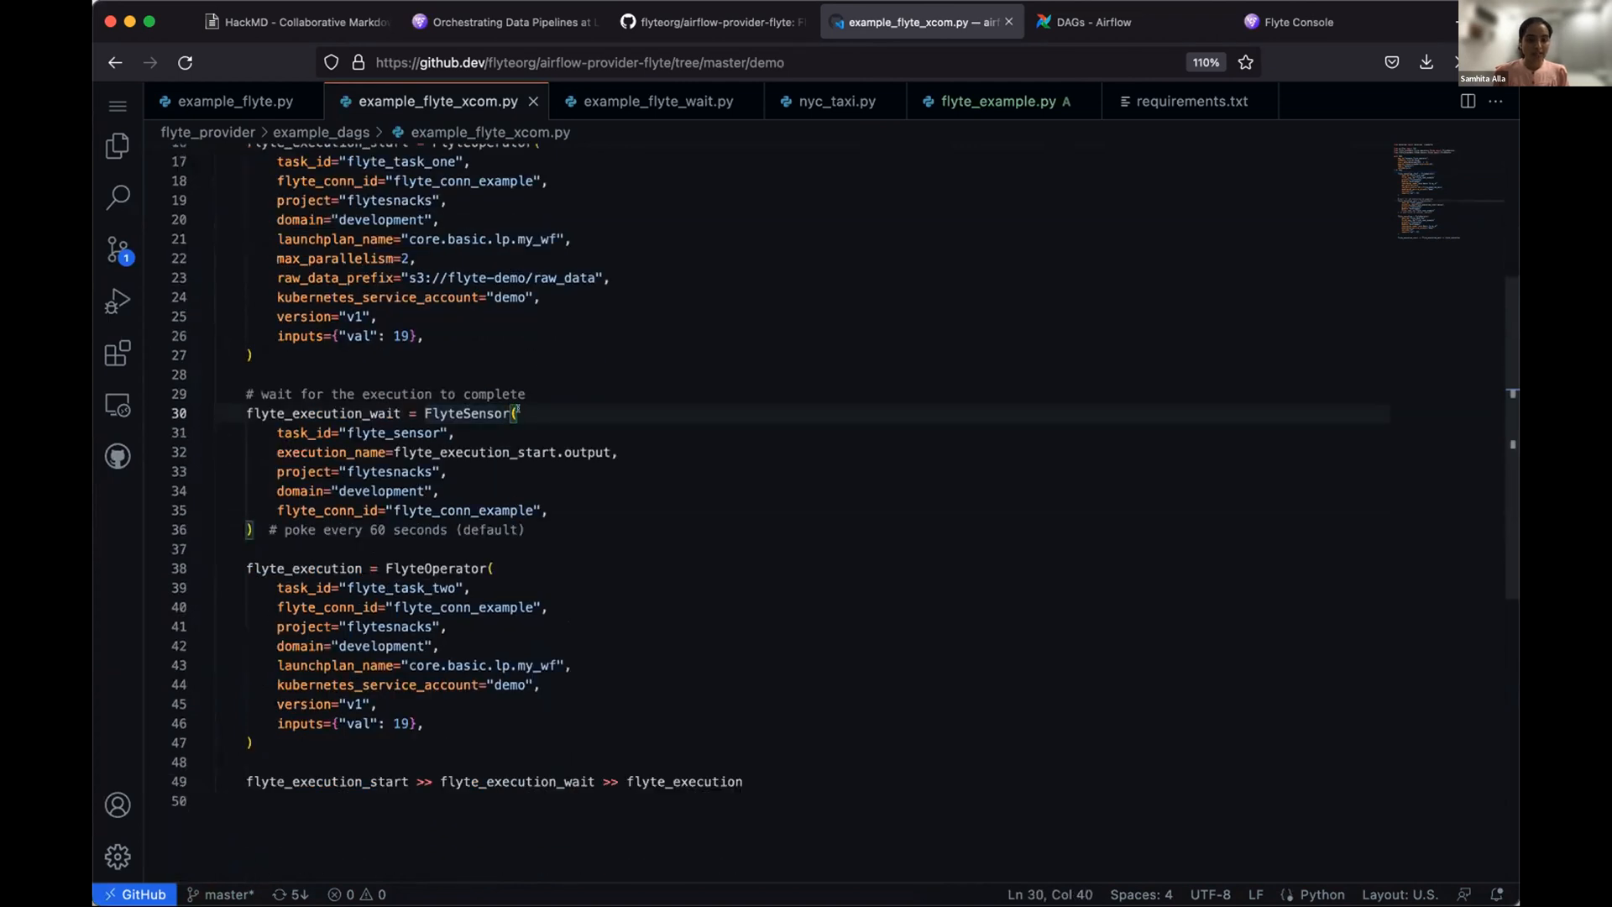
double_click(304, 433)
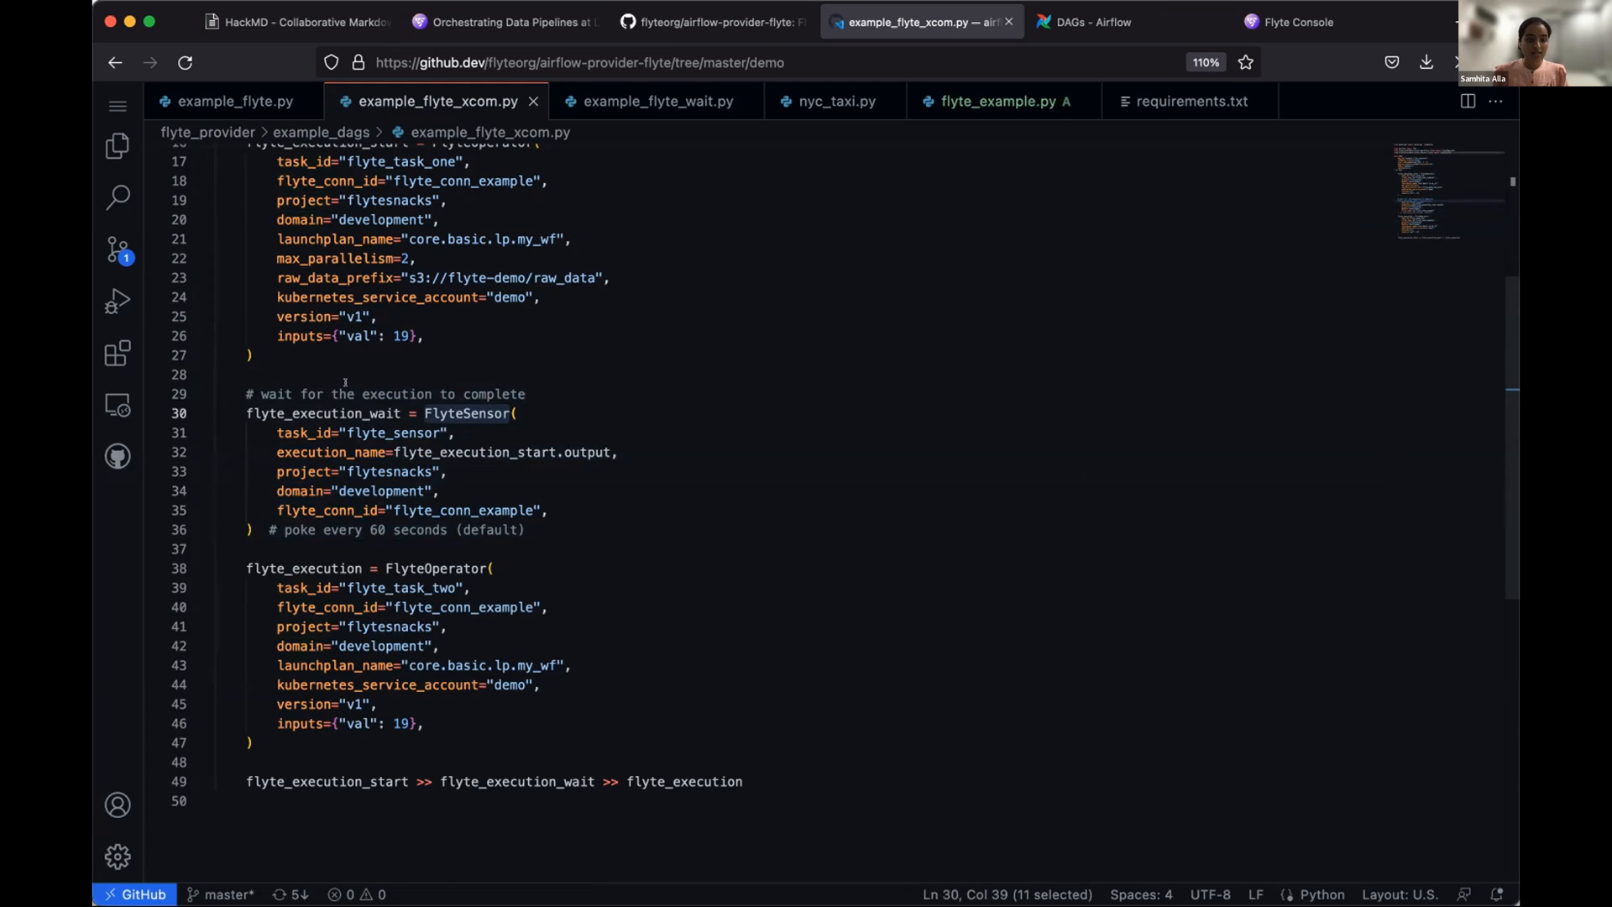
scroll(down, 3)
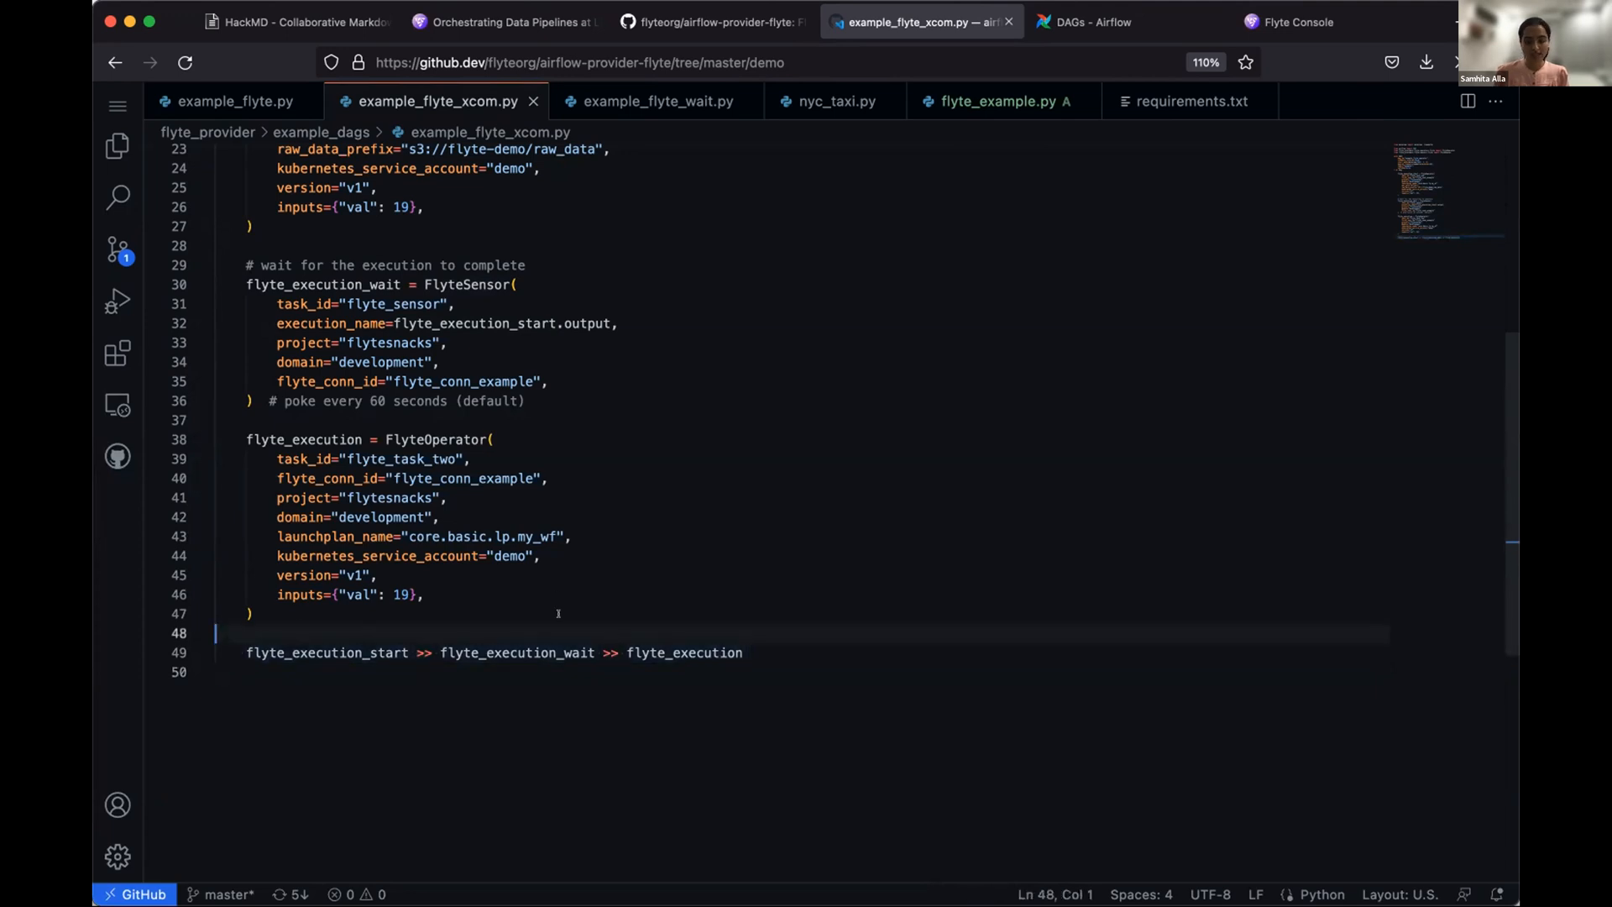
click(659, 101)
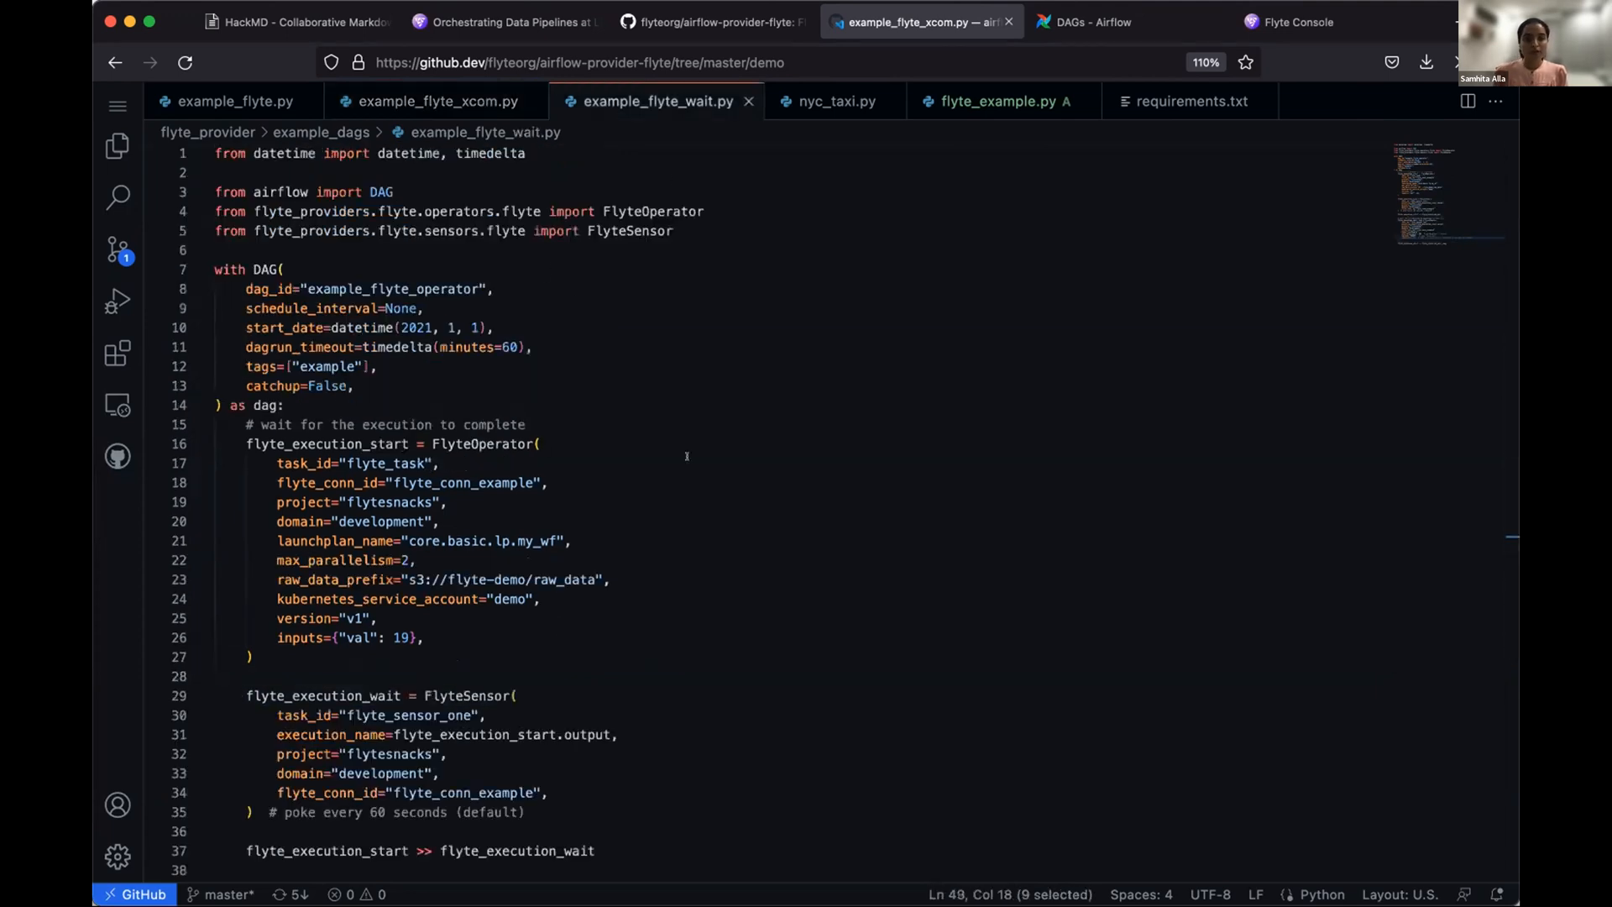
- Highlight the long-running sensor's reschedule mode in example_flyte_wait.py, then show nyc_taxi.py
scroll(down, 3)
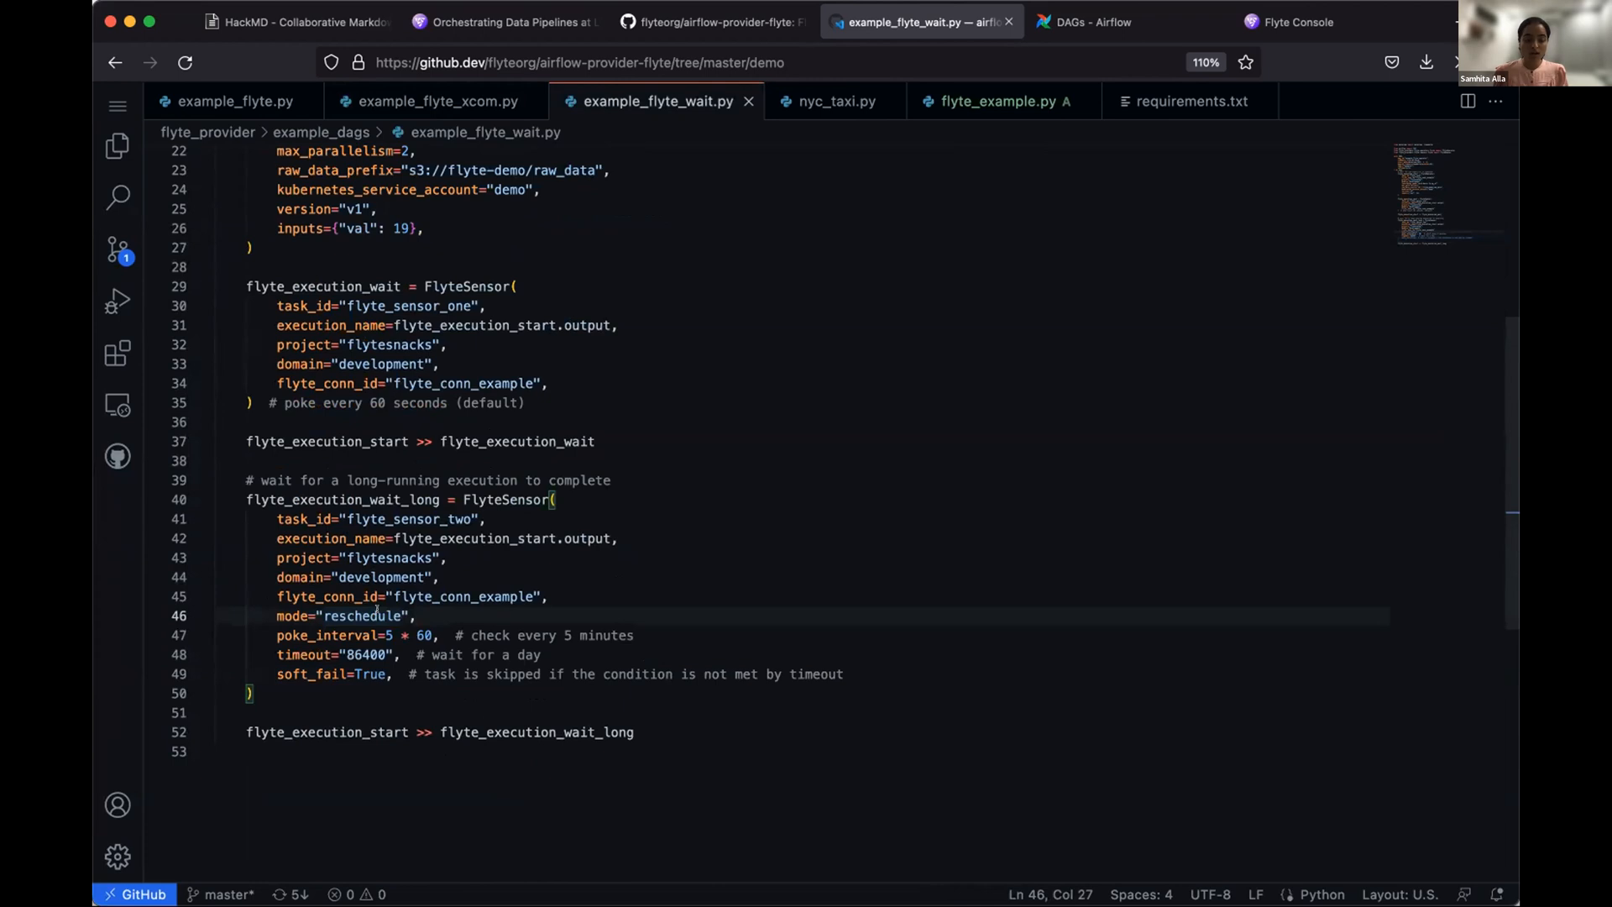
double_click(362, 615)
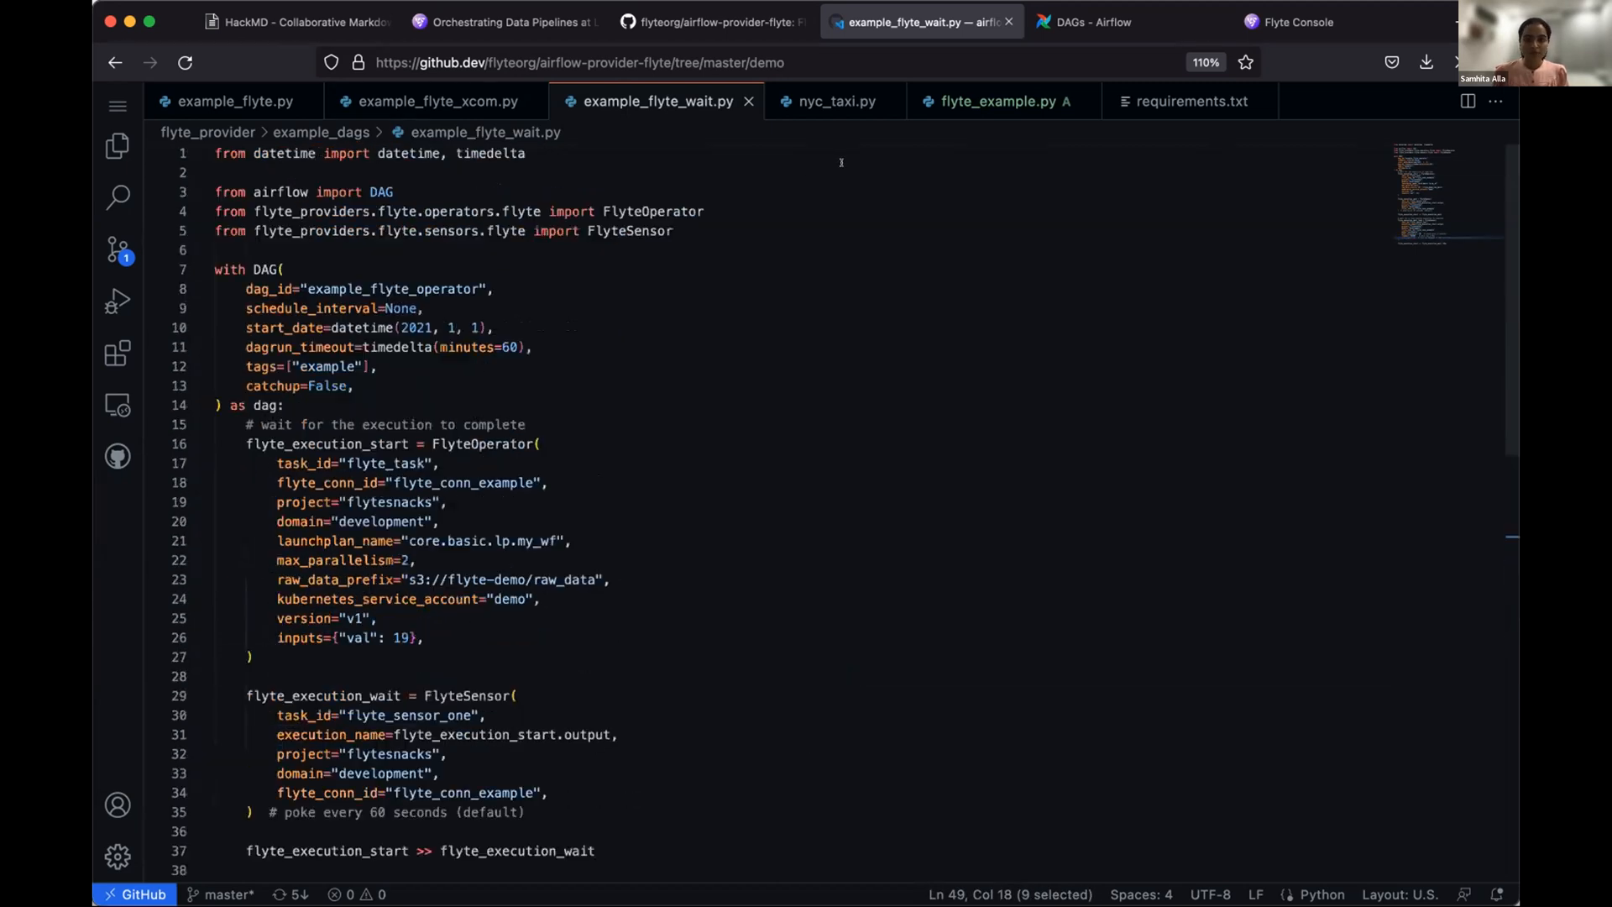
click(836, 101)
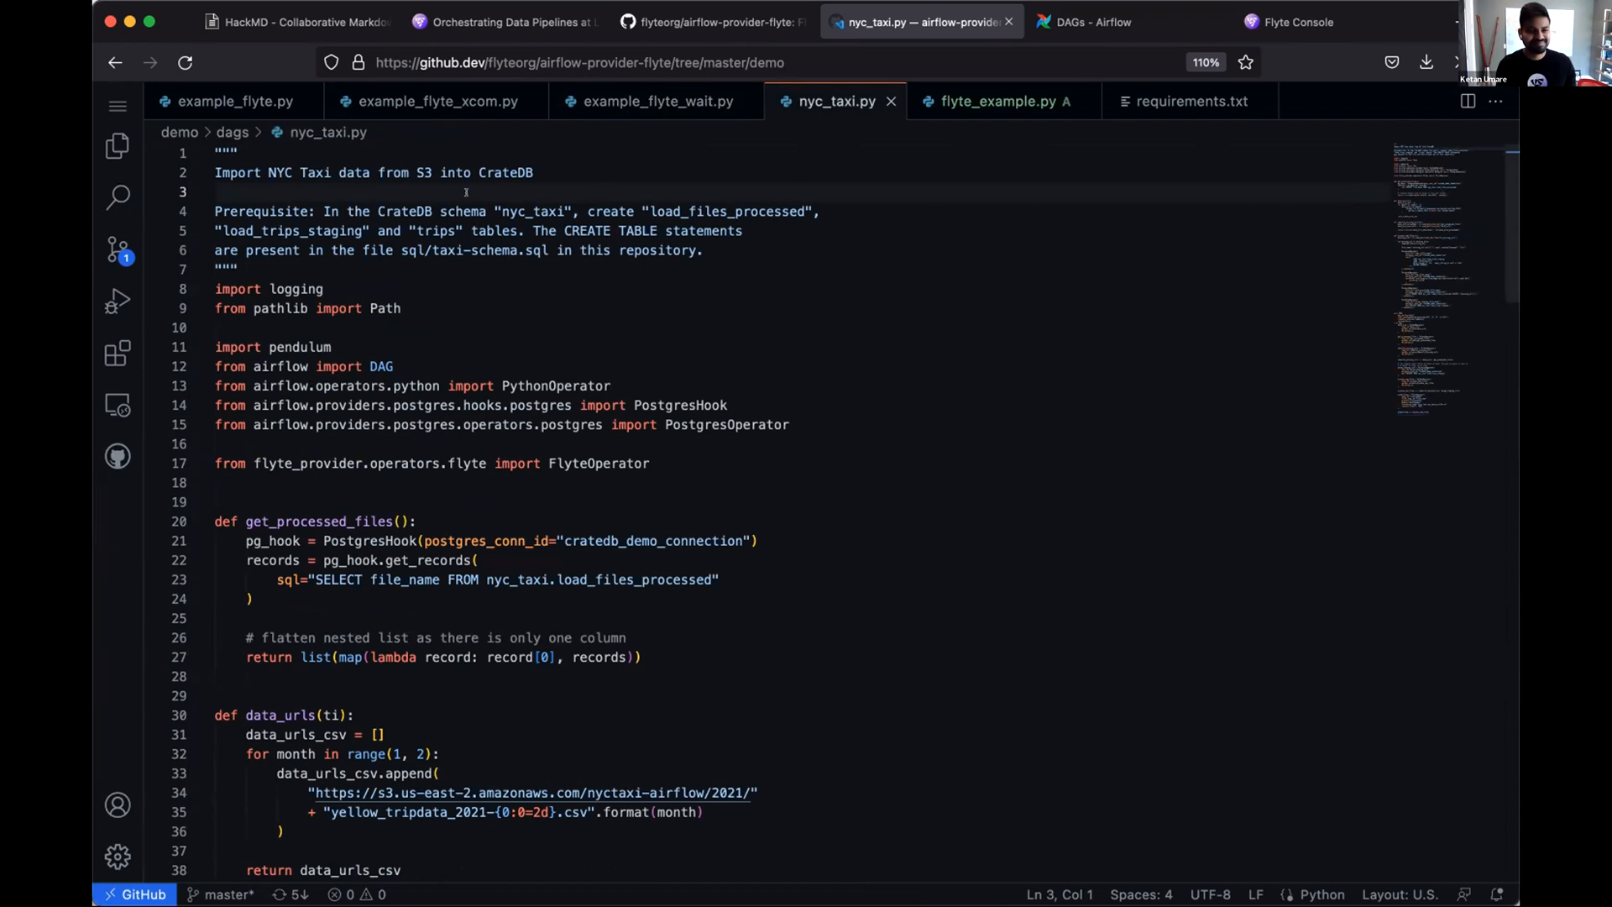
- Walk nyc_taxi.py's CrateDB tasks down to the train_model predictions FlyteOperator, then show flyte_example.py
scroll(down, 3)
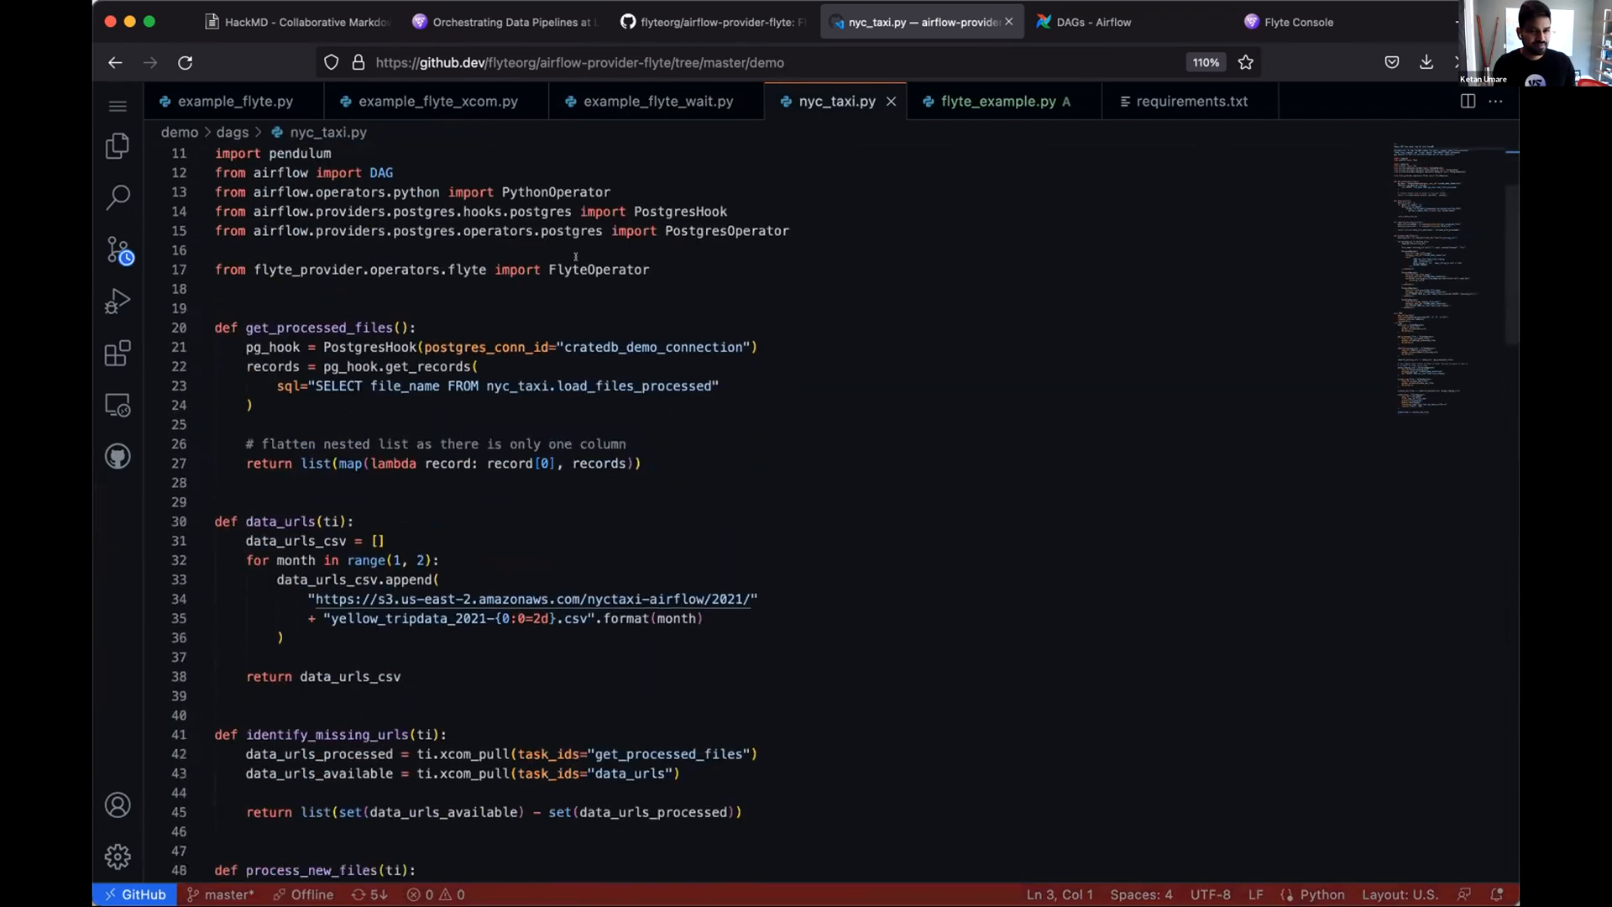
scroll(down, 3)
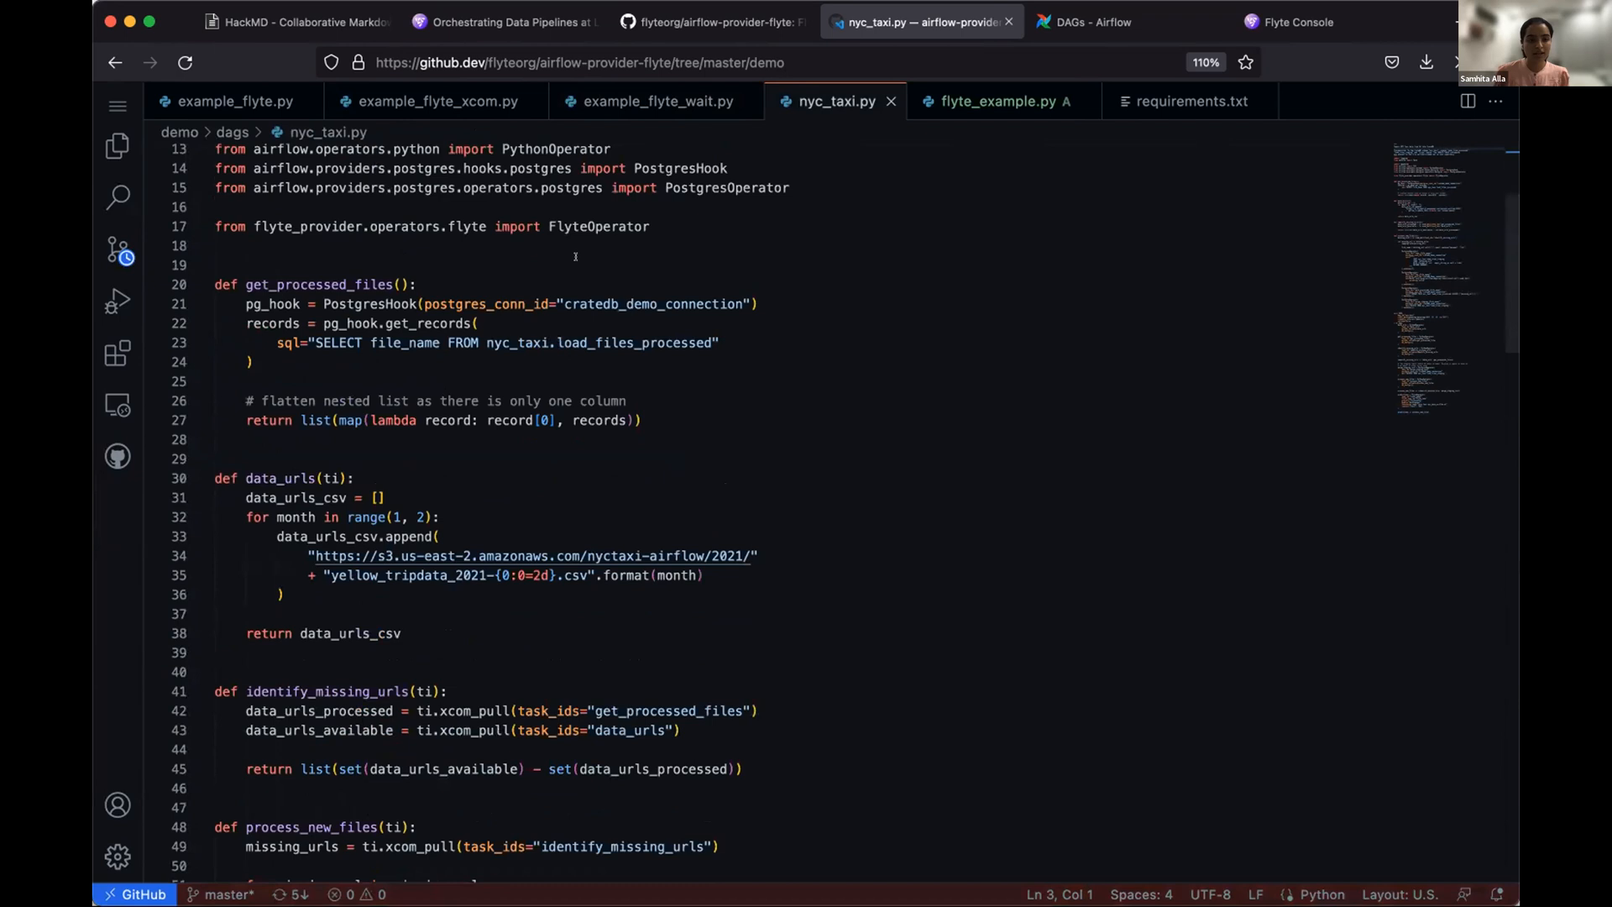
scroll(down, 3)
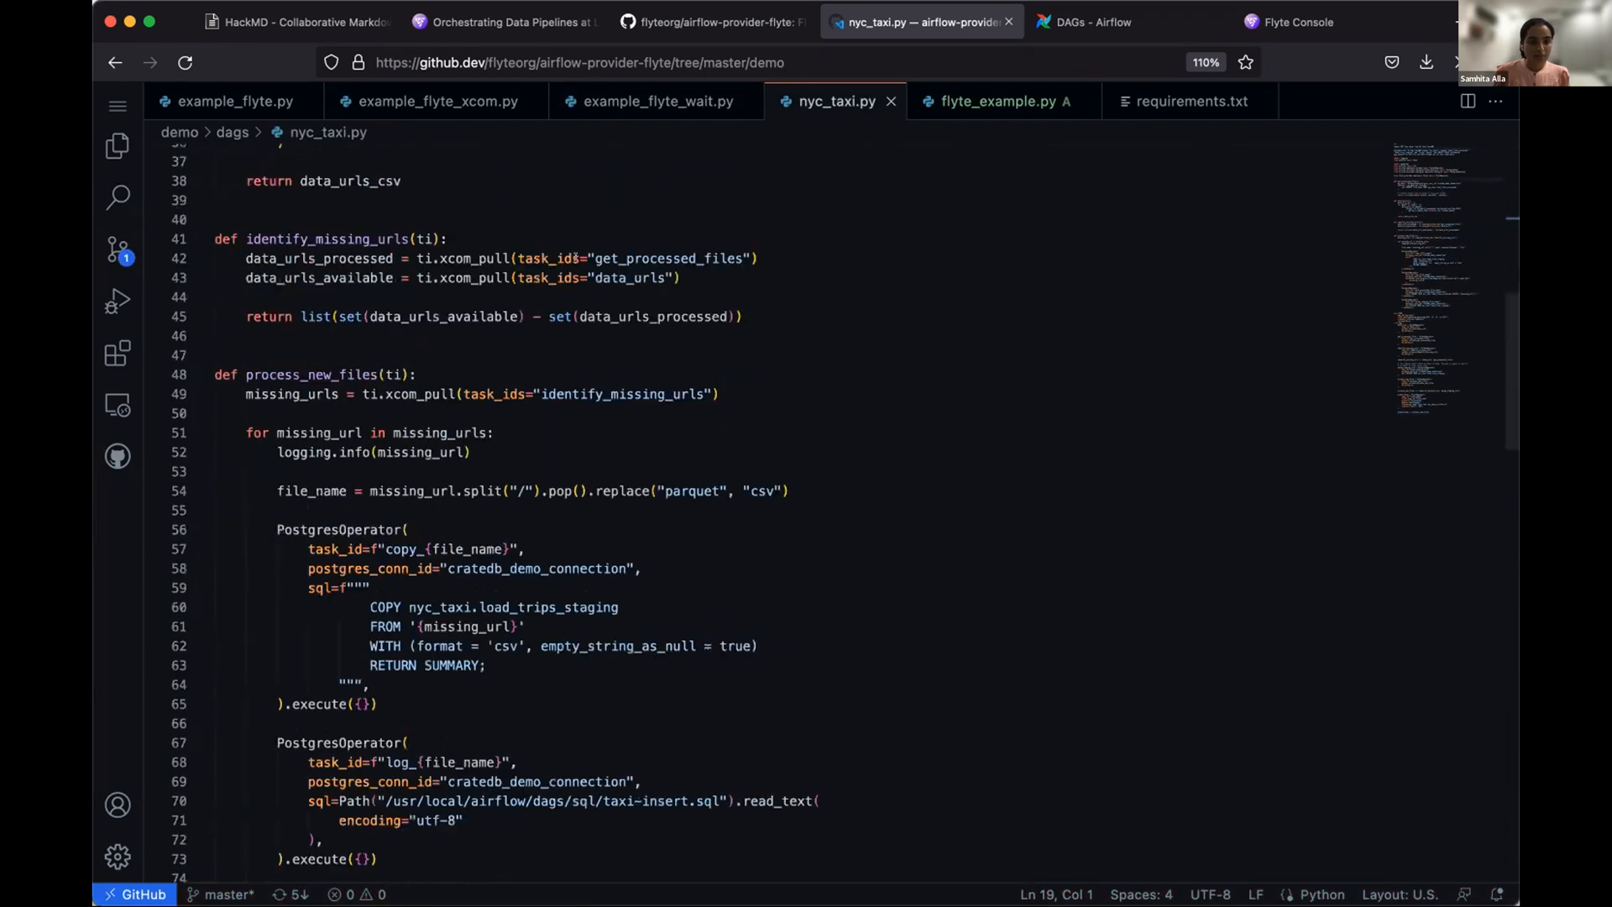
scroll(down, 3)
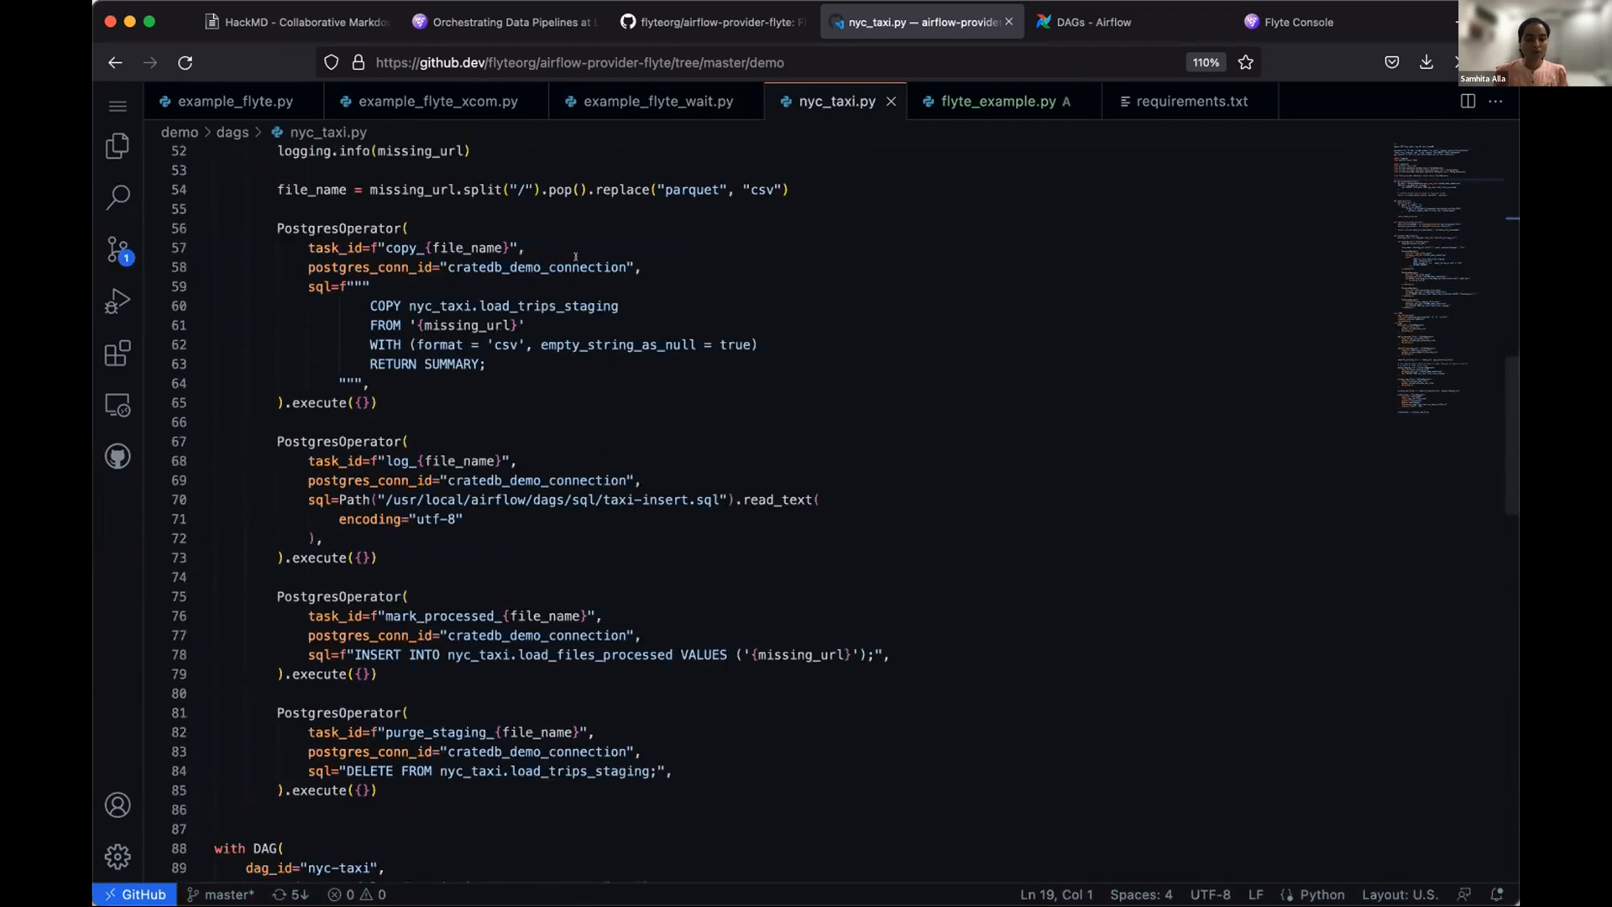
scroll(down, 3)
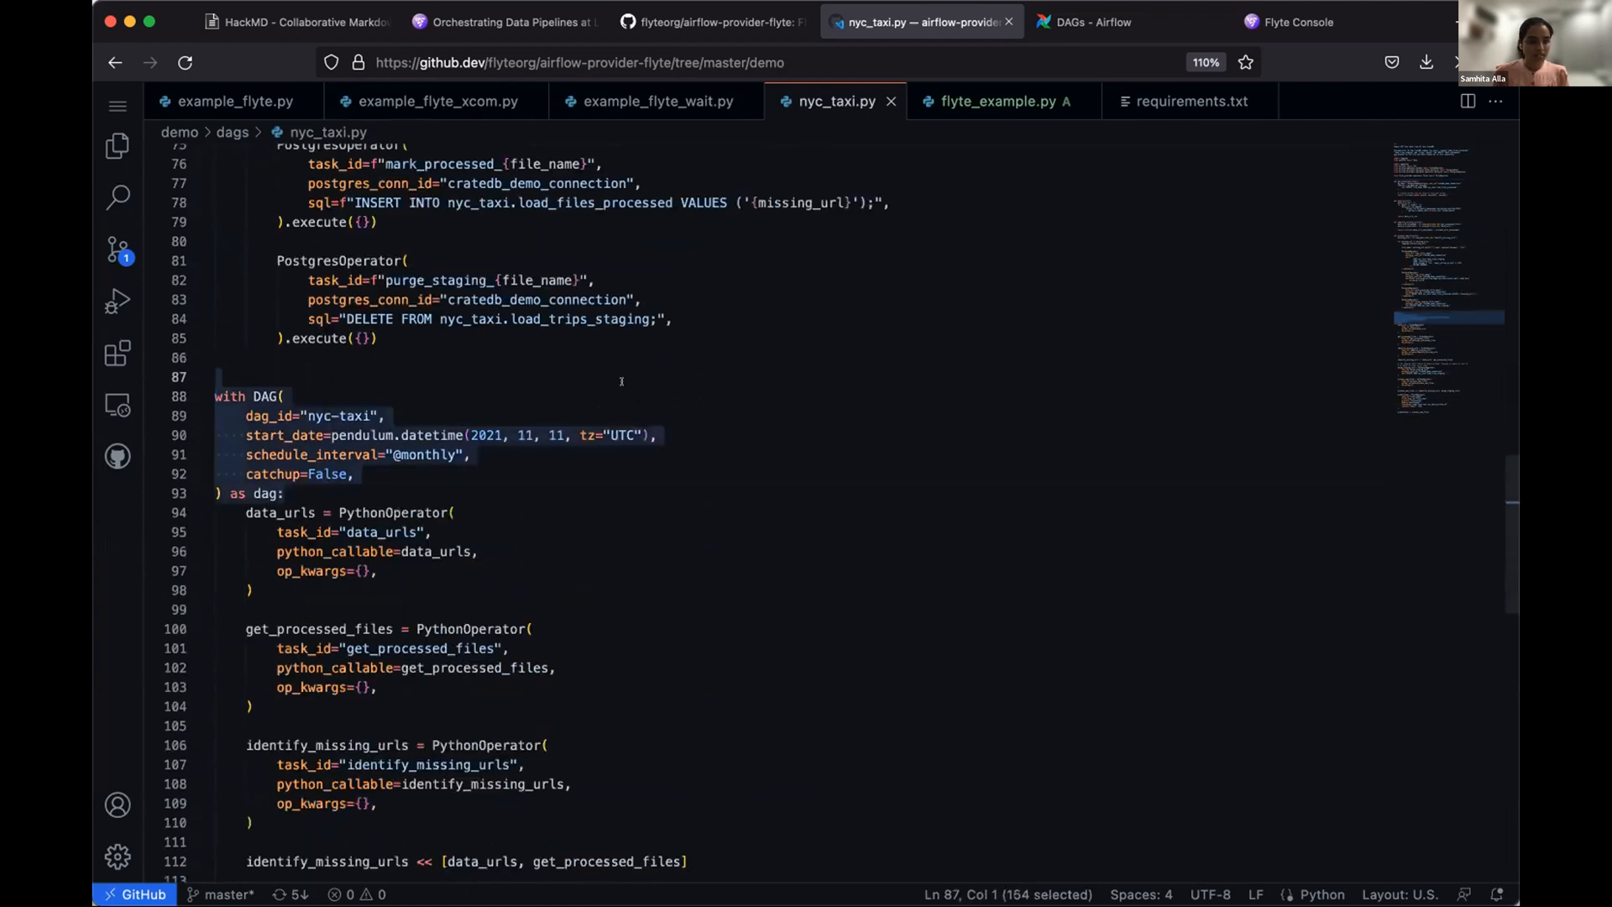
scroll(down, 3)
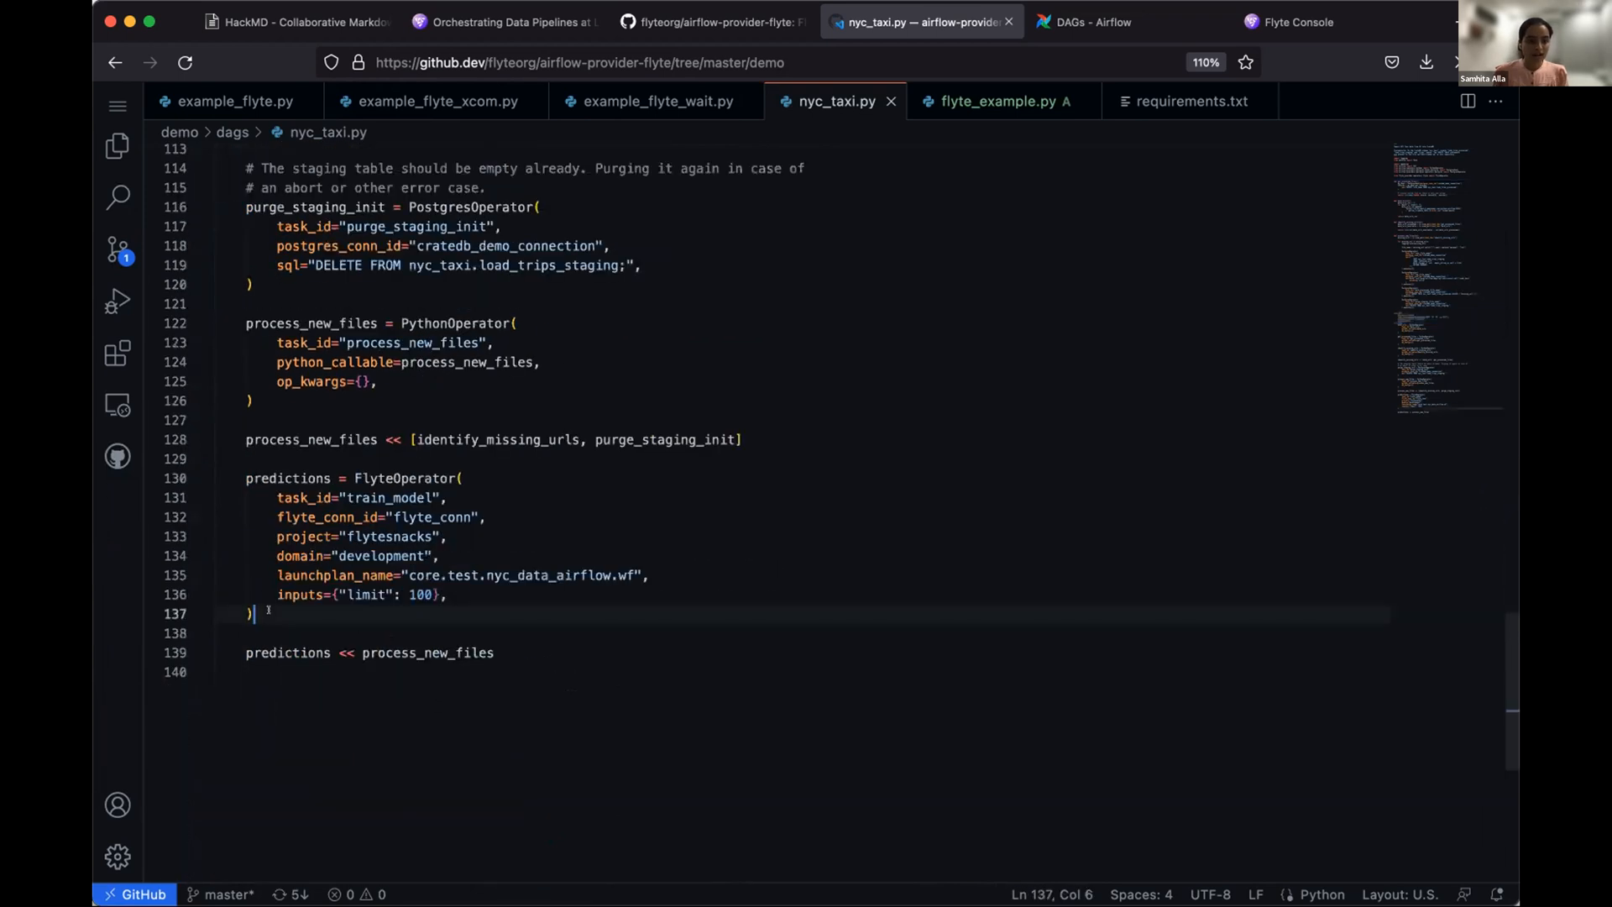
drag(250, 613, 246, 477)
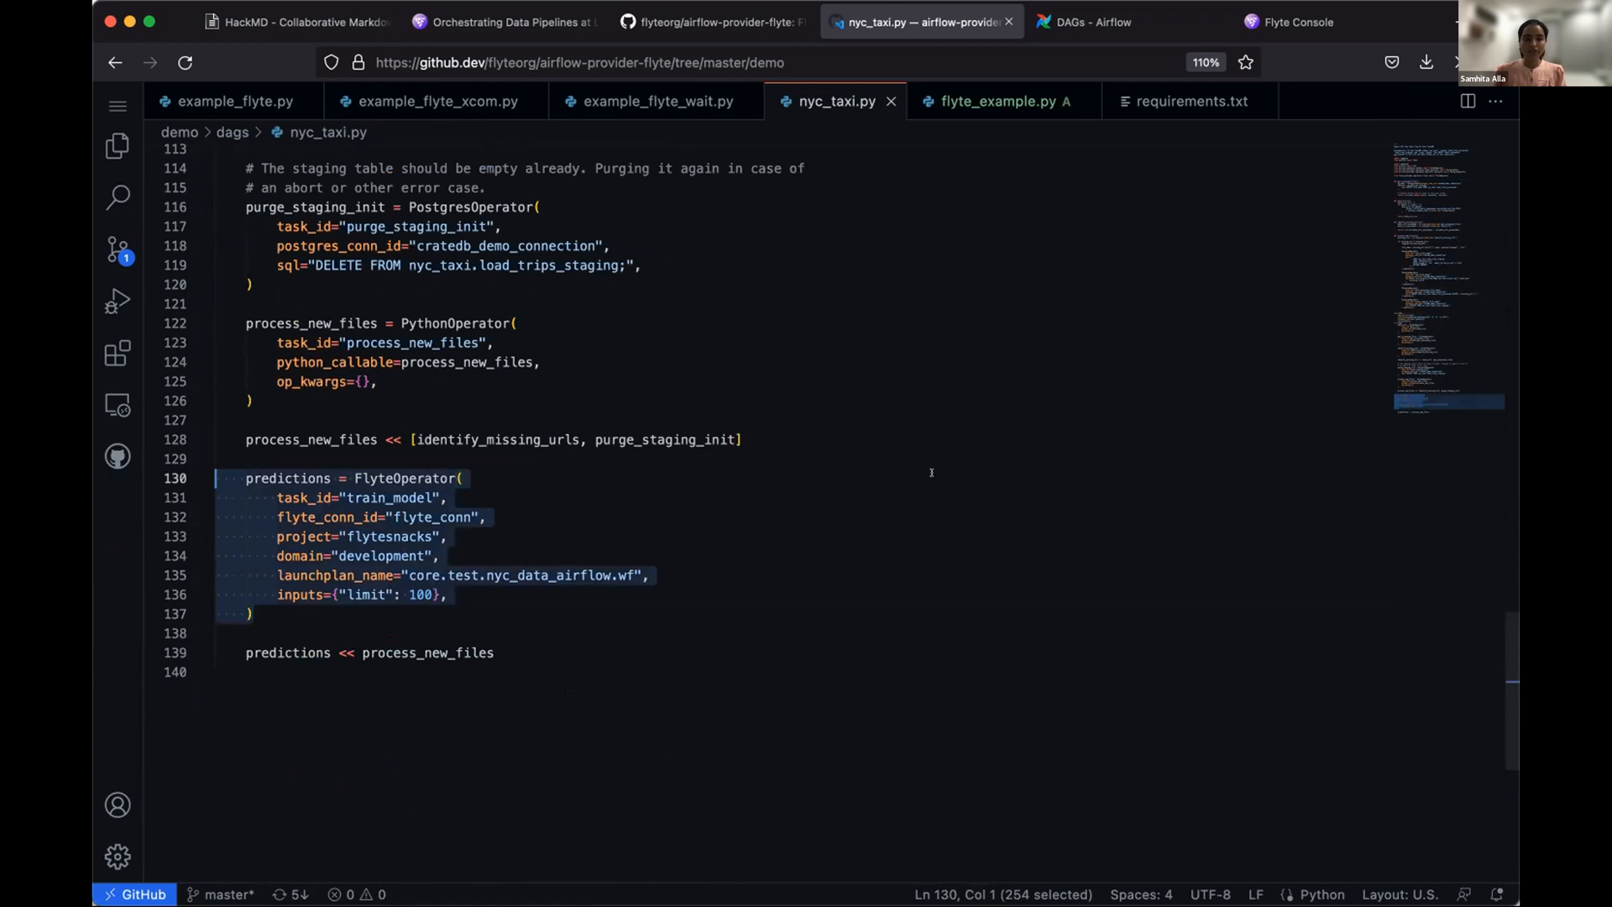
click(447, 497)
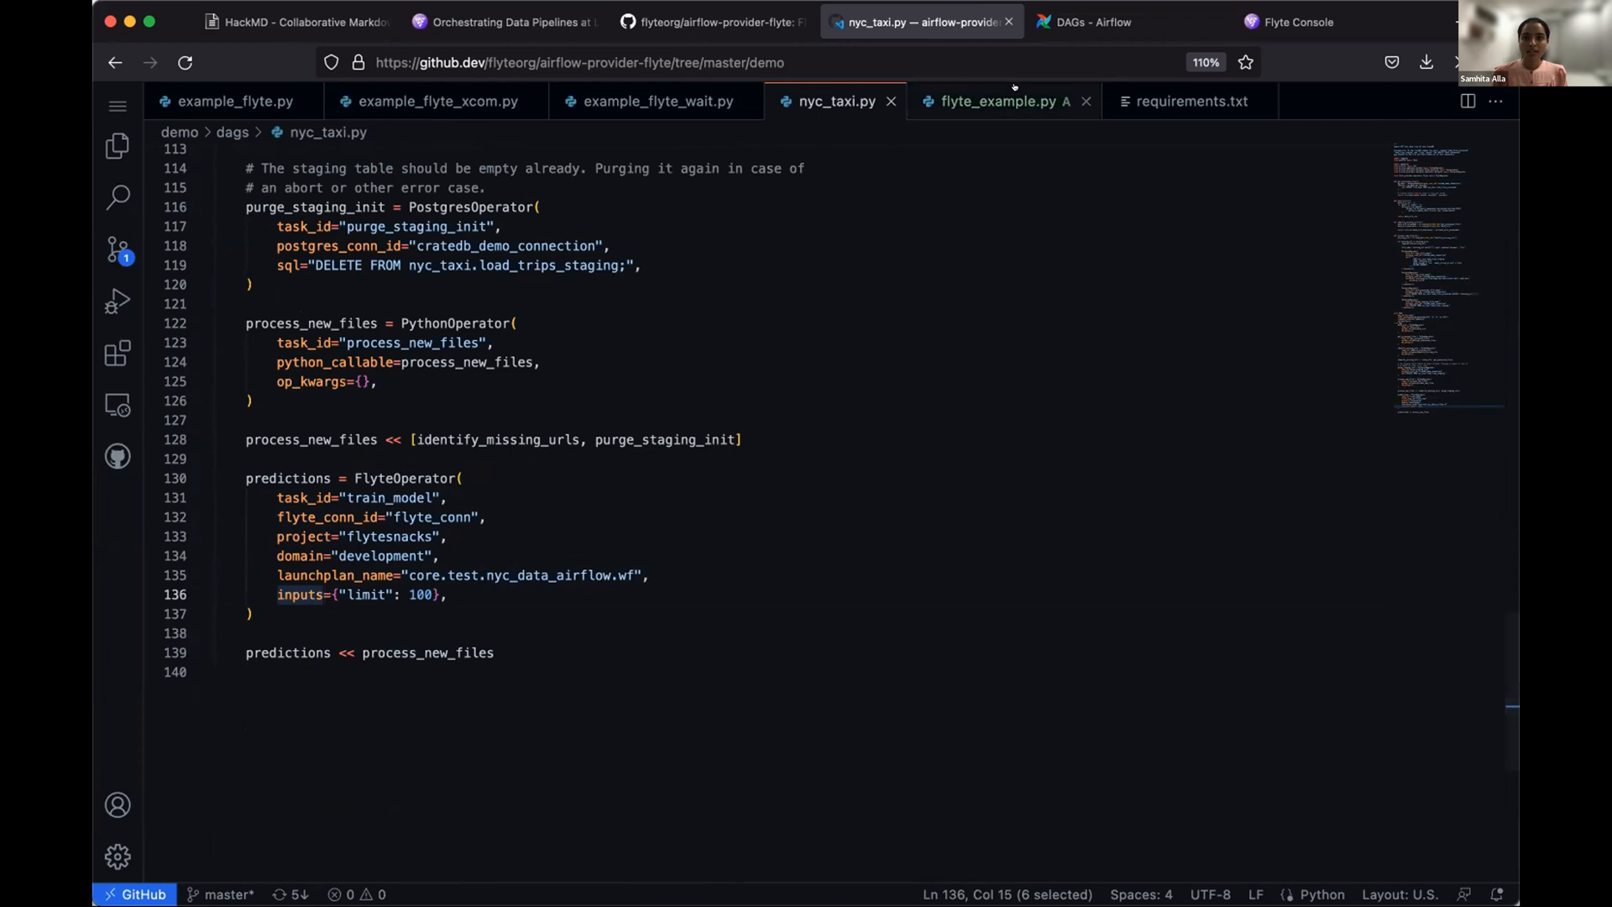
click(998, 101)
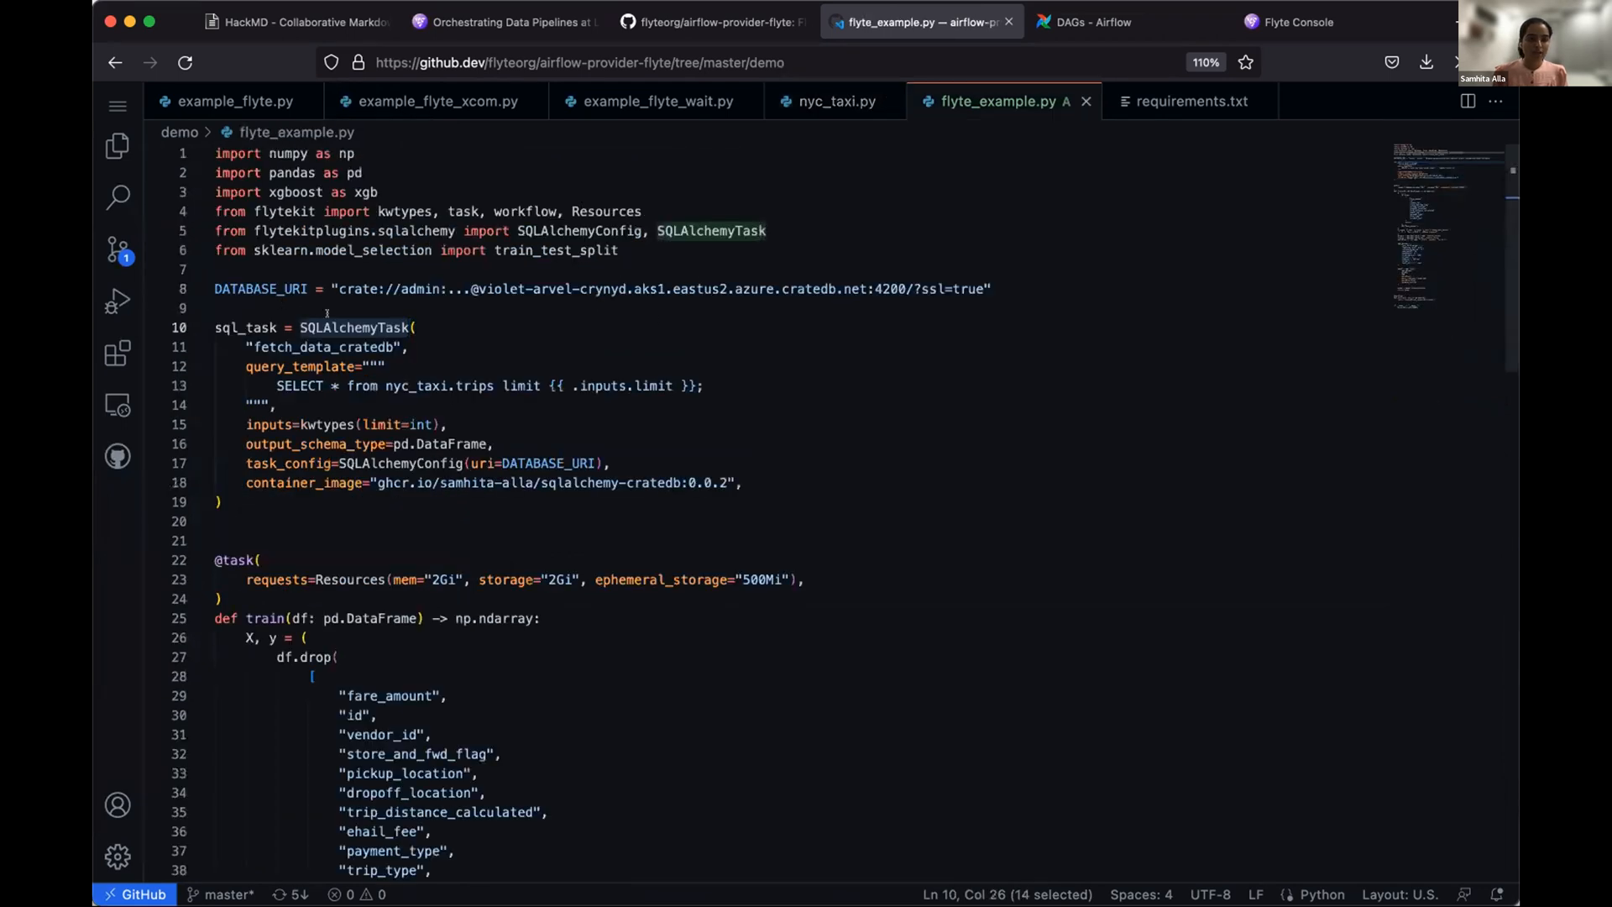
- Read flyte_example.py's SQLAlchemy CrateDB task, XGBoost train task and workflow, then show requirements.txt
click(217, 307)
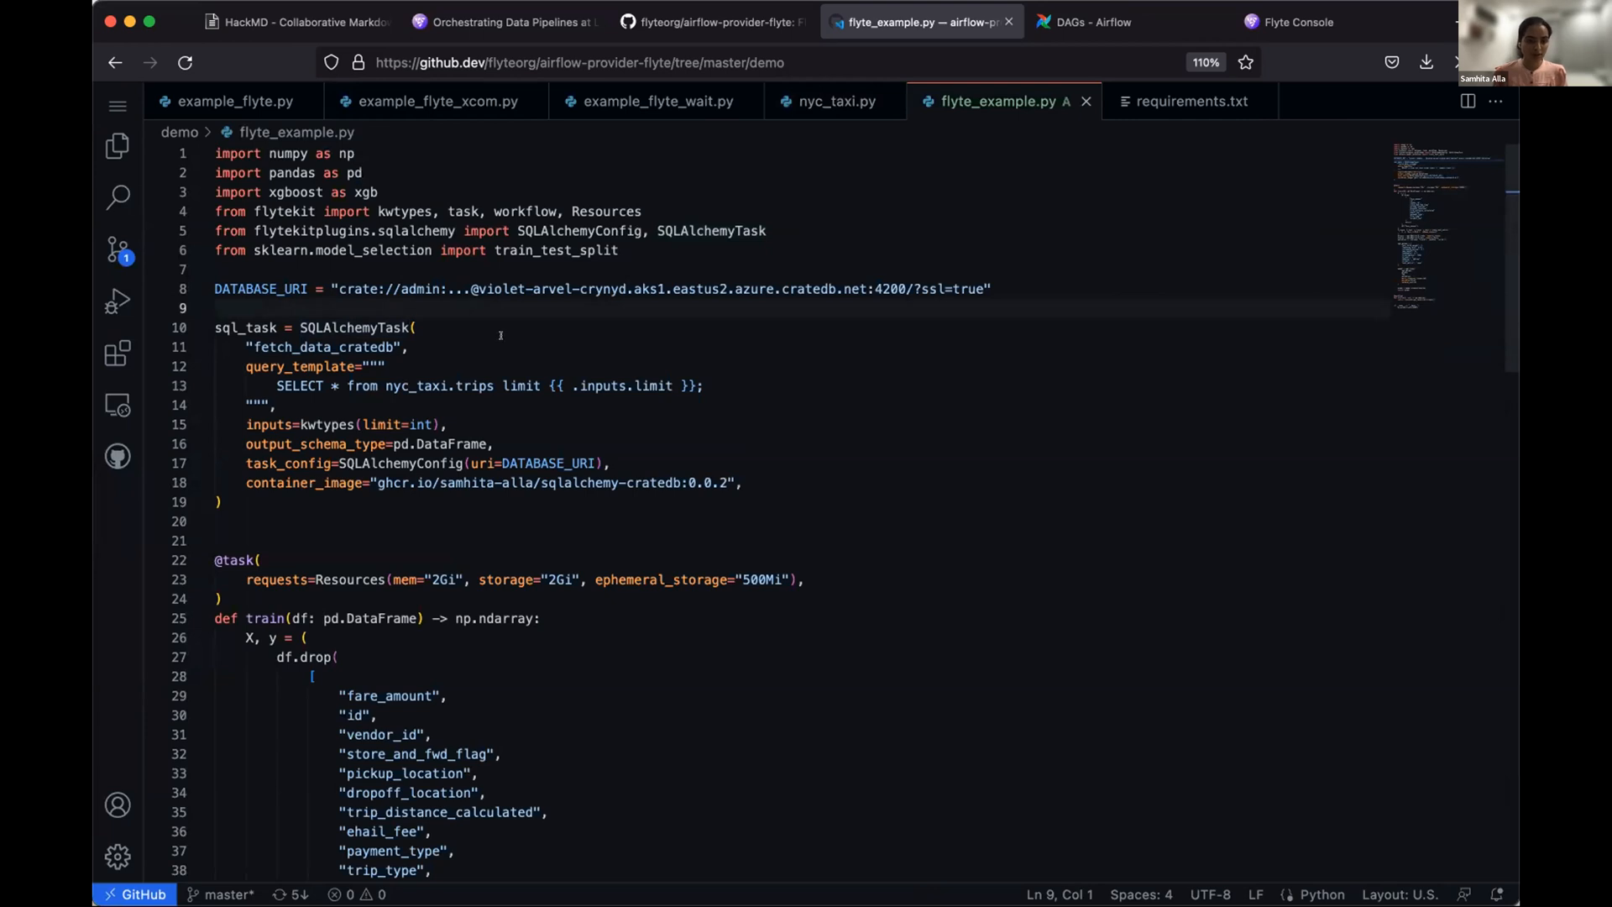
scroll(down, 3)
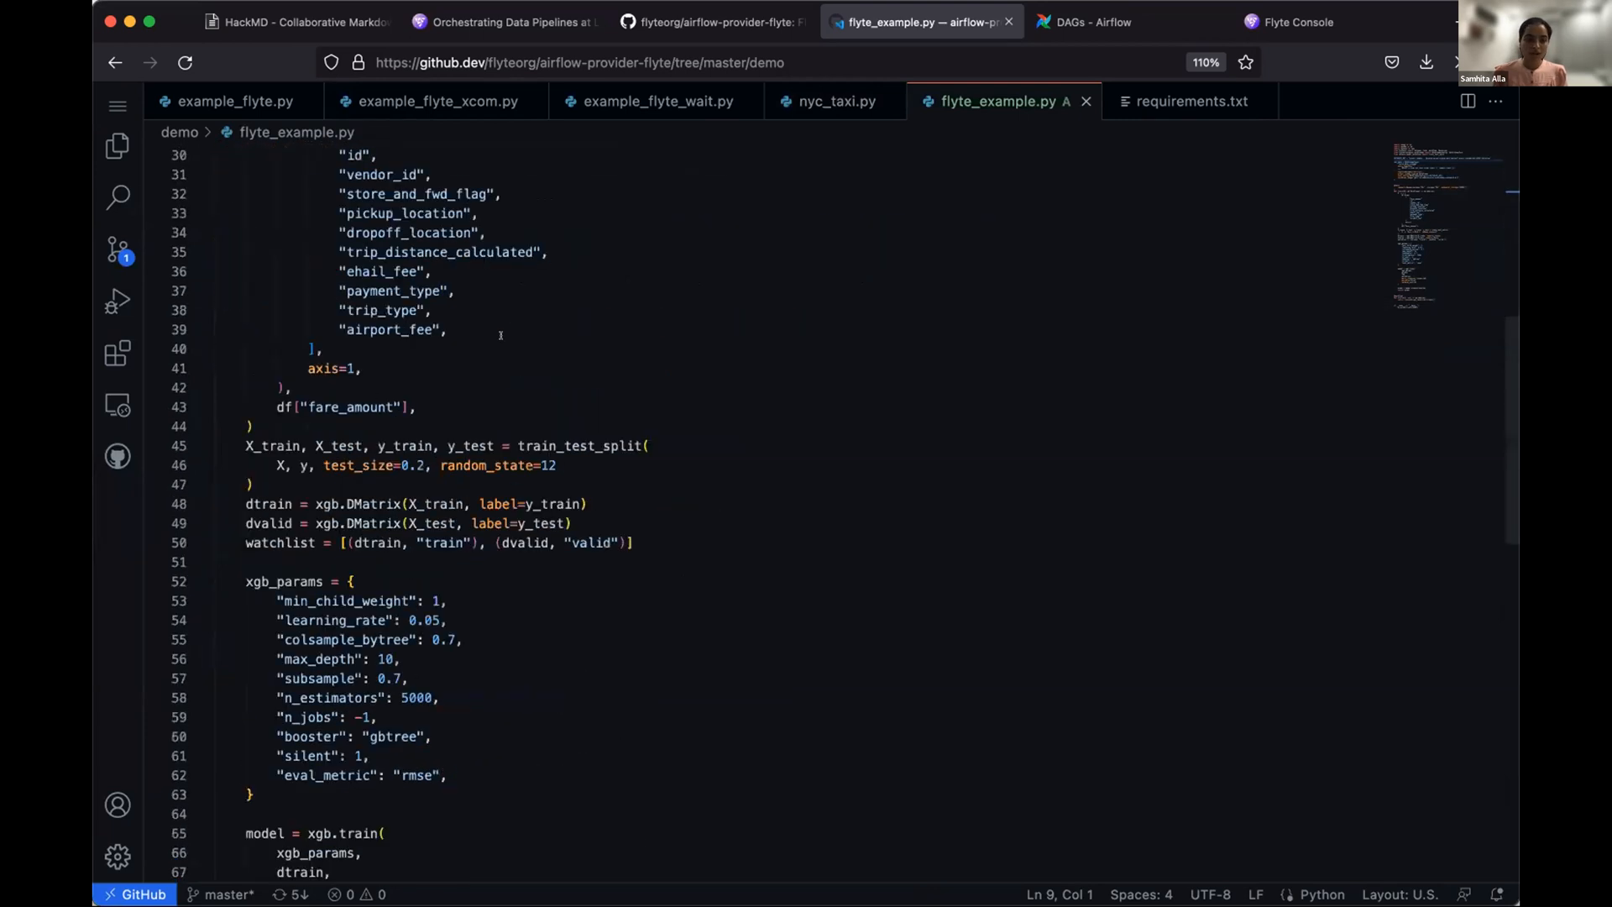
scroll(up, 3)
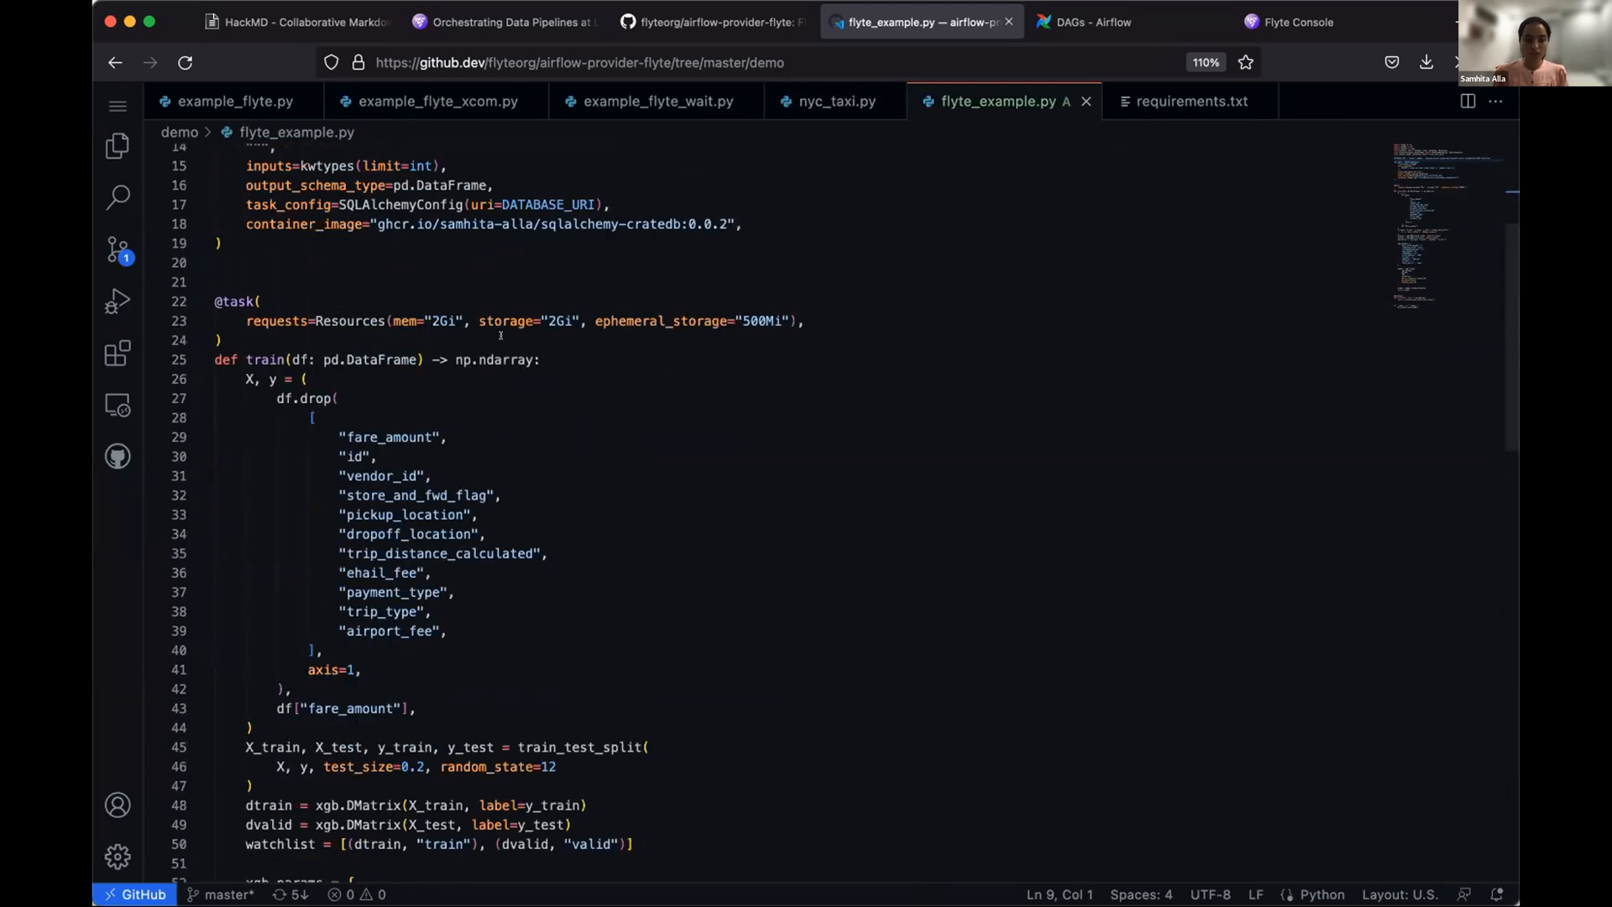
scroll(down, 3)
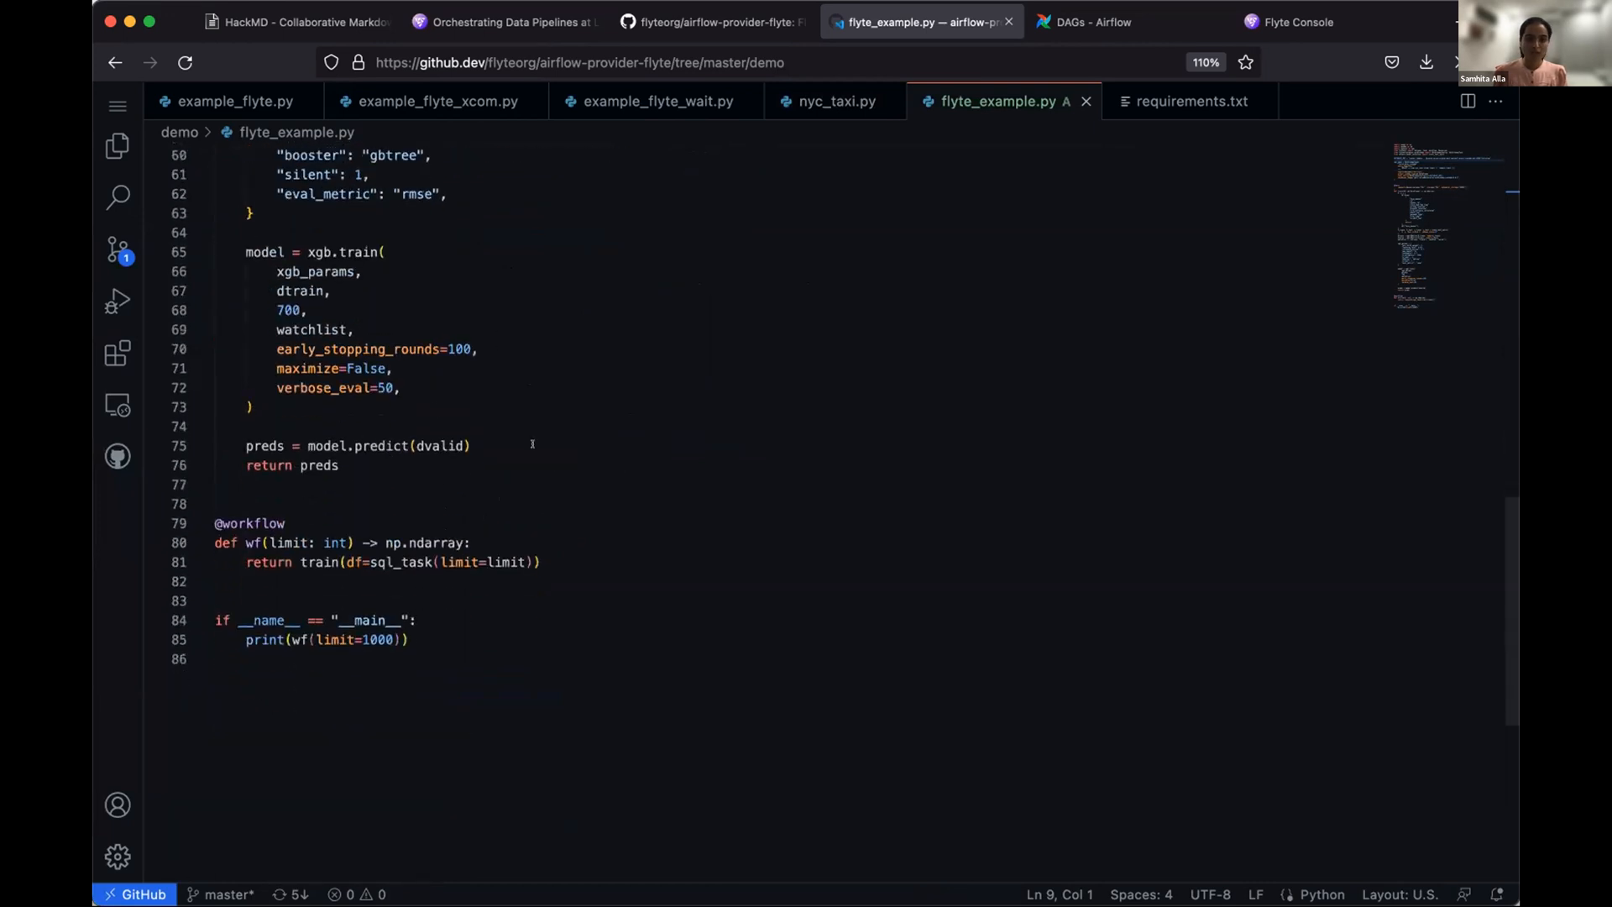
mouse_move(749, 331)
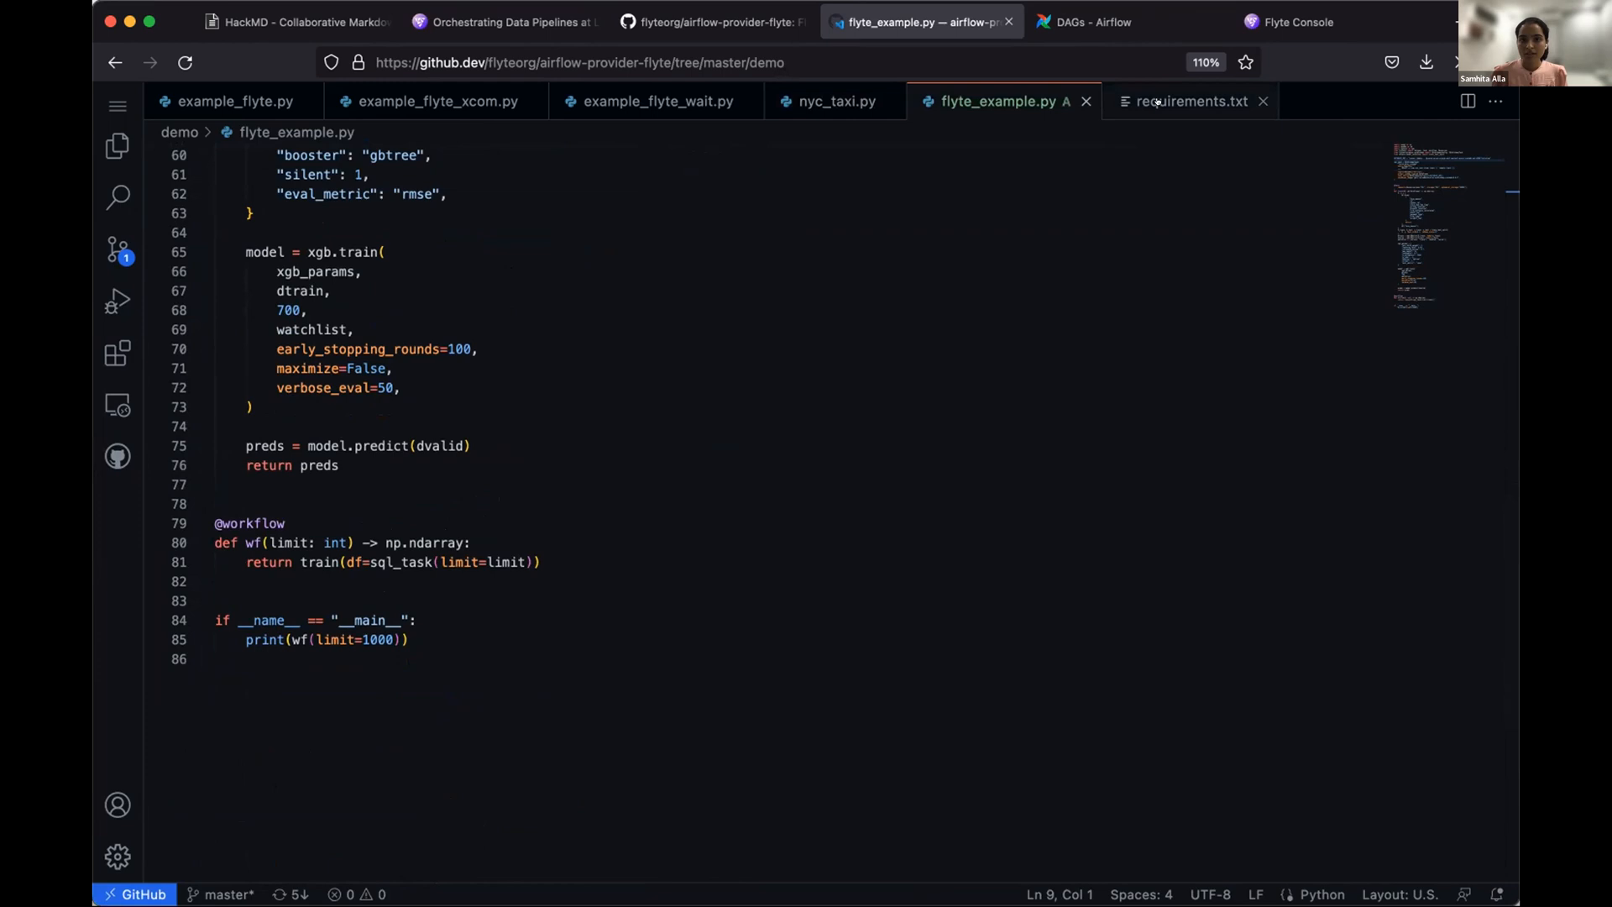
click(1191, 101)
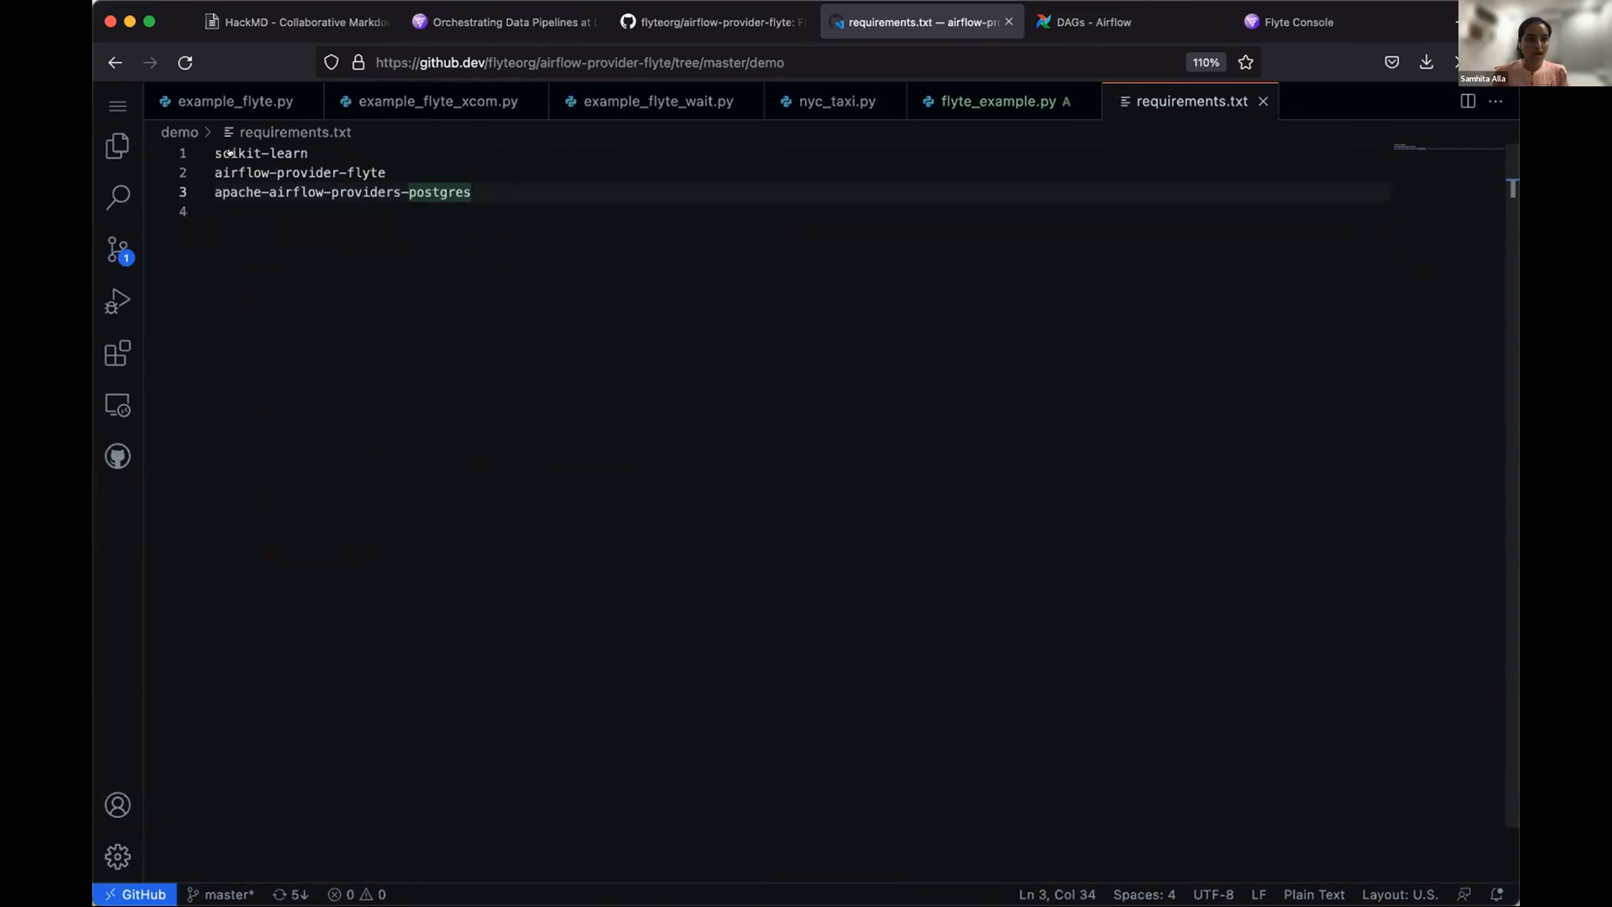
- Point out the scikit-learn and postgres provider dependencies and expand the demo folder in Explorer
click(309, 153)
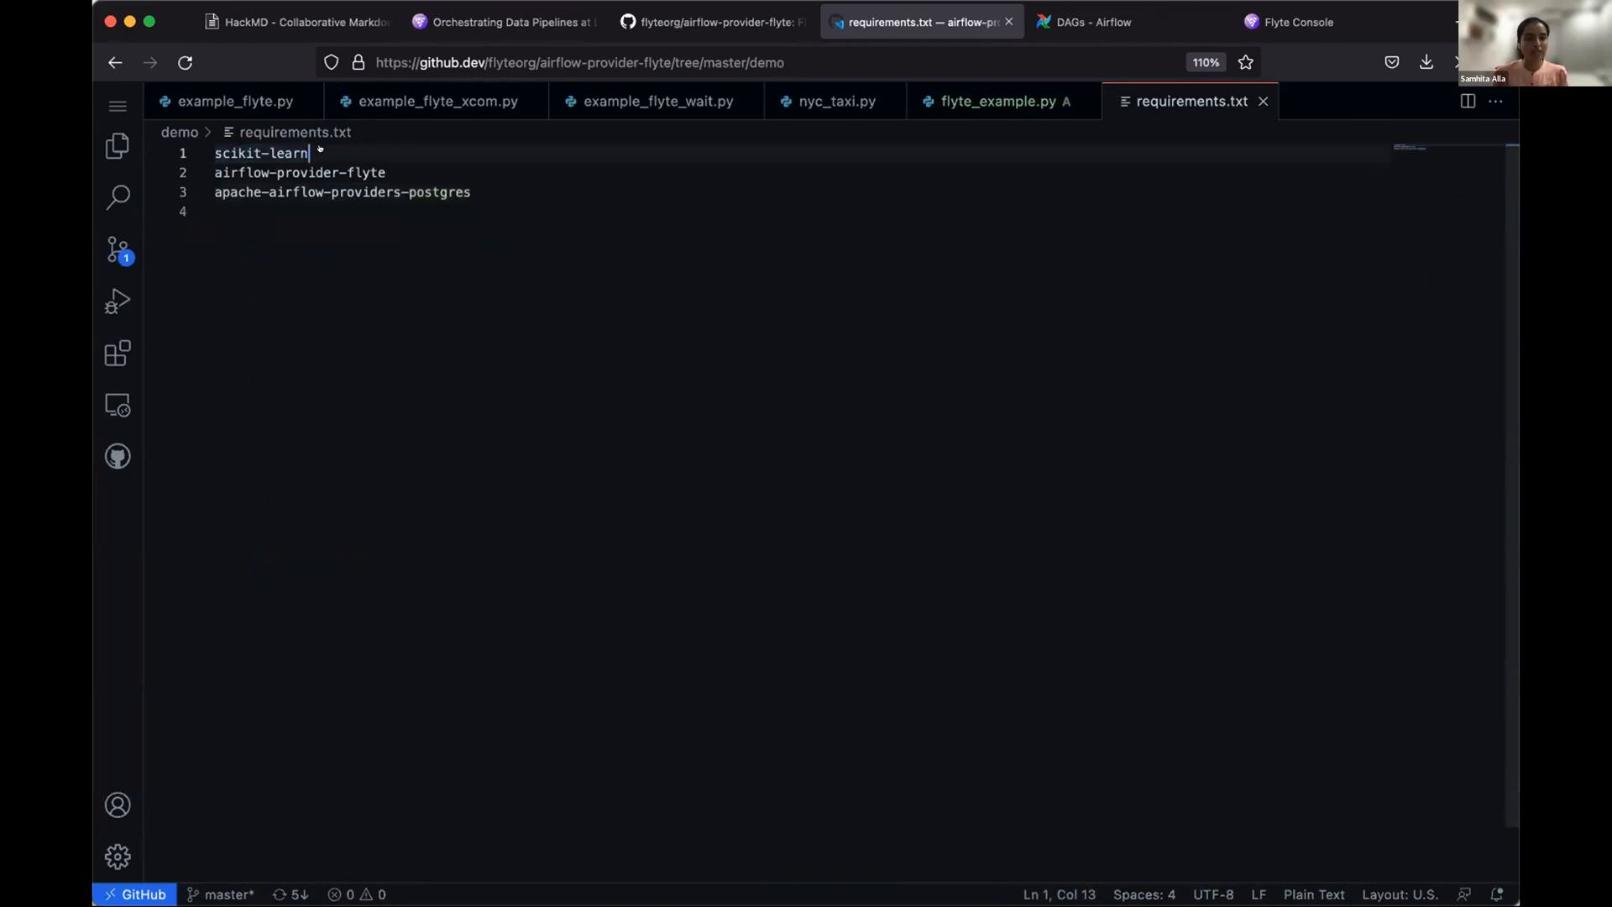
double_click(237, 152)
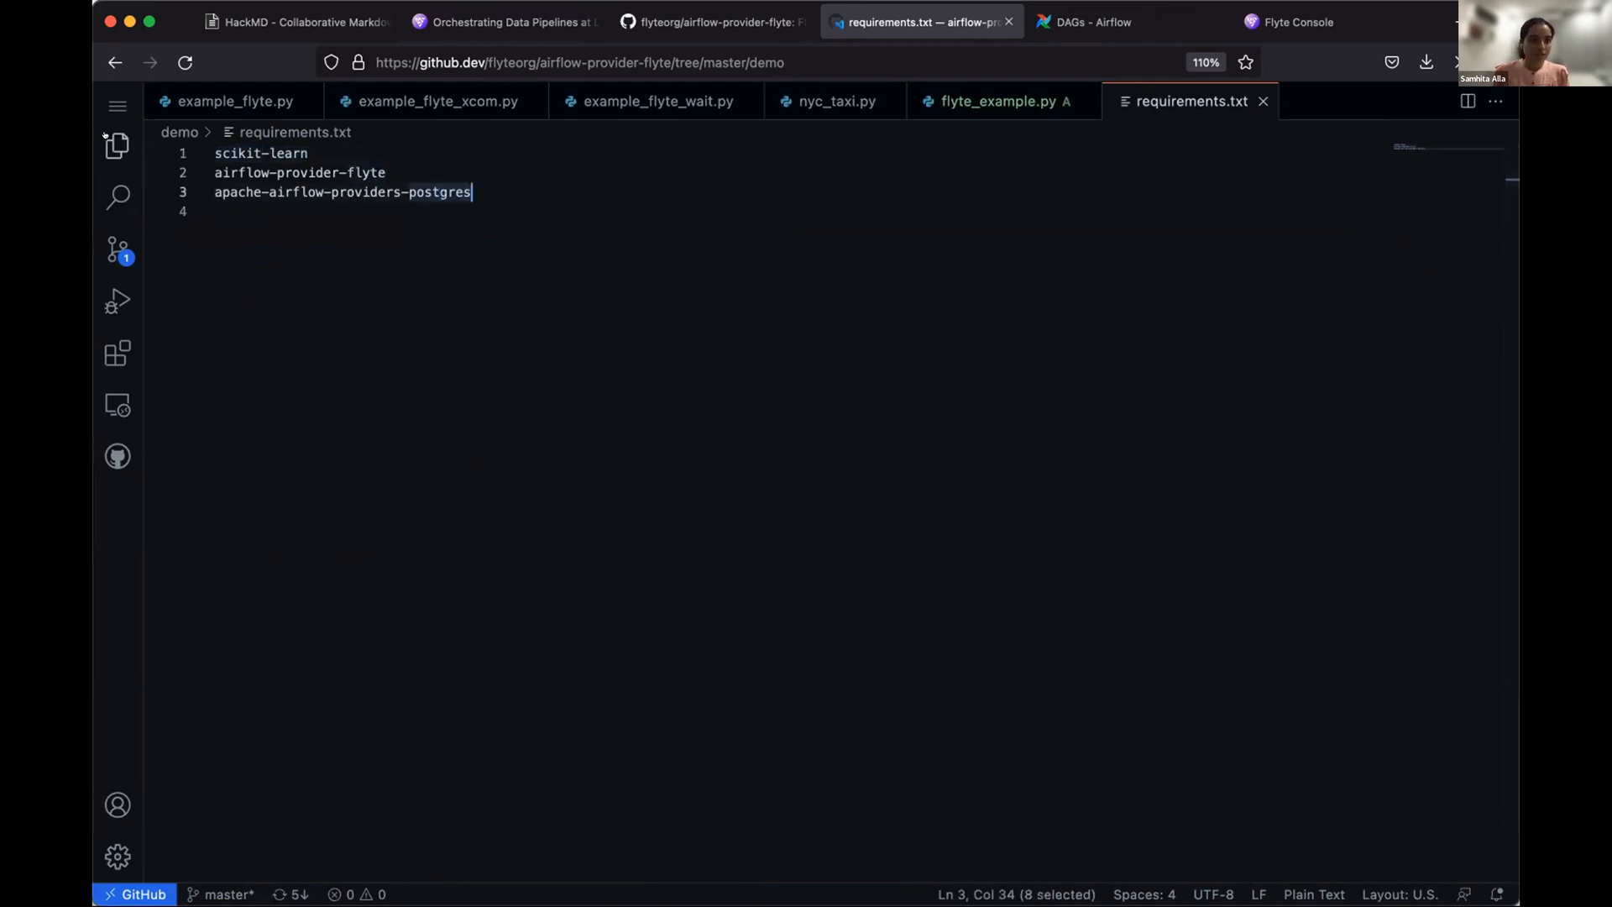
click(117, 144)
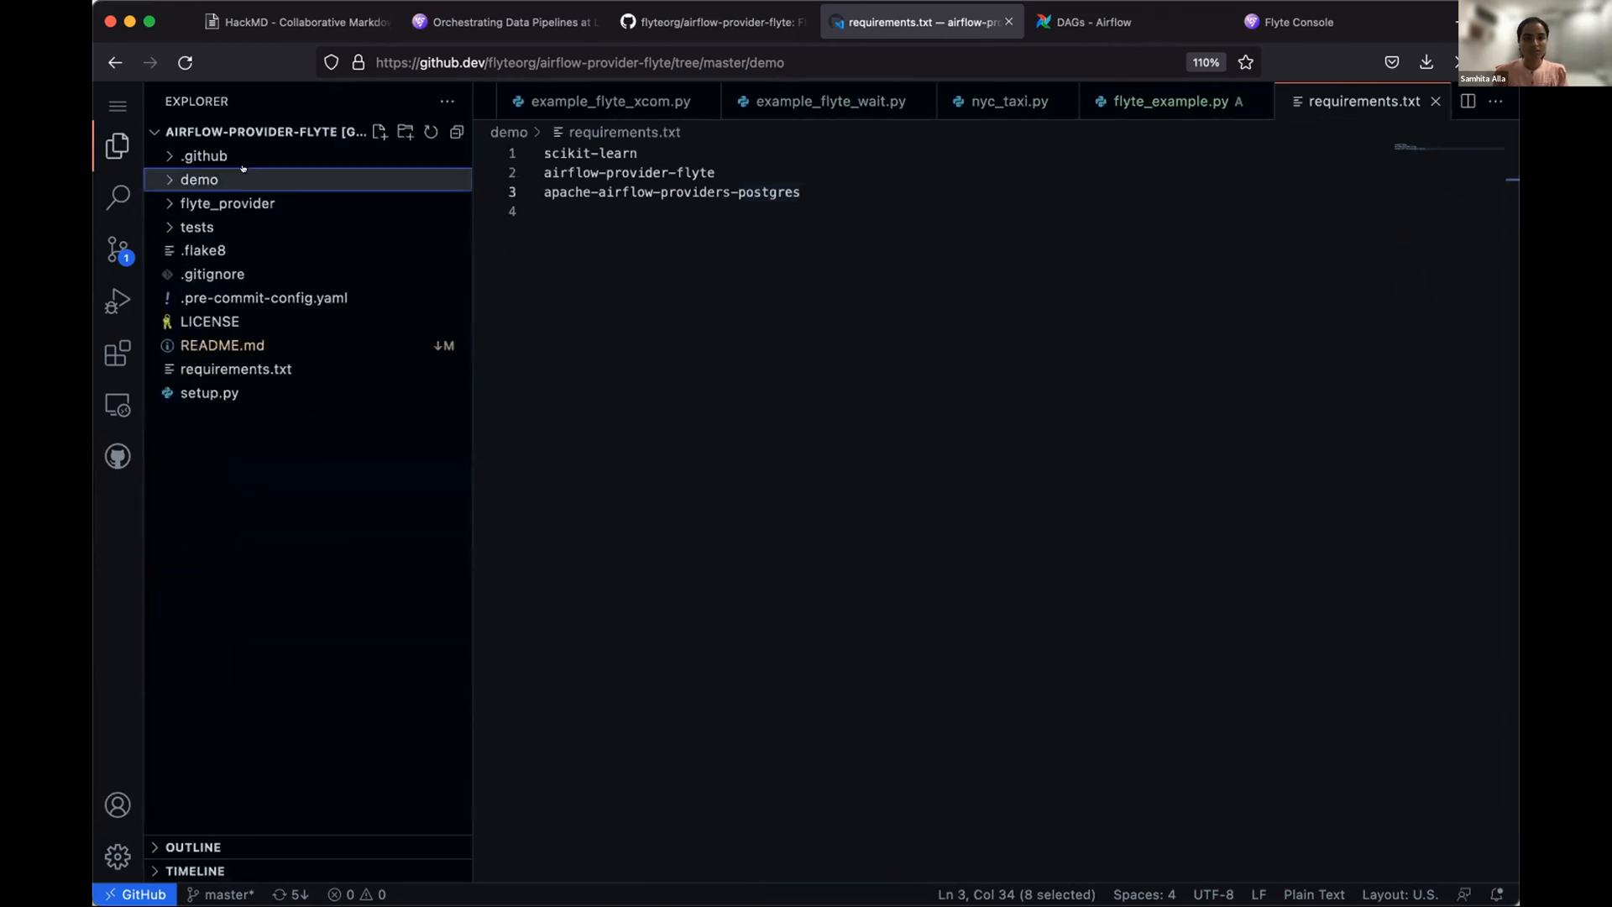
click(198, 180)
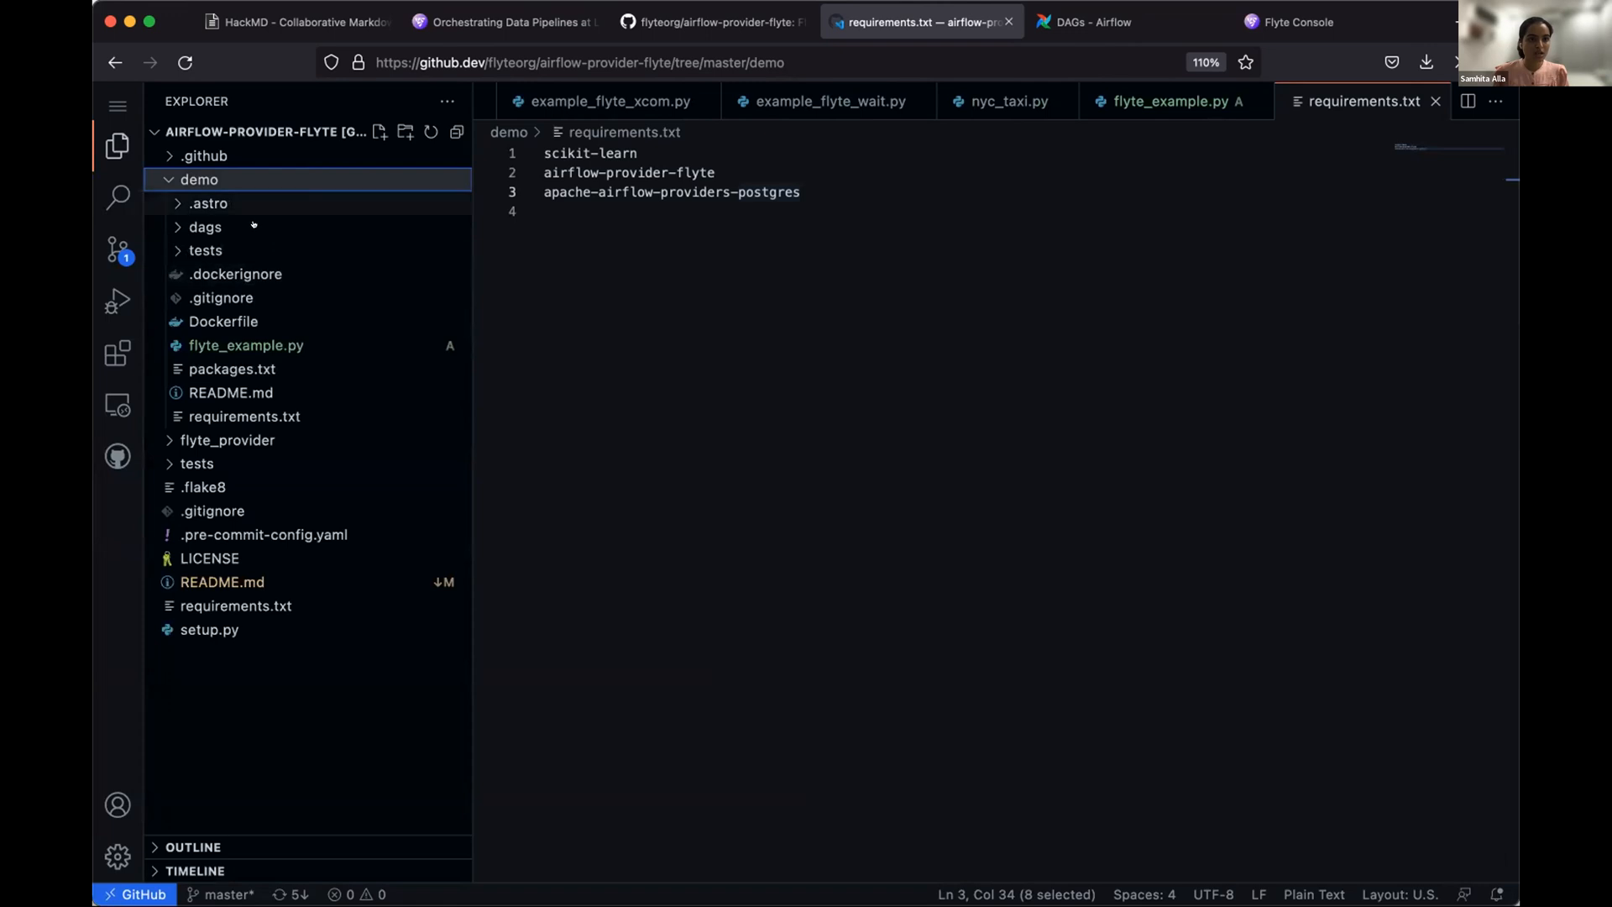
- Select the demo folder's requirements.txt, collapse the folder and return to the HackMD slides
click(198, 180)
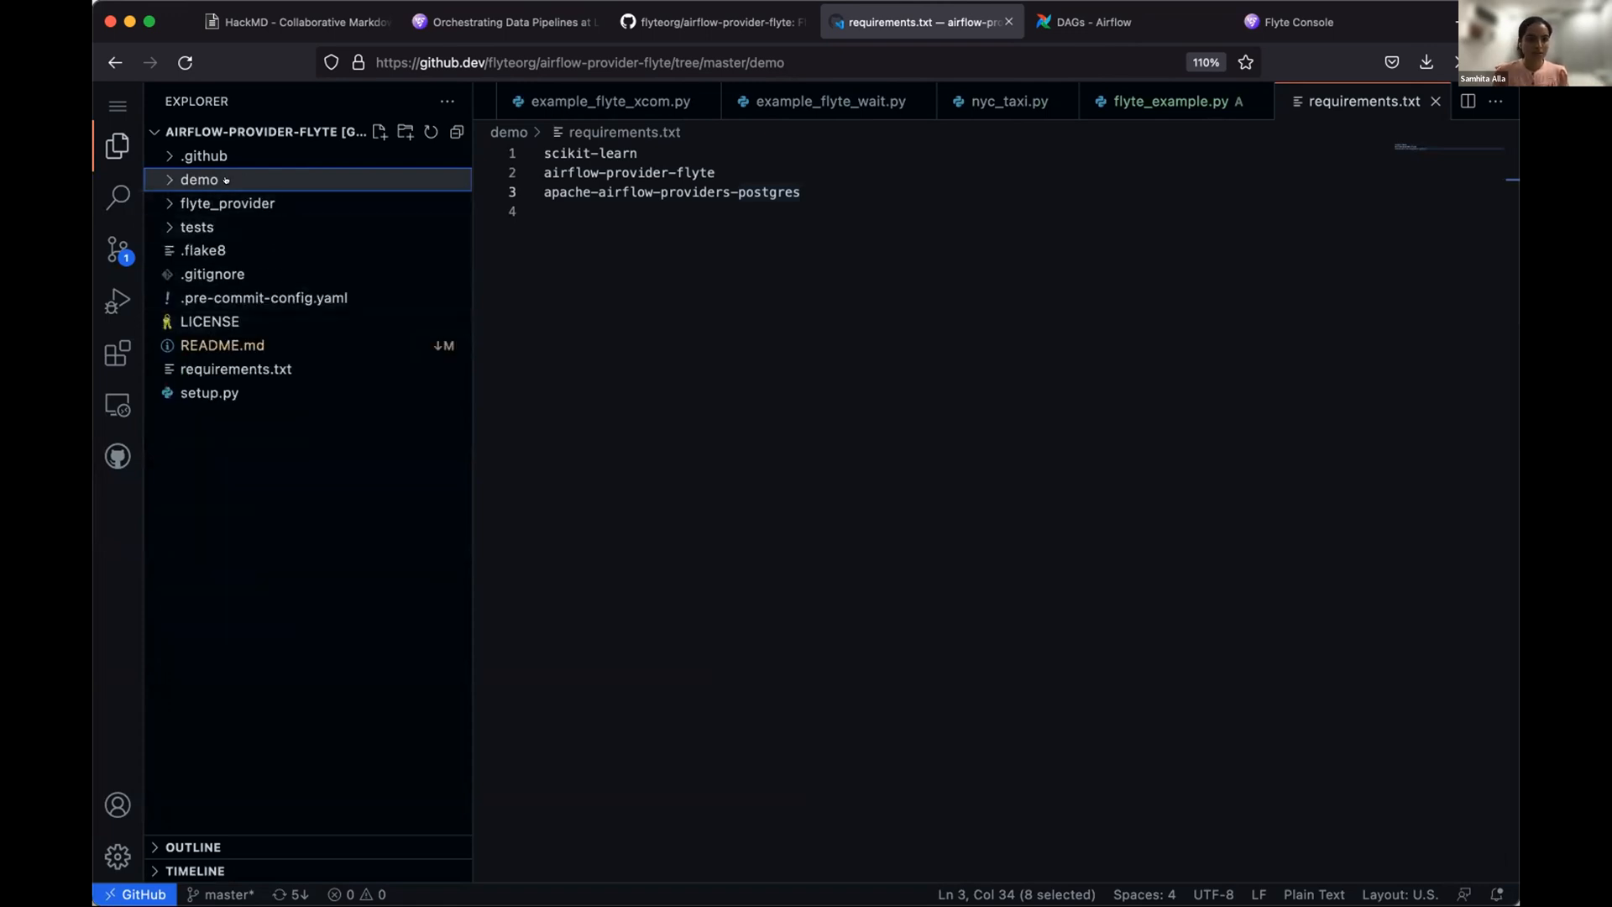
click(198, 180)
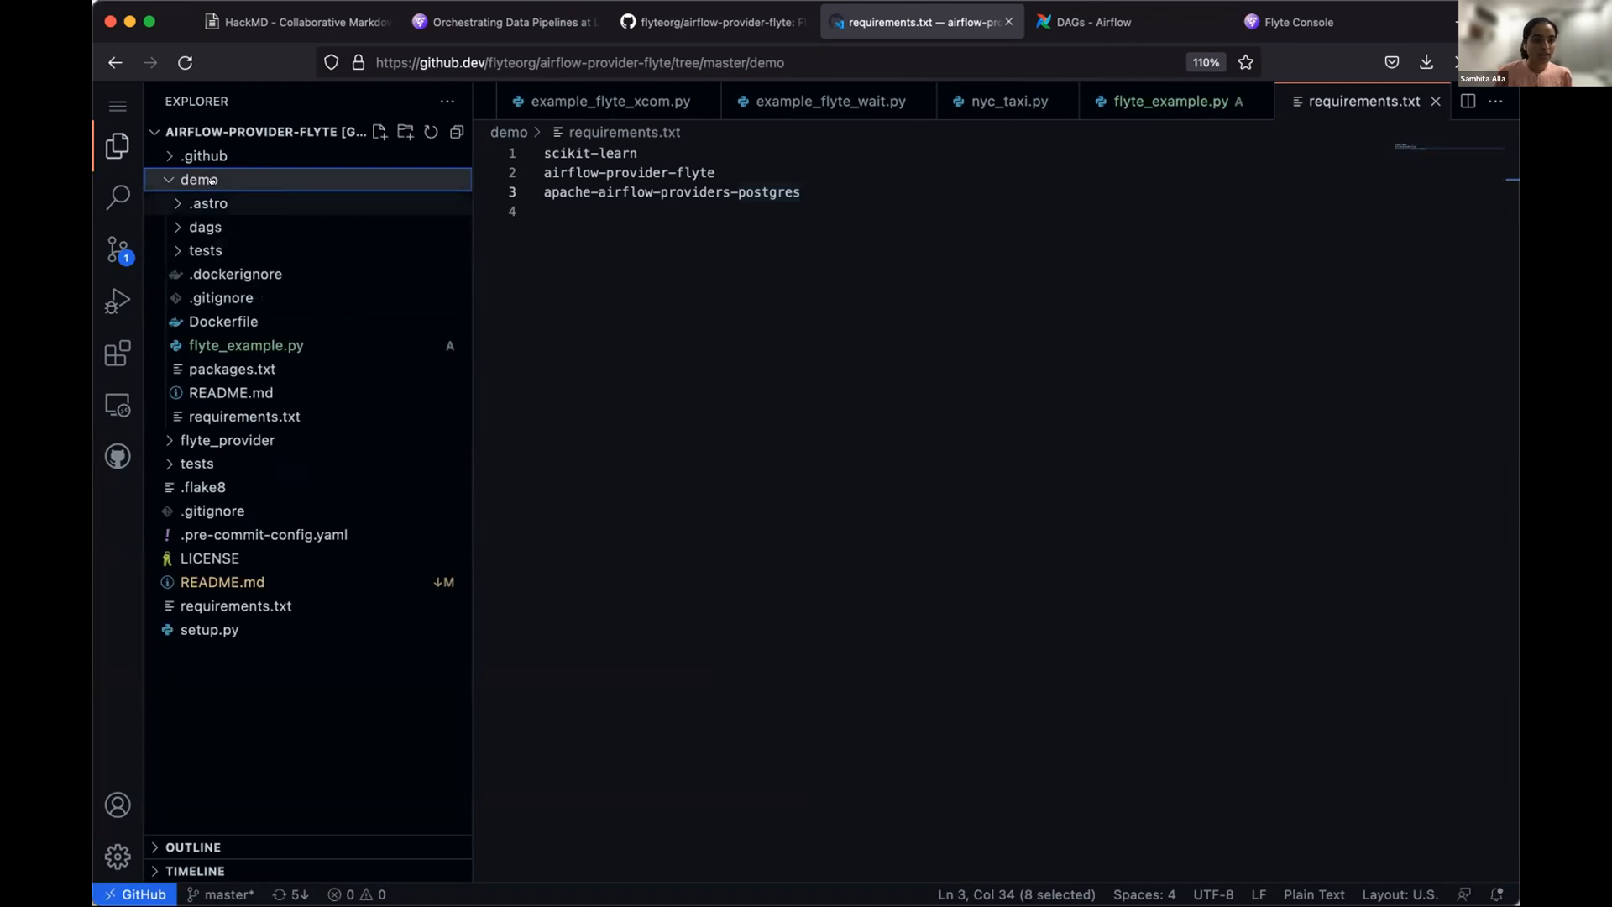
click(204, 227)
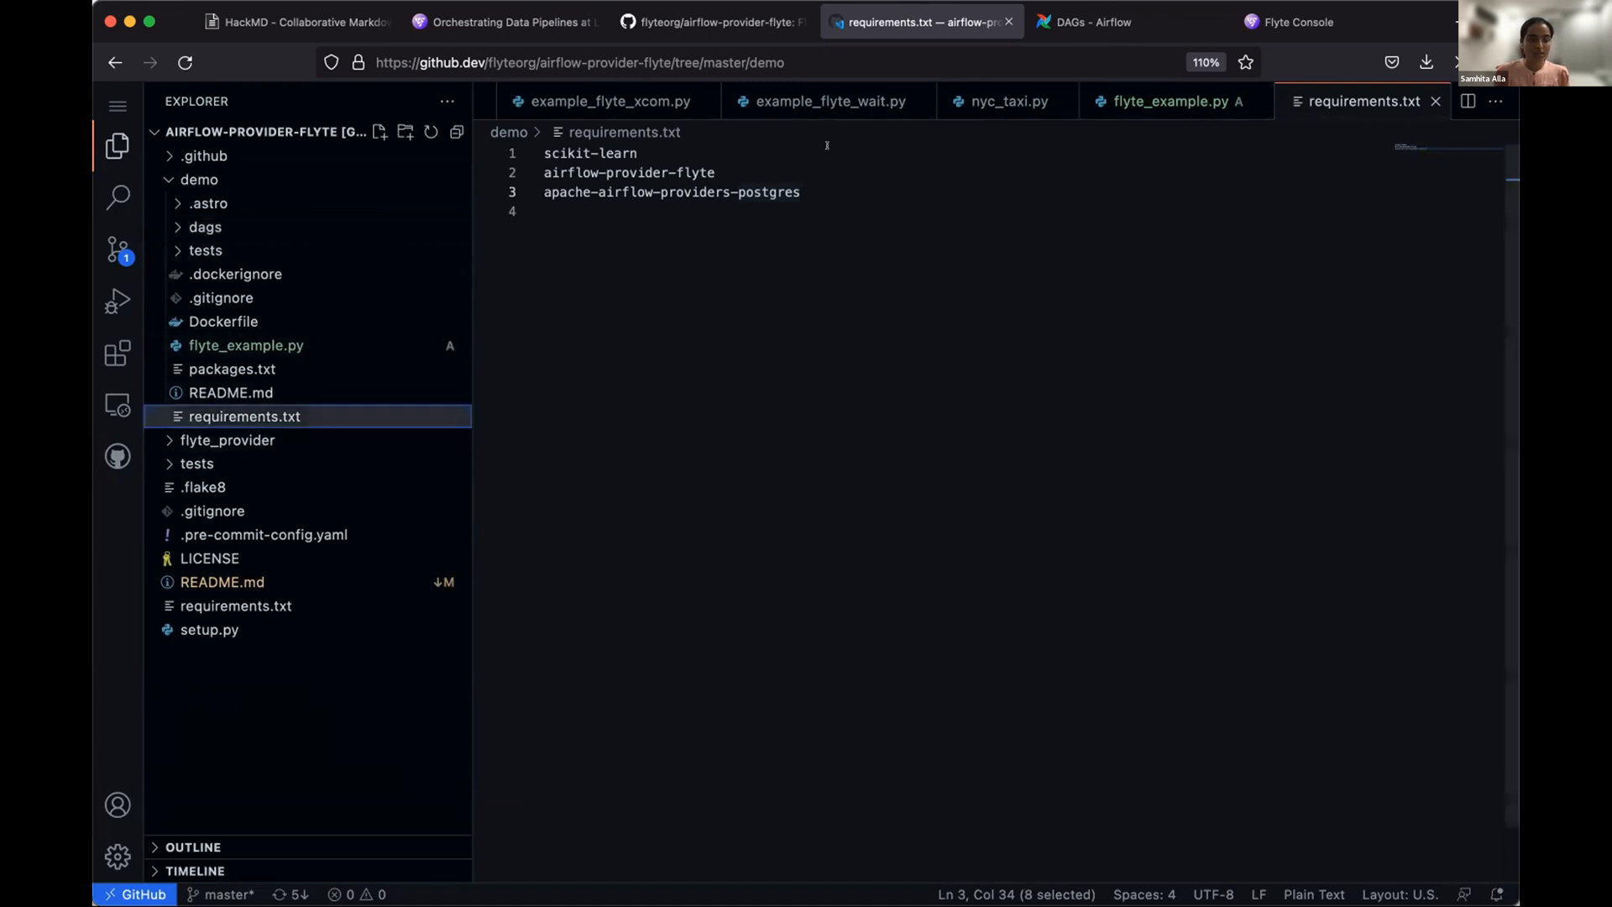
click(198, 180)
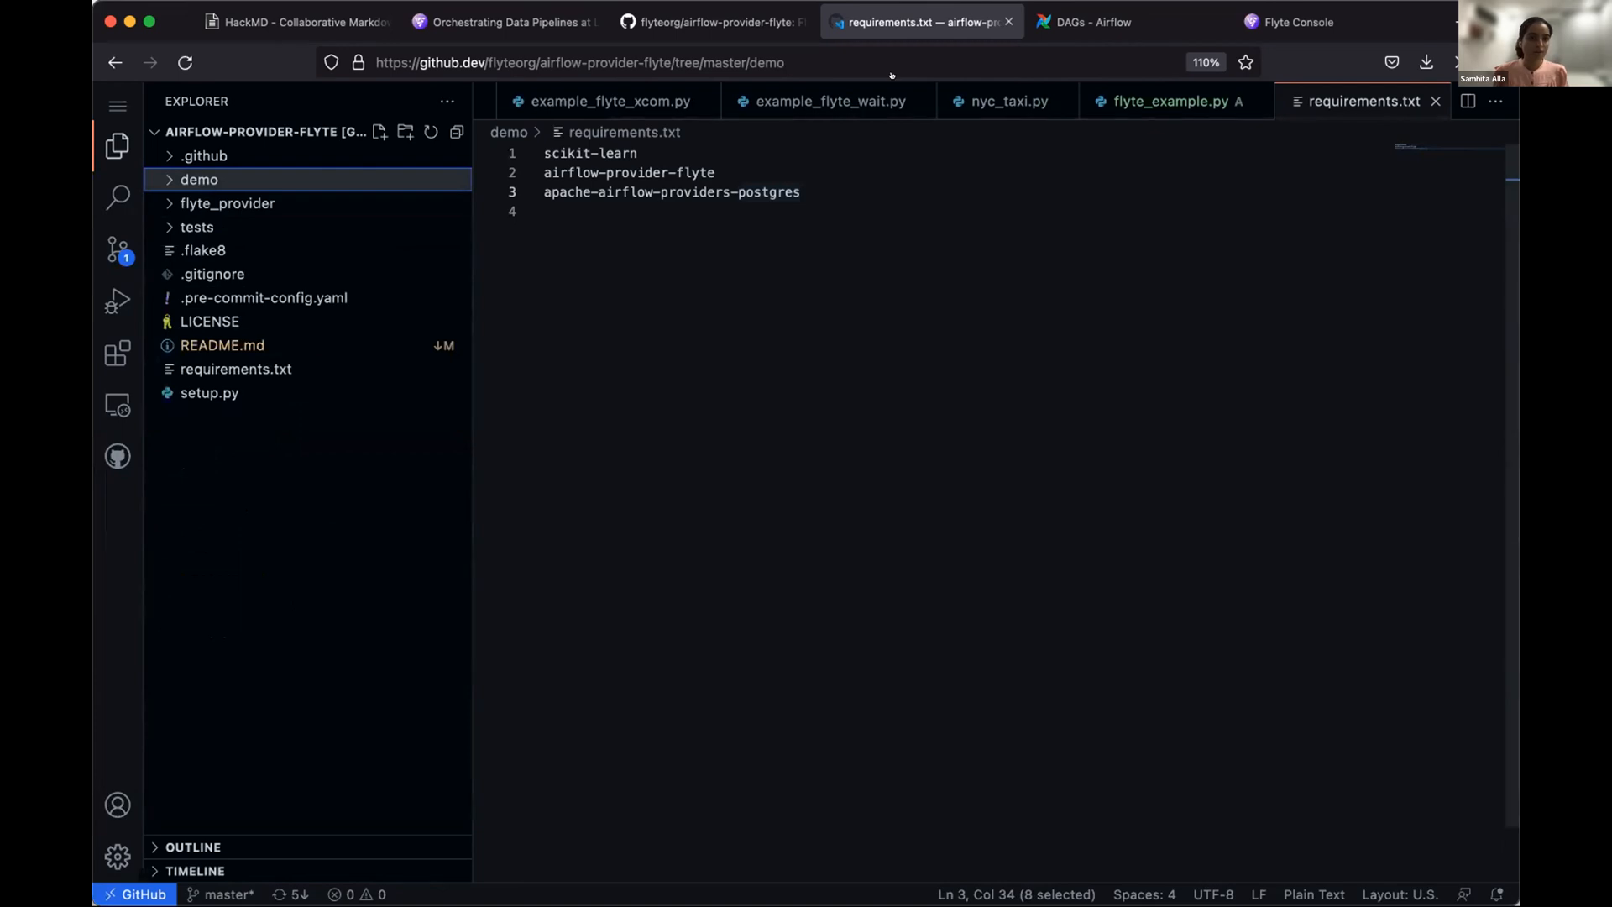
click(299, 22)
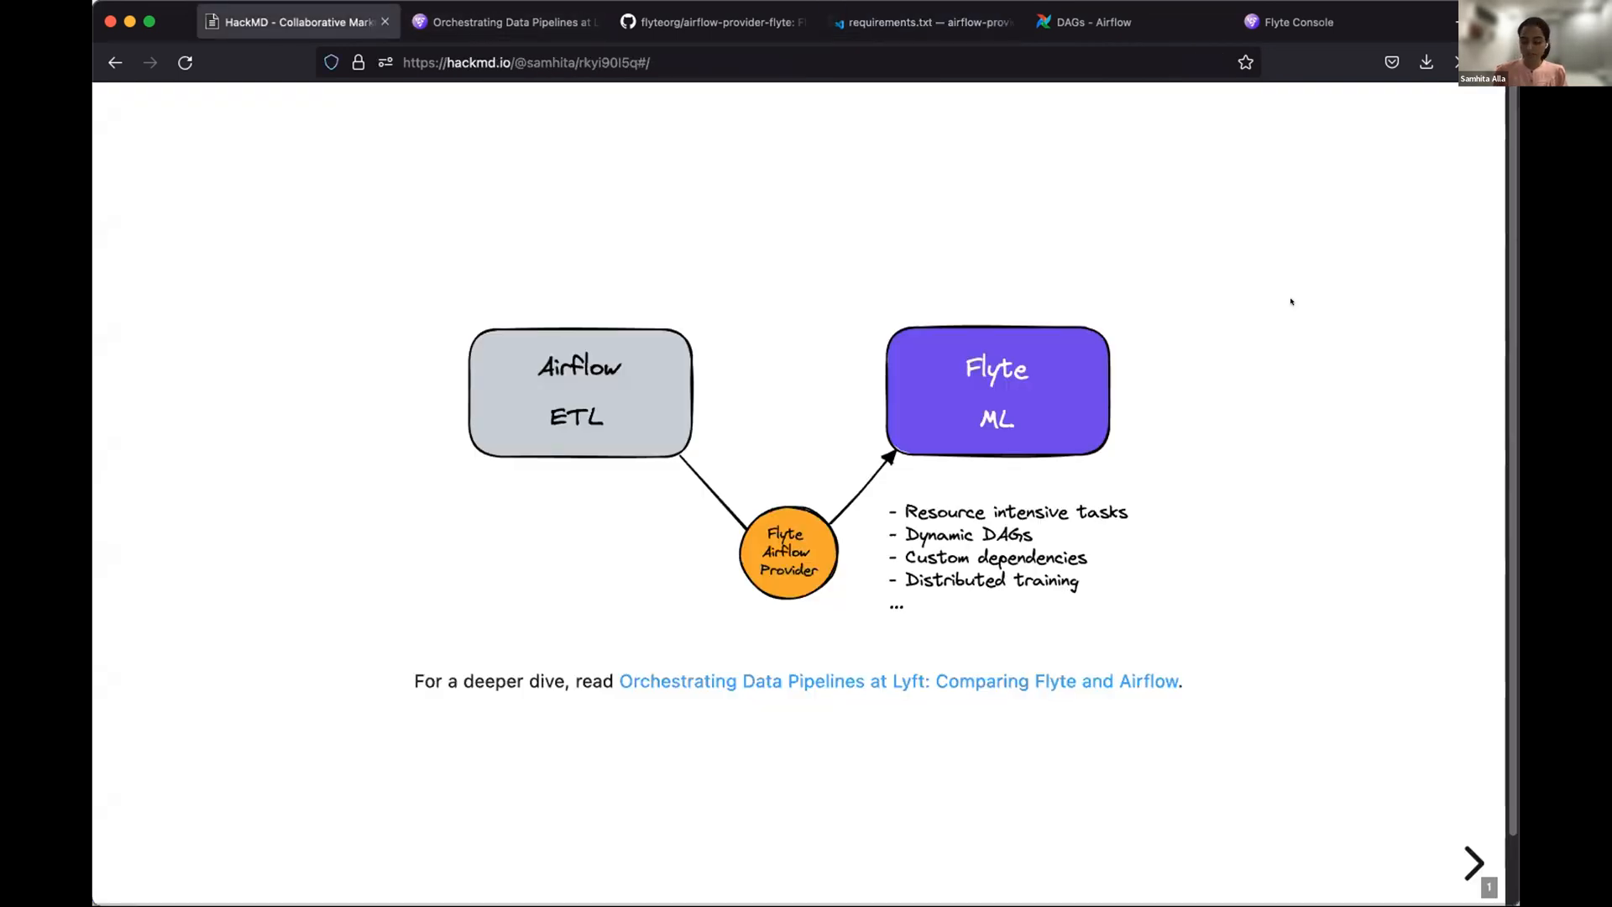
- Present the 'Setting Up Airflow' slide, then switch to the local Airflow DAGs page
click(1473, 864)
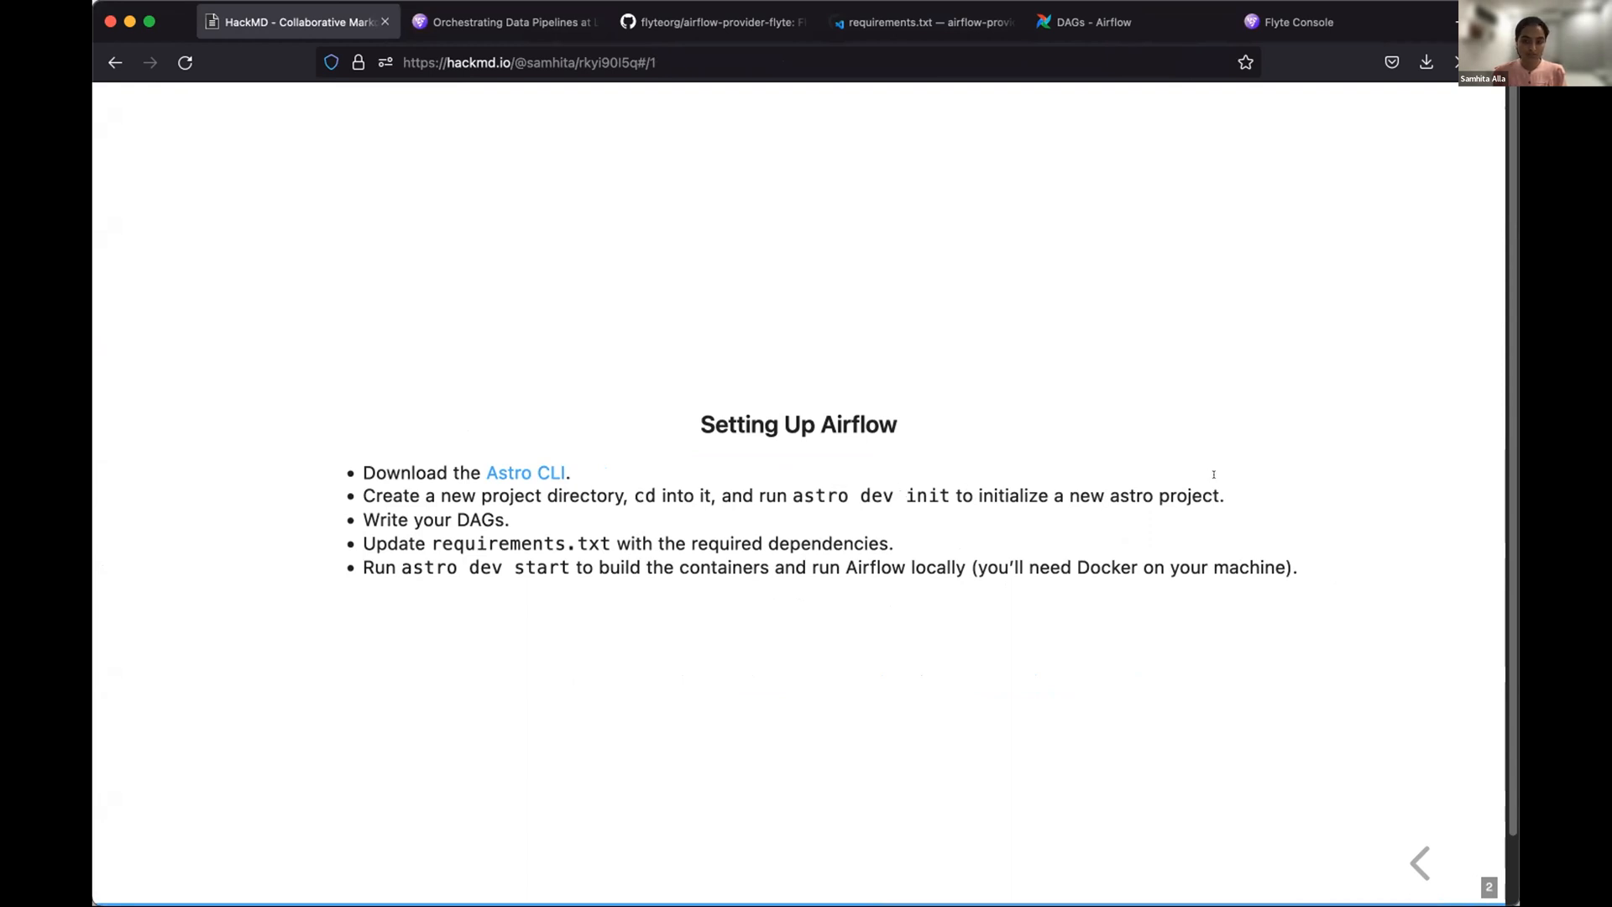
mouse_move(532, 504)
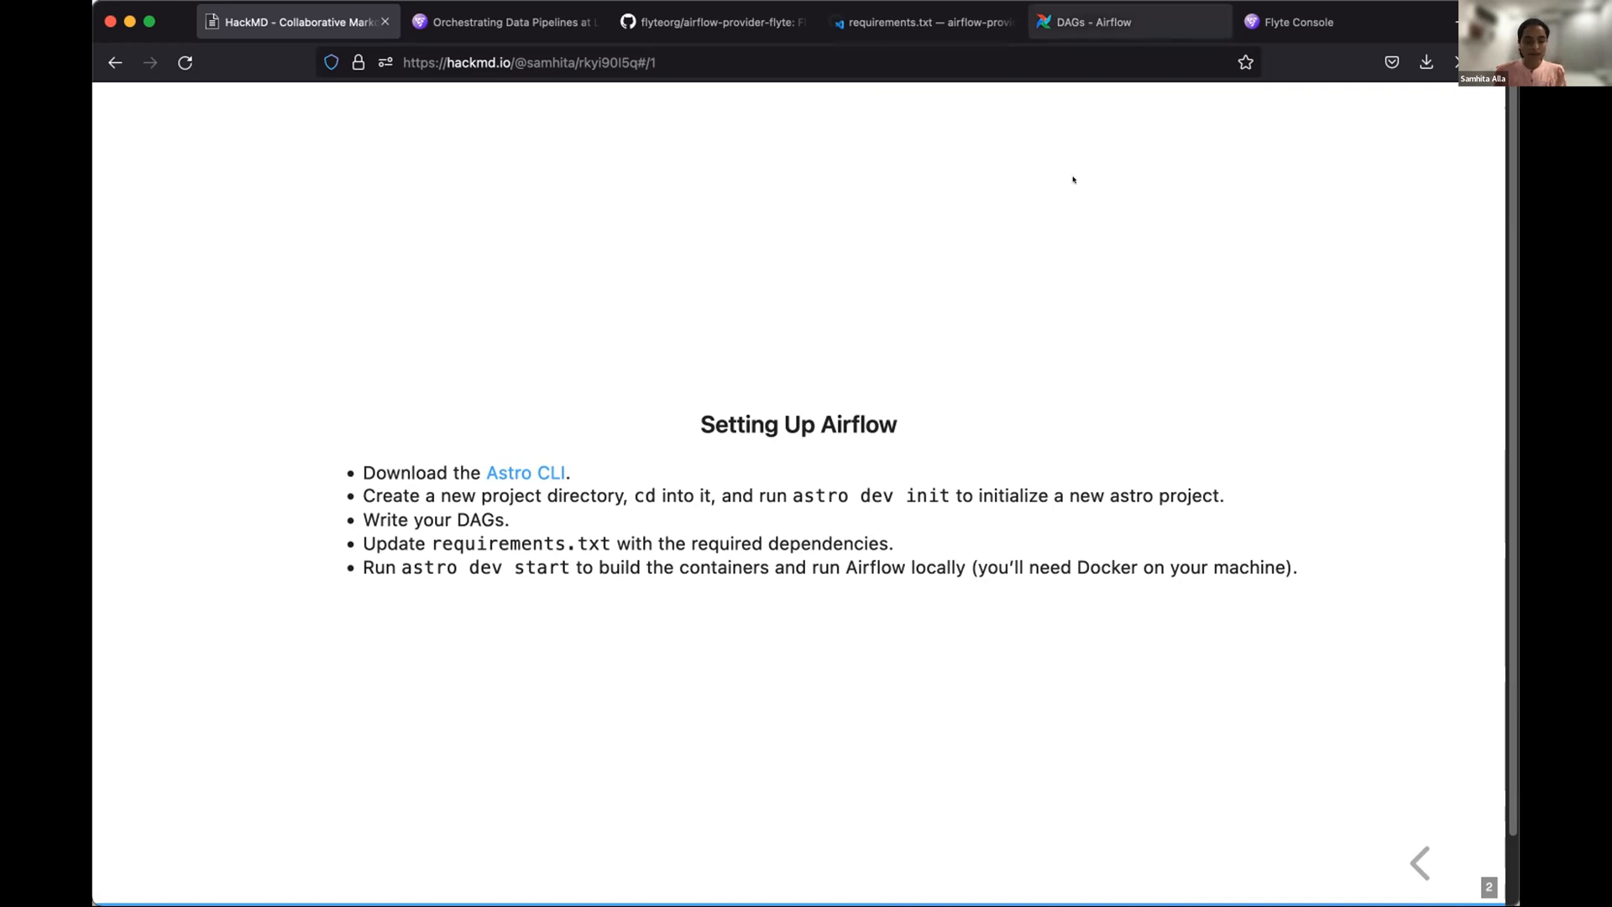
click(1090, 22)
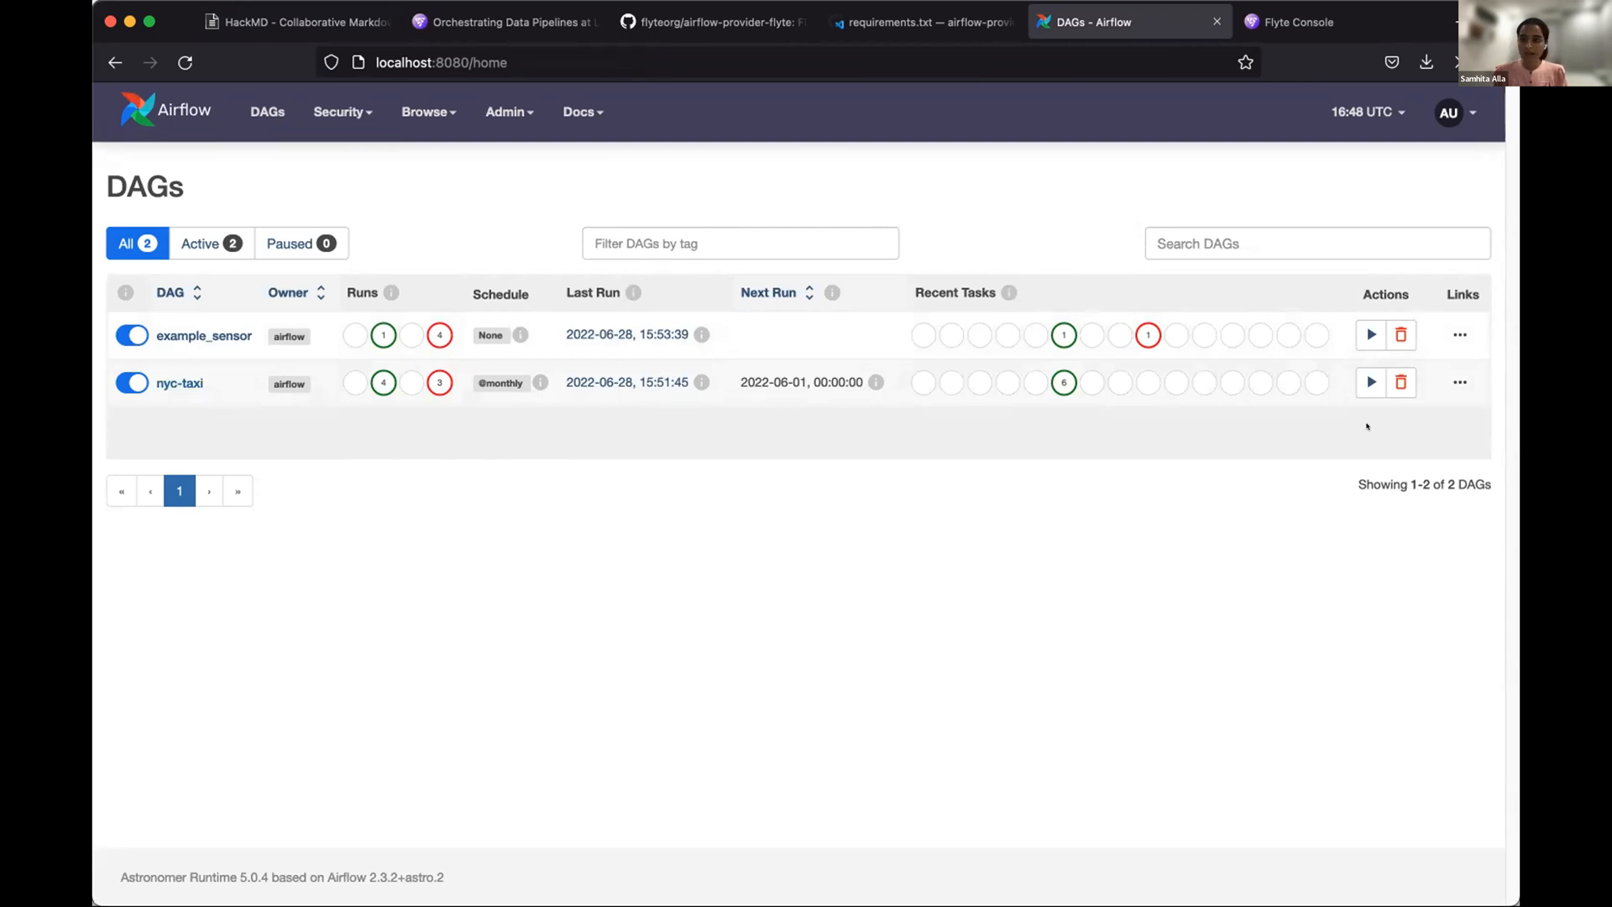
- Trigger a new nyc-taxi DAG run and go to Admin > Connections
click(1357, 387)
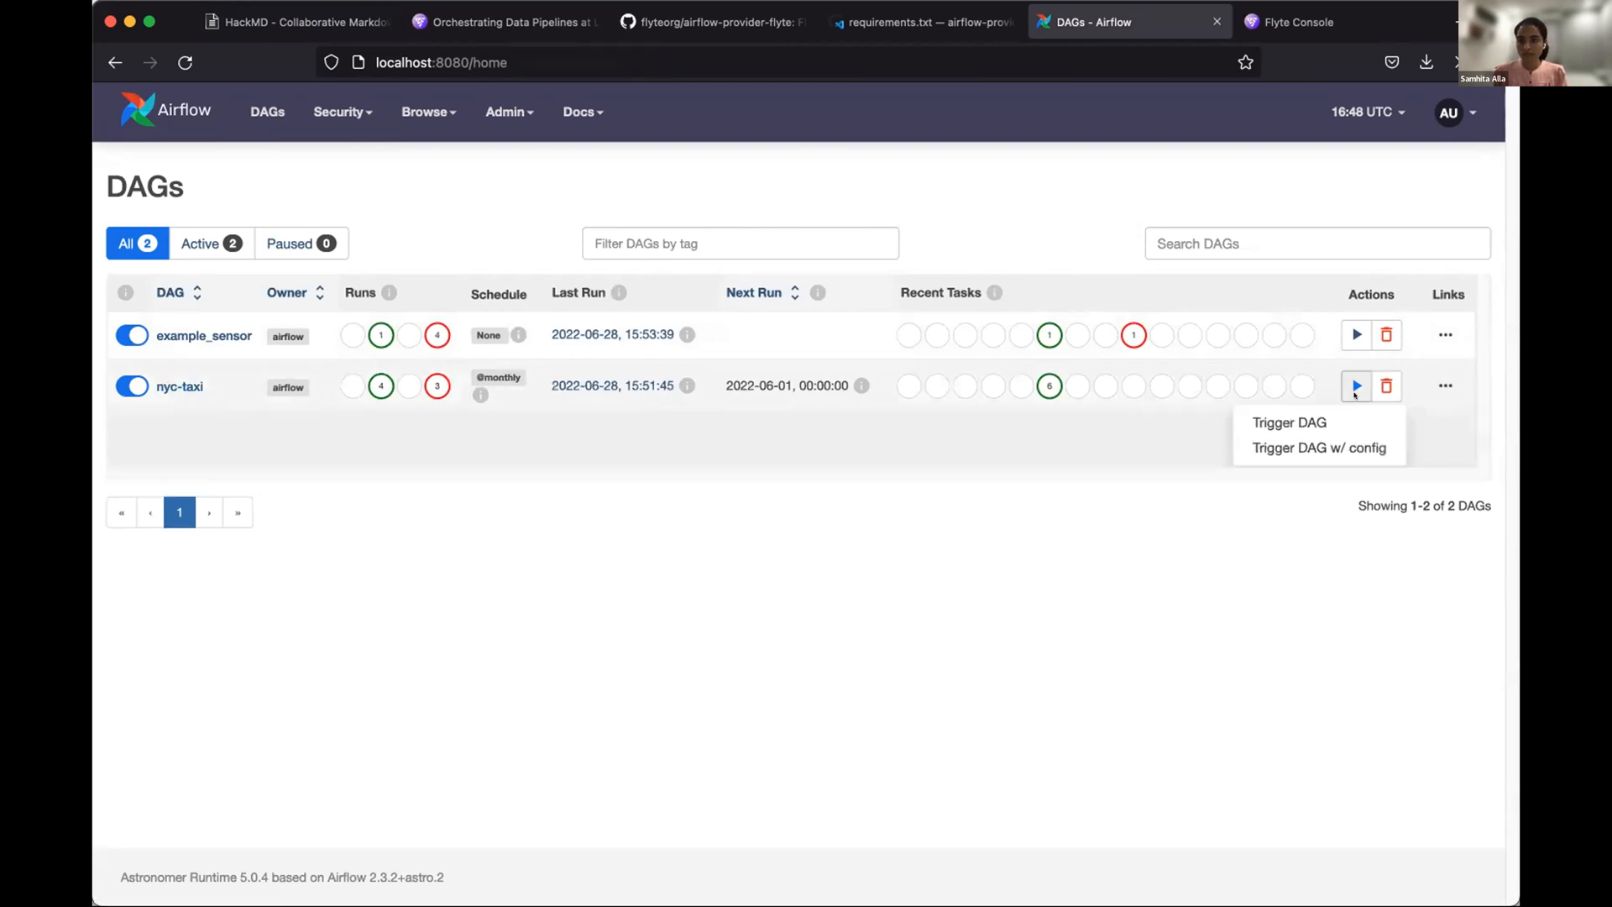
click(1290, 422)
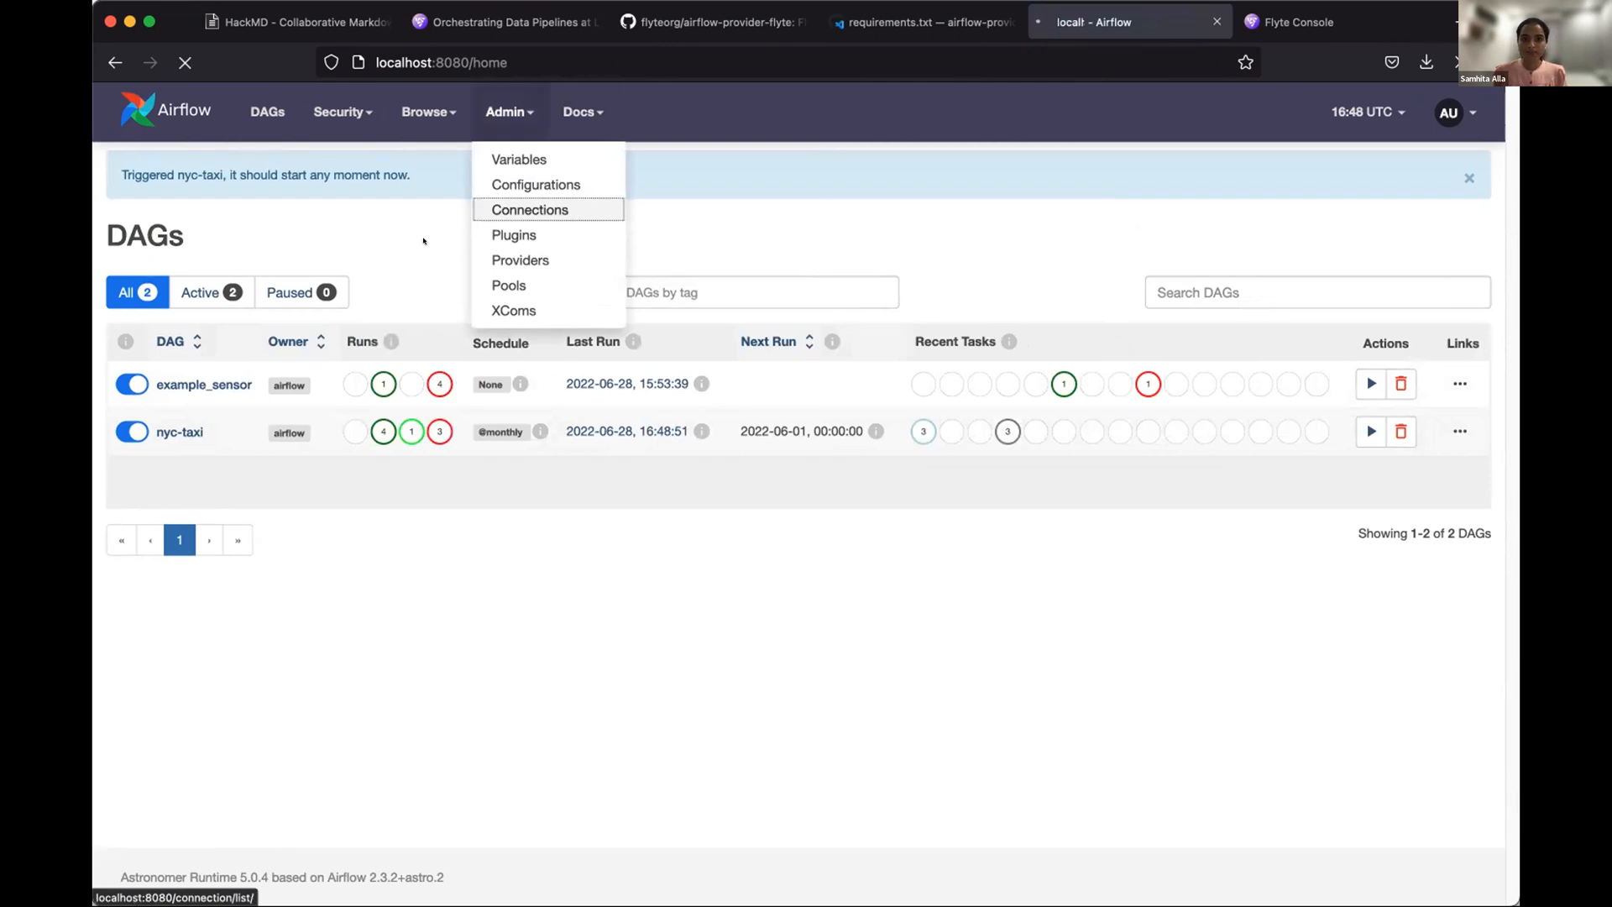
click(529, 210)
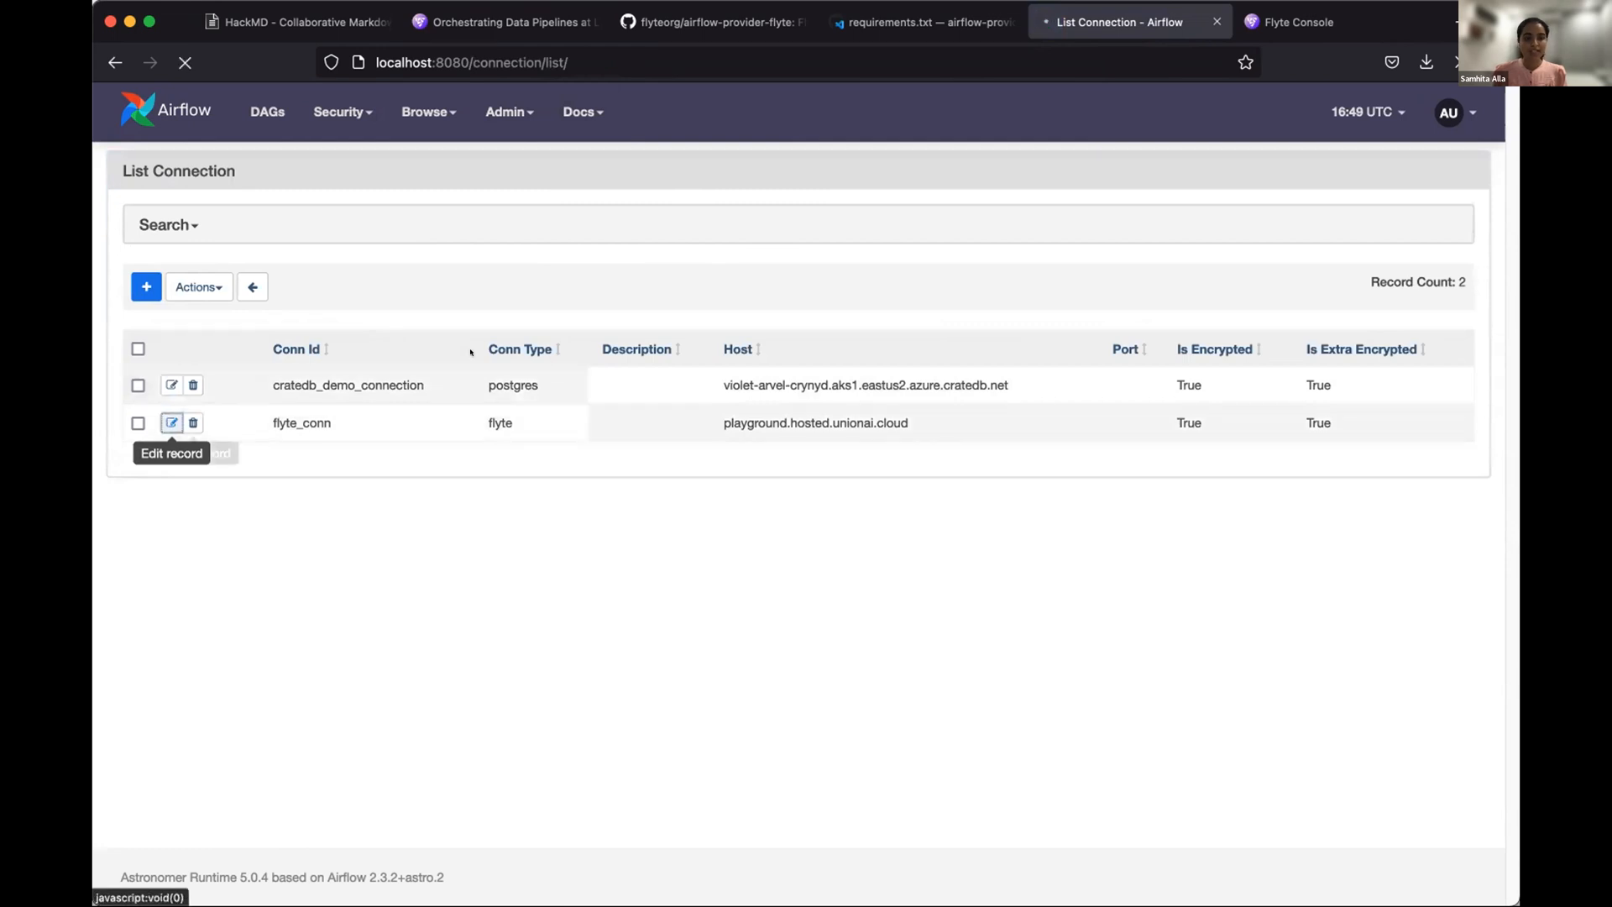
- Review flyte_conn's Flyte host address and the client_credentials auth_mode extra setting
click(171, 423)
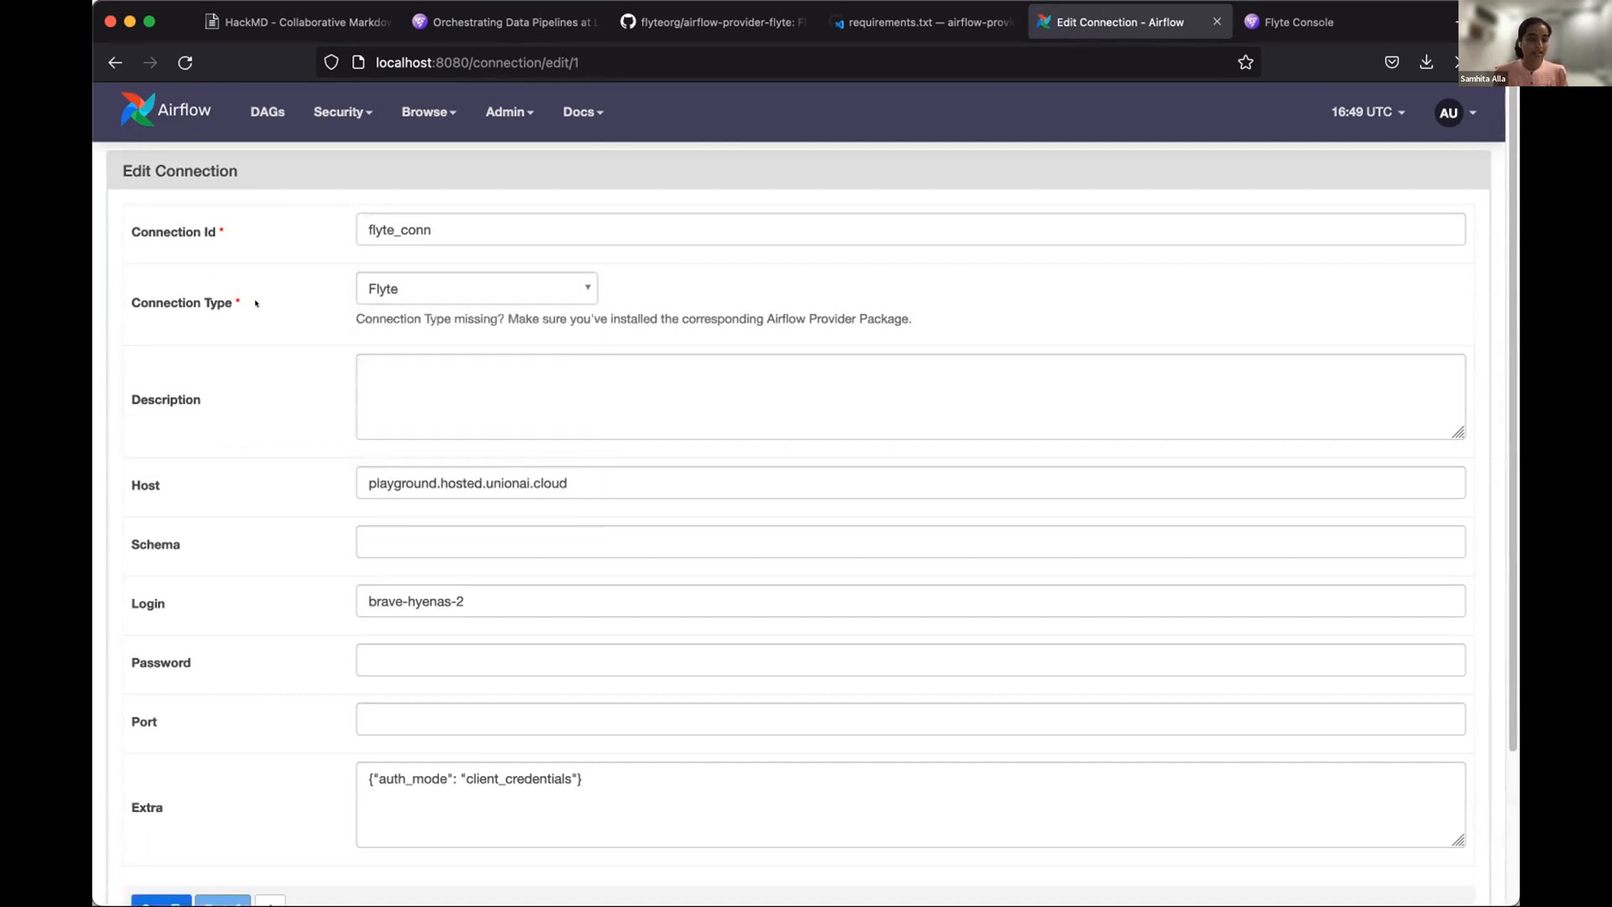
scroll(down, 3)
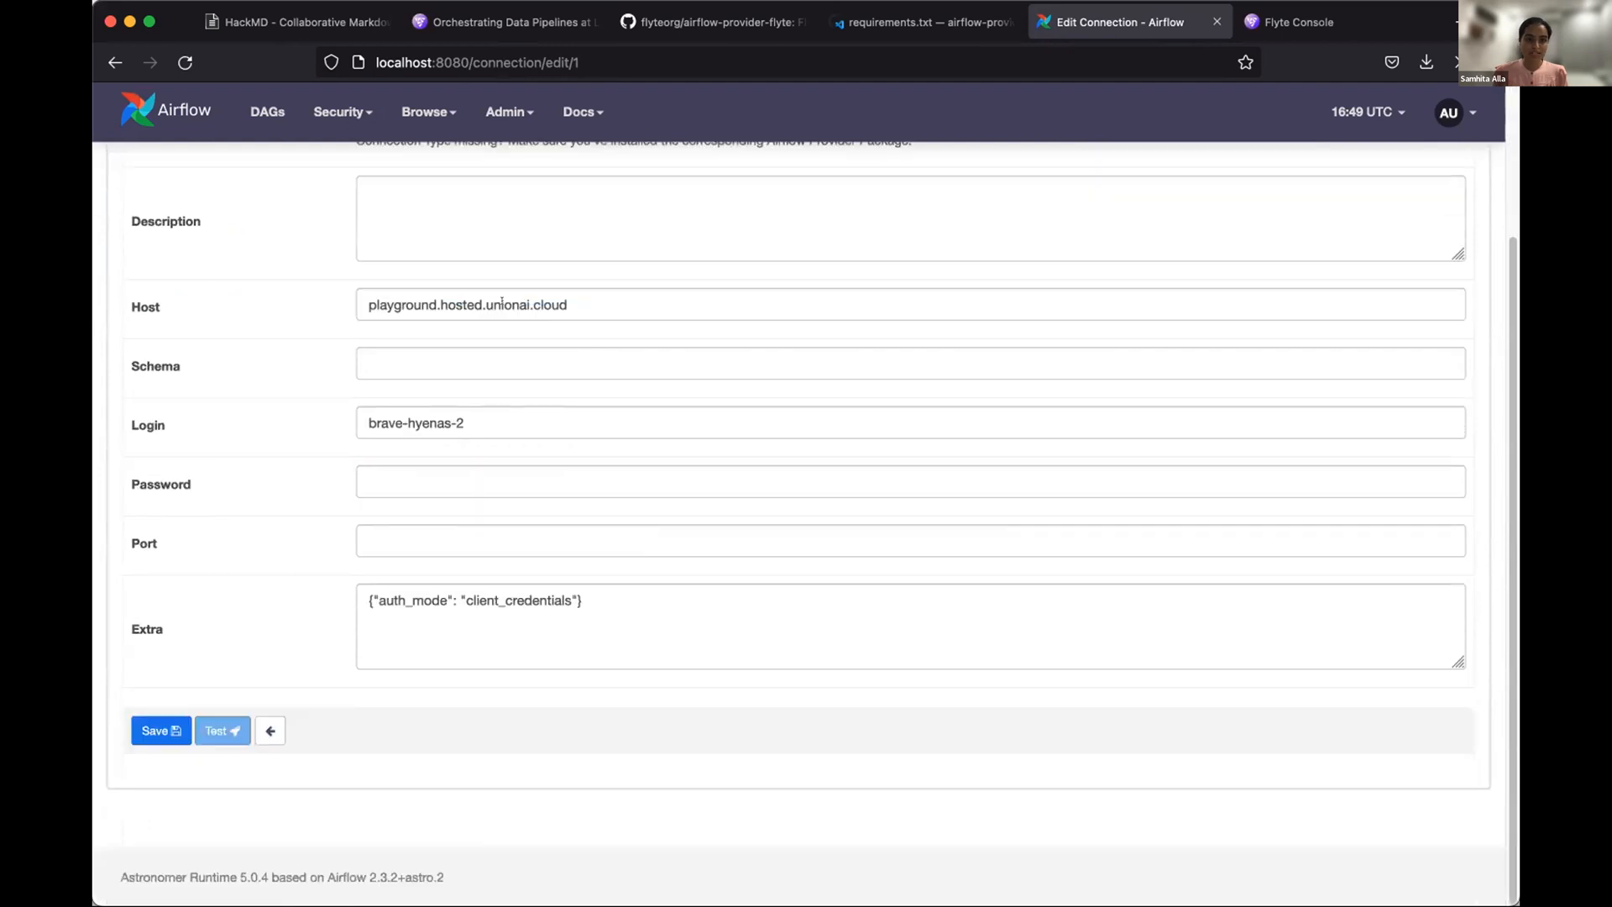
triple_click(415, 423)
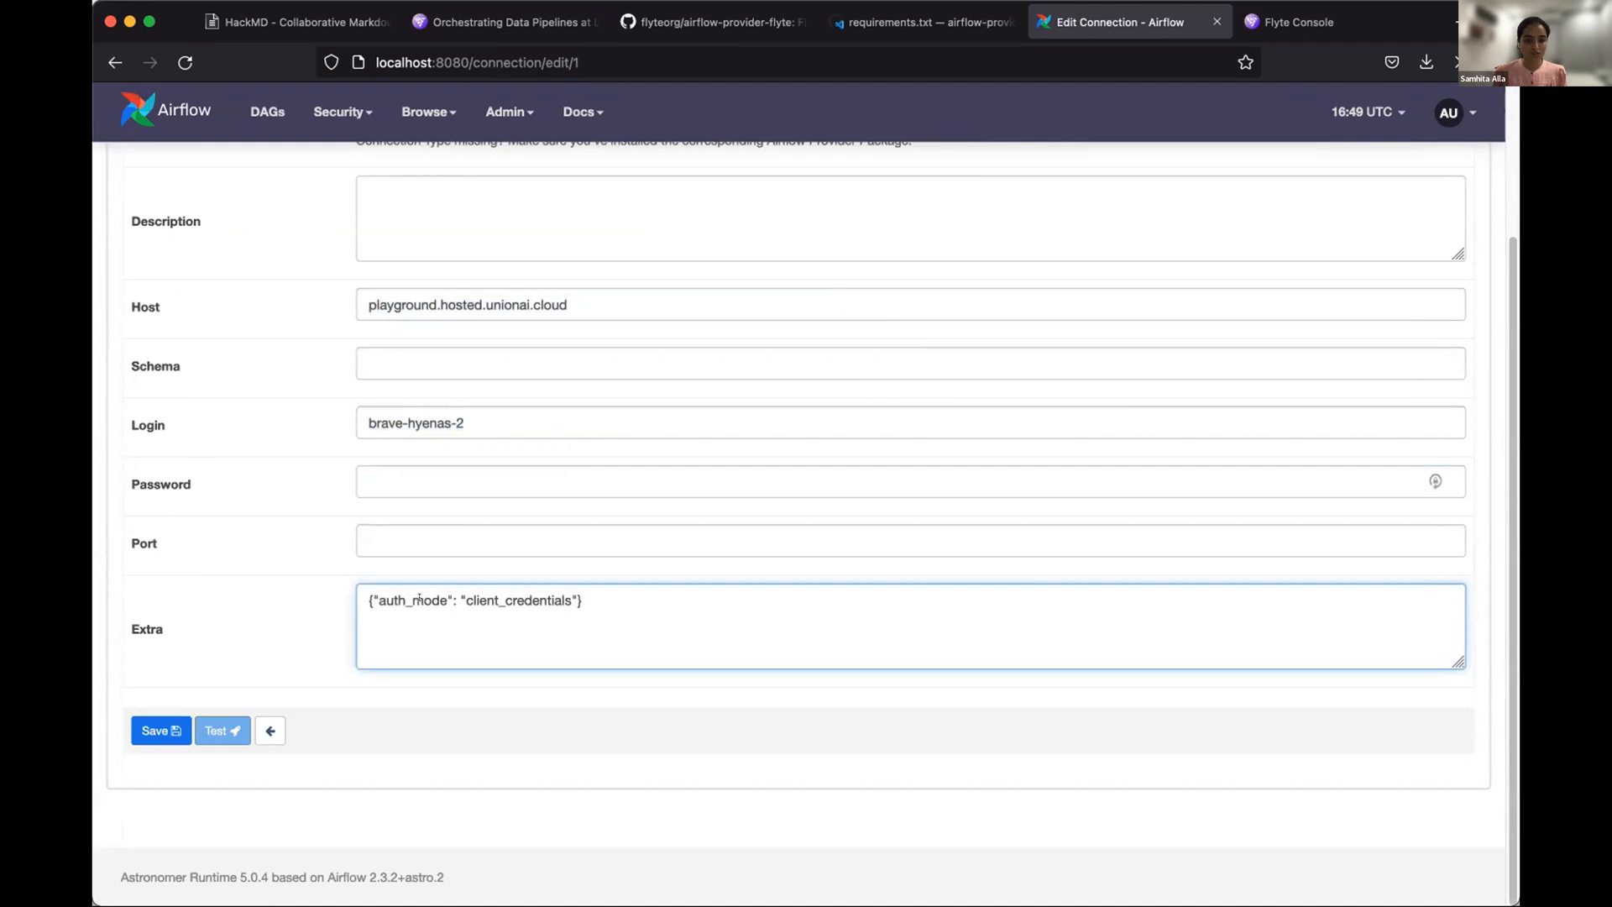
double_click(413, 601)
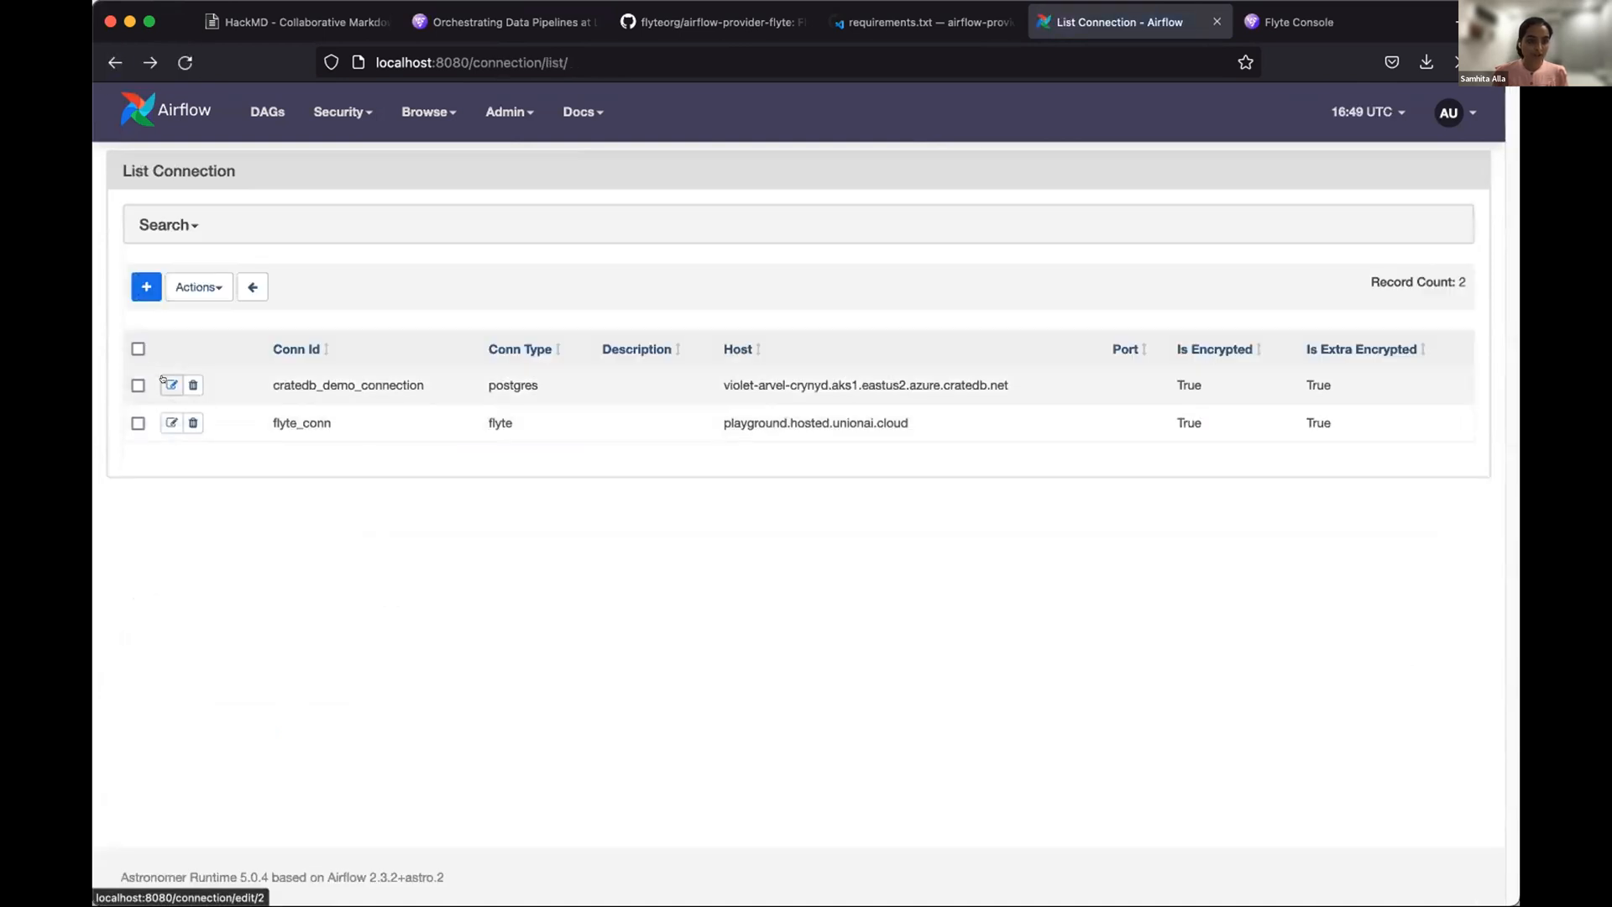
- Review cratedb_demo_connection's CrateDB host, admin login and sslmode=require extra, then head back to the DAGs list
click(170, 384)
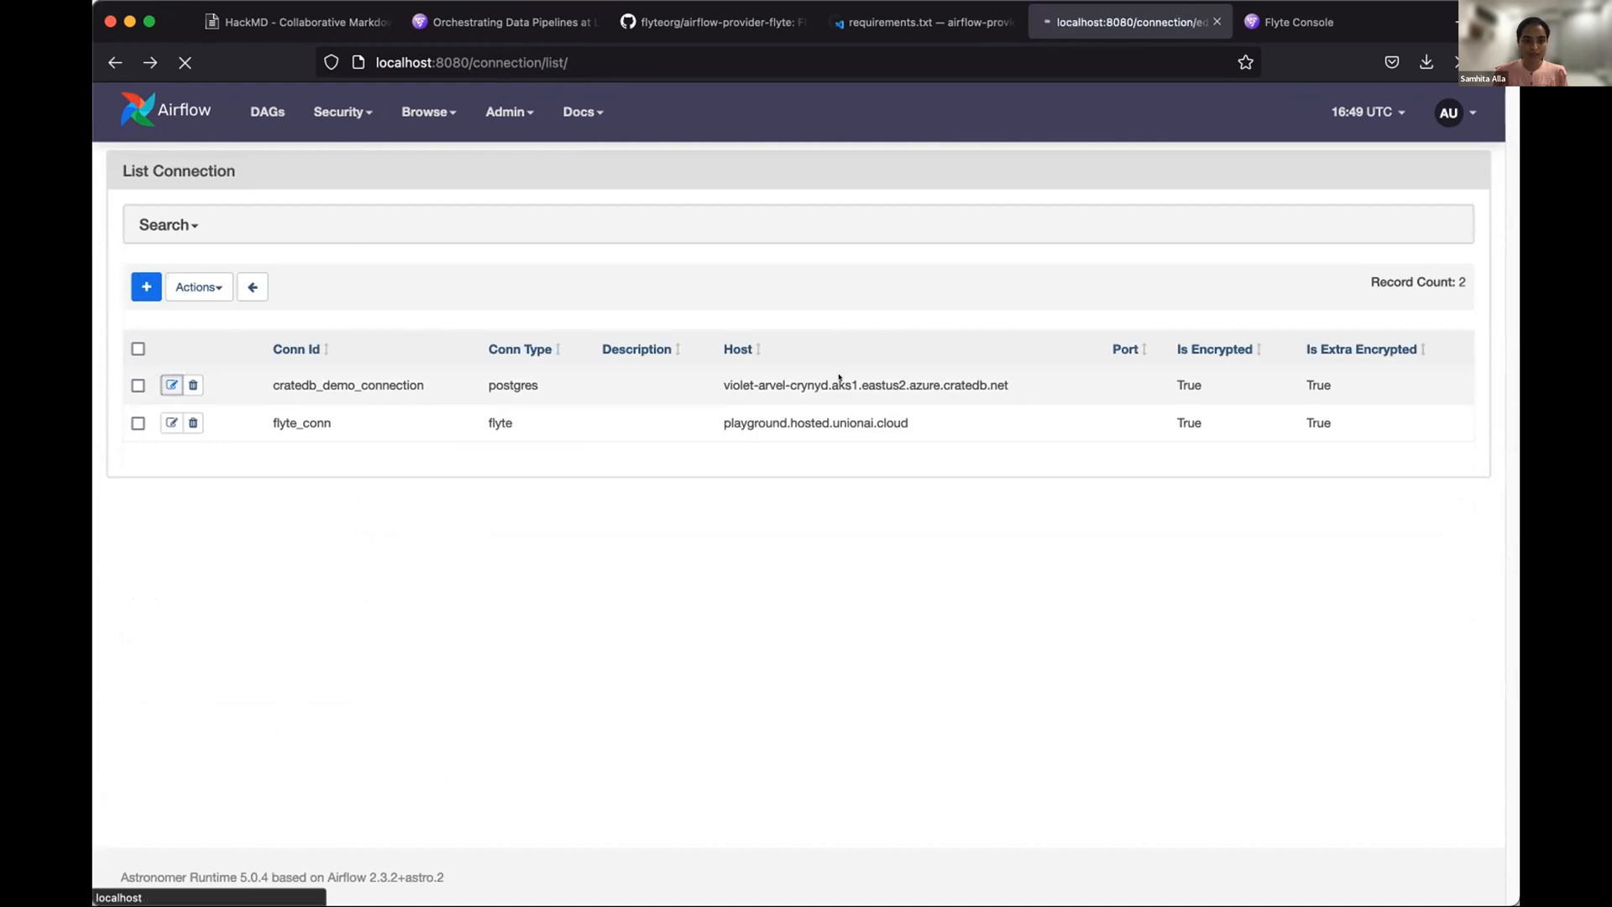
click(171, 385)
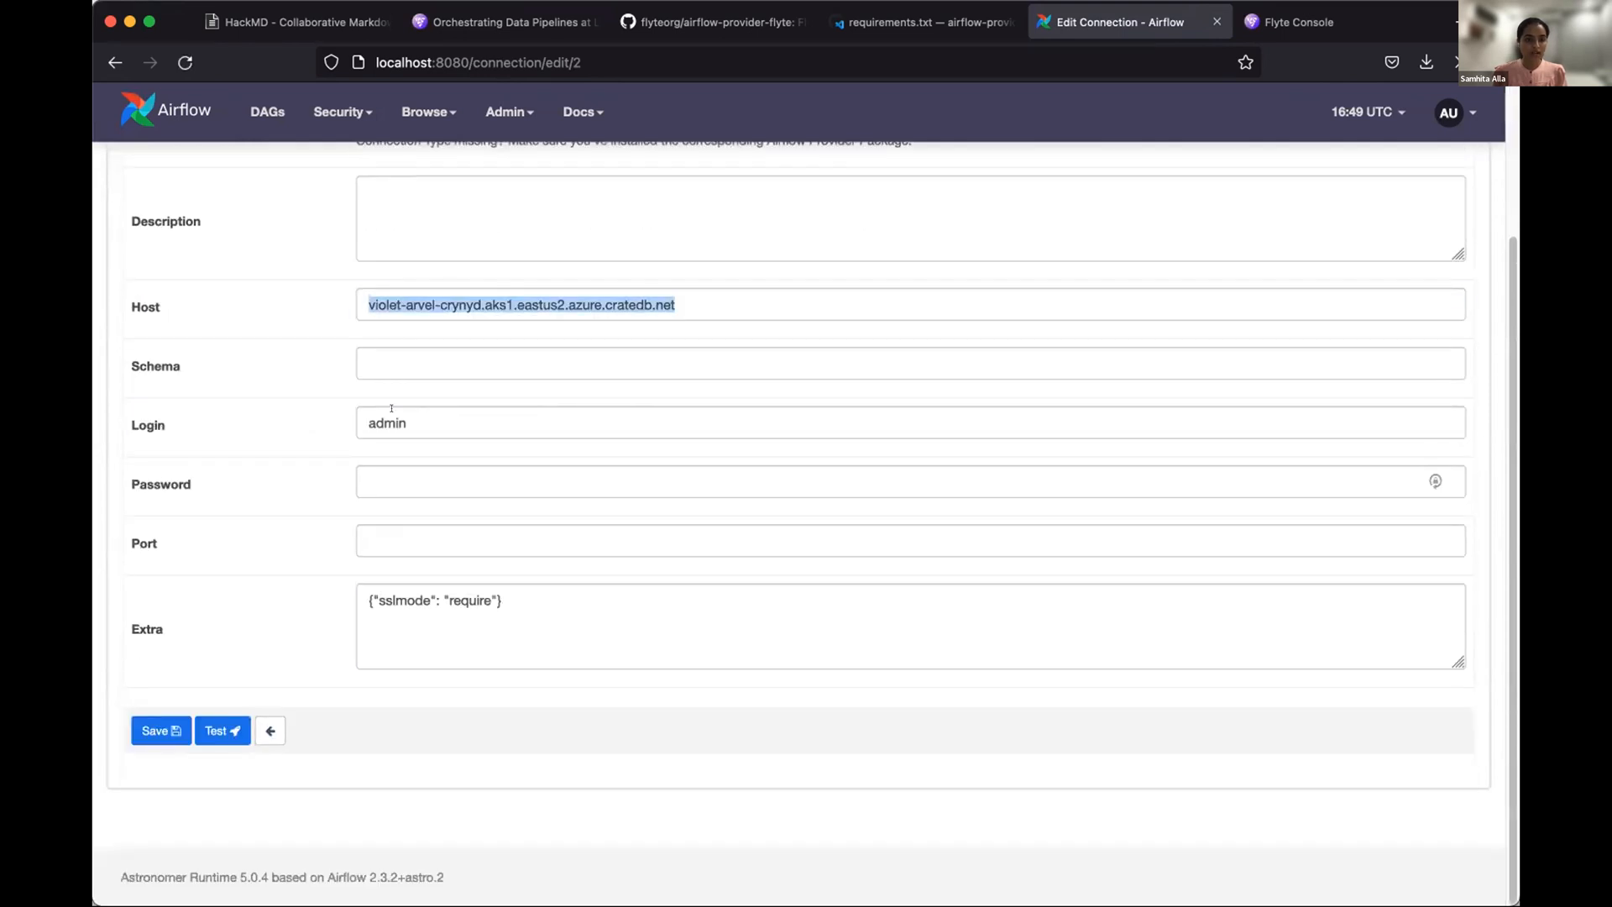
click(520, 304)
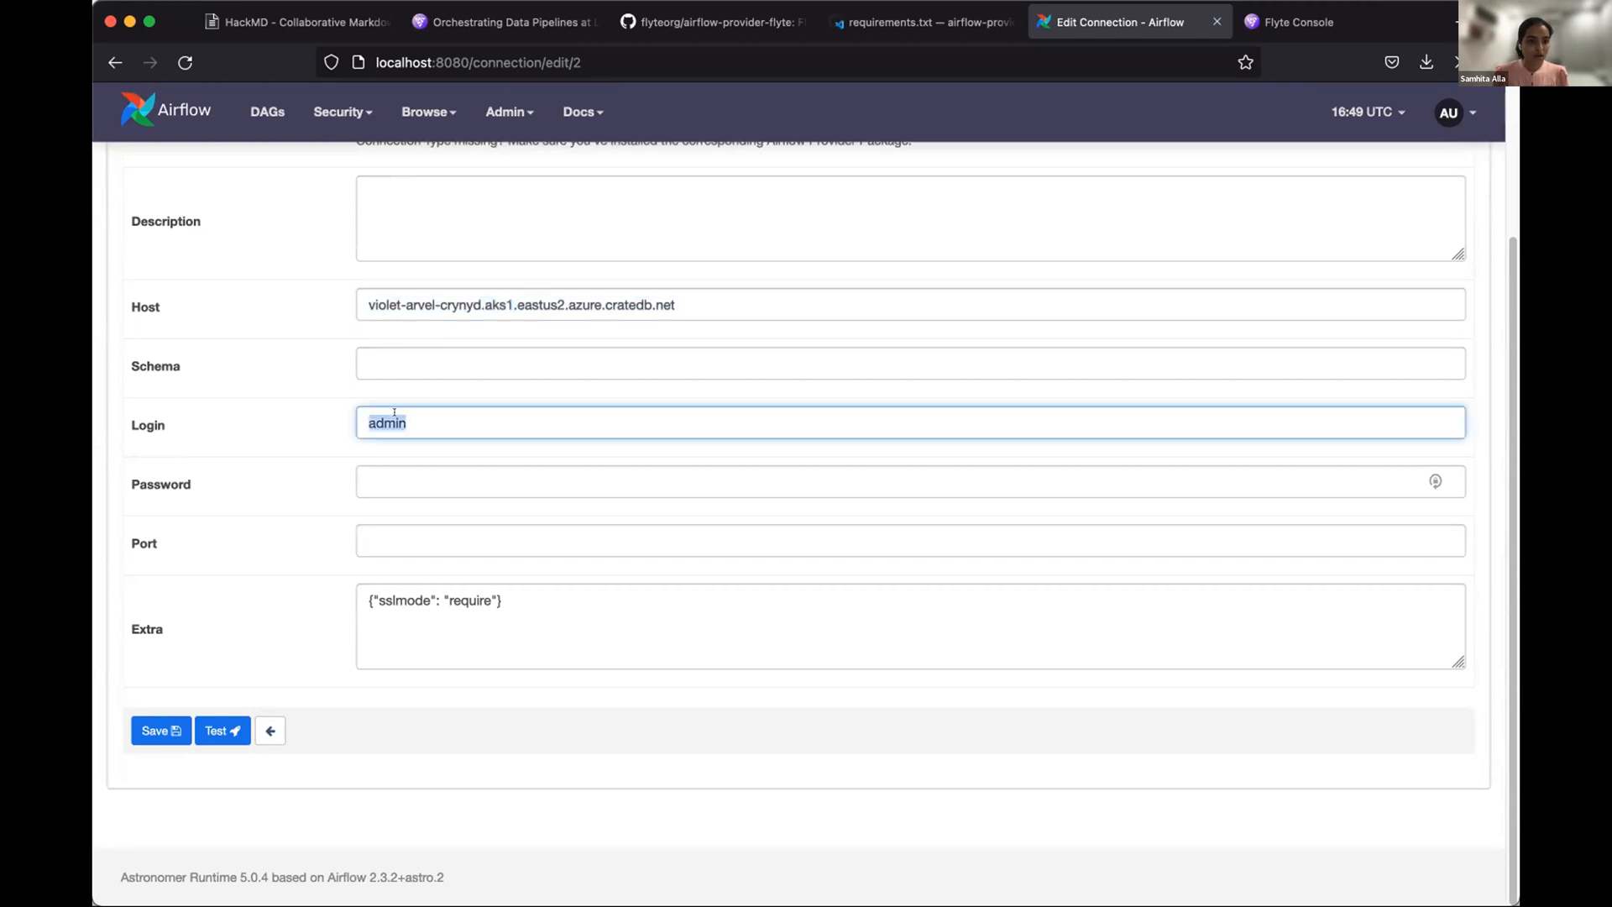
click(910, 482)
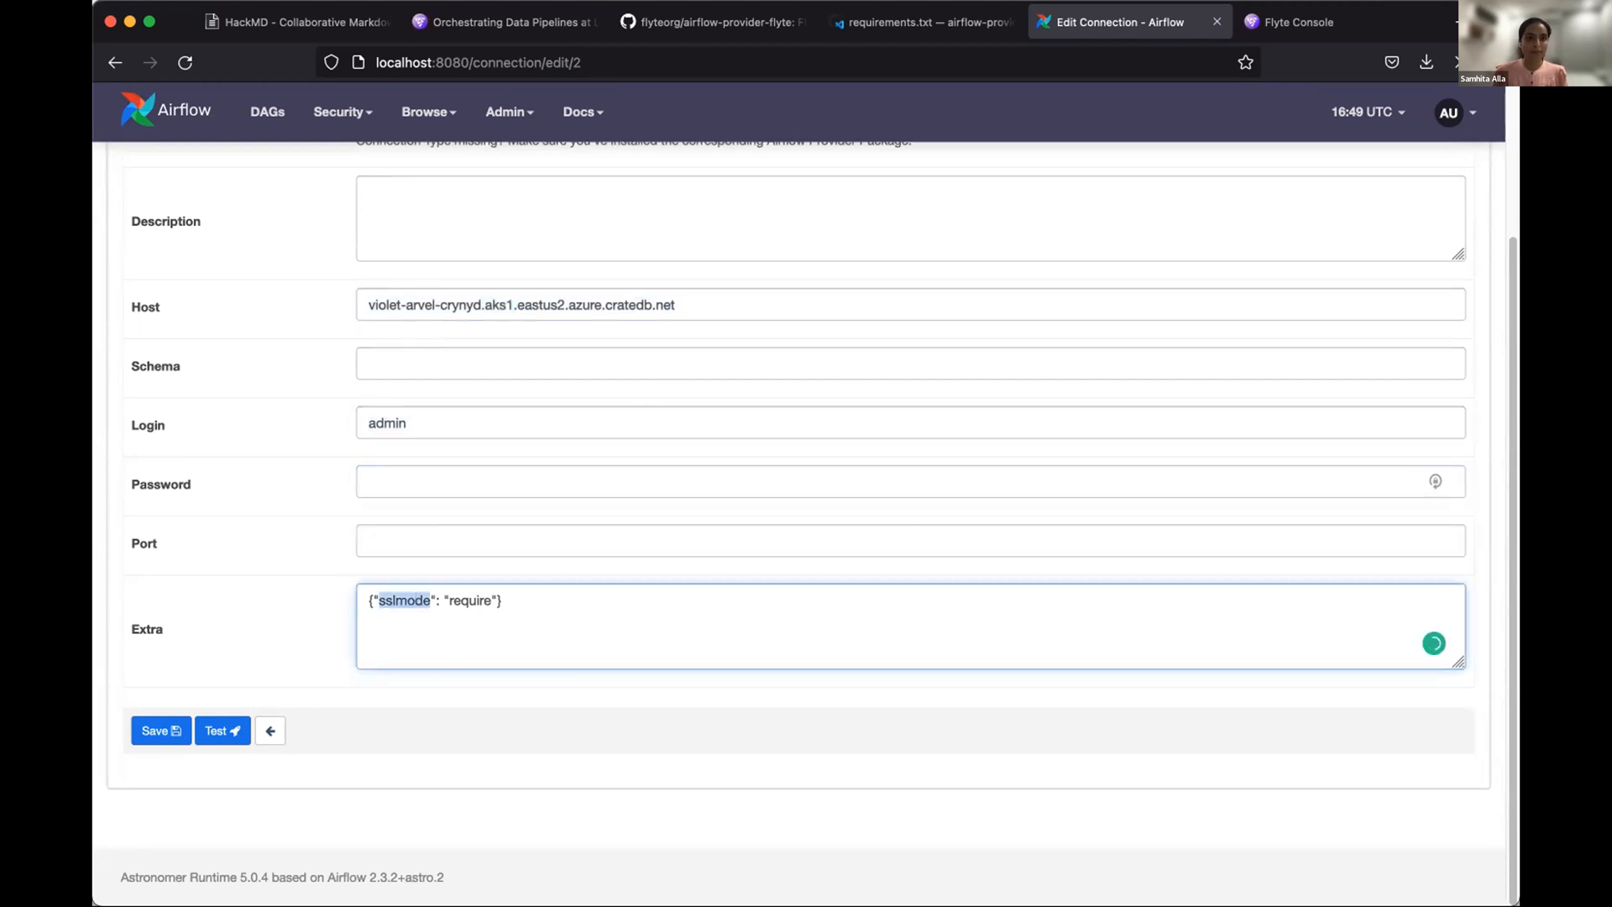
click(267, 111)
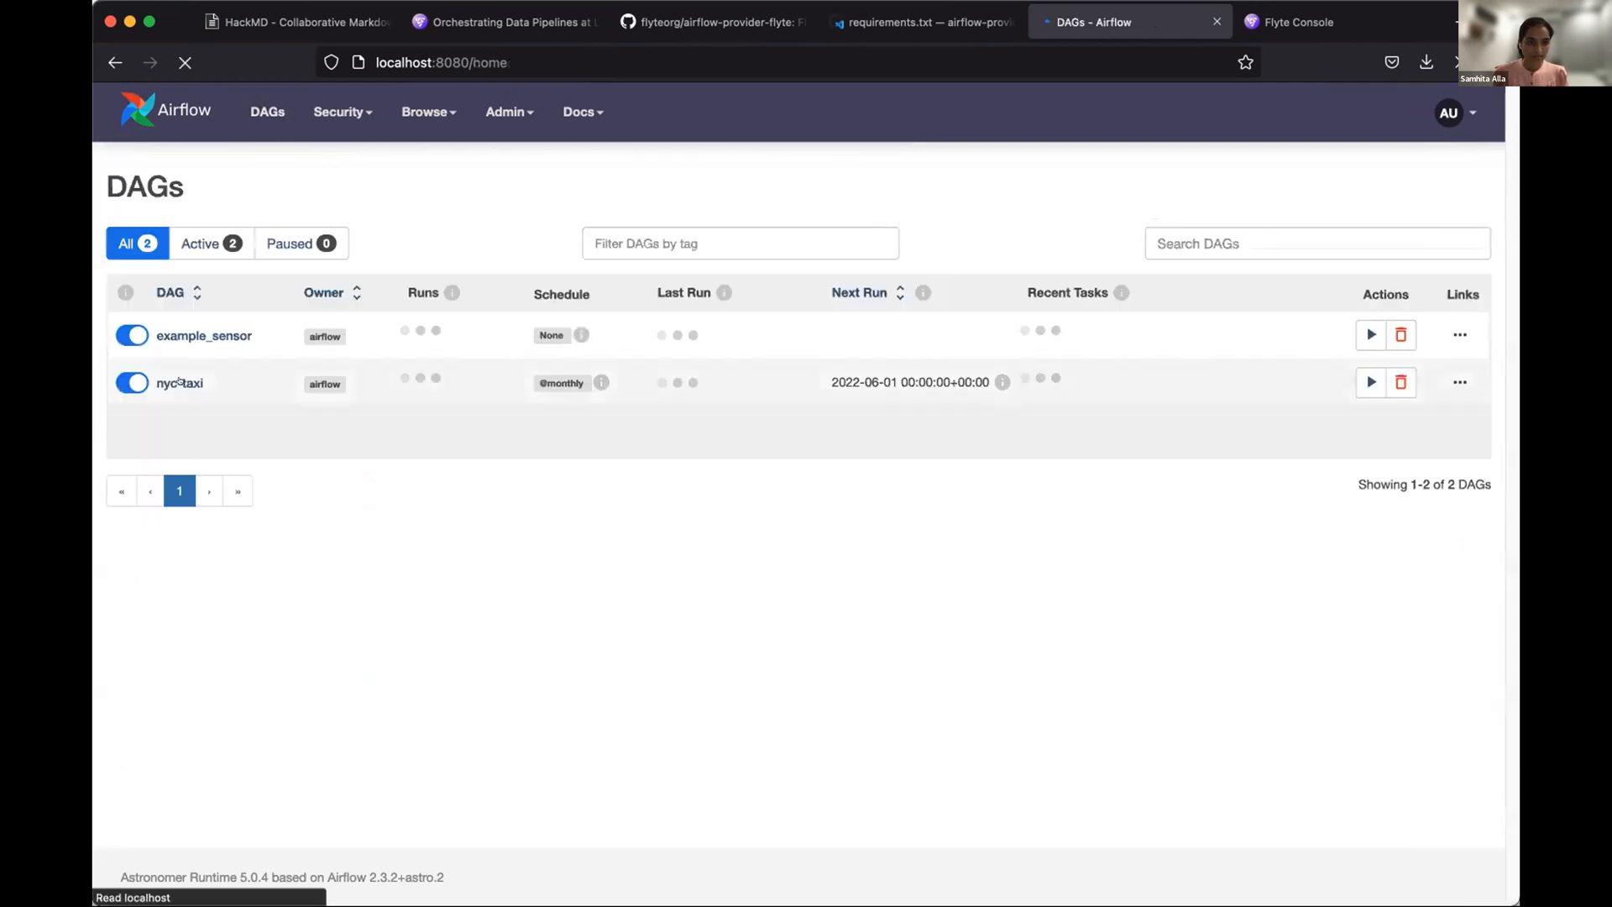
- View the nyc-taxi DAG's task dependency graph for its successful run, then bring up Flyte Console's executions
click(180, 383)
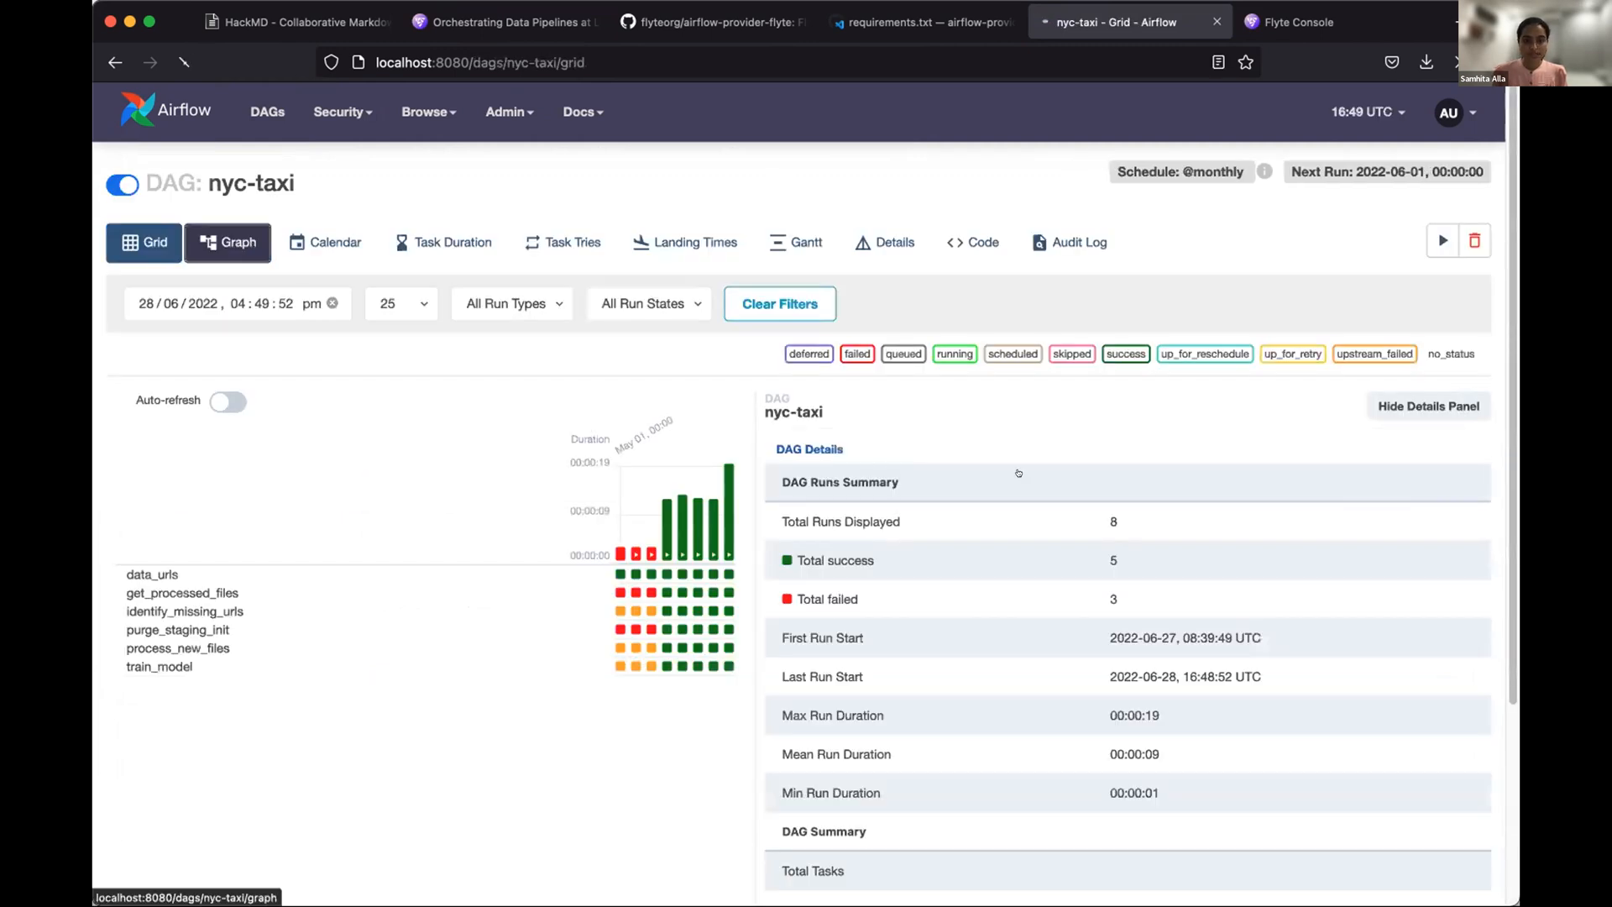
click(227, 242)
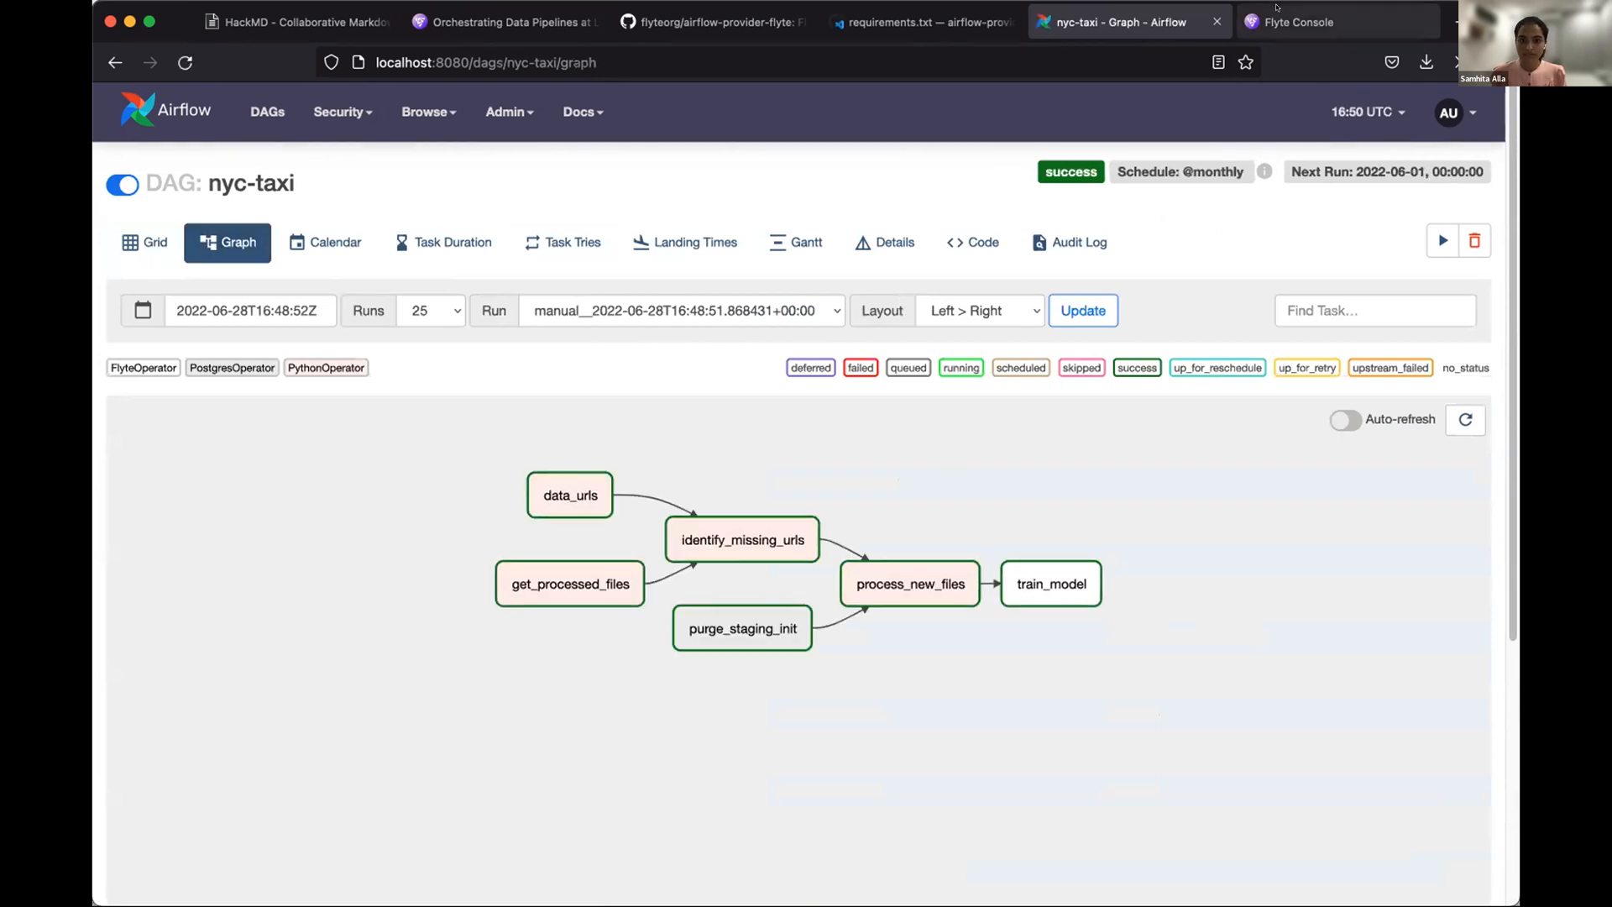
click(1298, 22)
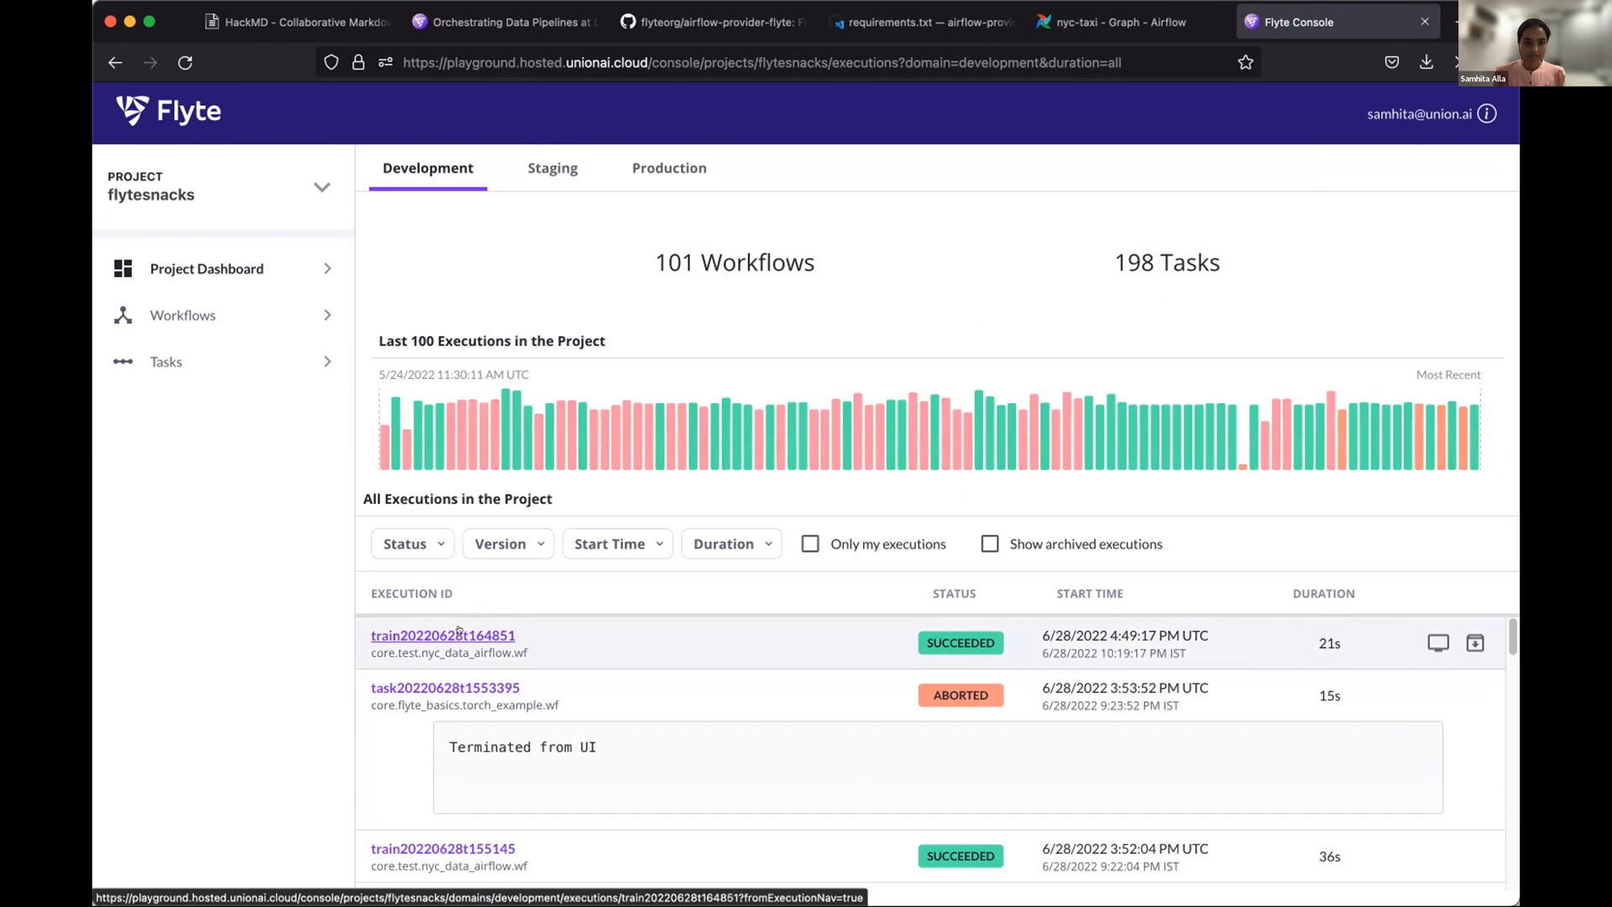
- Inspect the succeeded train20220628t164851 execution details, then go back to the Airflow nyc-taxi graph
click(442, 635)
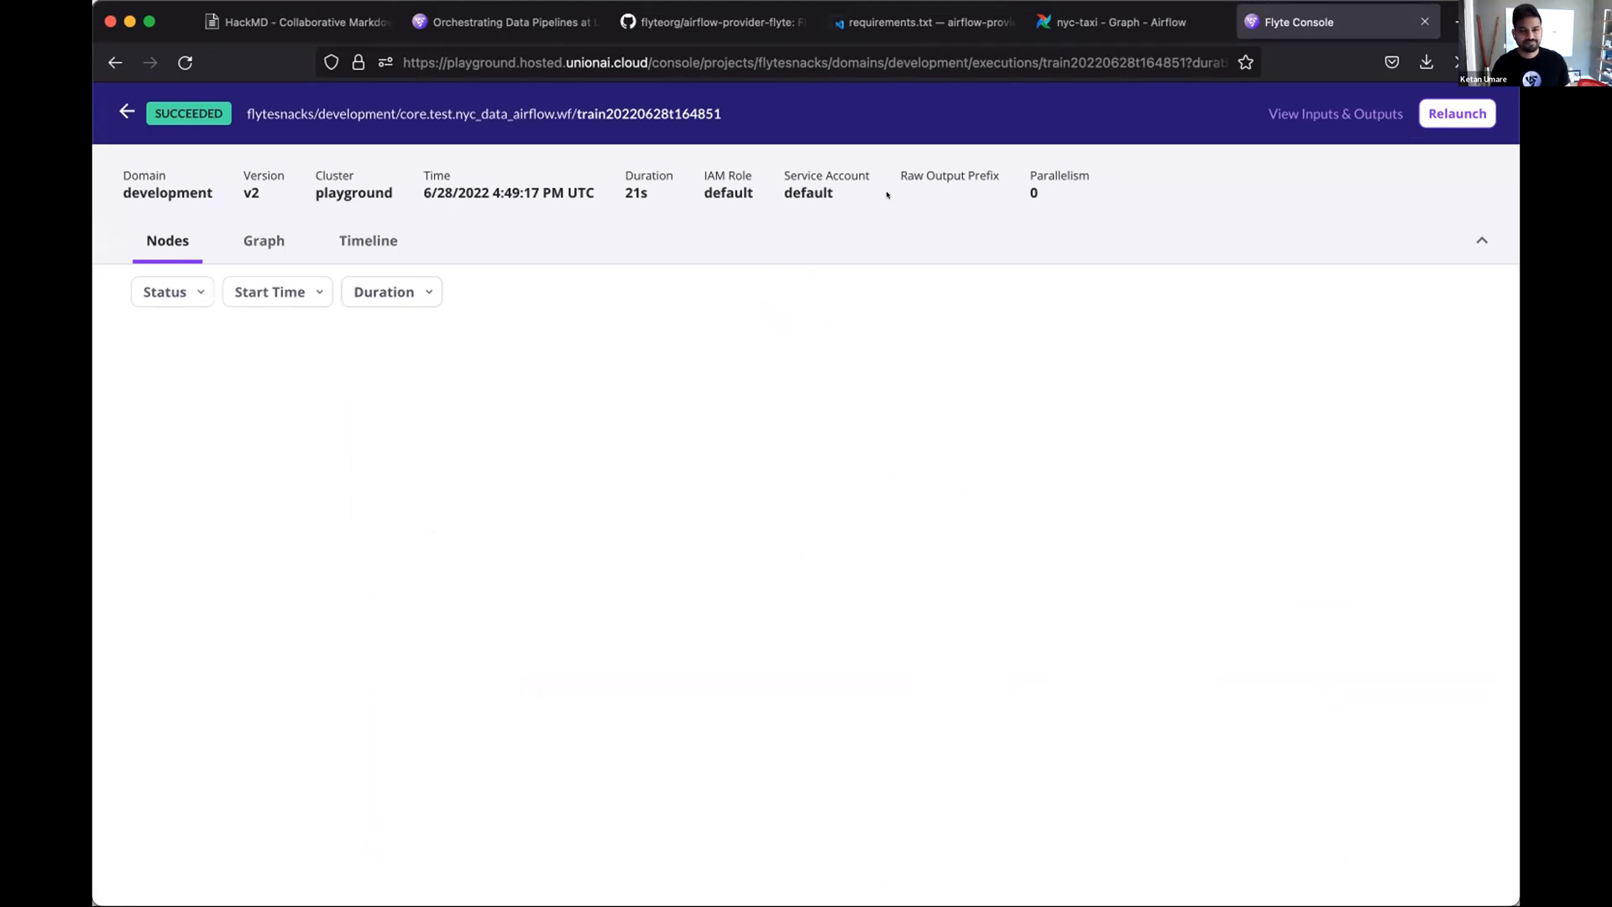
click(1125, 22)
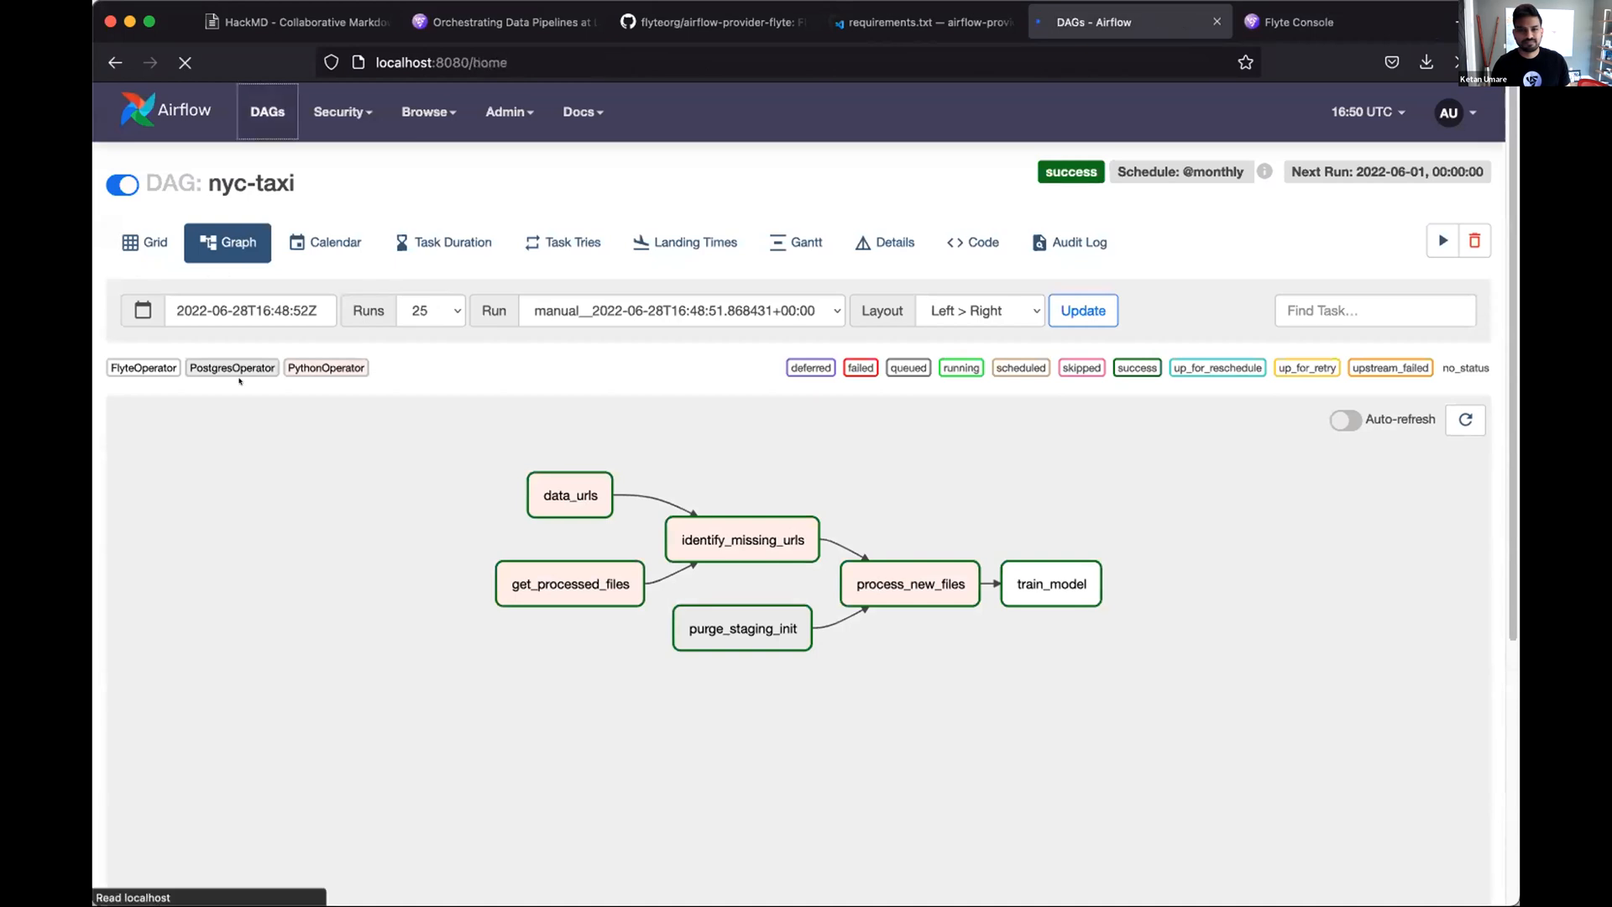
- Trigger a new manual run of the example_sensor DAG from the DAGs list
click(267, 111)
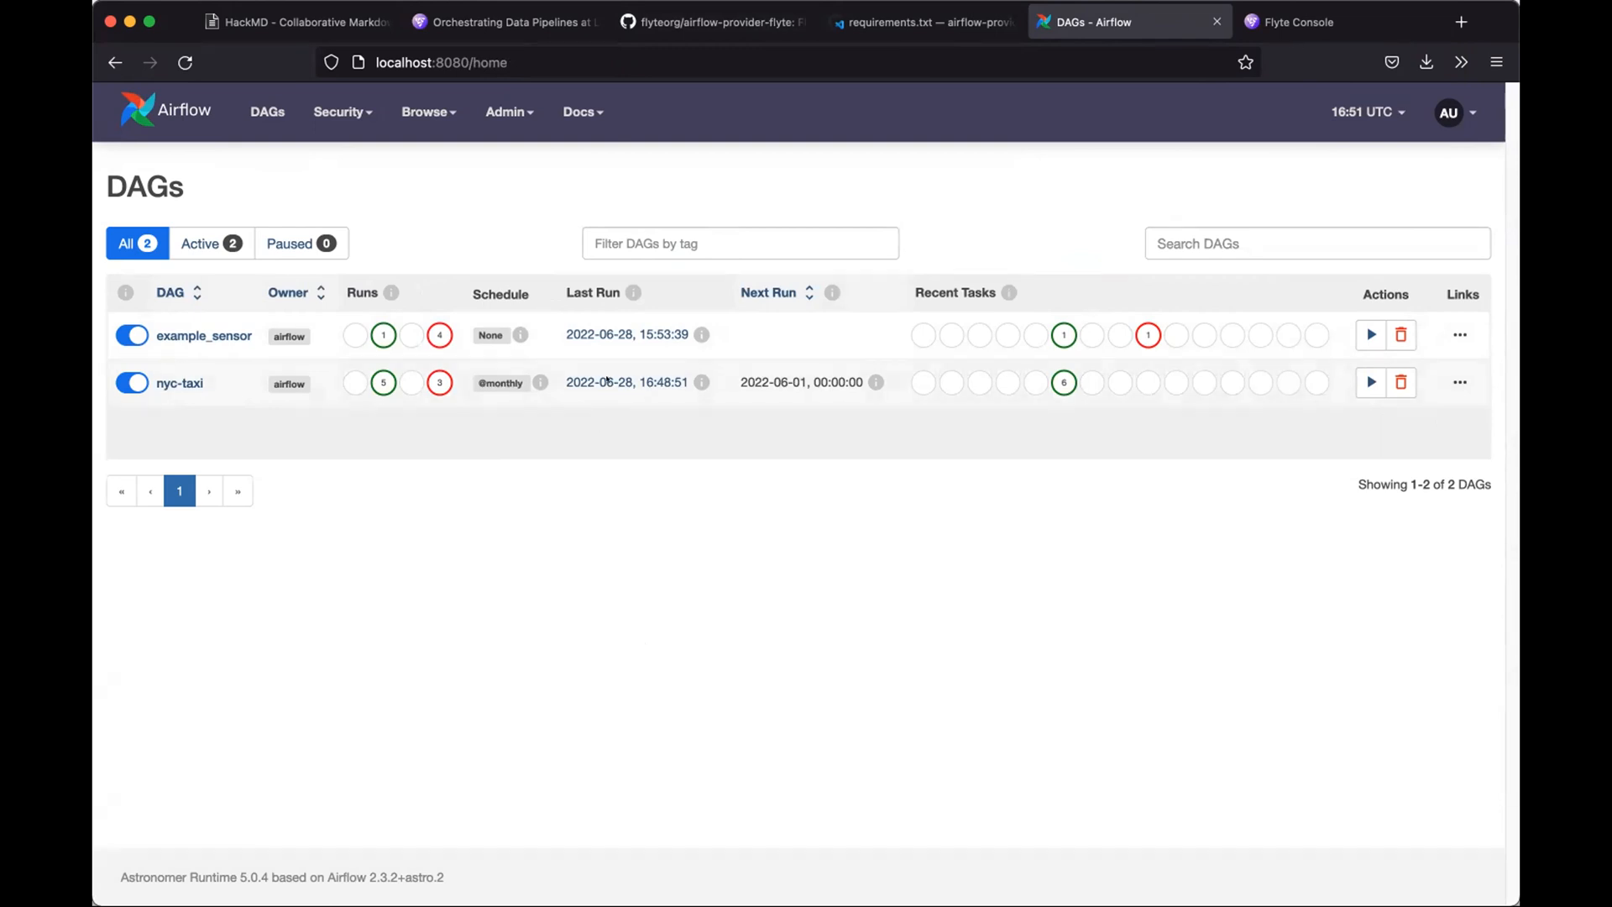
mouse_move(203, 336)
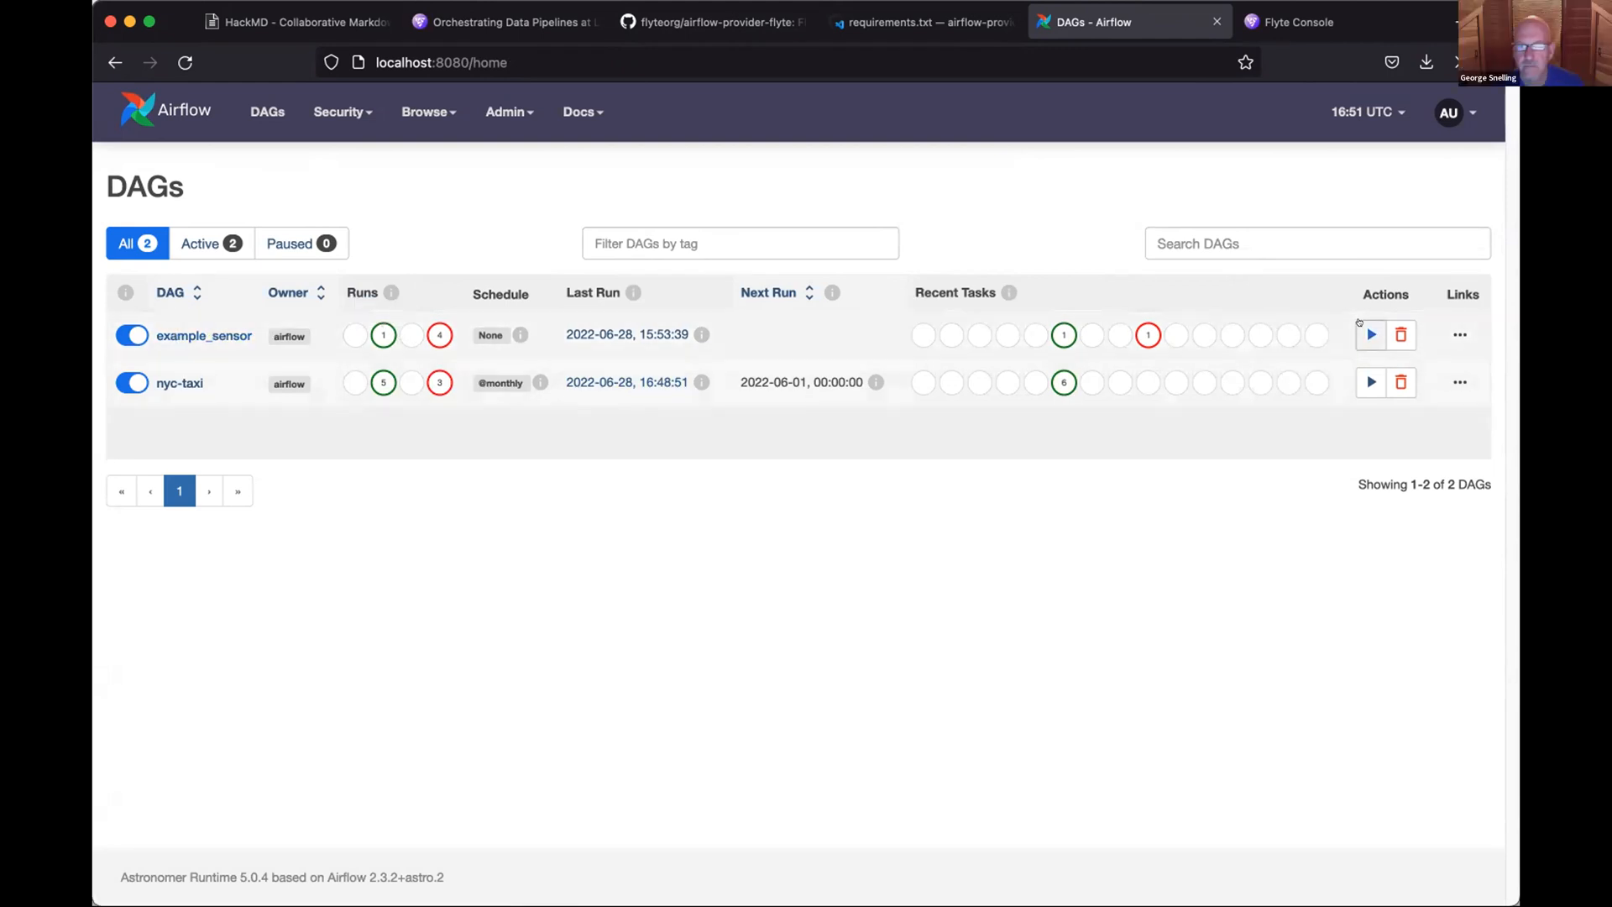
click(1370, 383)
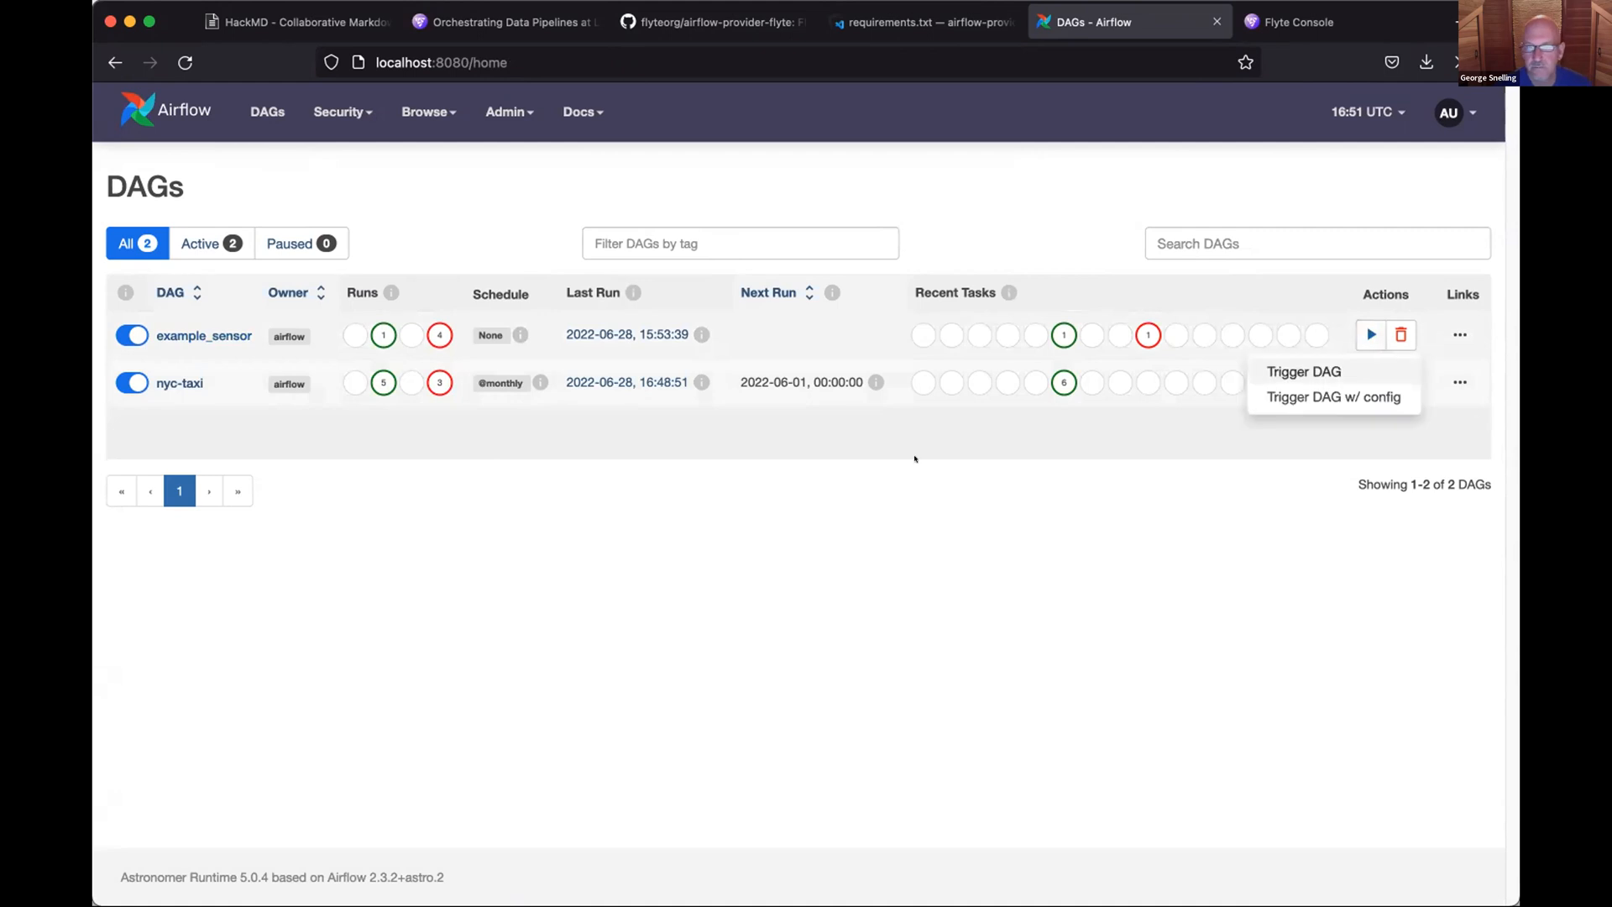
click(1304, 373)
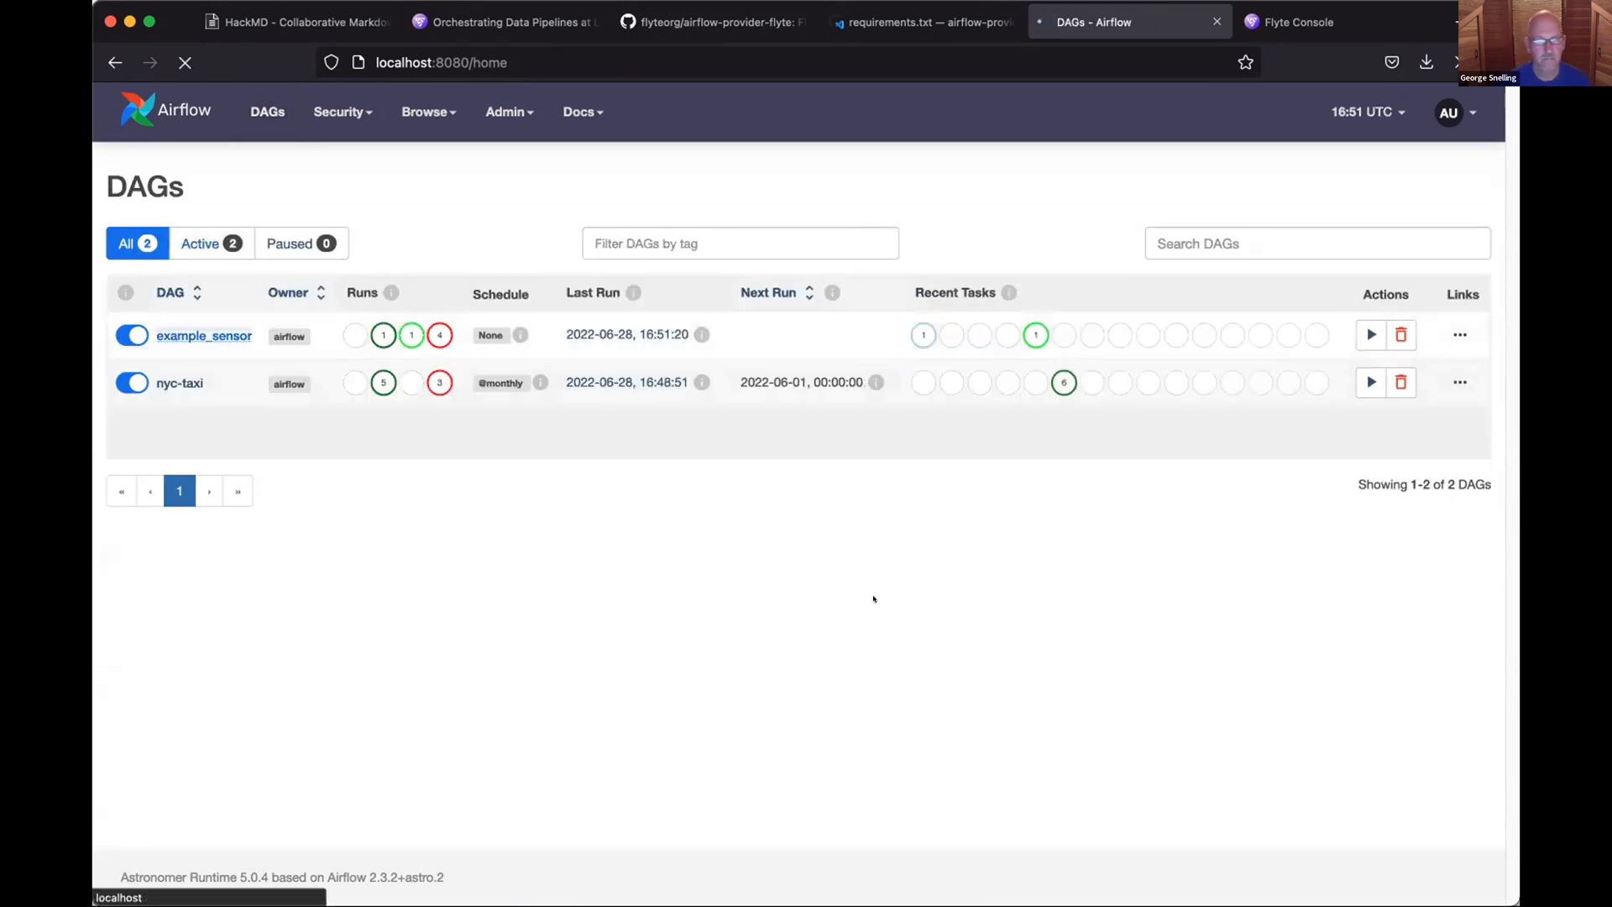
- View the running example_sensor DAG as a graph, then switch over to Flyte Console
click(203, 336)
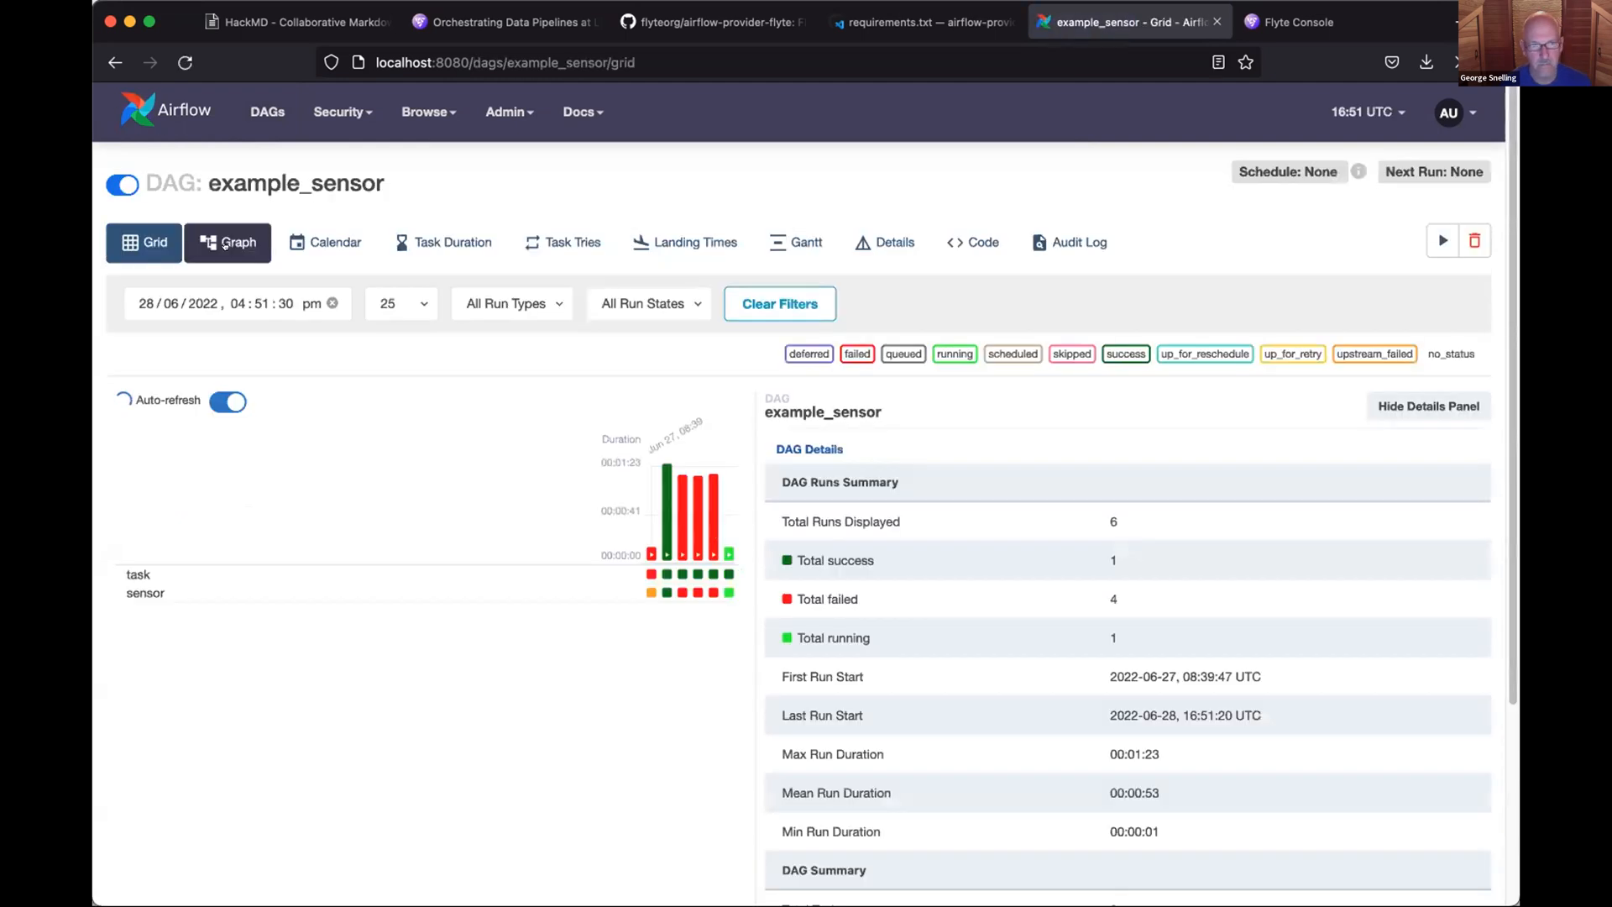
click(227, 242)
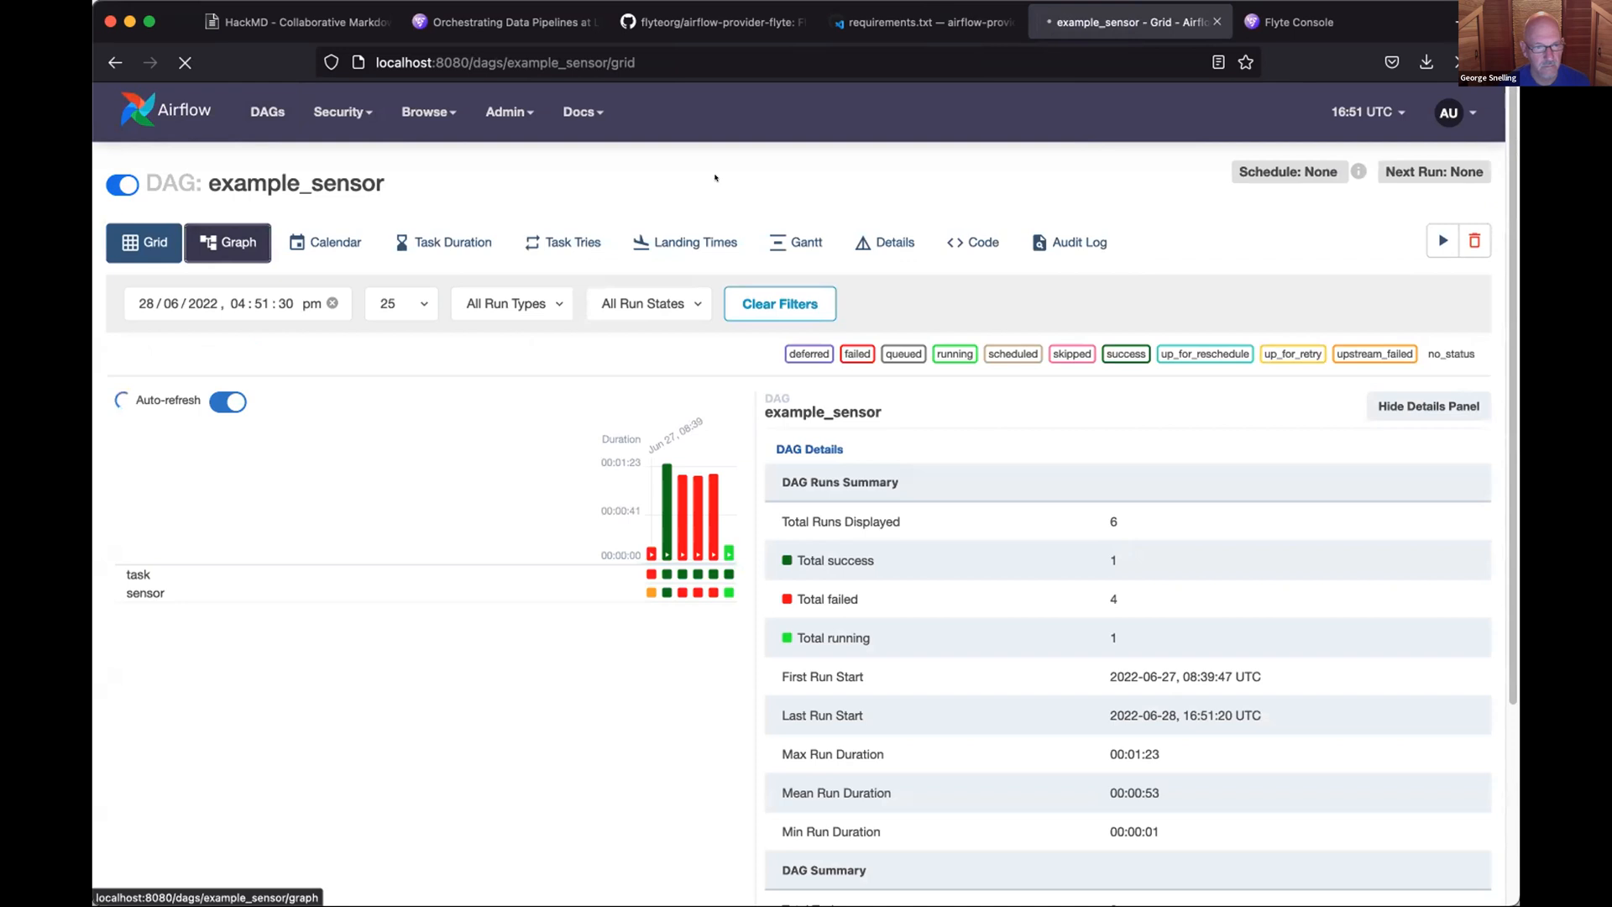
click(226, 241)
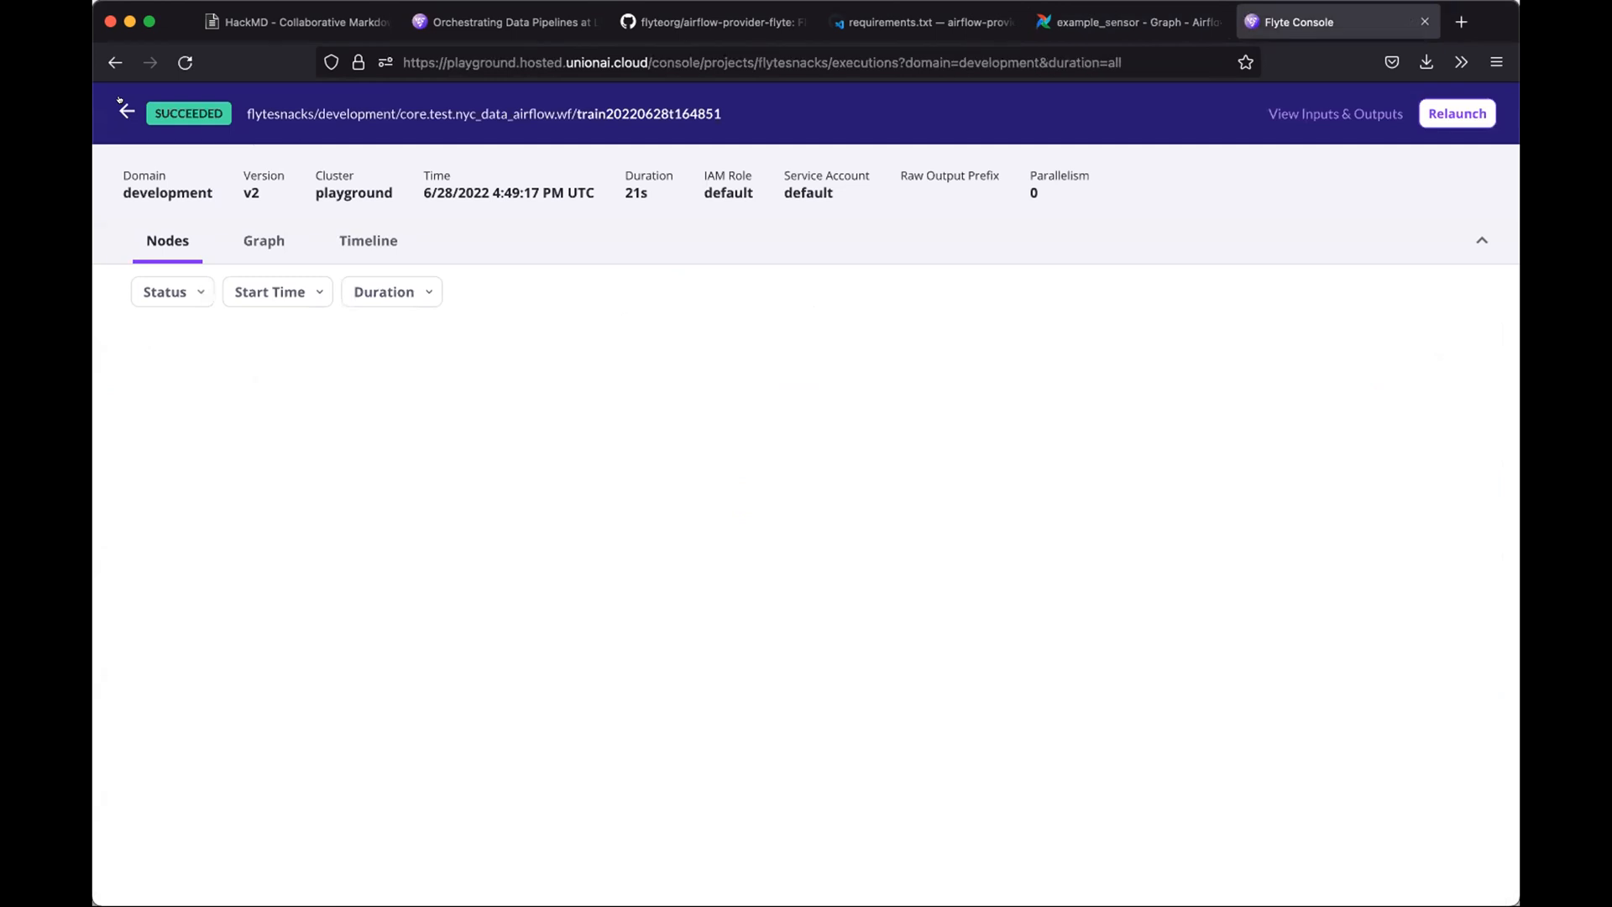
- Terminate the running torch_example execution task20220628t1651208 so it shows as aborting
click(126, 111)
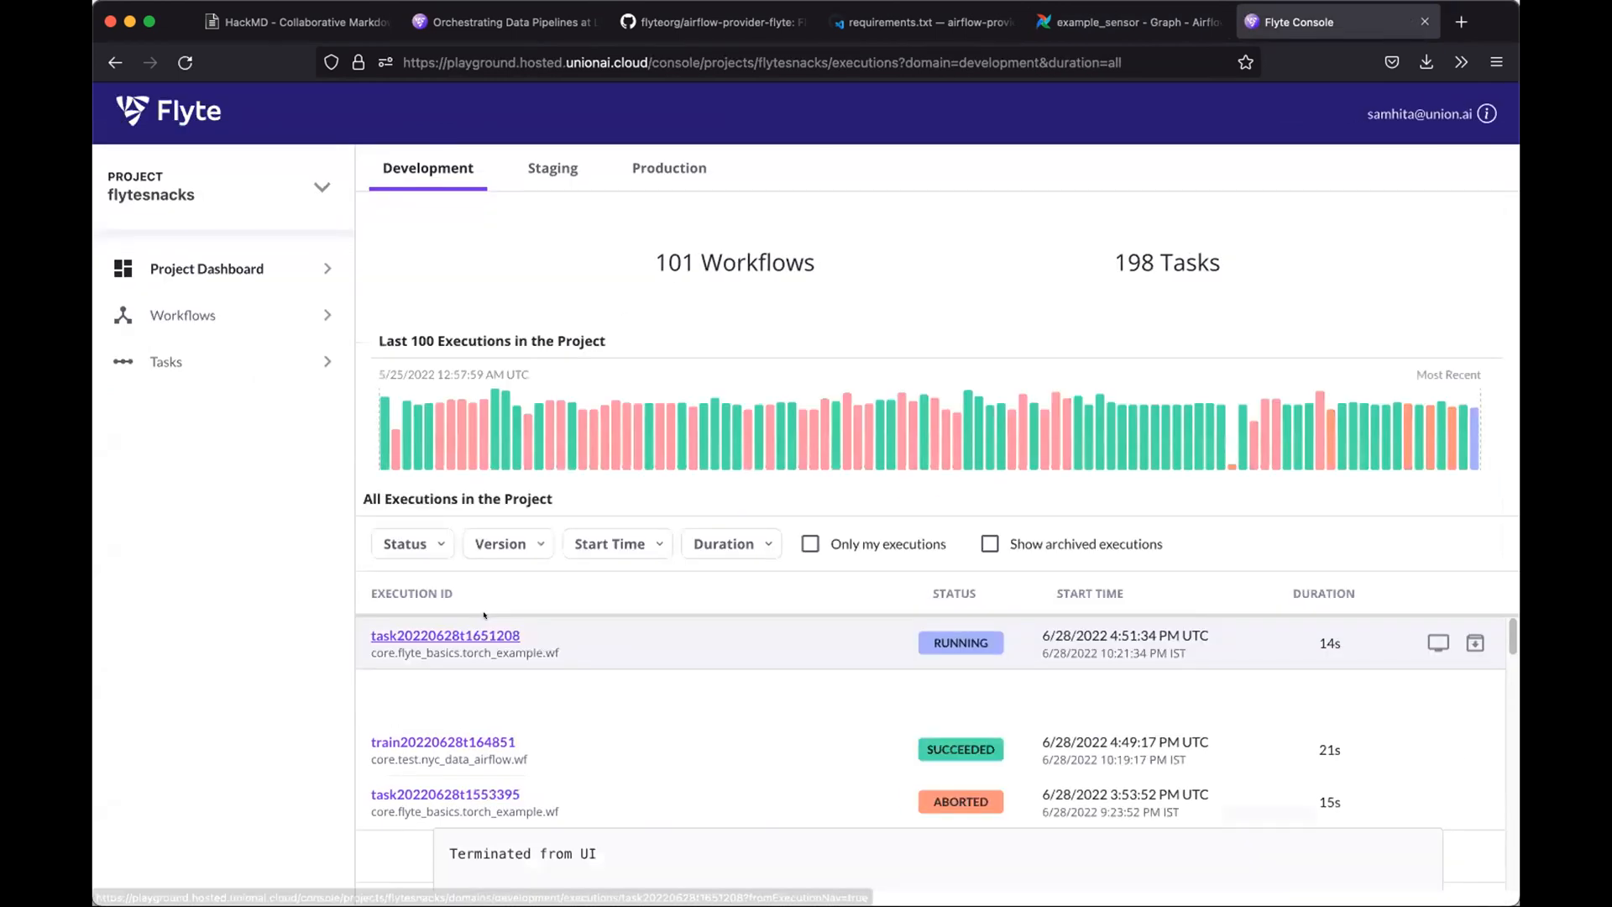
click(445, 635)
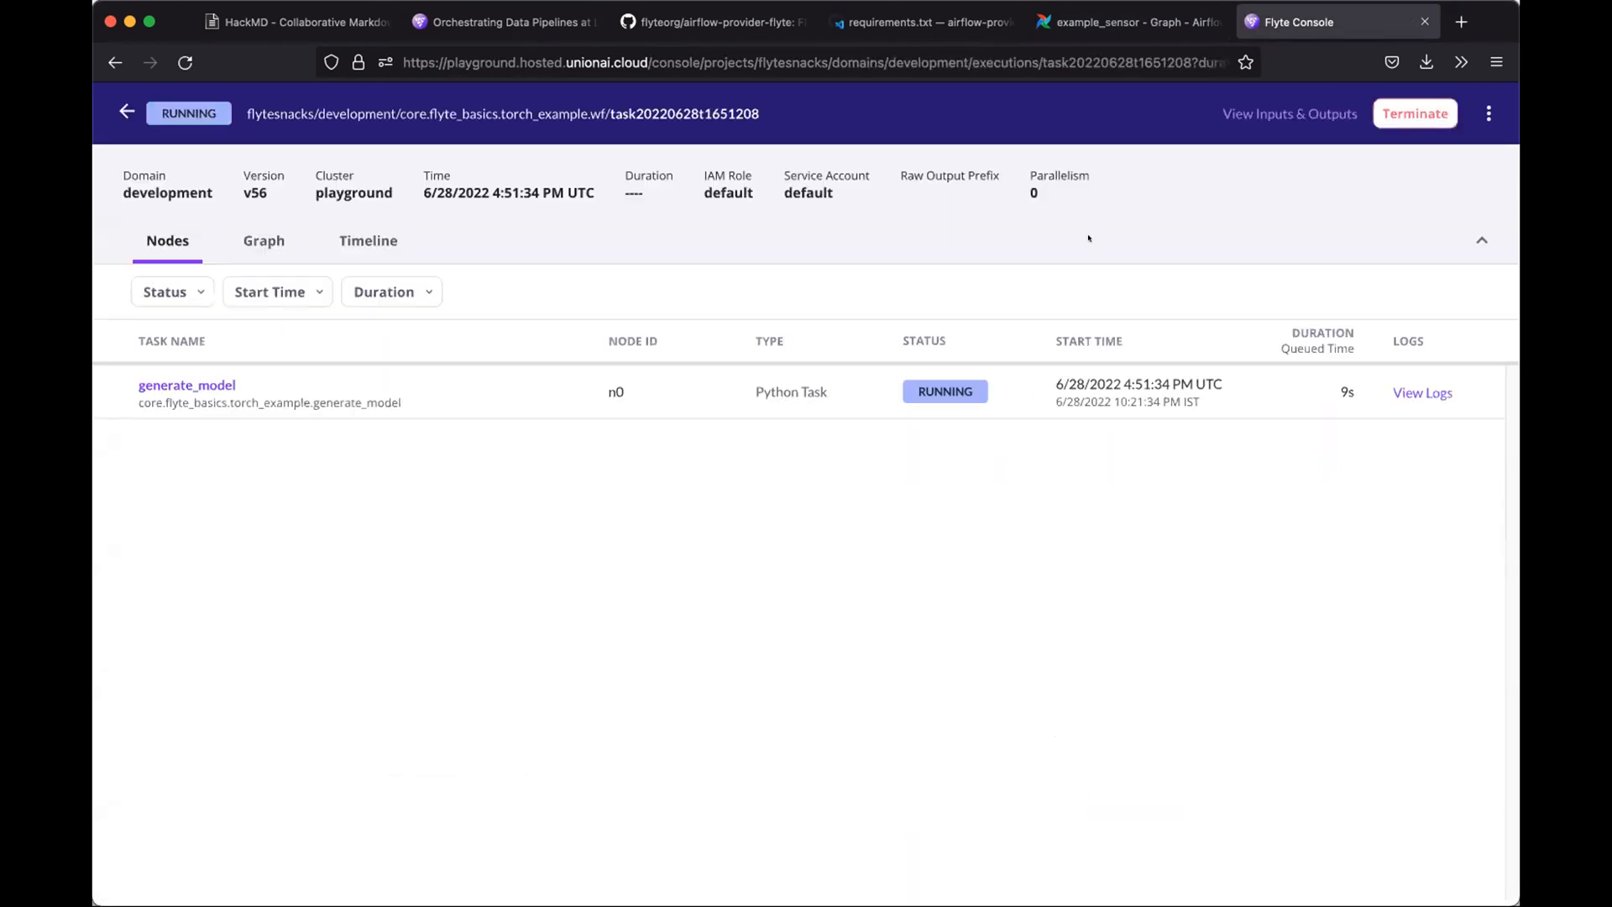
click(1414, 113)
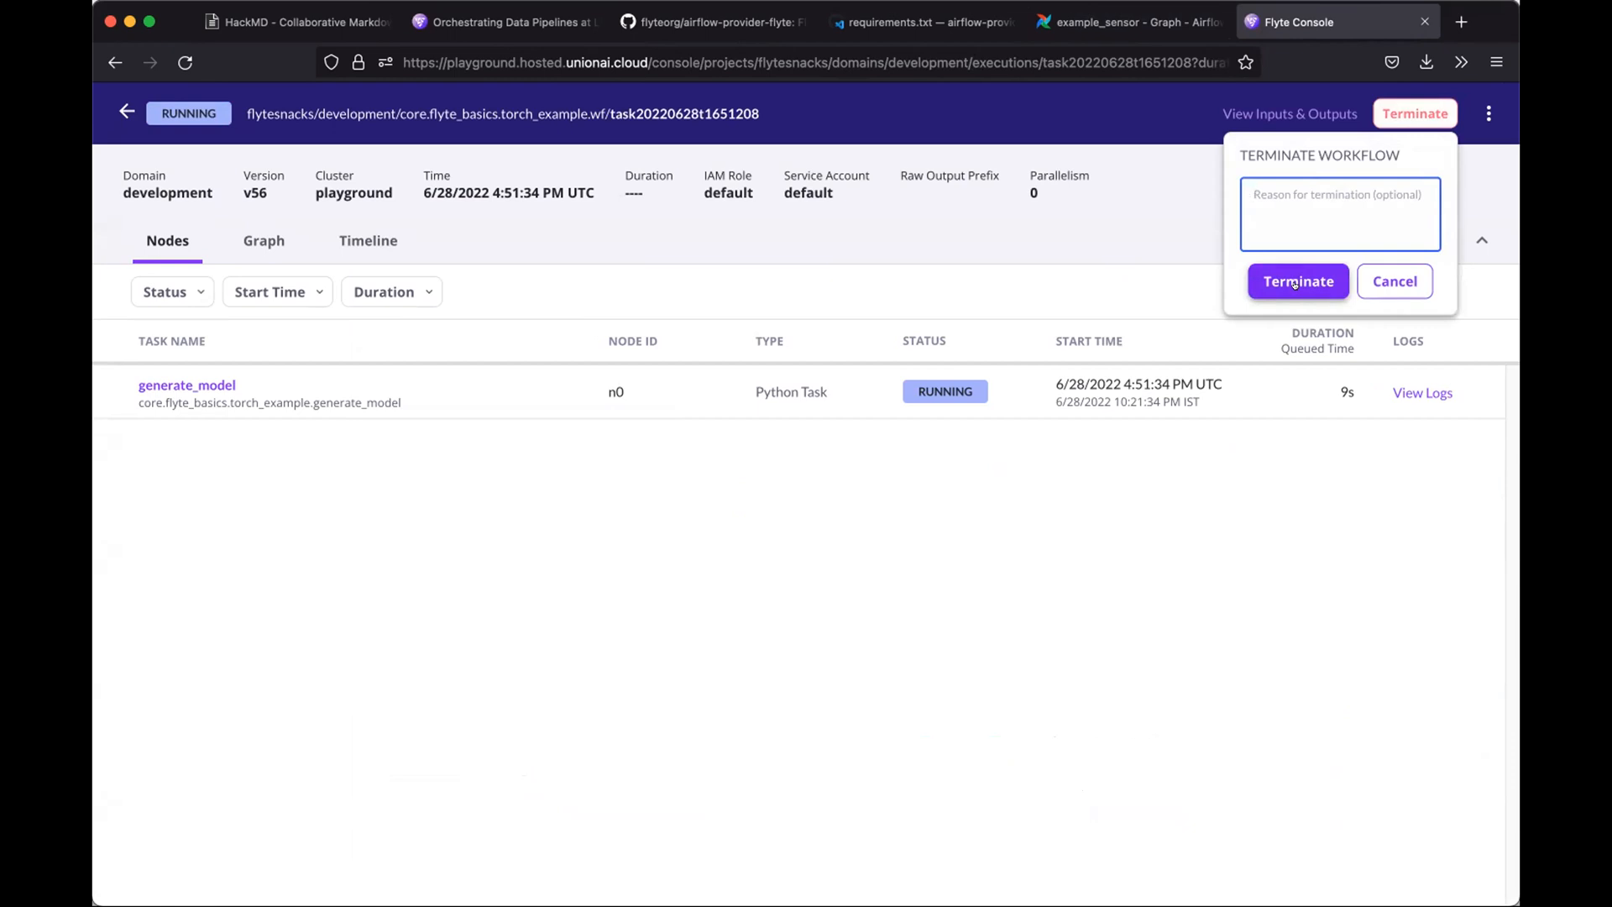
click(1299, 281)
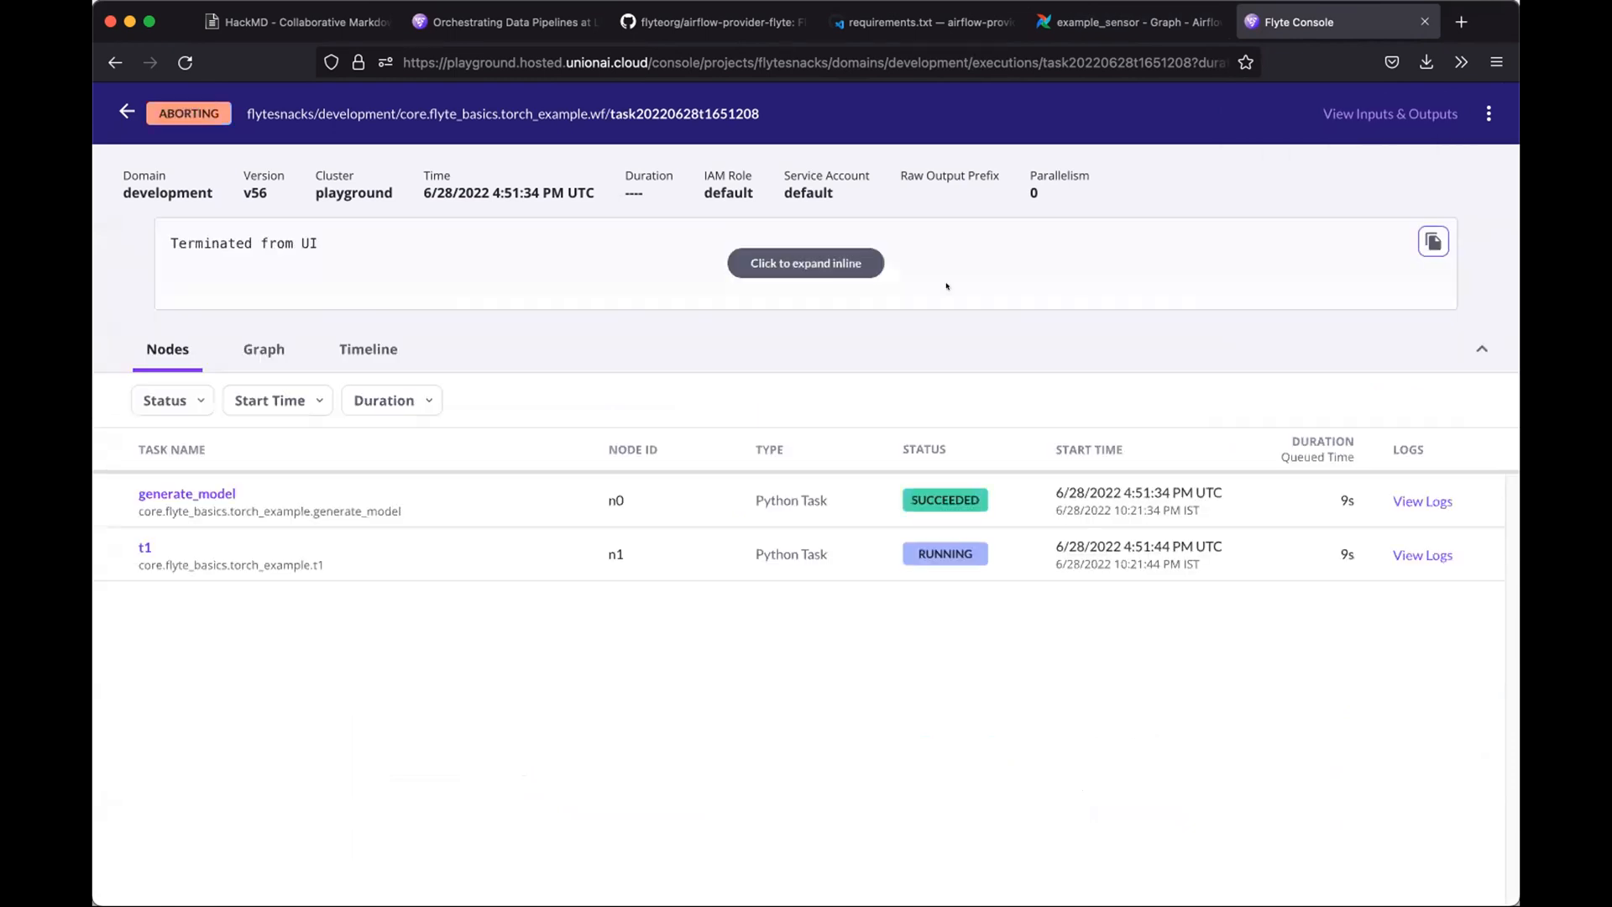
mouse_move(1105, 20)
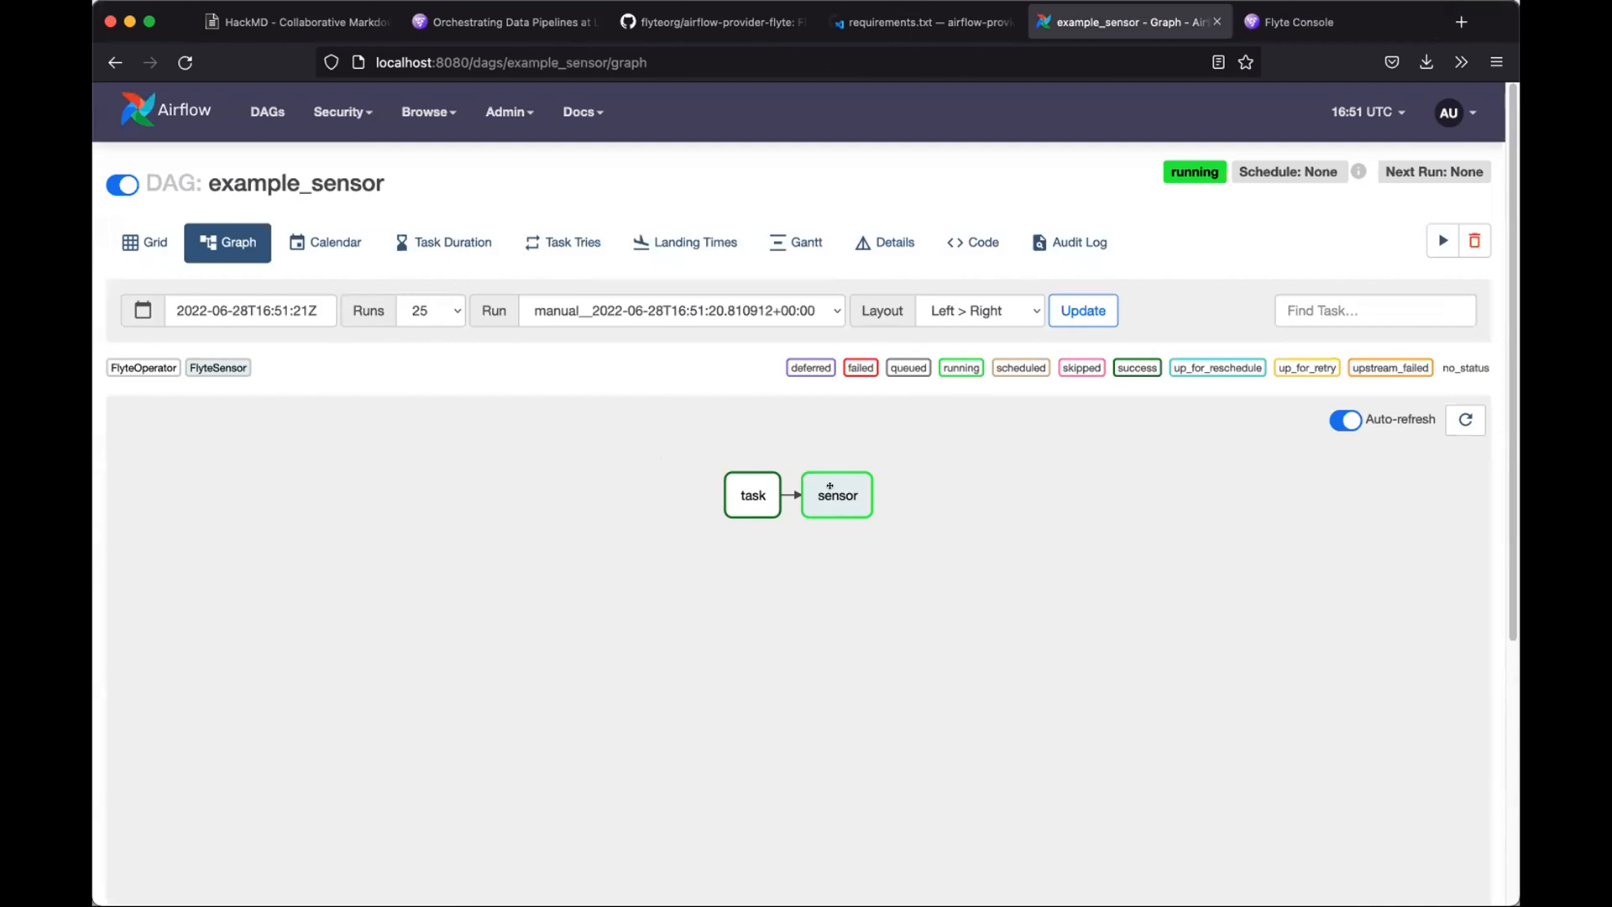
mouse_move(903, 474)
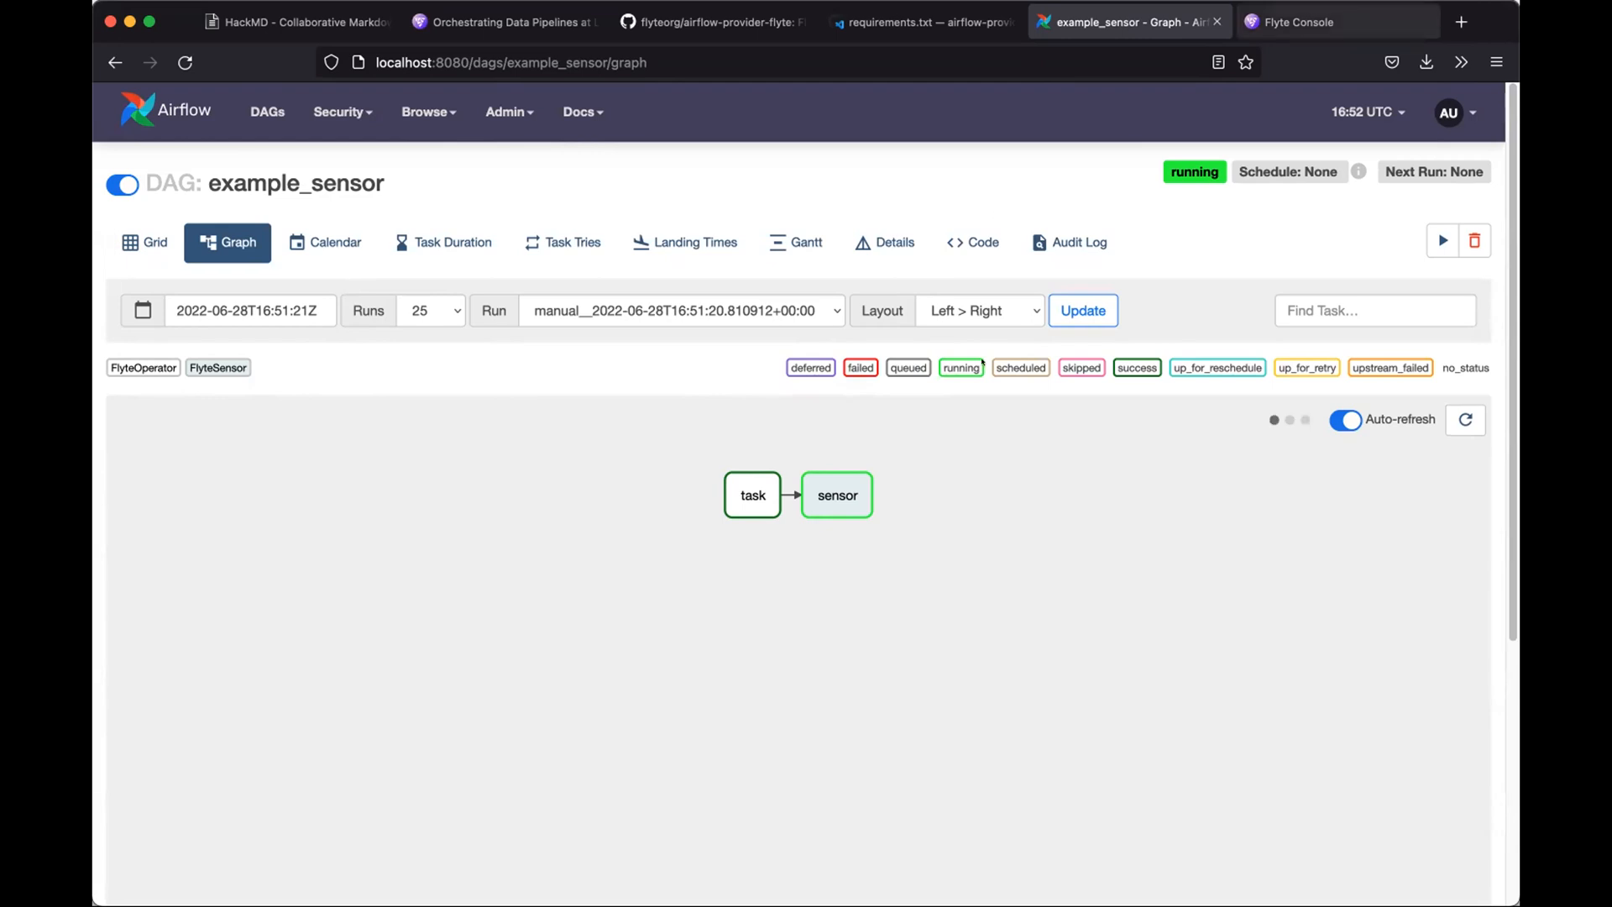
- Leave the still-running example_sensor graph and switch to the Flyte Console executions list
click(1298, 22)
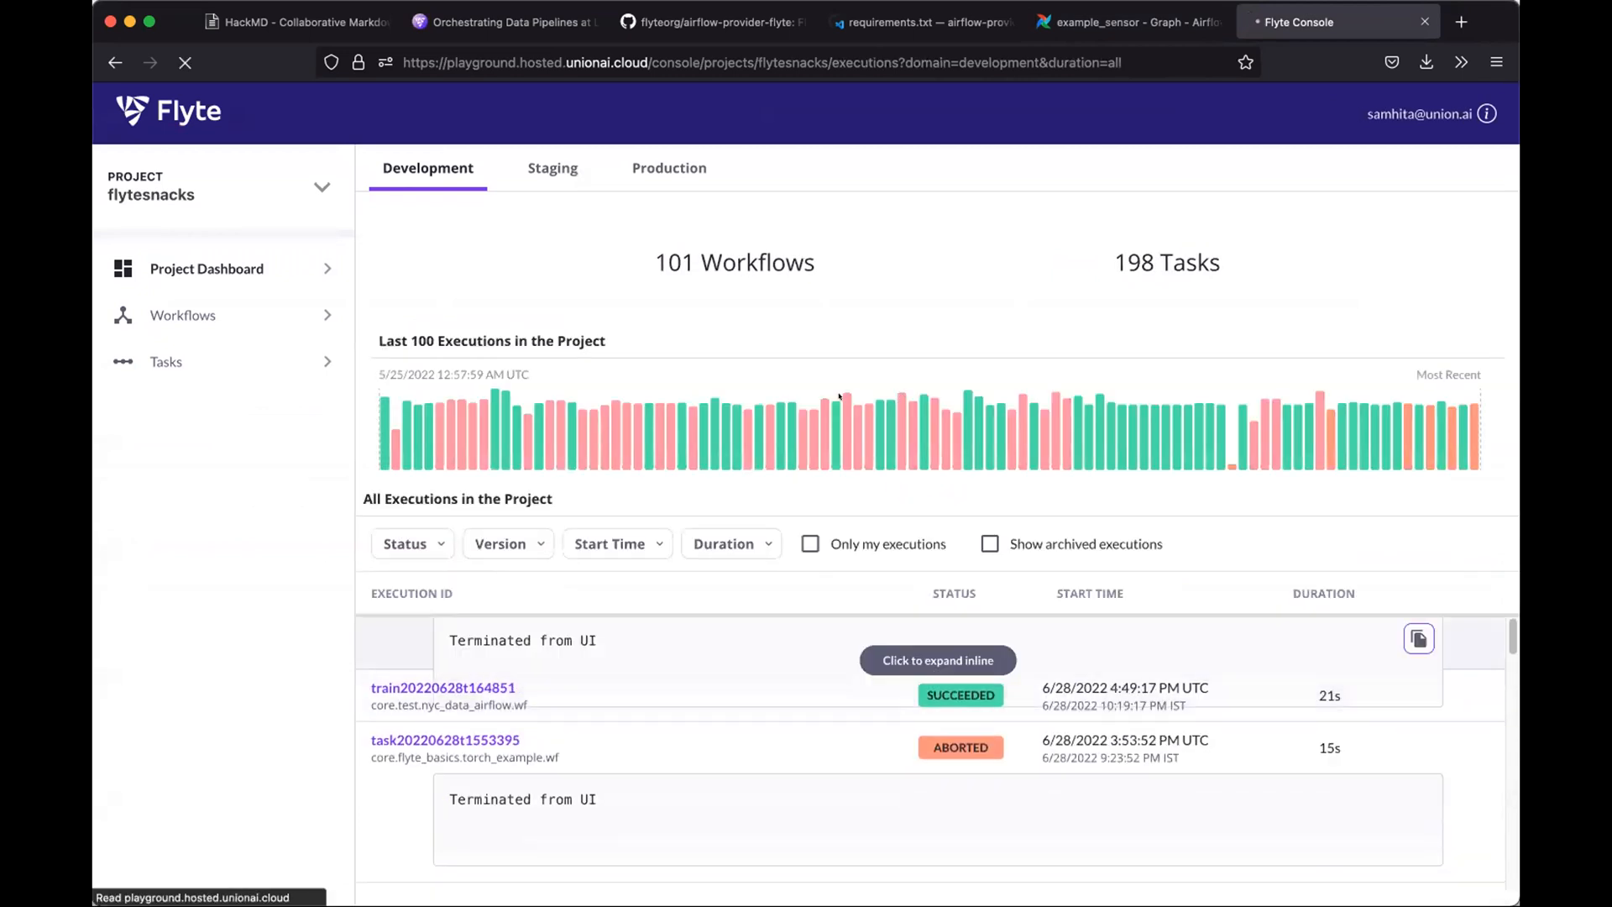
- Inspect the older aborting flyte20220622t110144 execution killed by Airflow, then return to the example_sensor graph
click(185, 62)
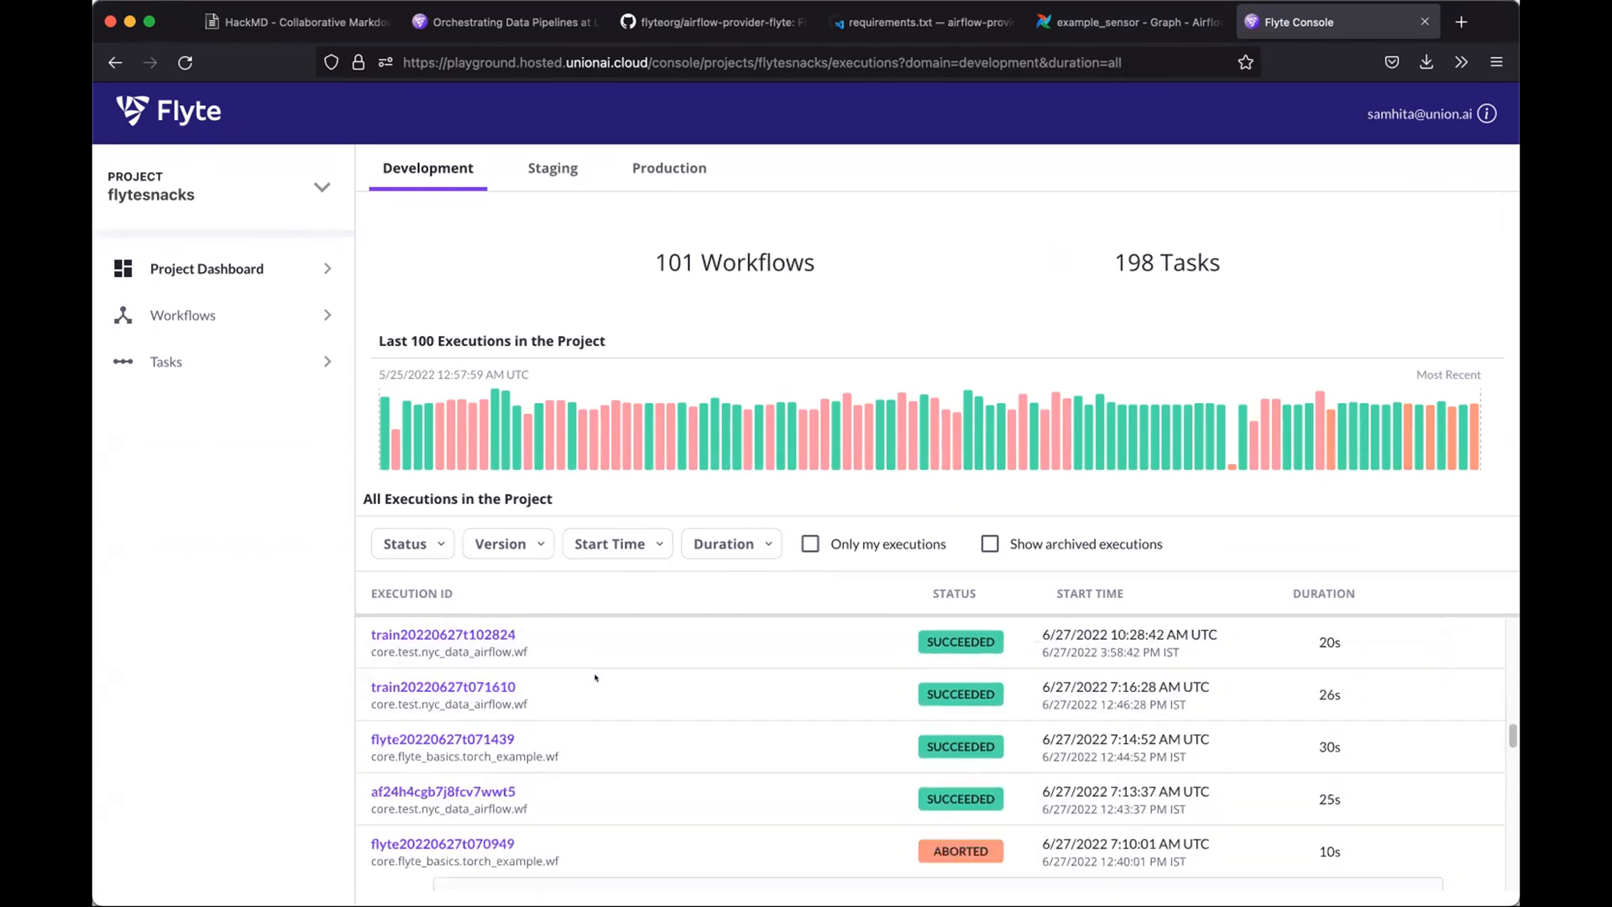
scroll(down, 3)
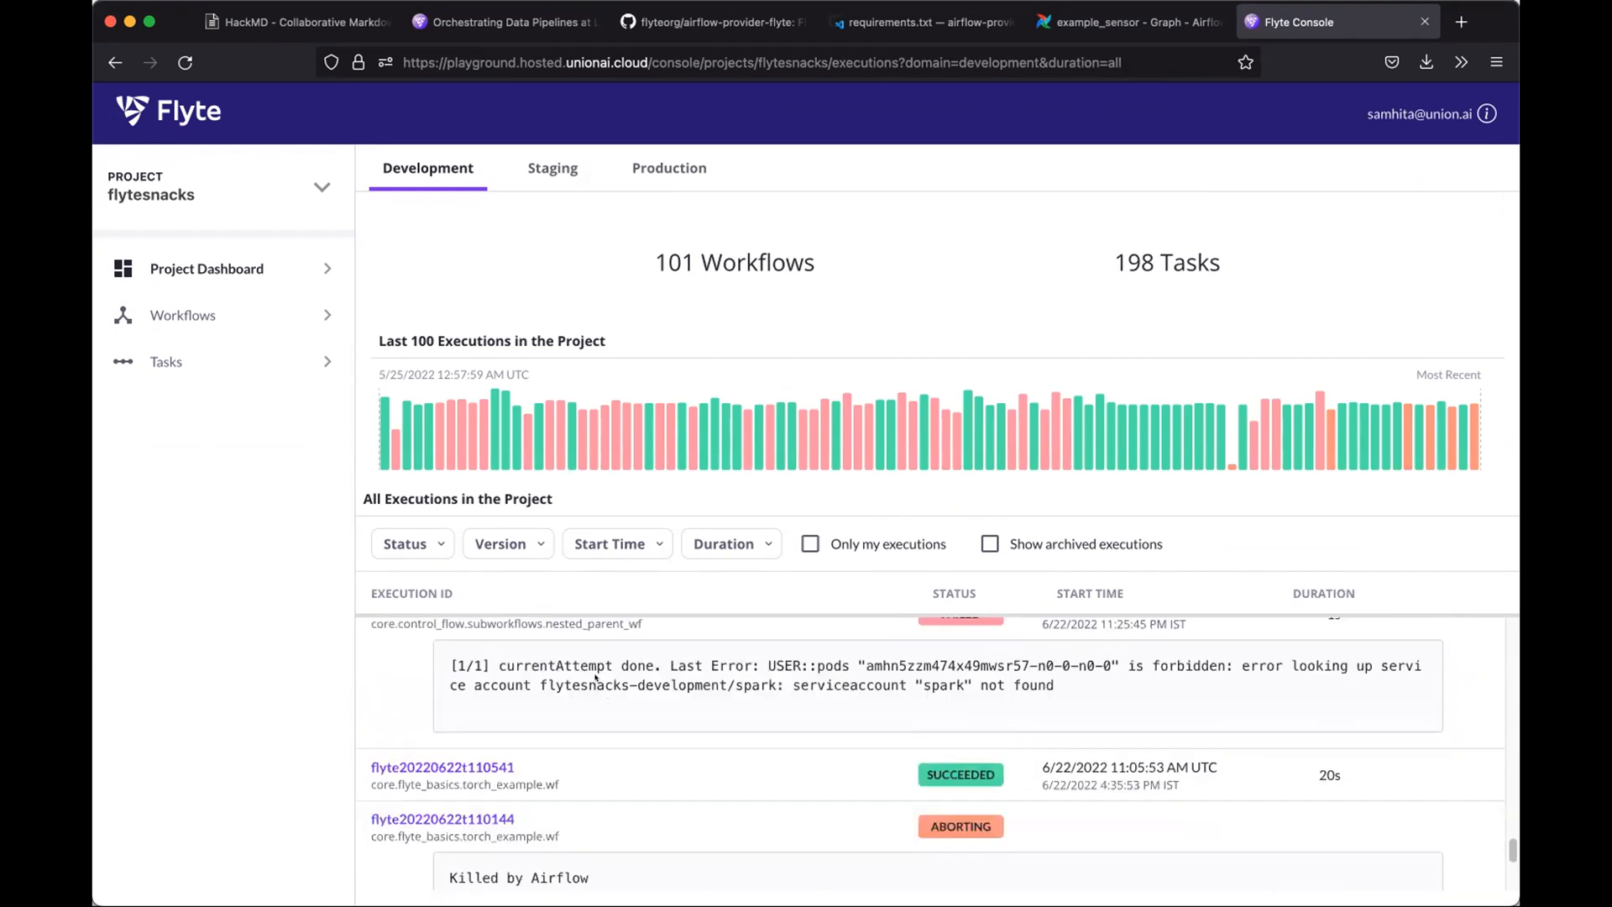
click(442, 817)
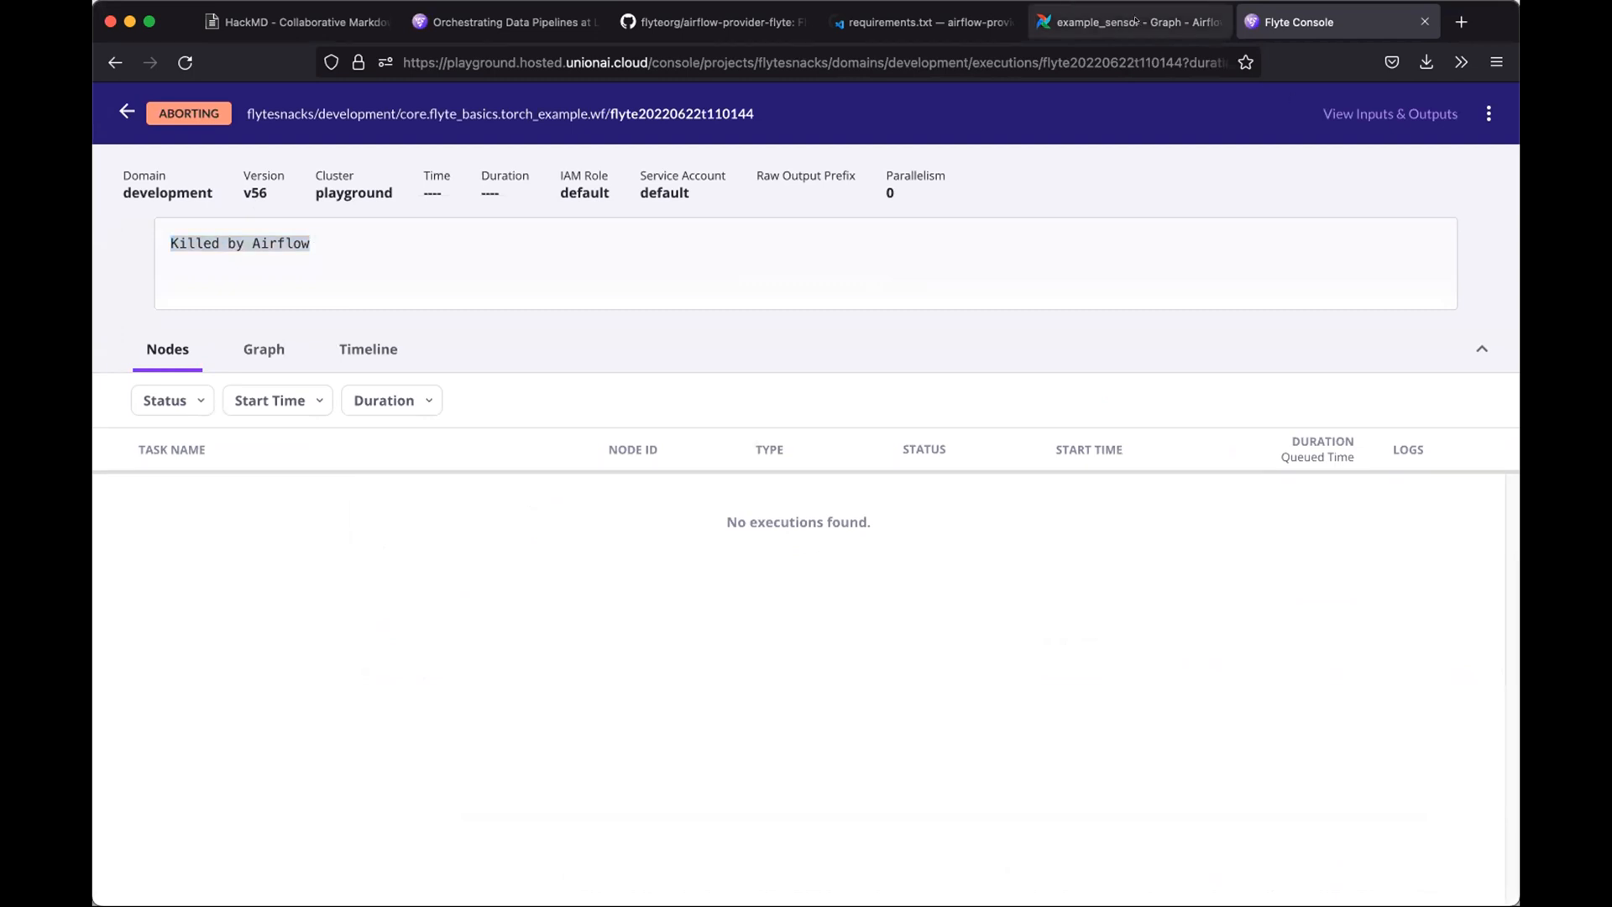
click(1129, 22)
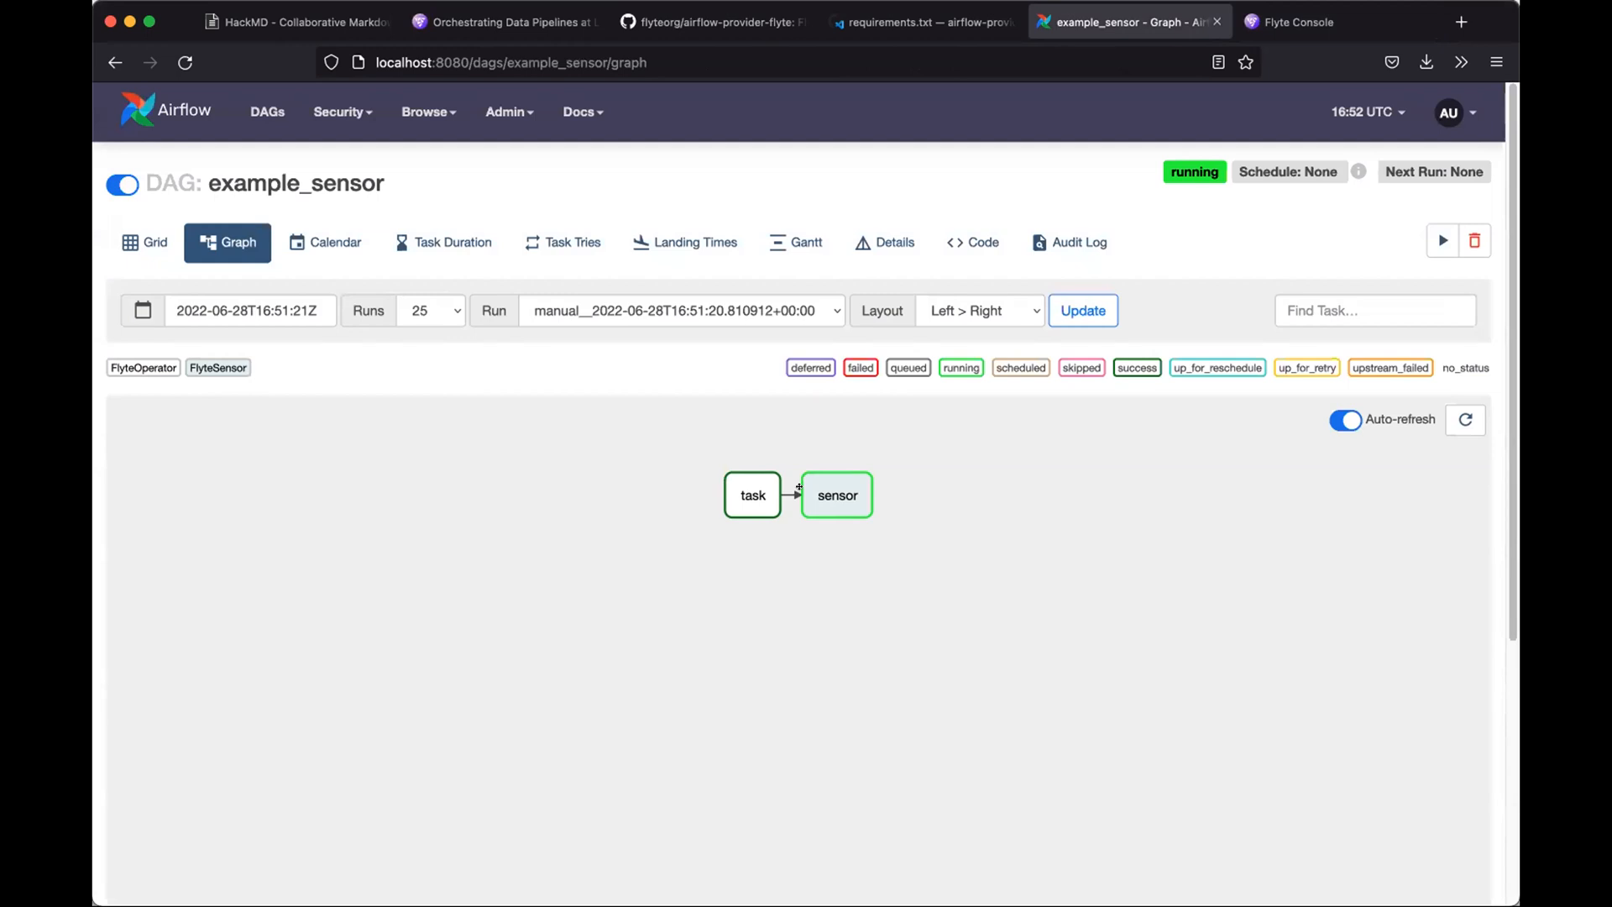
mouse_move(836, 495)
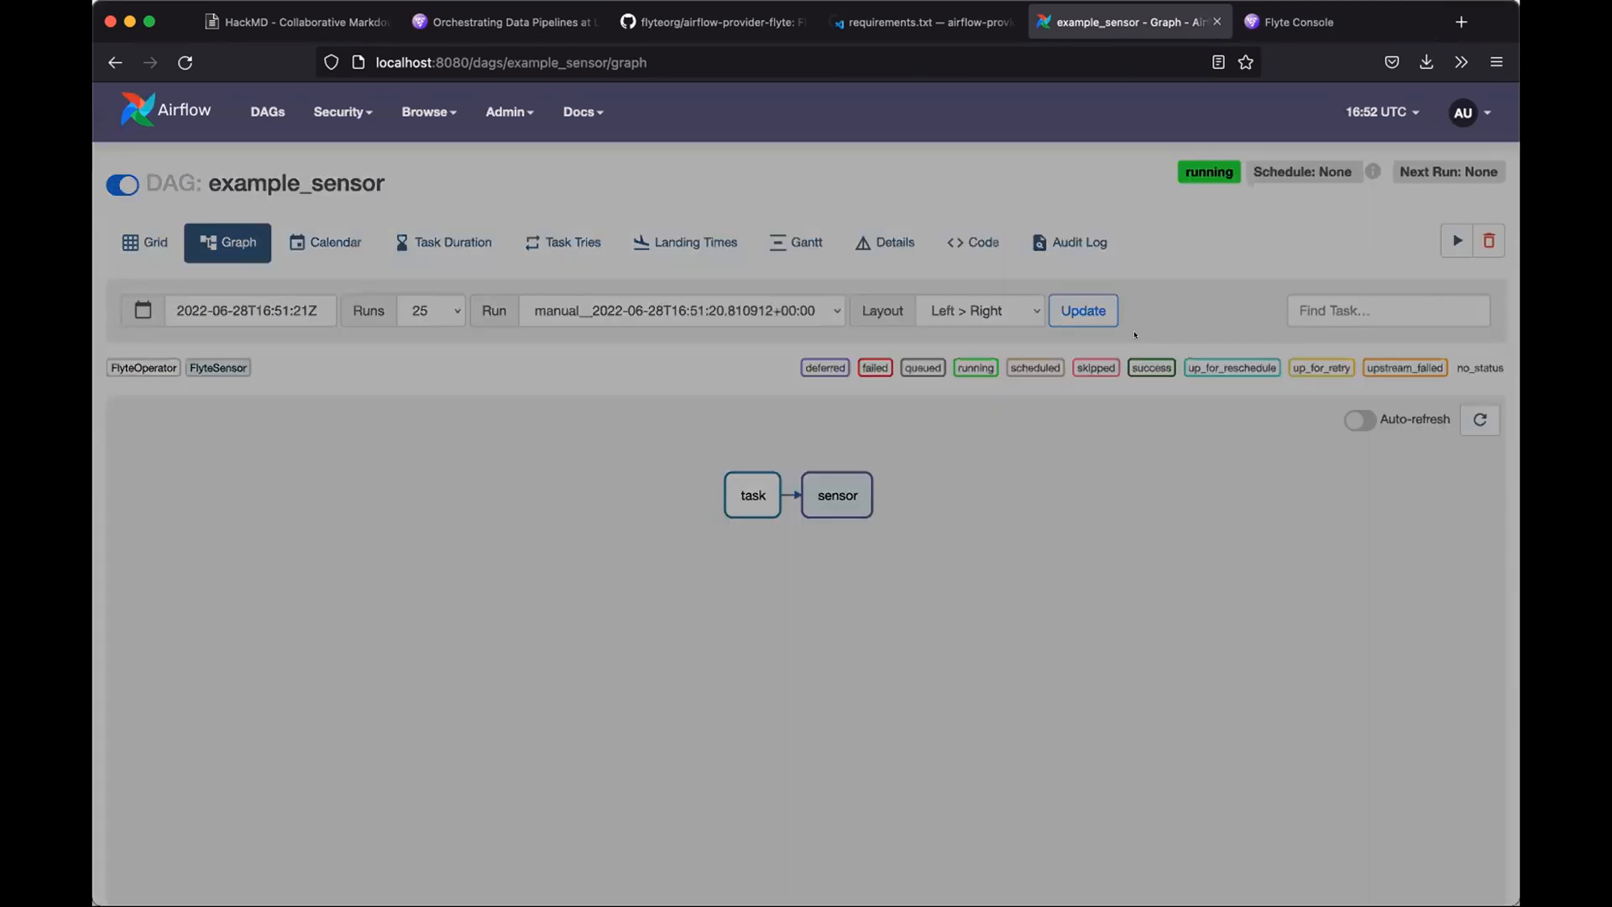
- Show the sensor task's log with the AirflowException that execution task20220628t1651208 was aborted
click(837, 493)
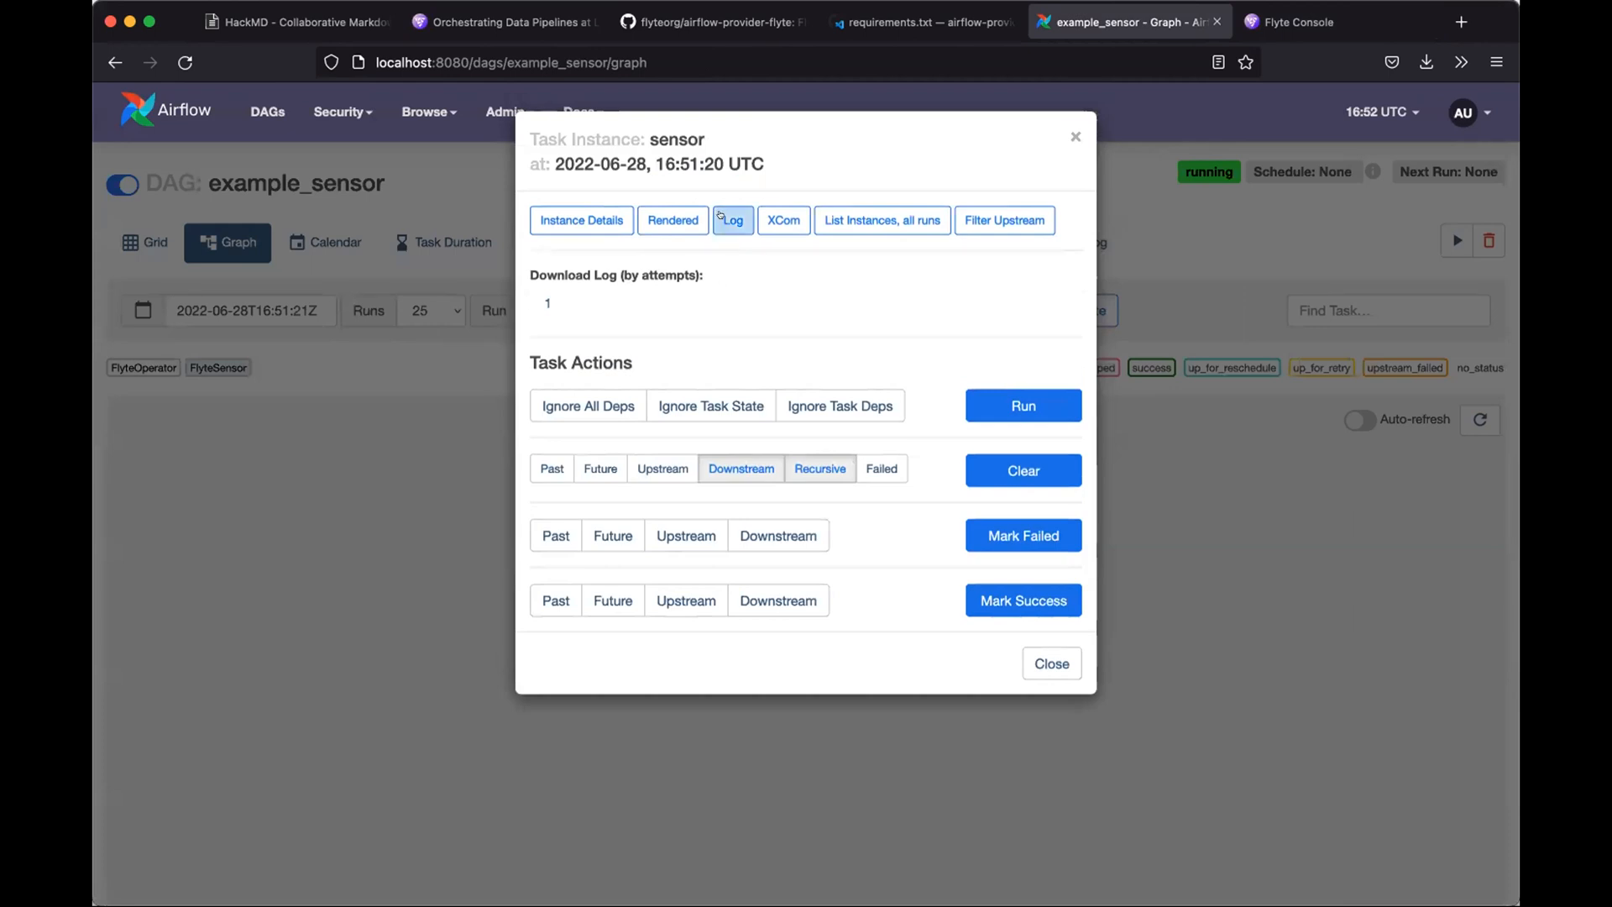
click(733, 220)
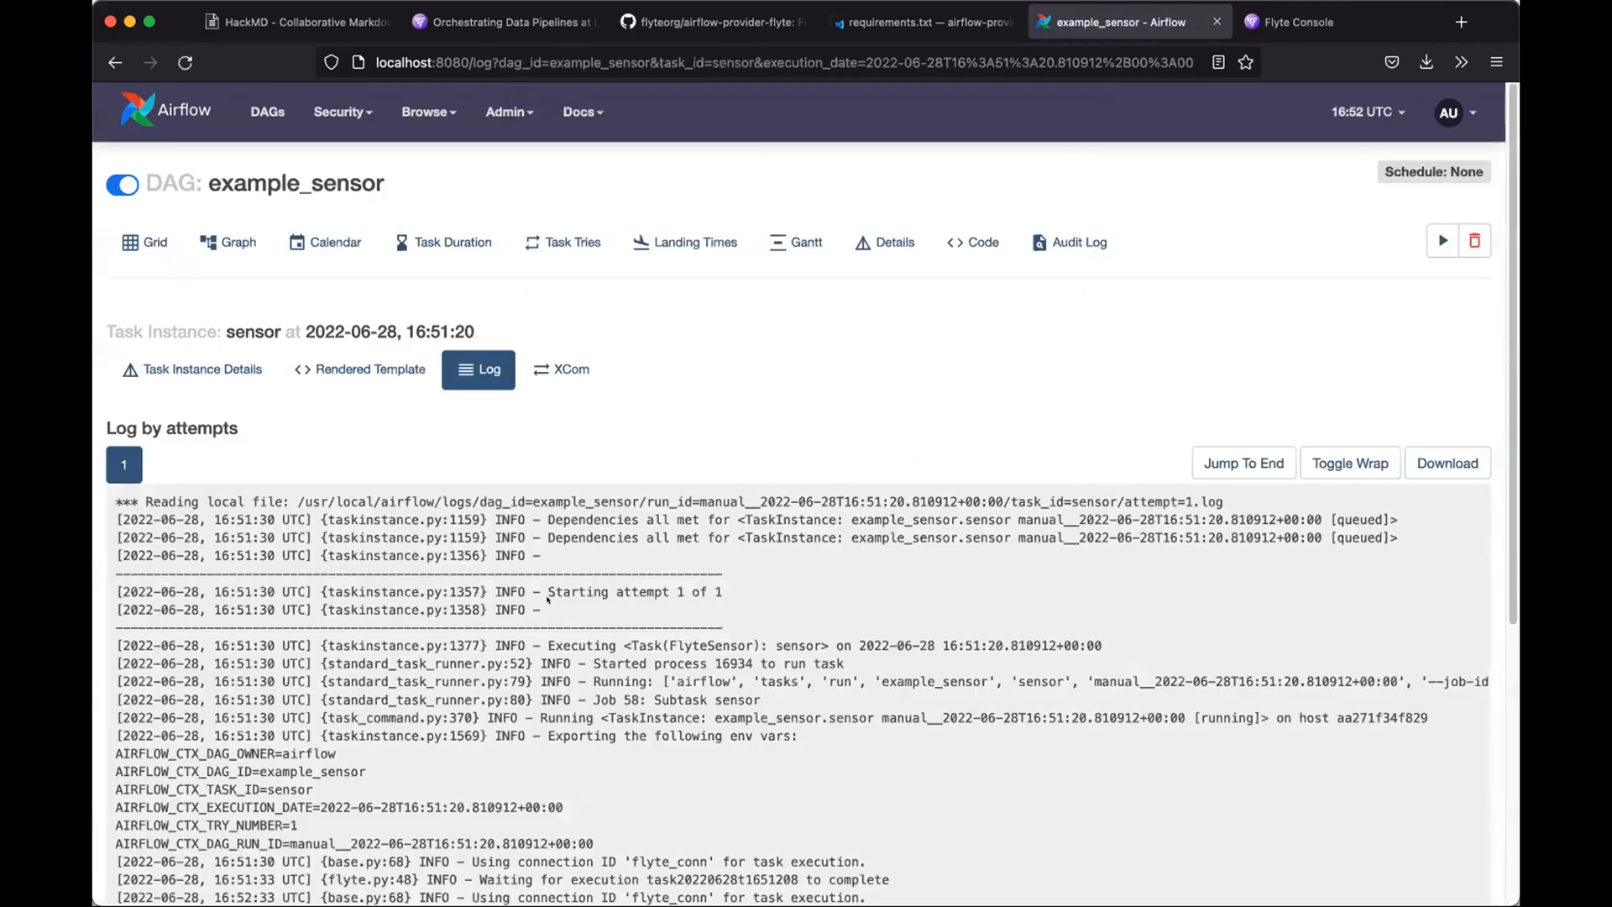
scroll(down, 3)
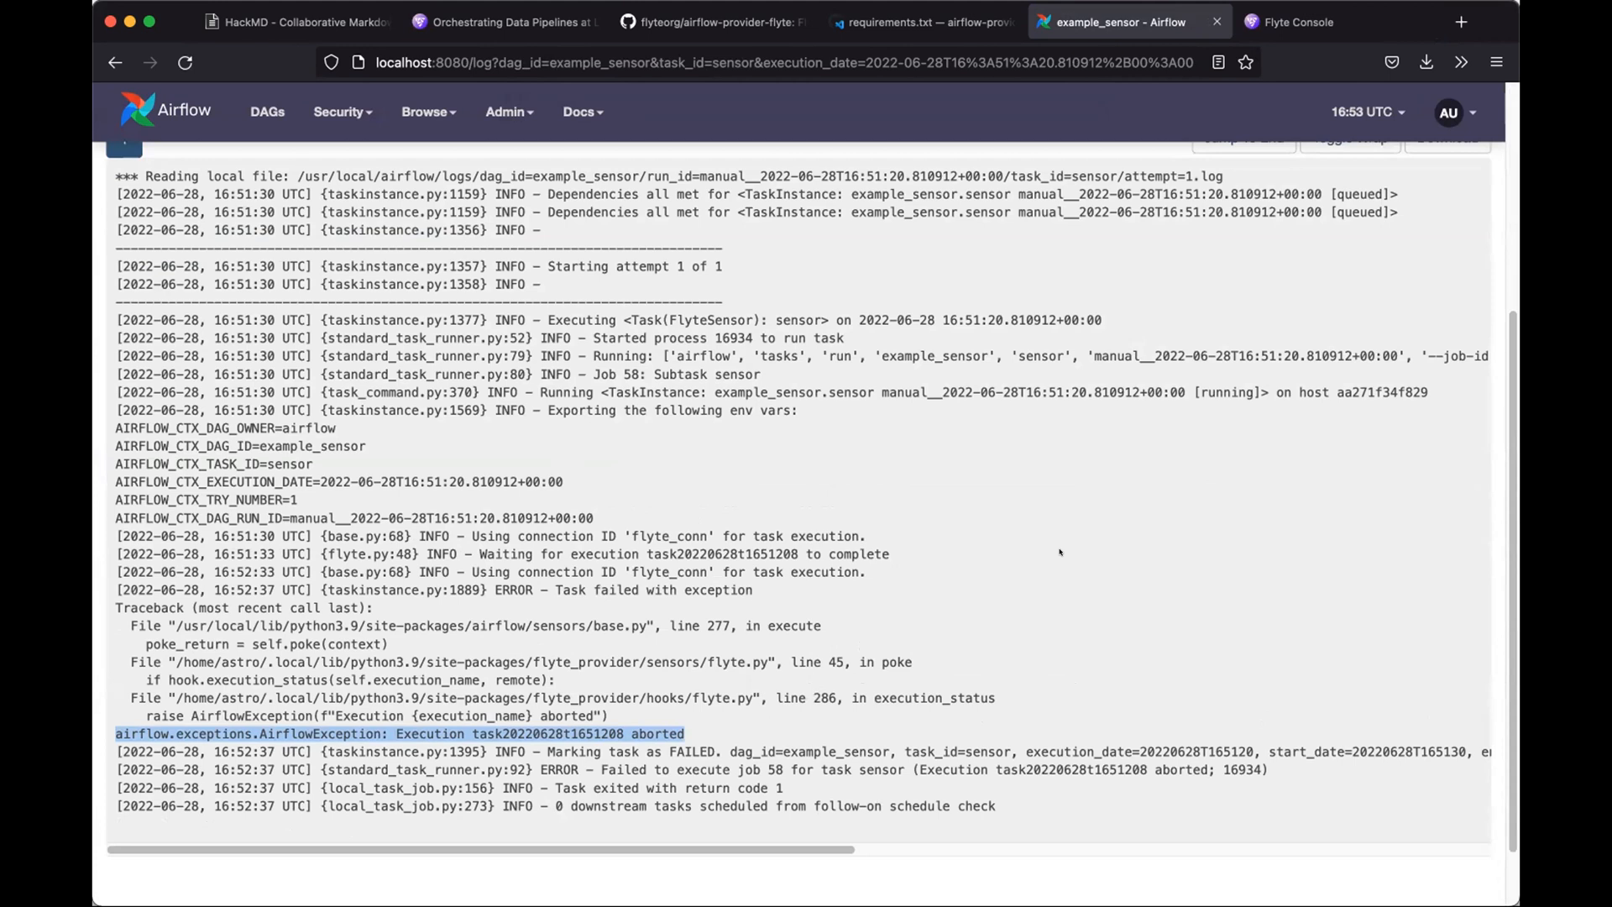
mouse_move(947, 566)
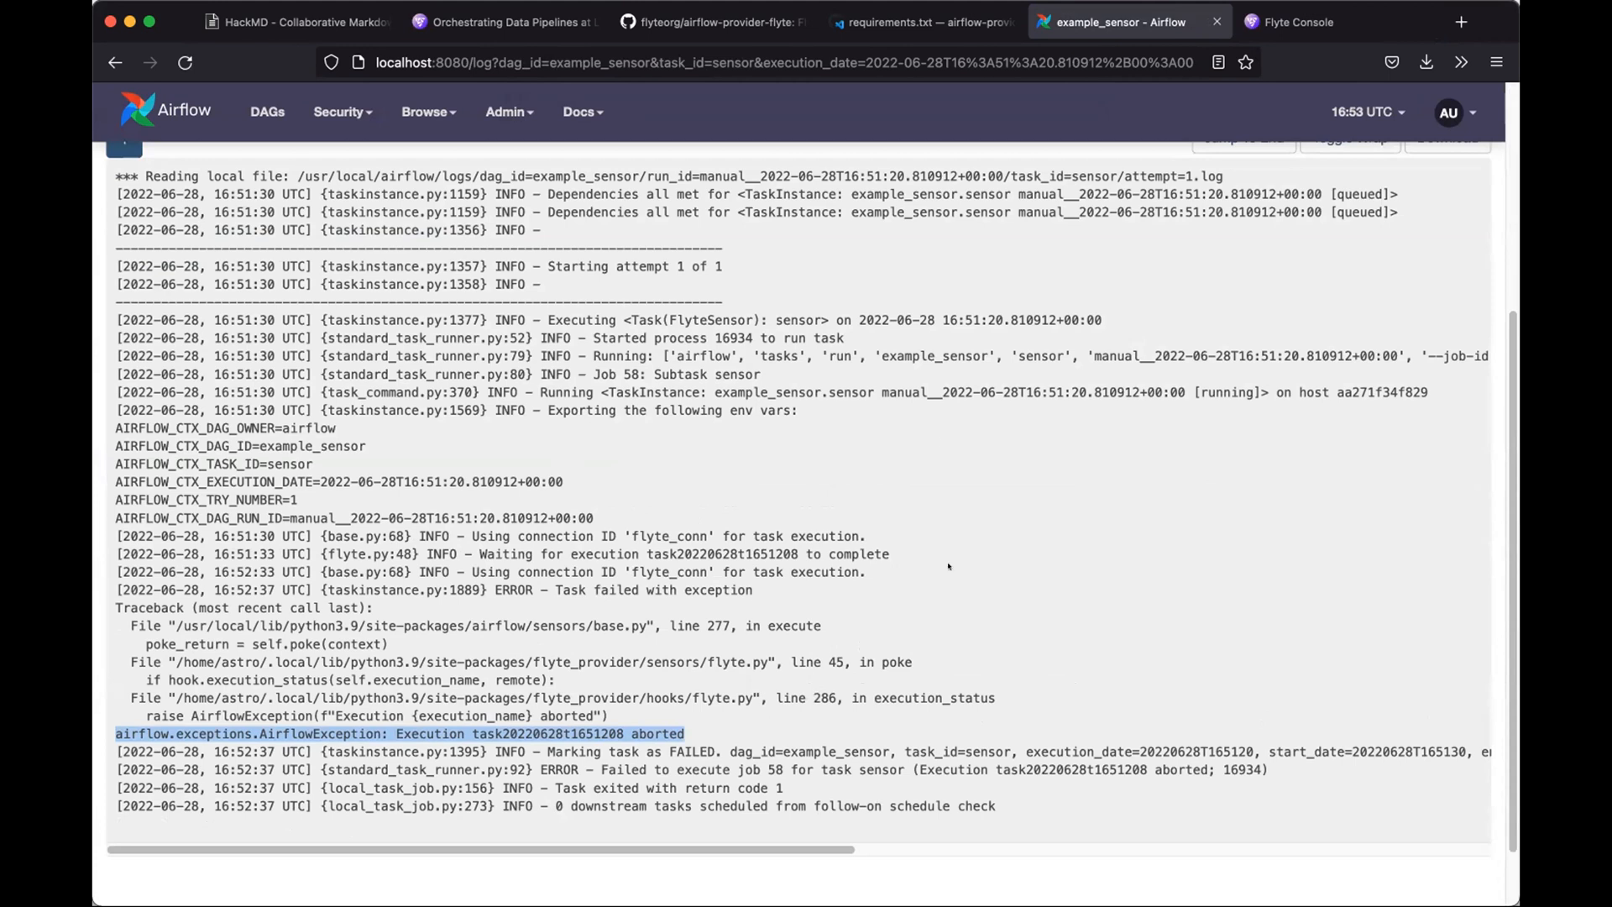